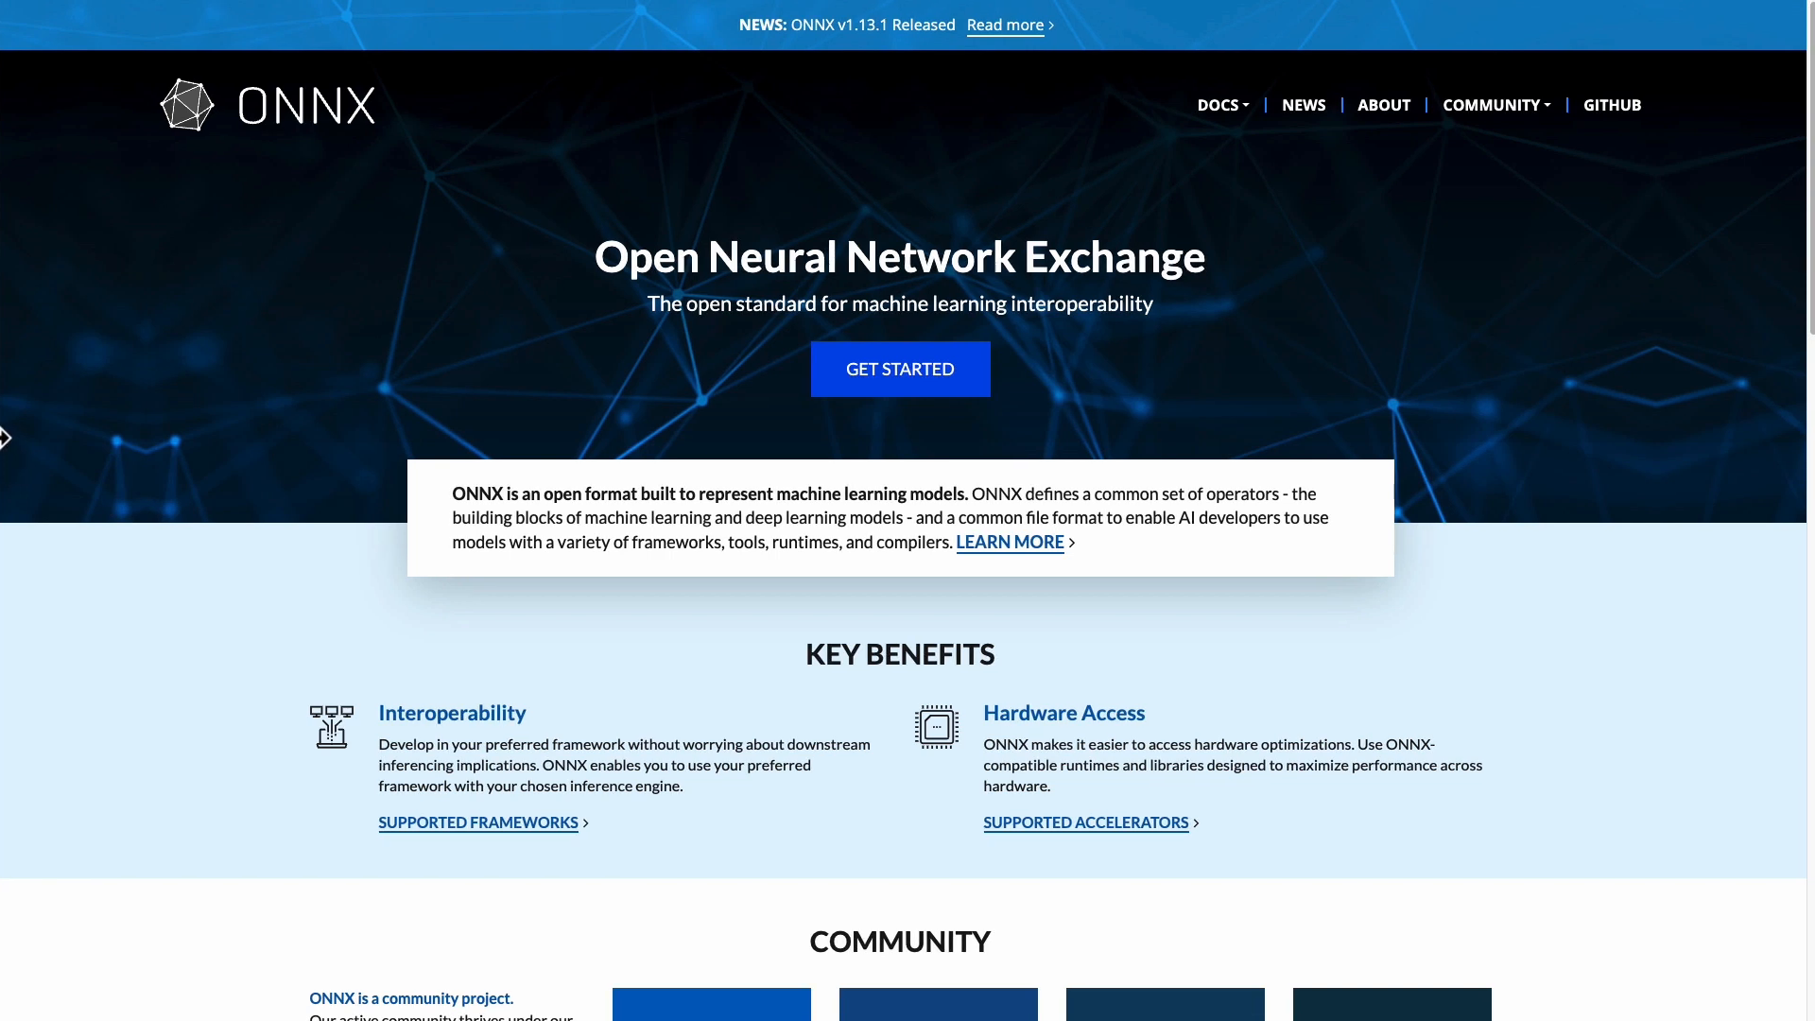
pyautogui.moveTo(151, 185)
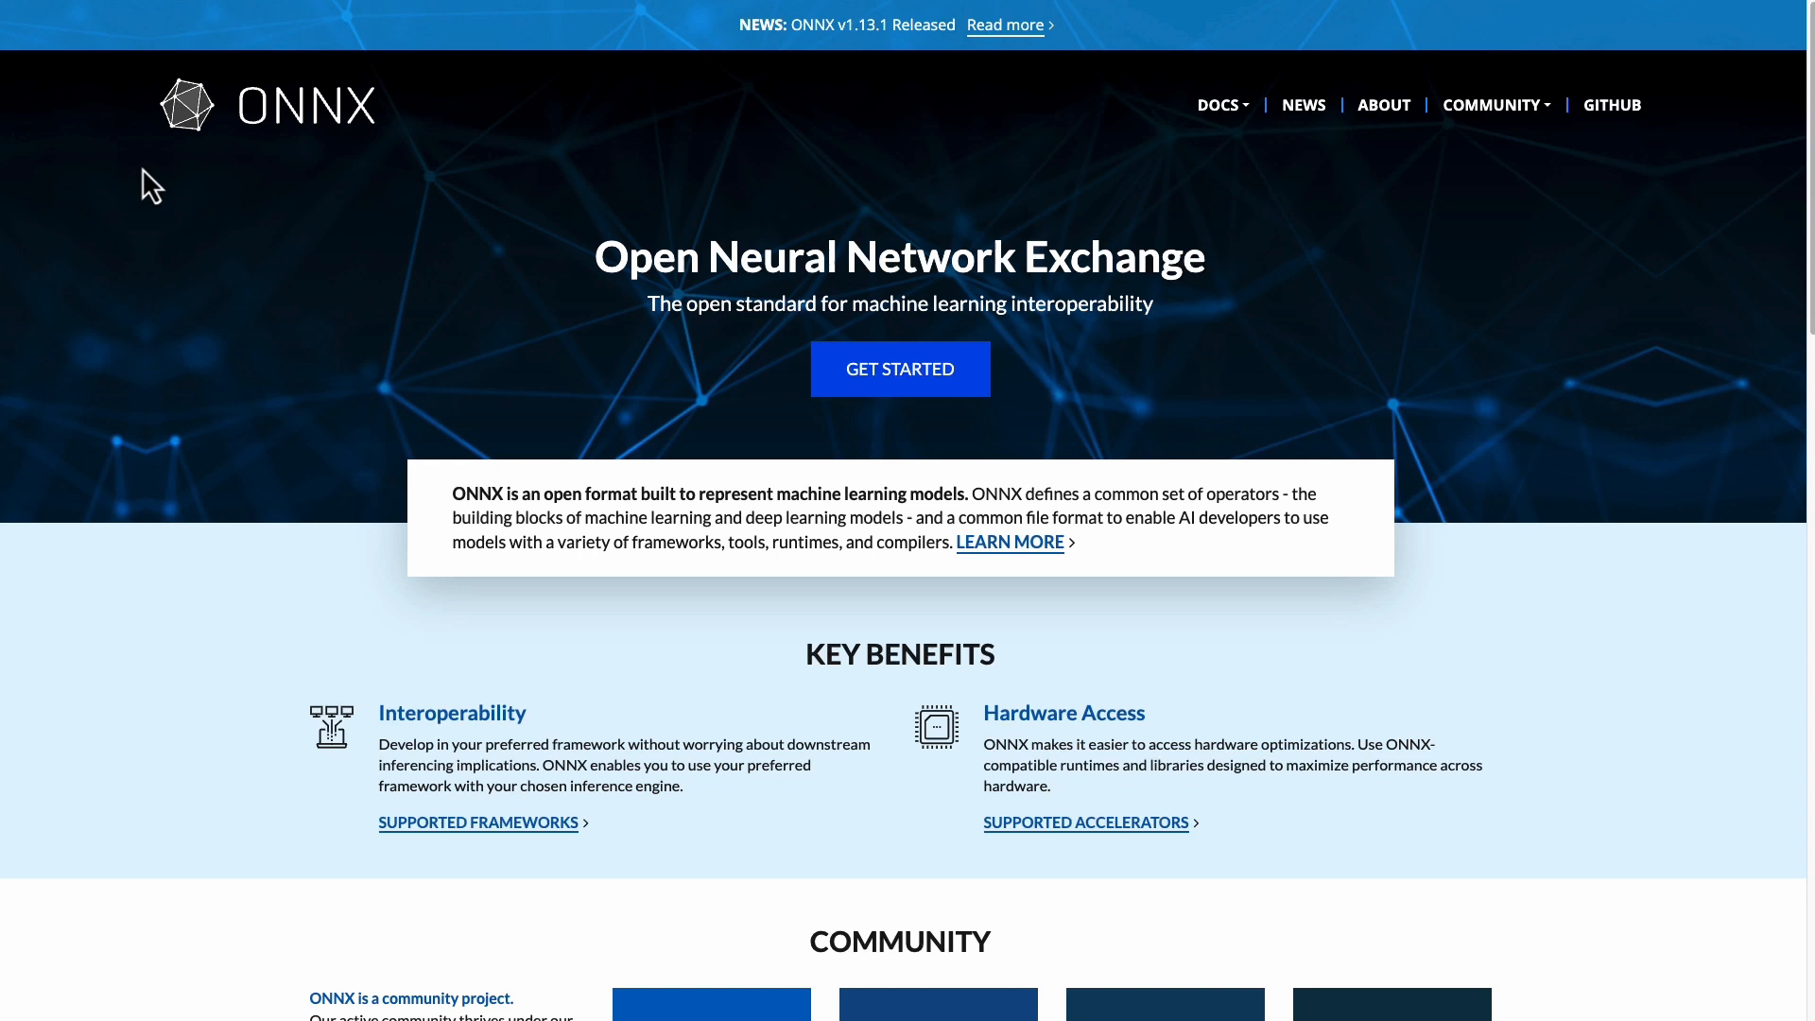
pyautogui.moveTo(478, 758)
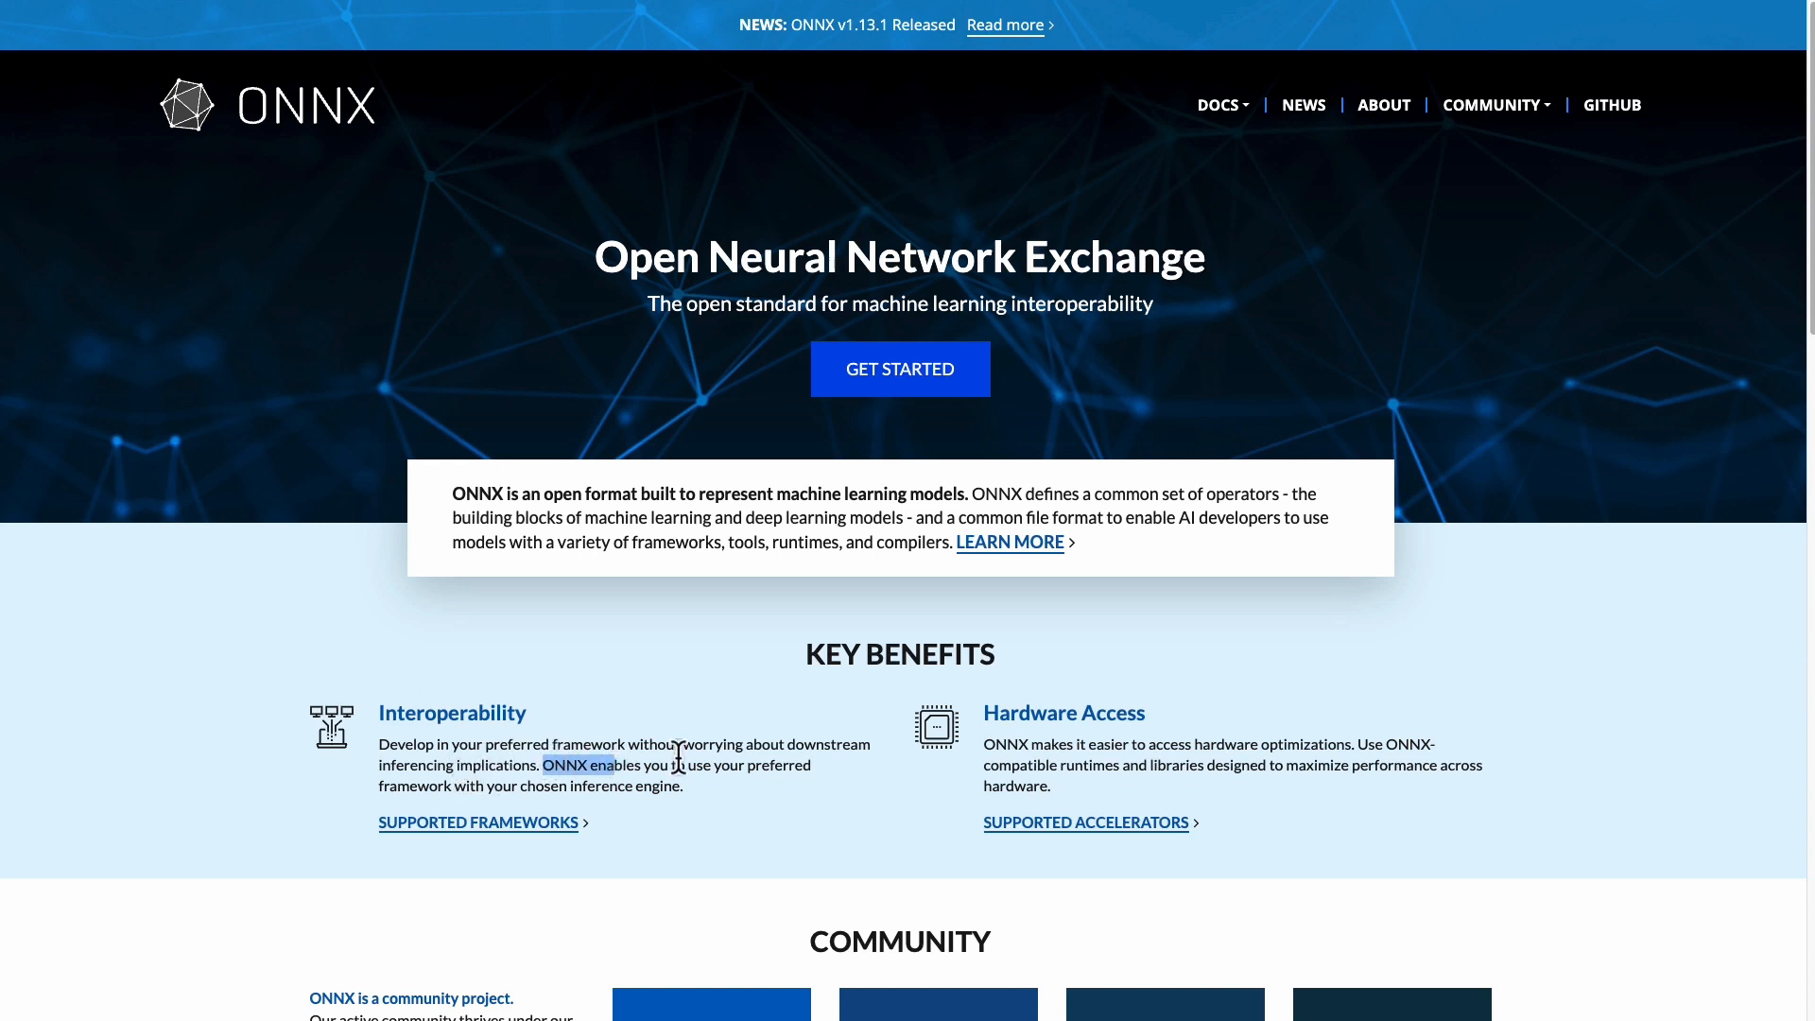
pyautogui.moveTo(1013, 744)
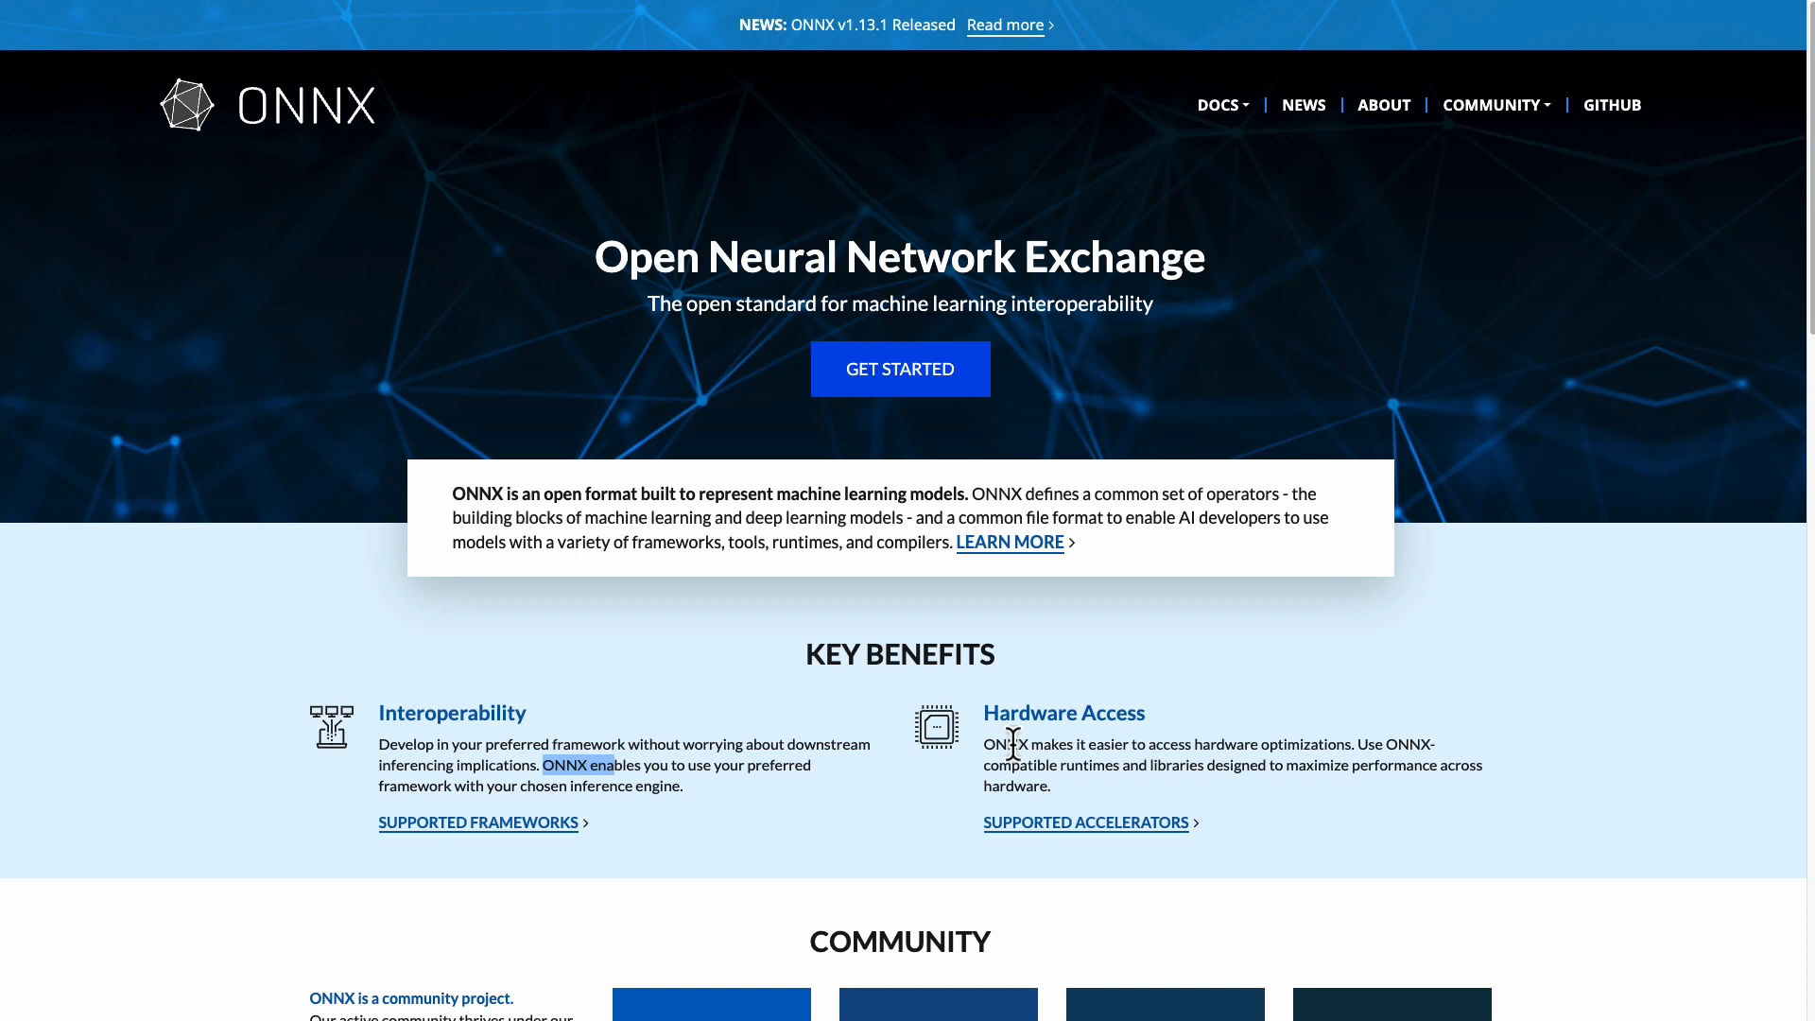
pyautogui.moveTo(817, 480)
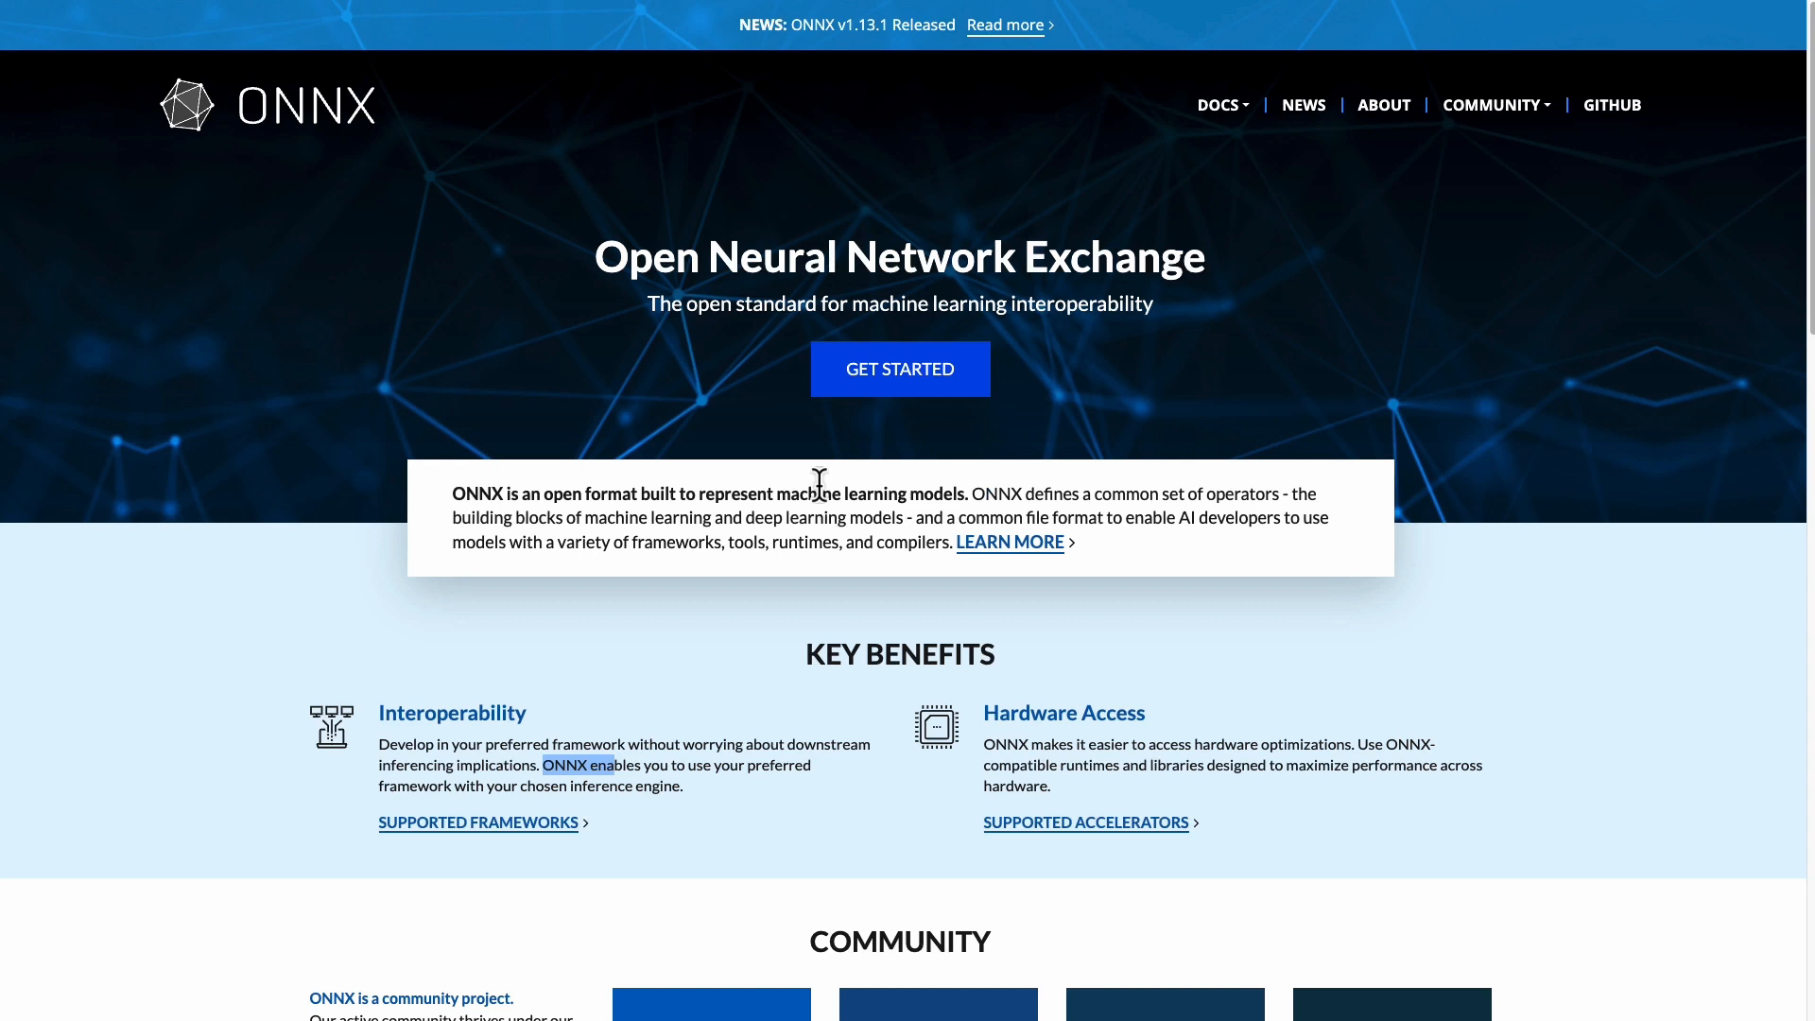
pyautogui.moveTo(819, 486)
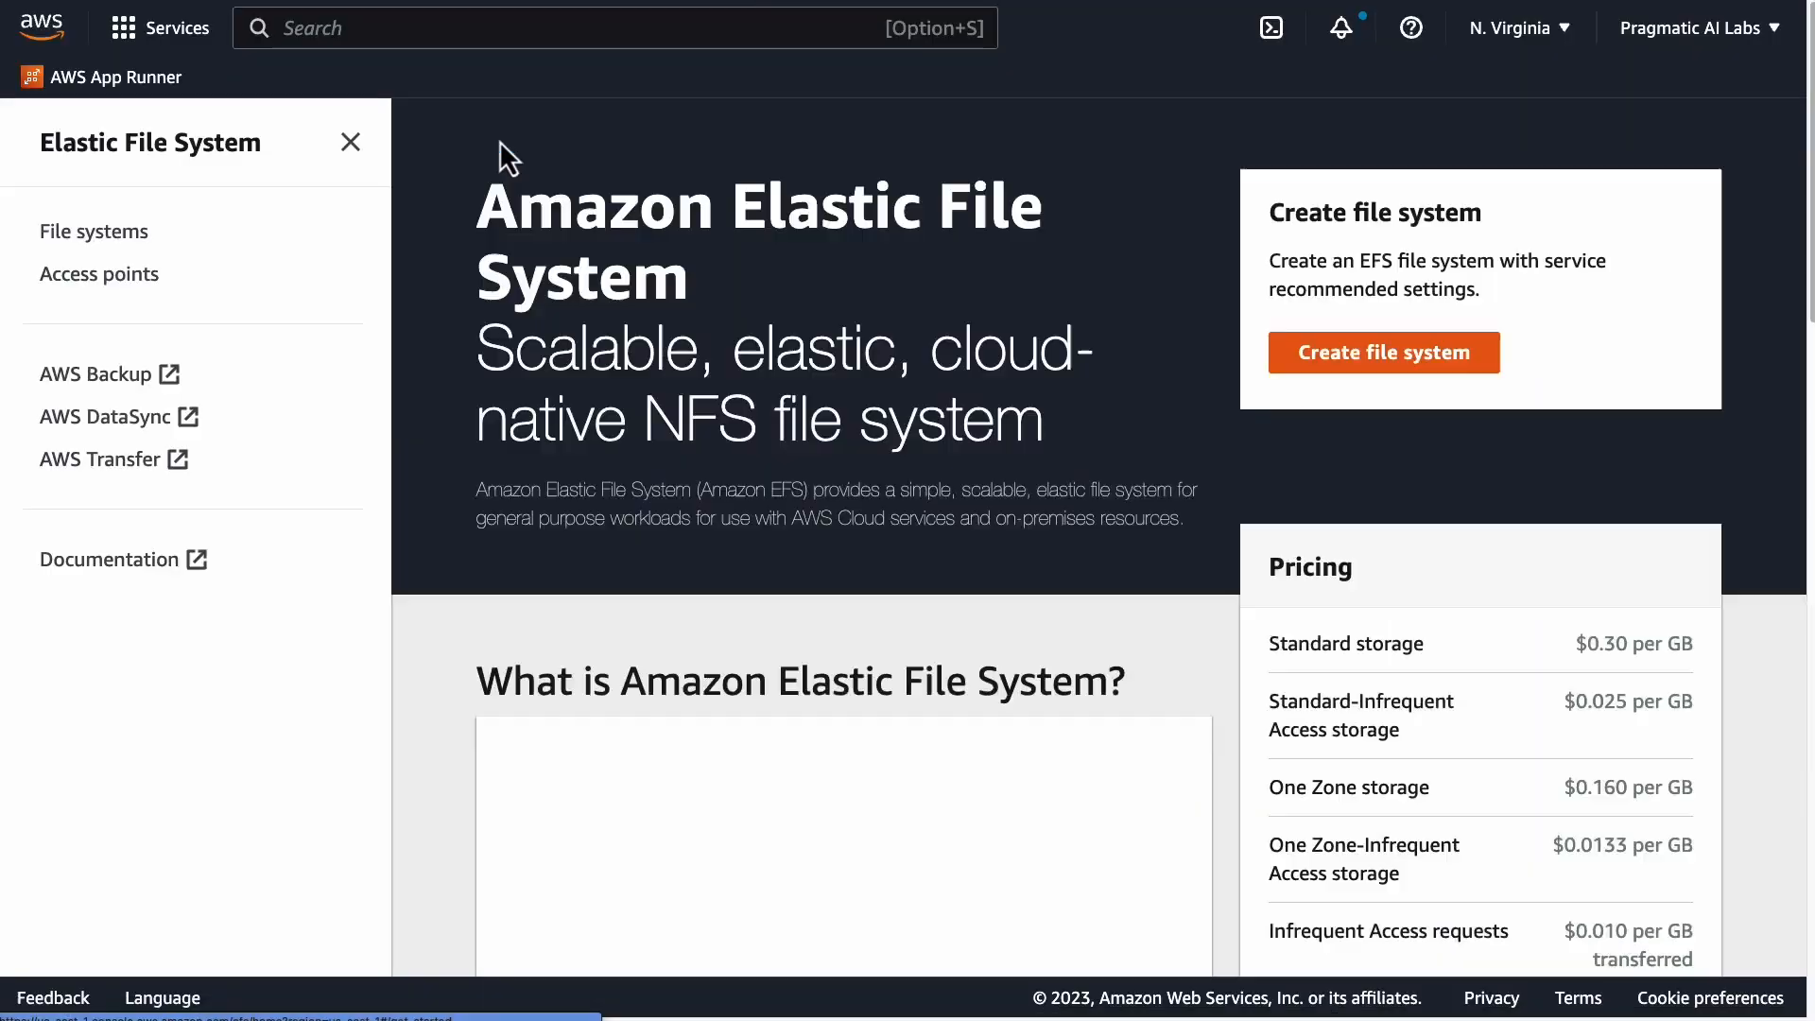
# Step: Start and then dismiss the new EFS file system setup
pyautogui.scroll(-3)
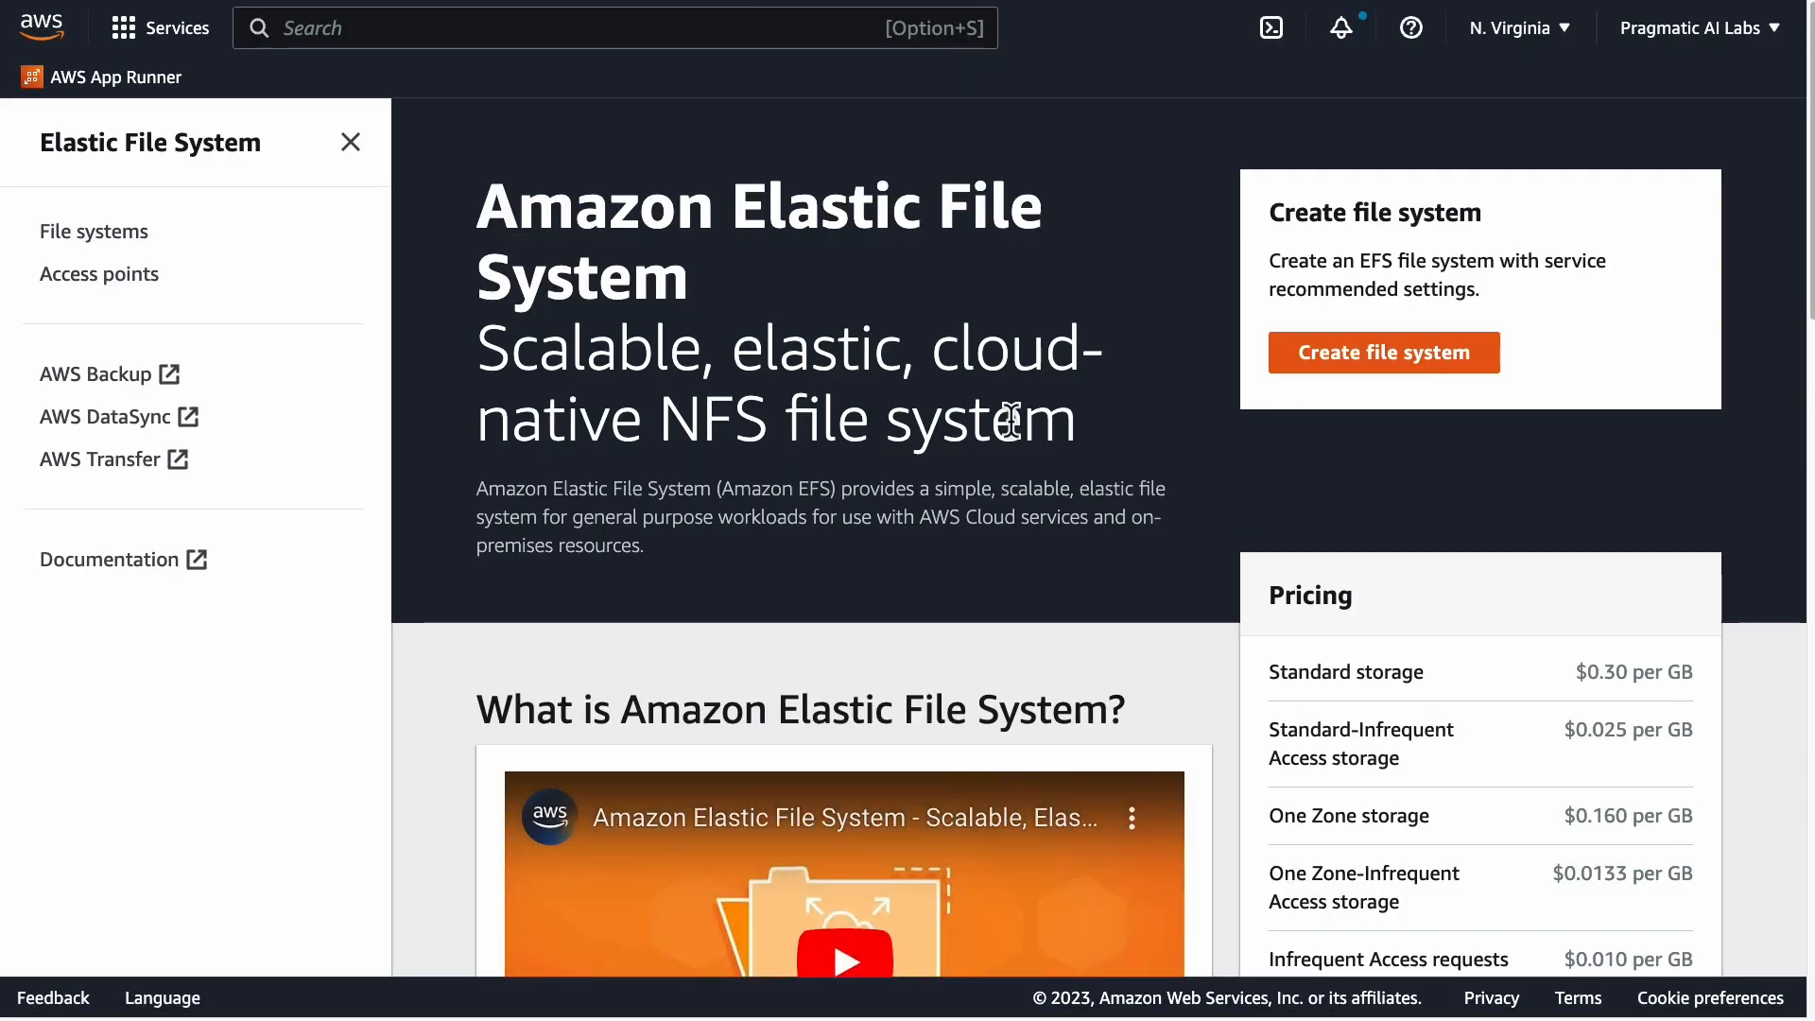
pyautogui.click(1381, 352)
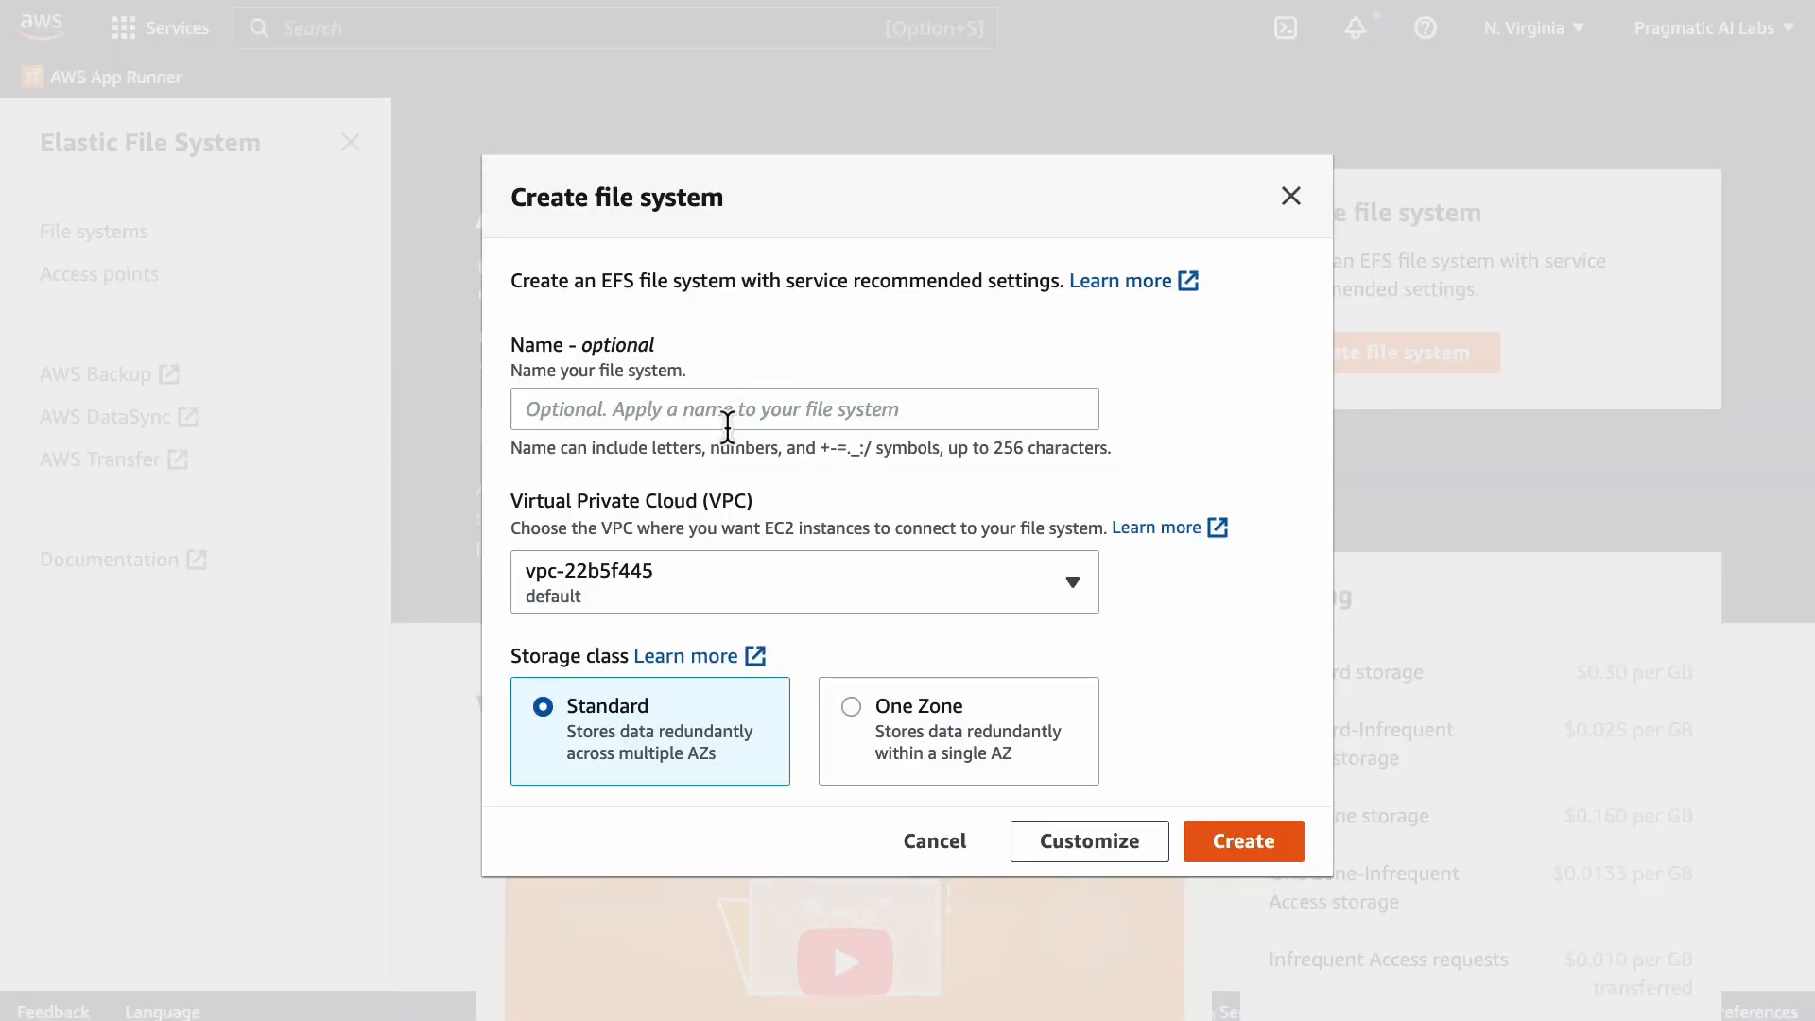
pyautogui.moveTo(675, 725)
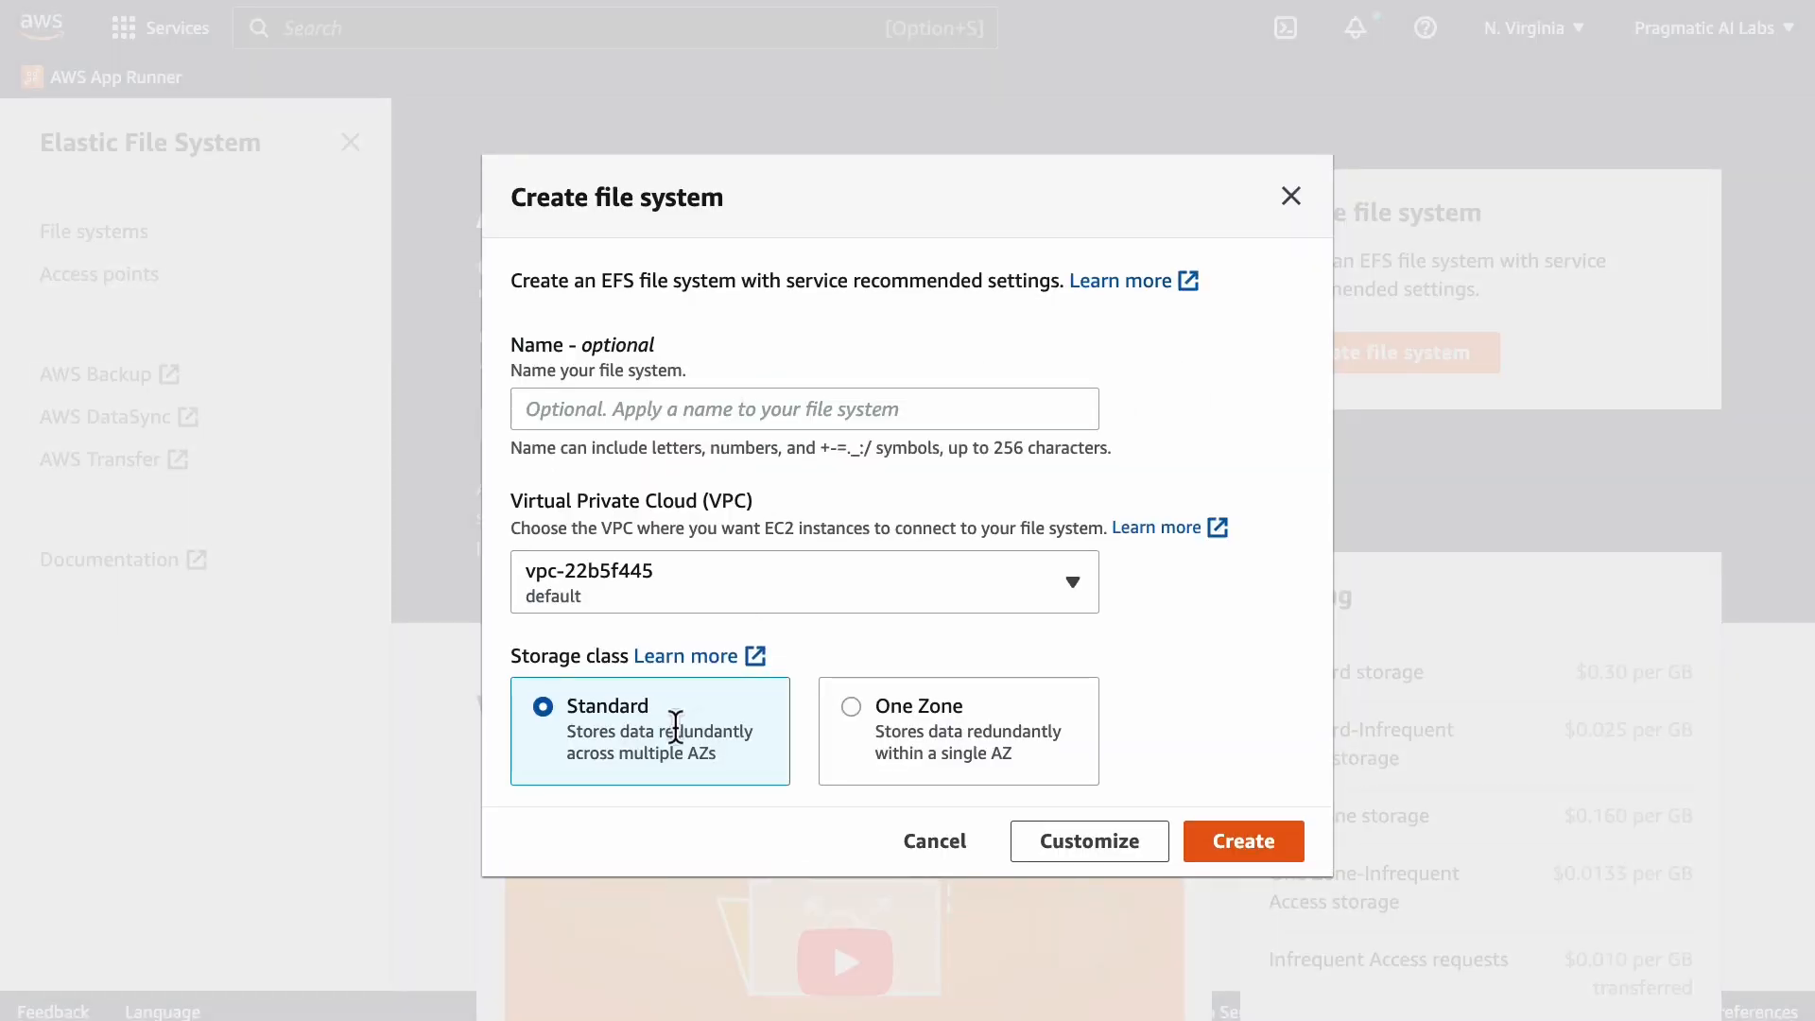
pyautogui.moveTo(1291, 202)
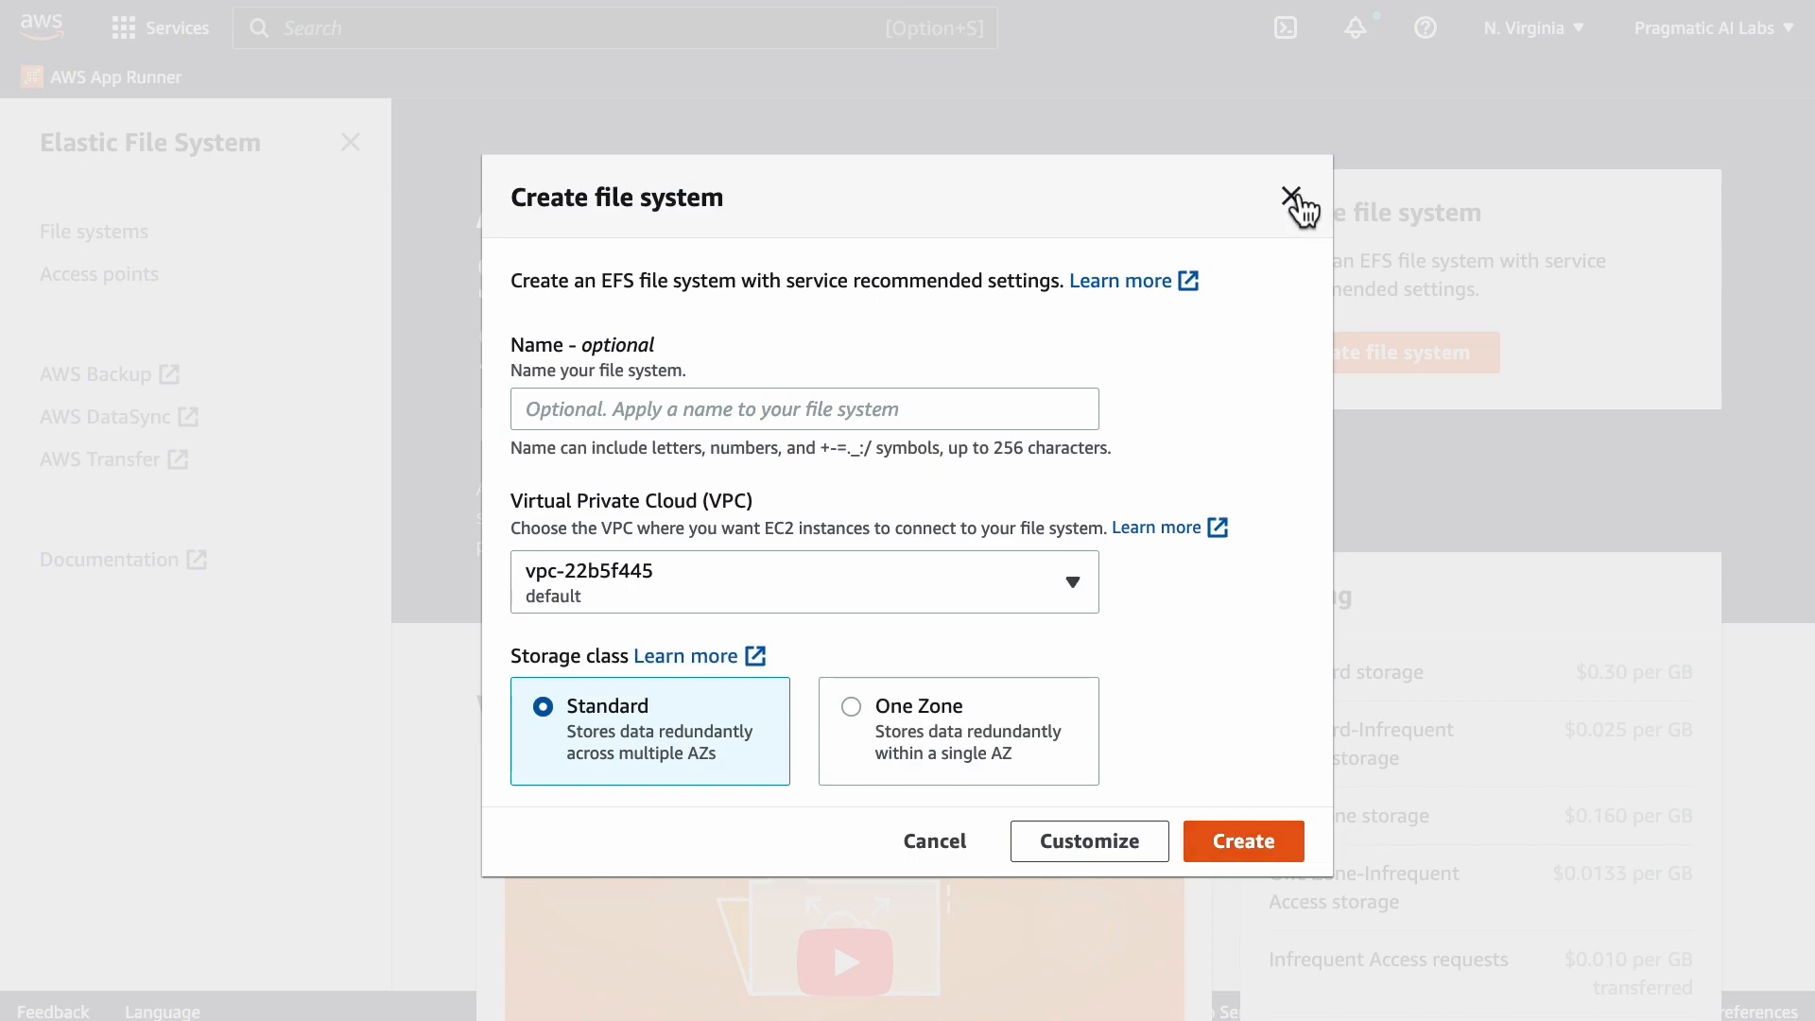
pyautogui.click(1299, 194)
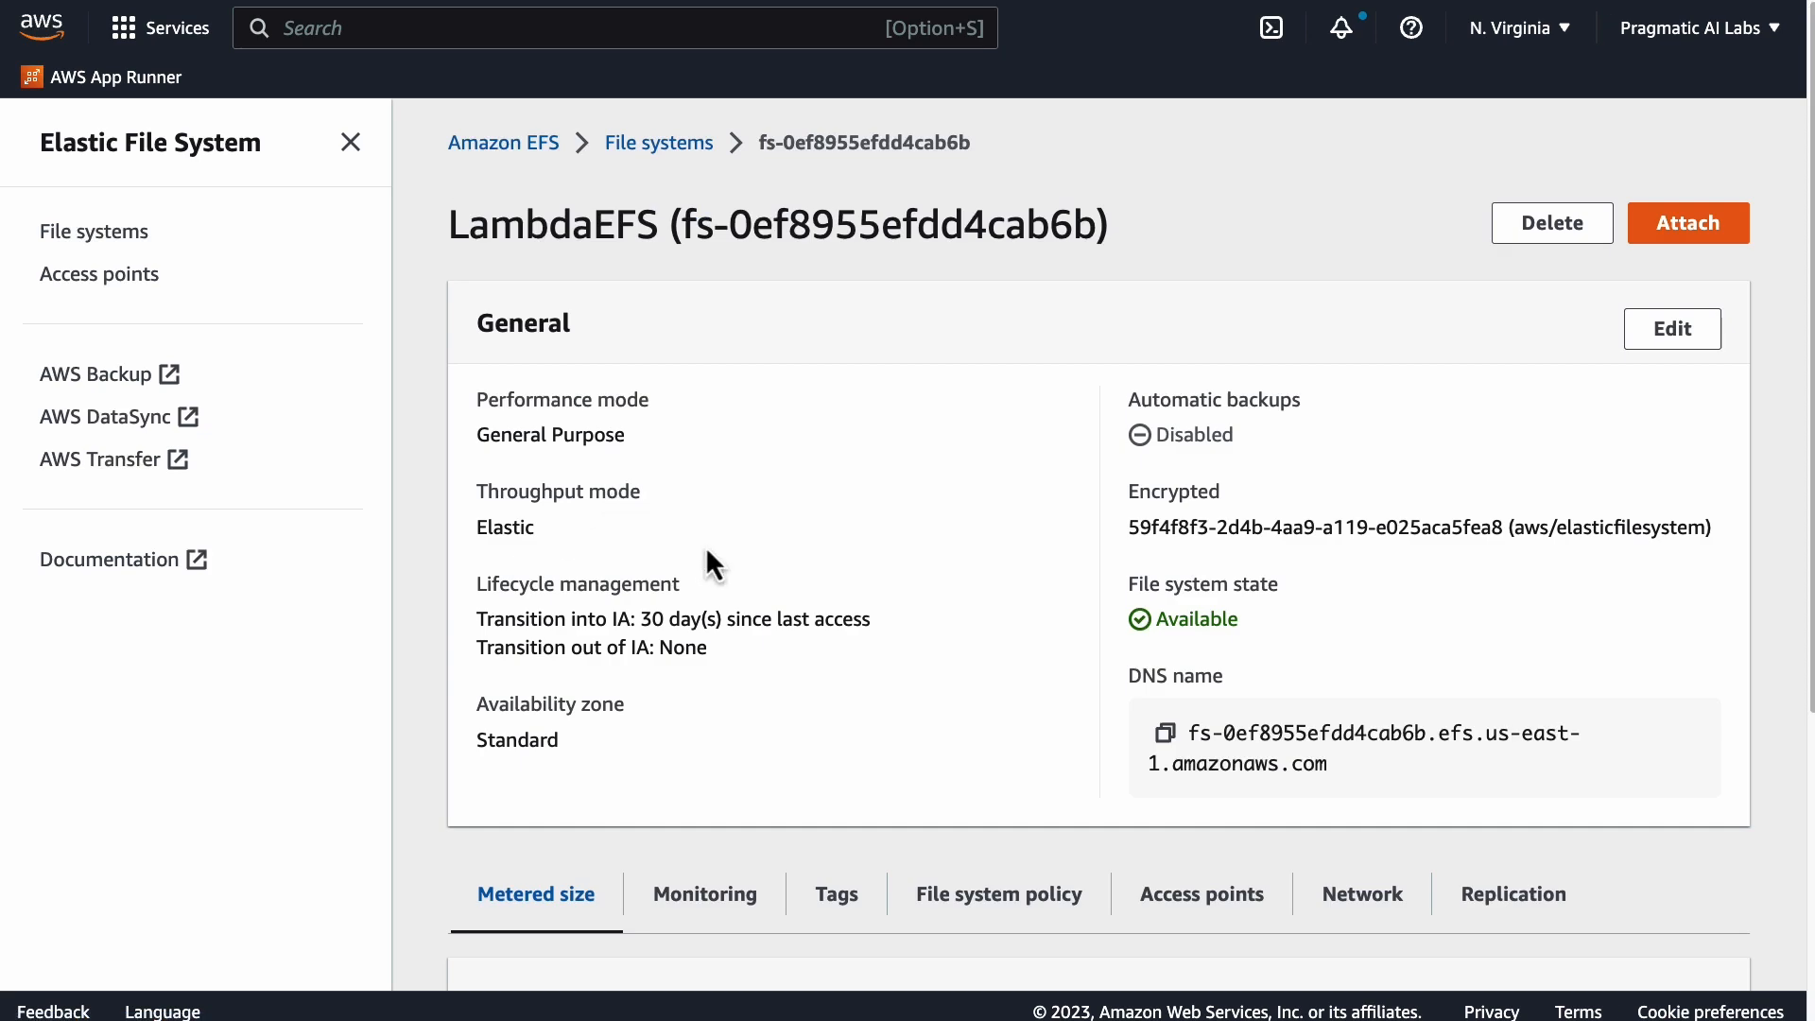
pyautogui.moveTo(1709, 259)
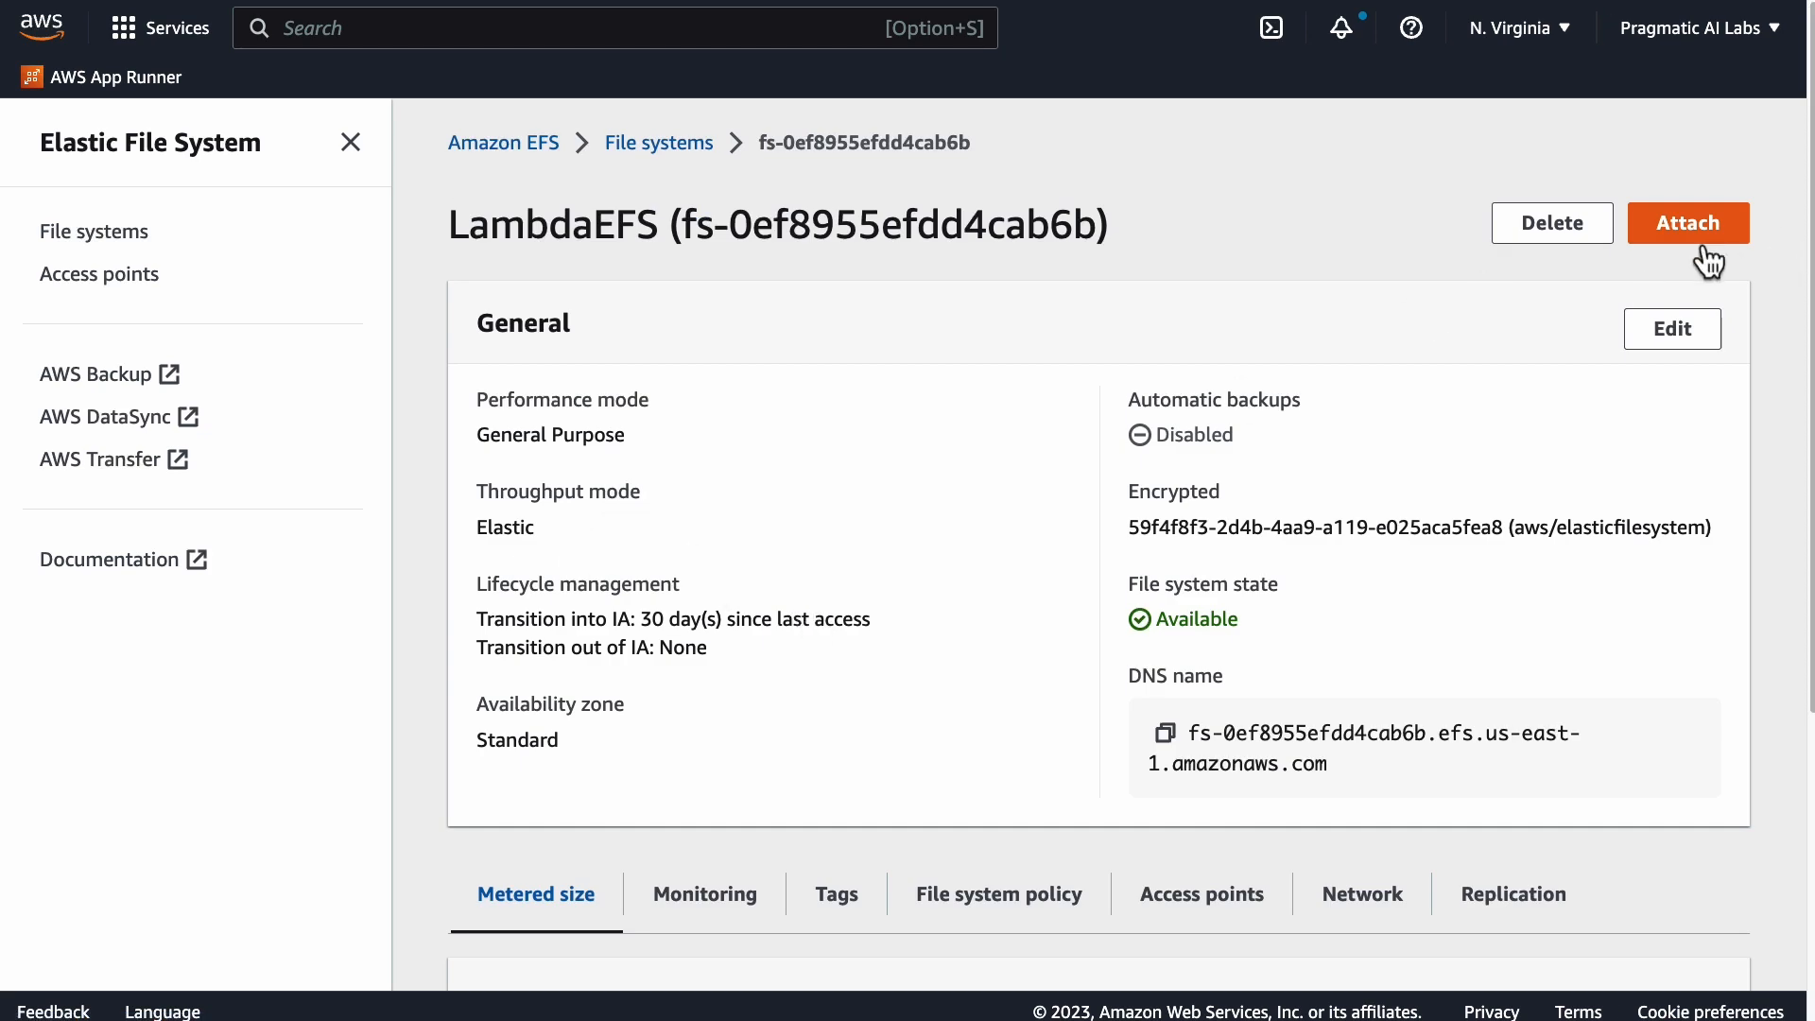
pyautogui.moveTo(1698, 238)
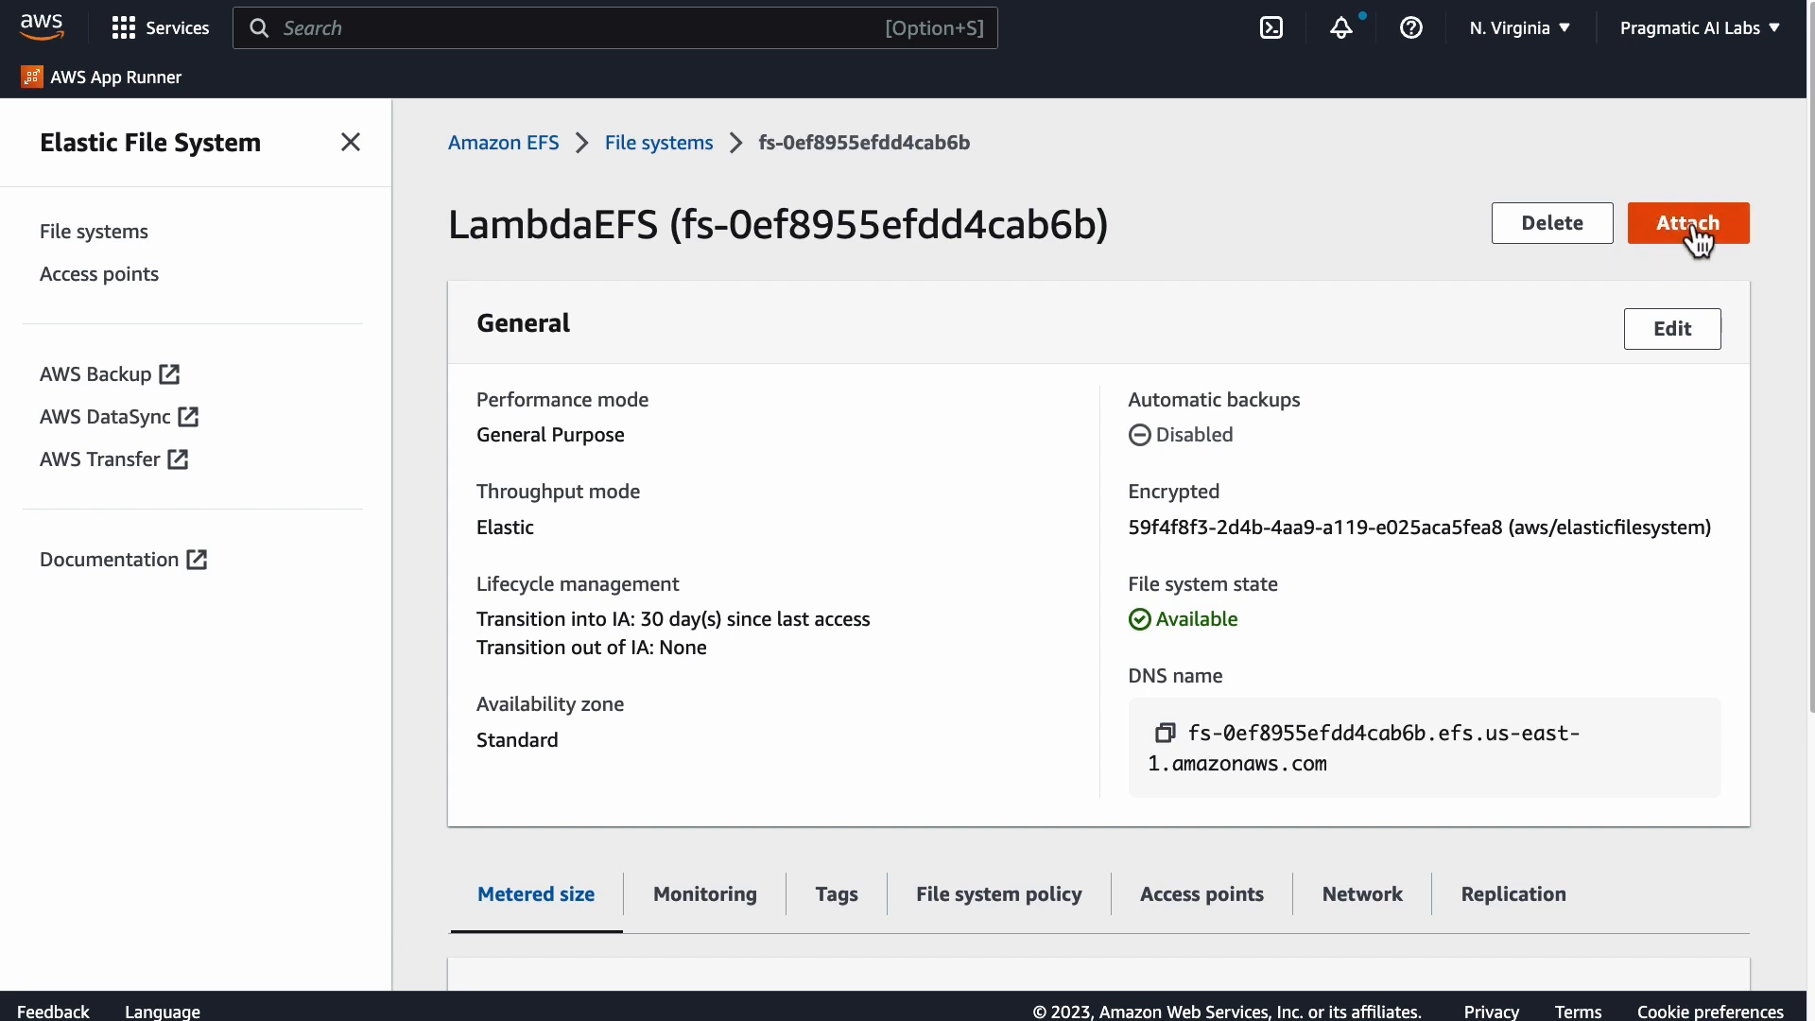
pyautogui.moveTo(1686, 229)
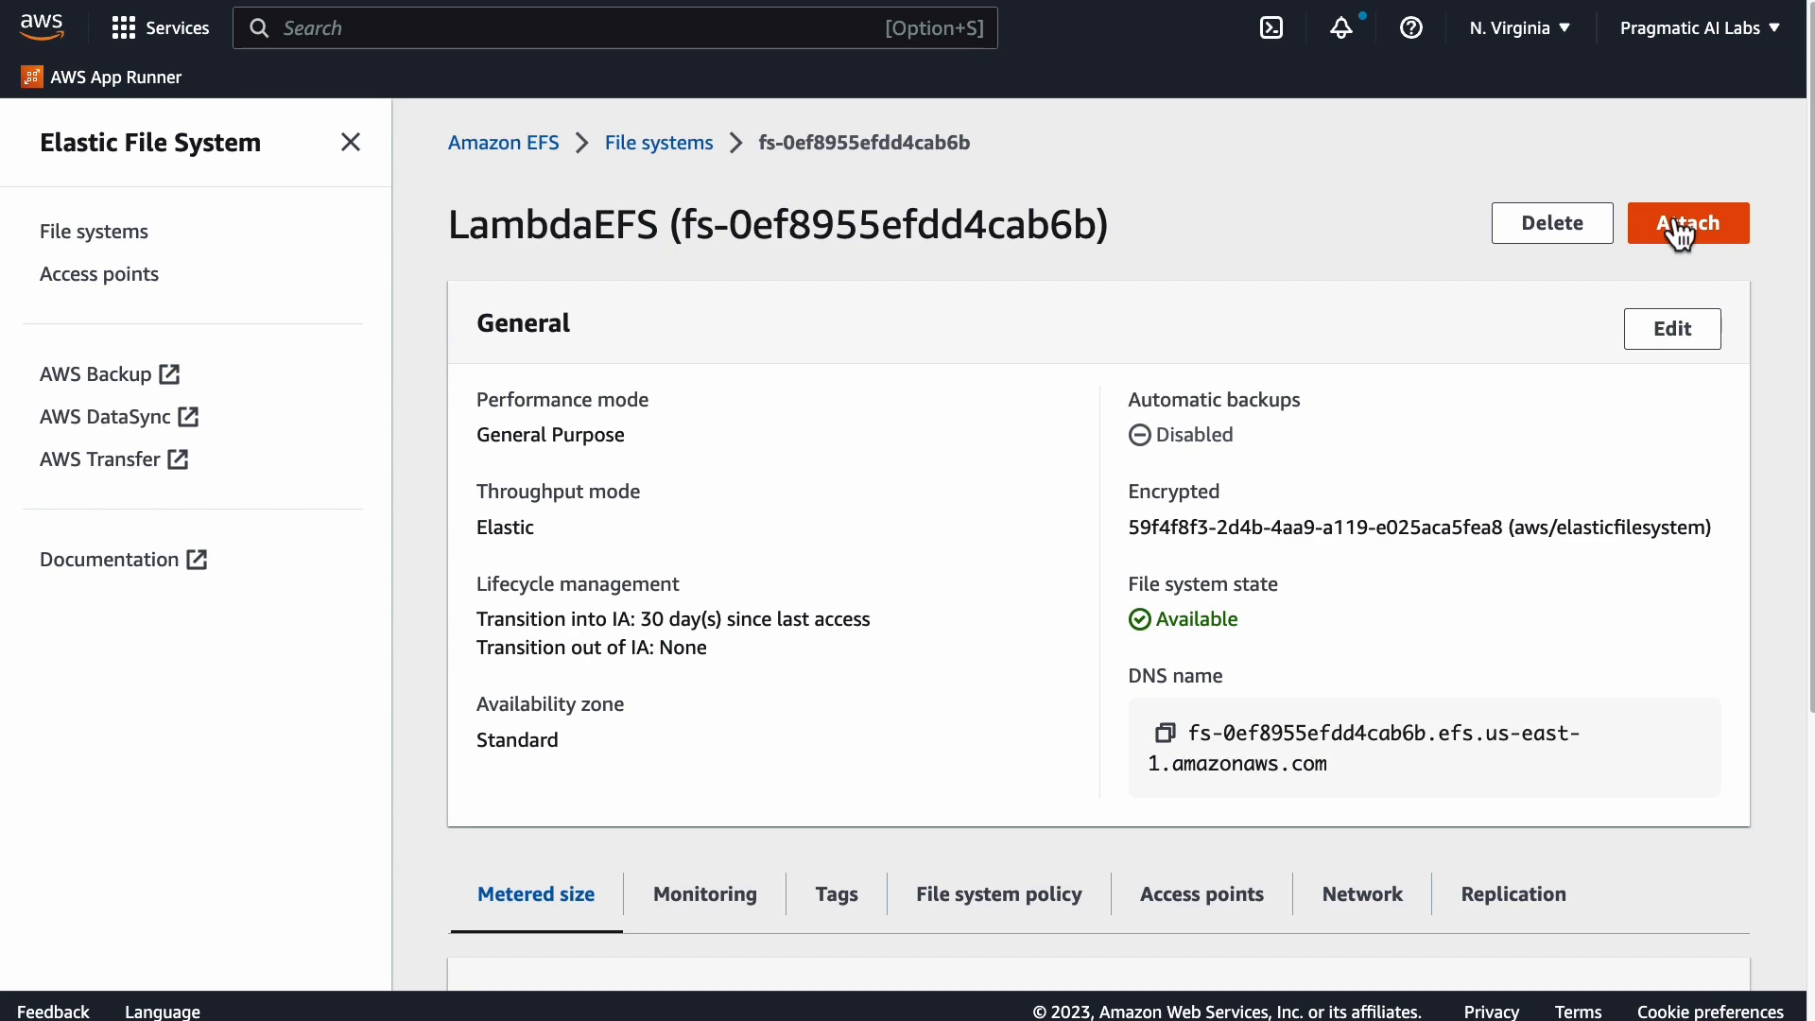
# Step: Show the LambdaEFS mount commands, select the mount helper command and open the user guide in a new tab
pyautogui.click(1688, 223)
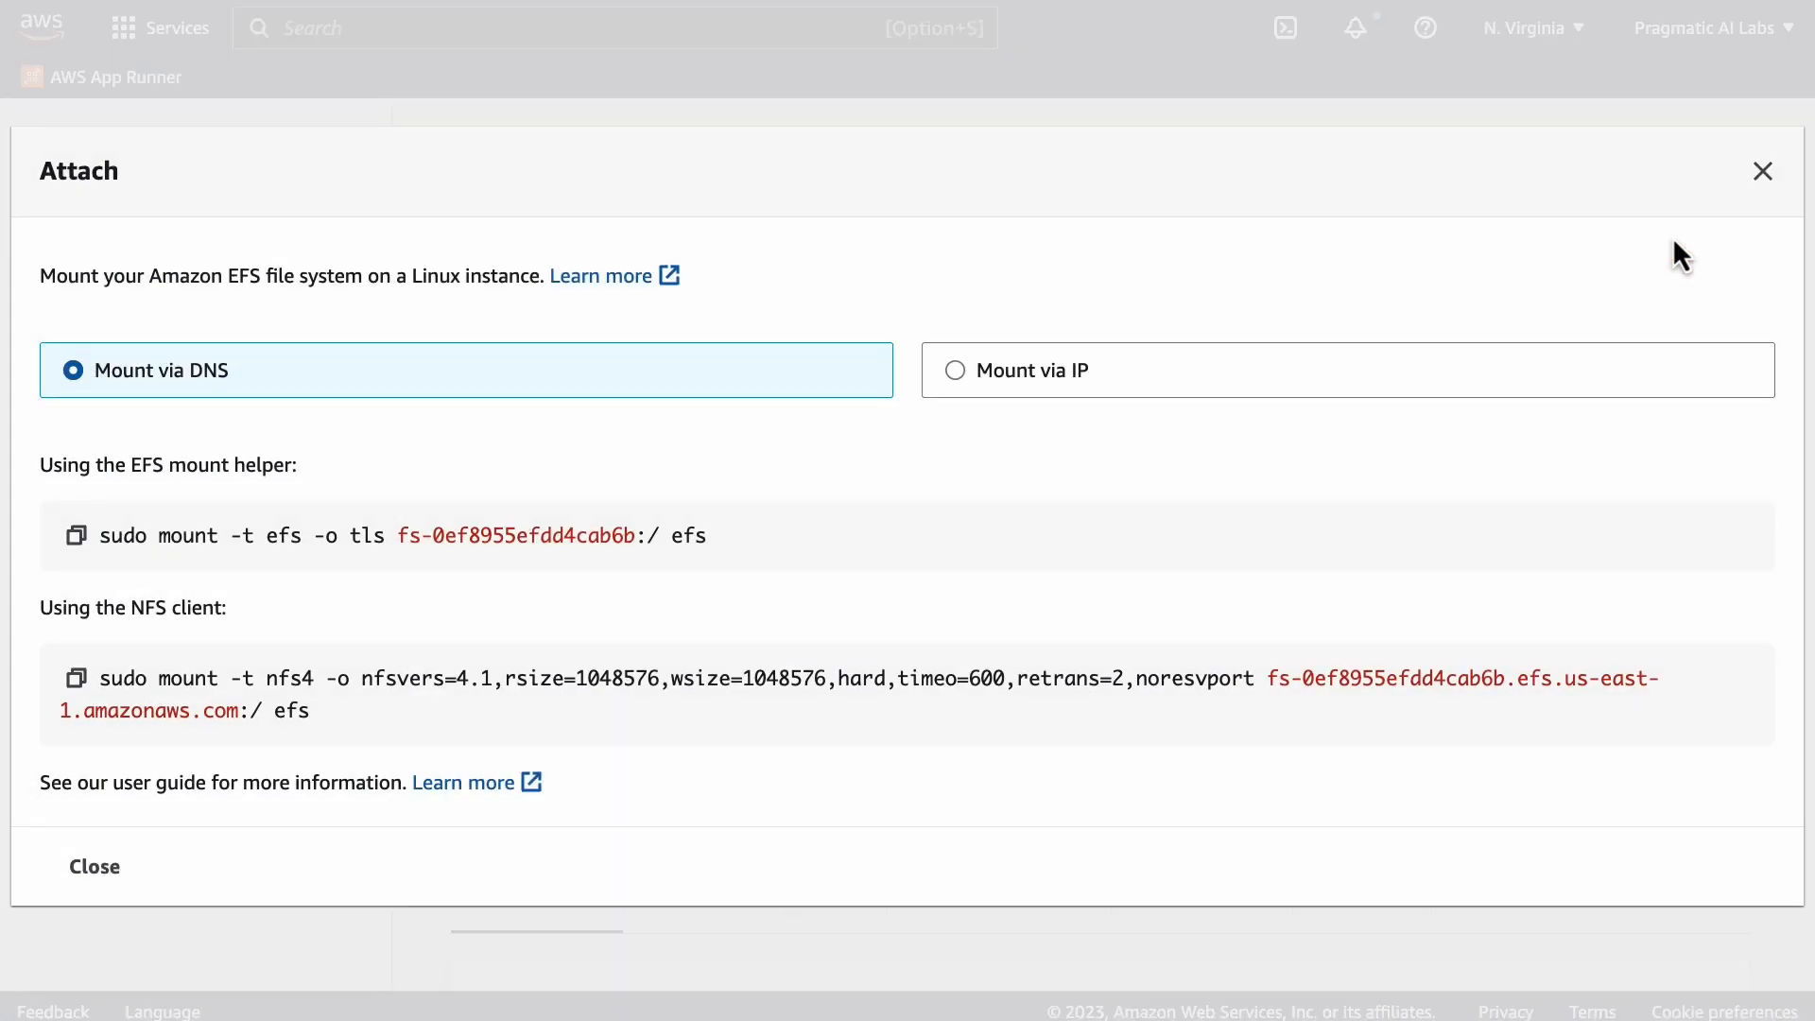
pyautogui.moveTo(104, 387)
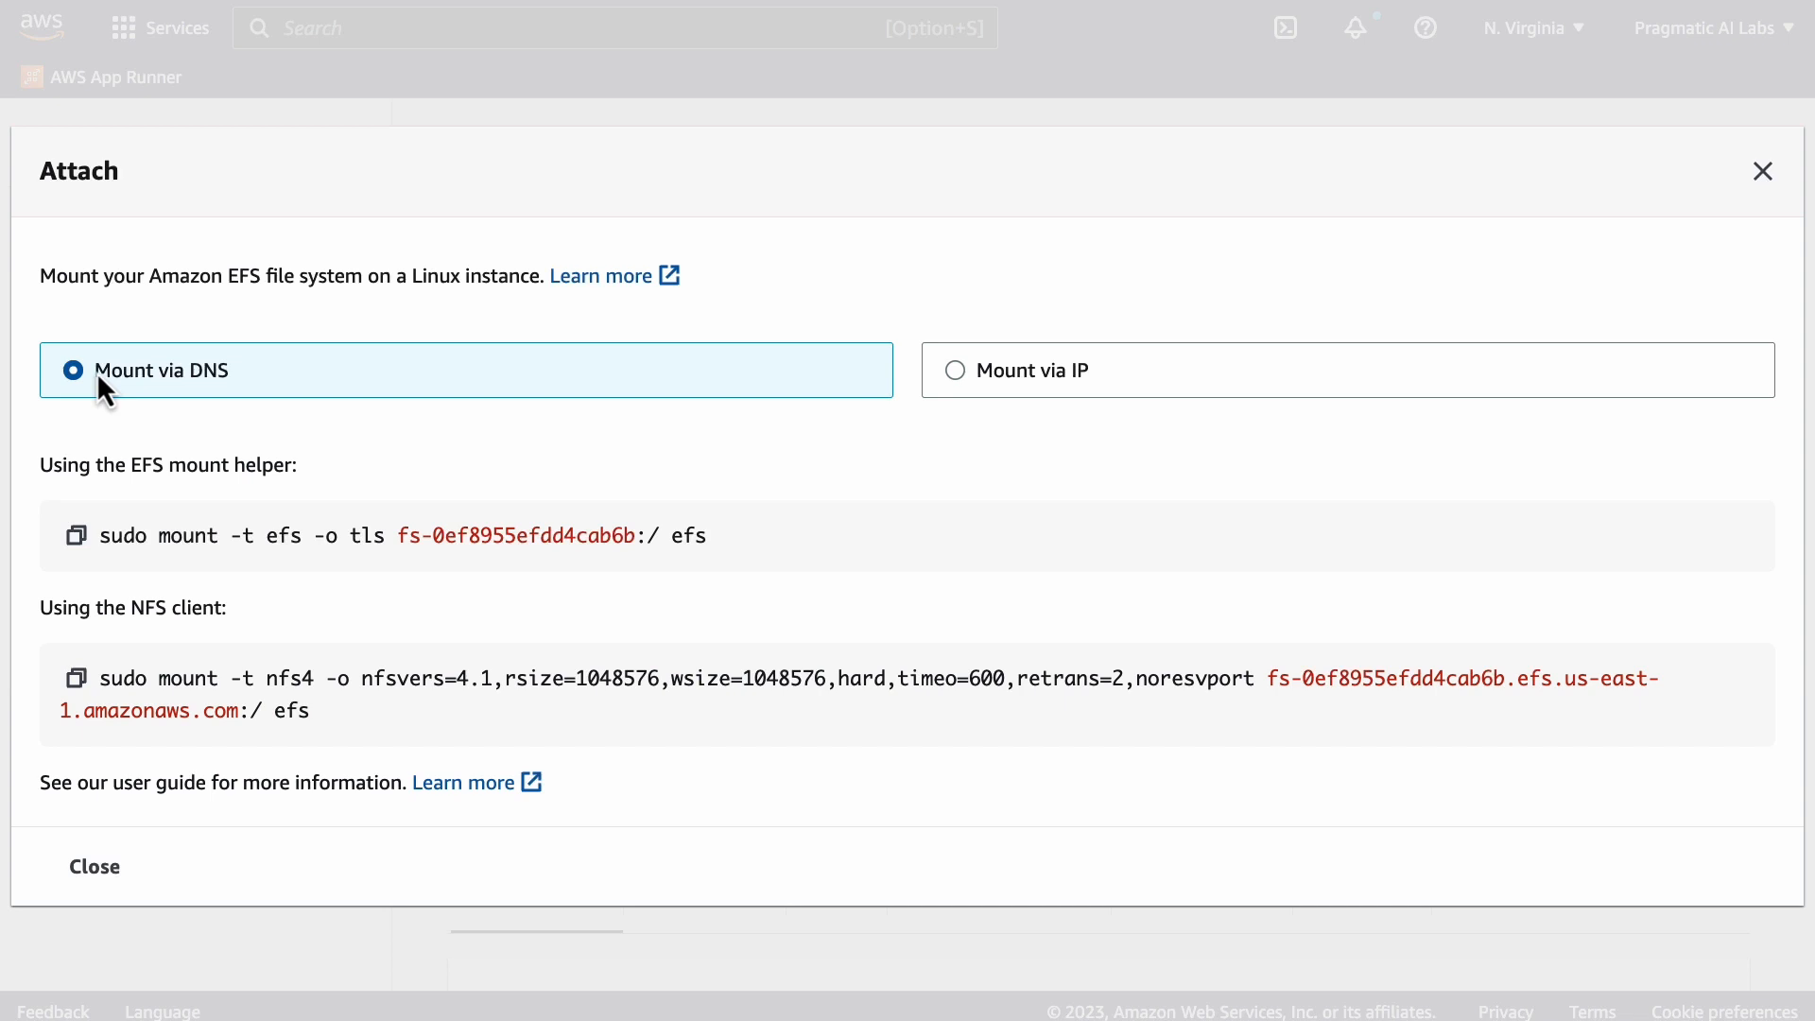
pyautogui.doubleClick(162, 369)
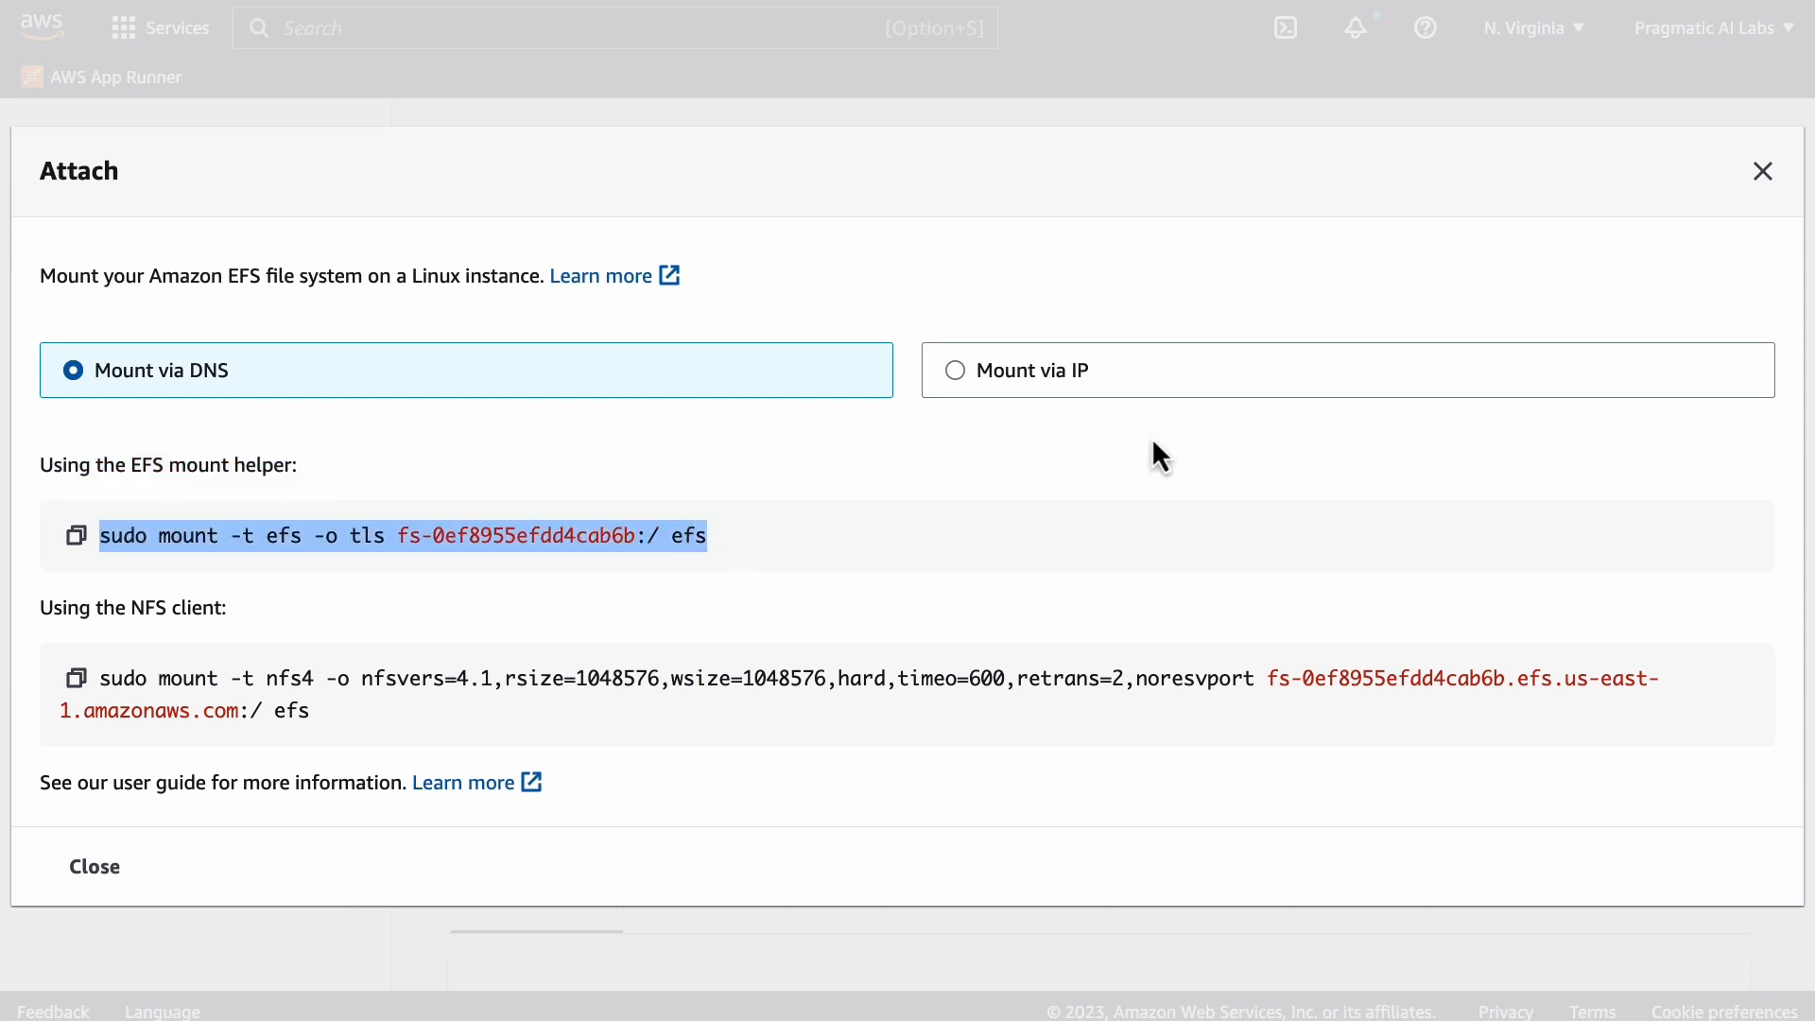
pyautogui.moveTo(1165, 446)
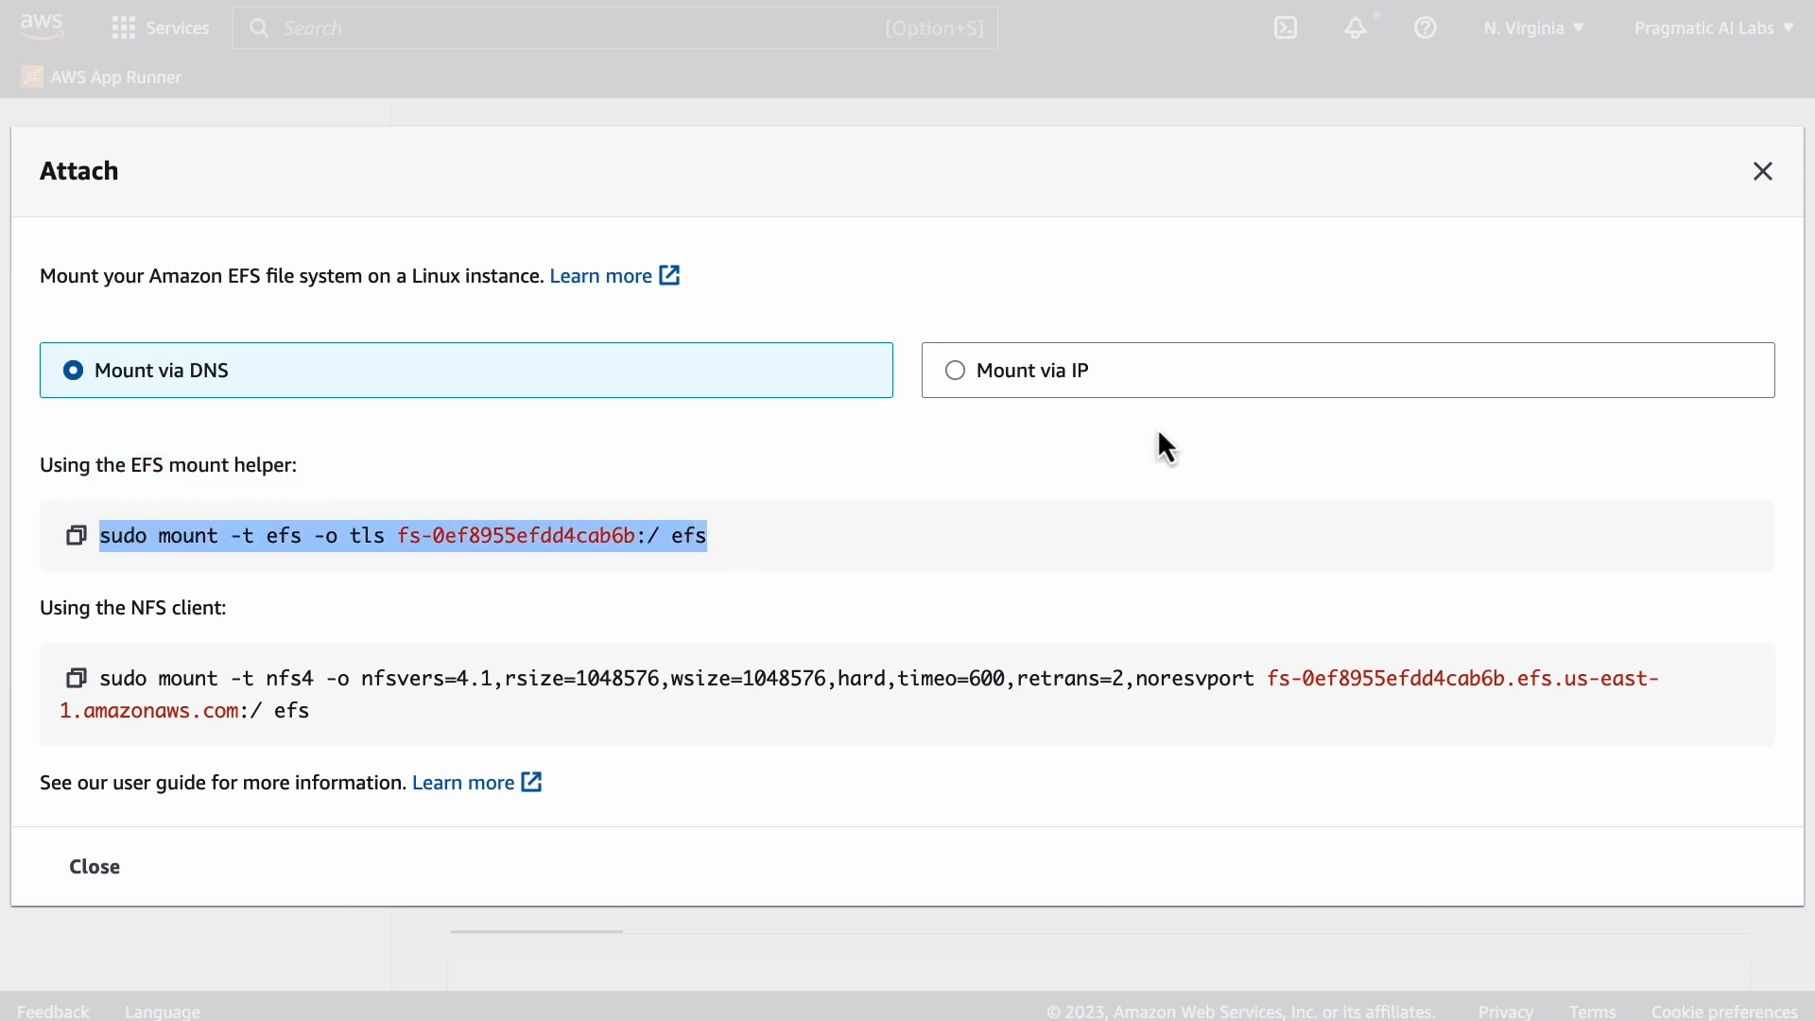
pyautogui.moveTo(1017, 529)
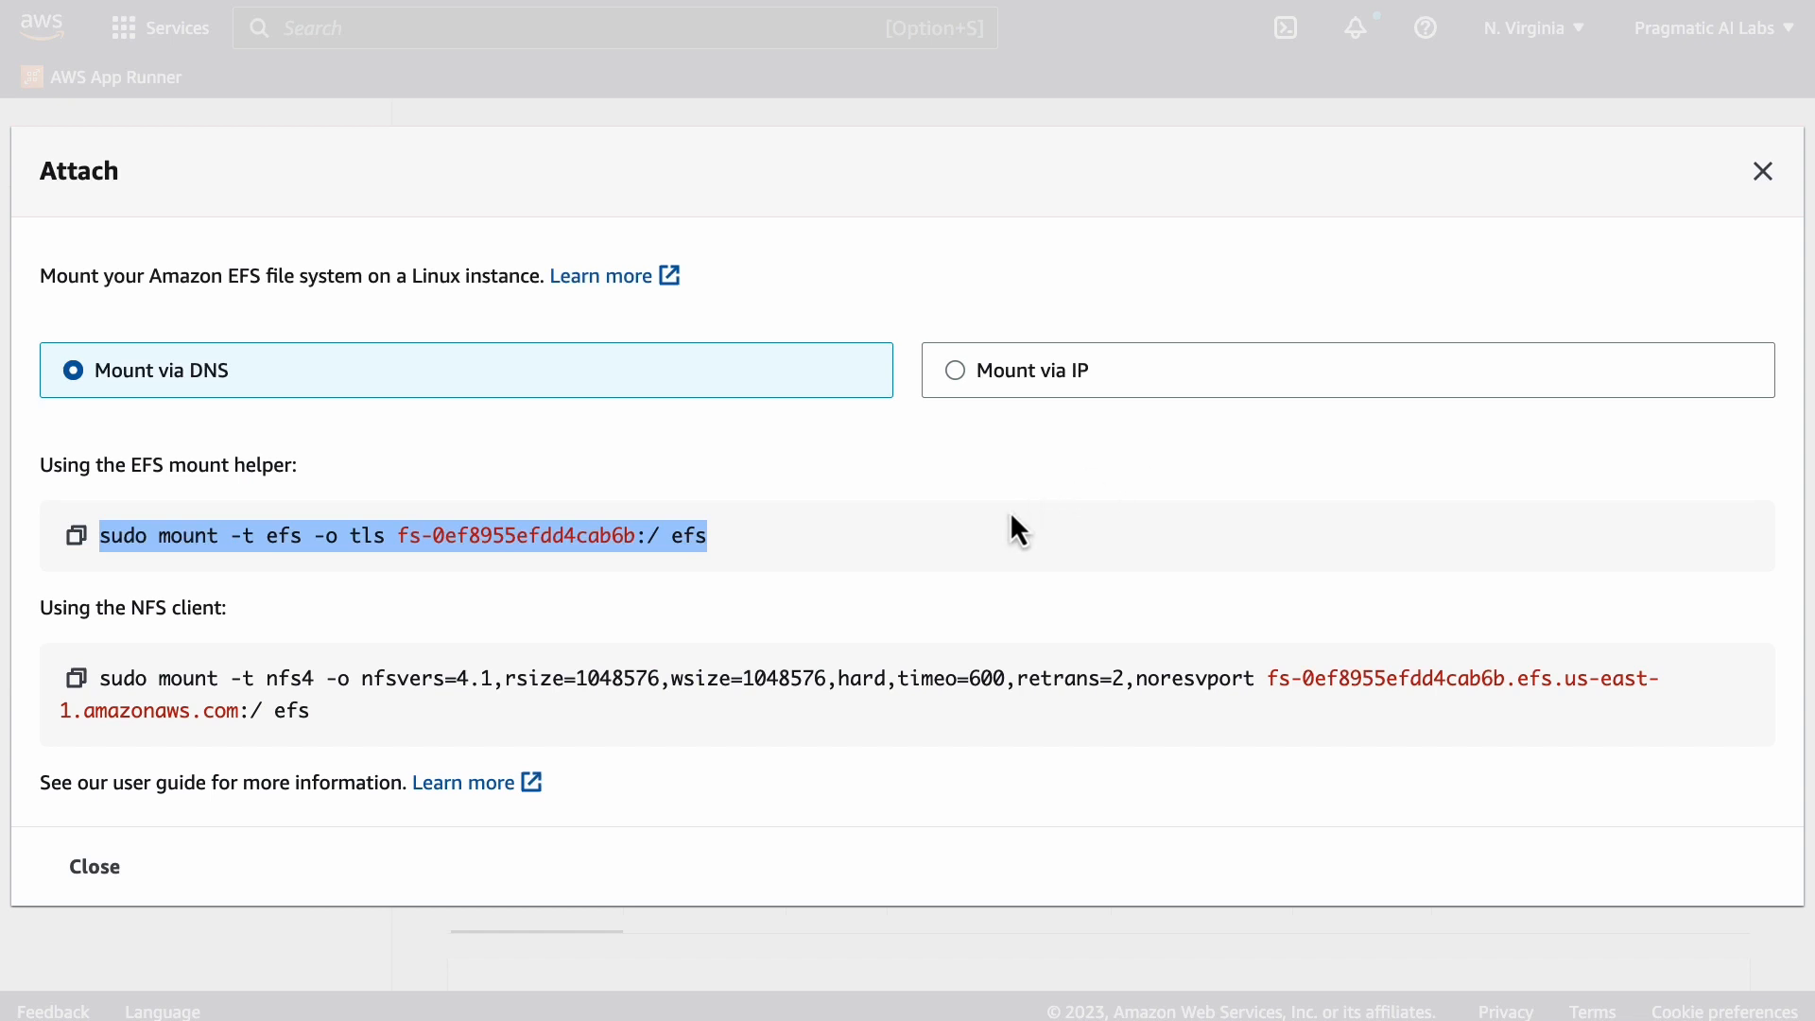
pyautogui.moveTo(461, 798)
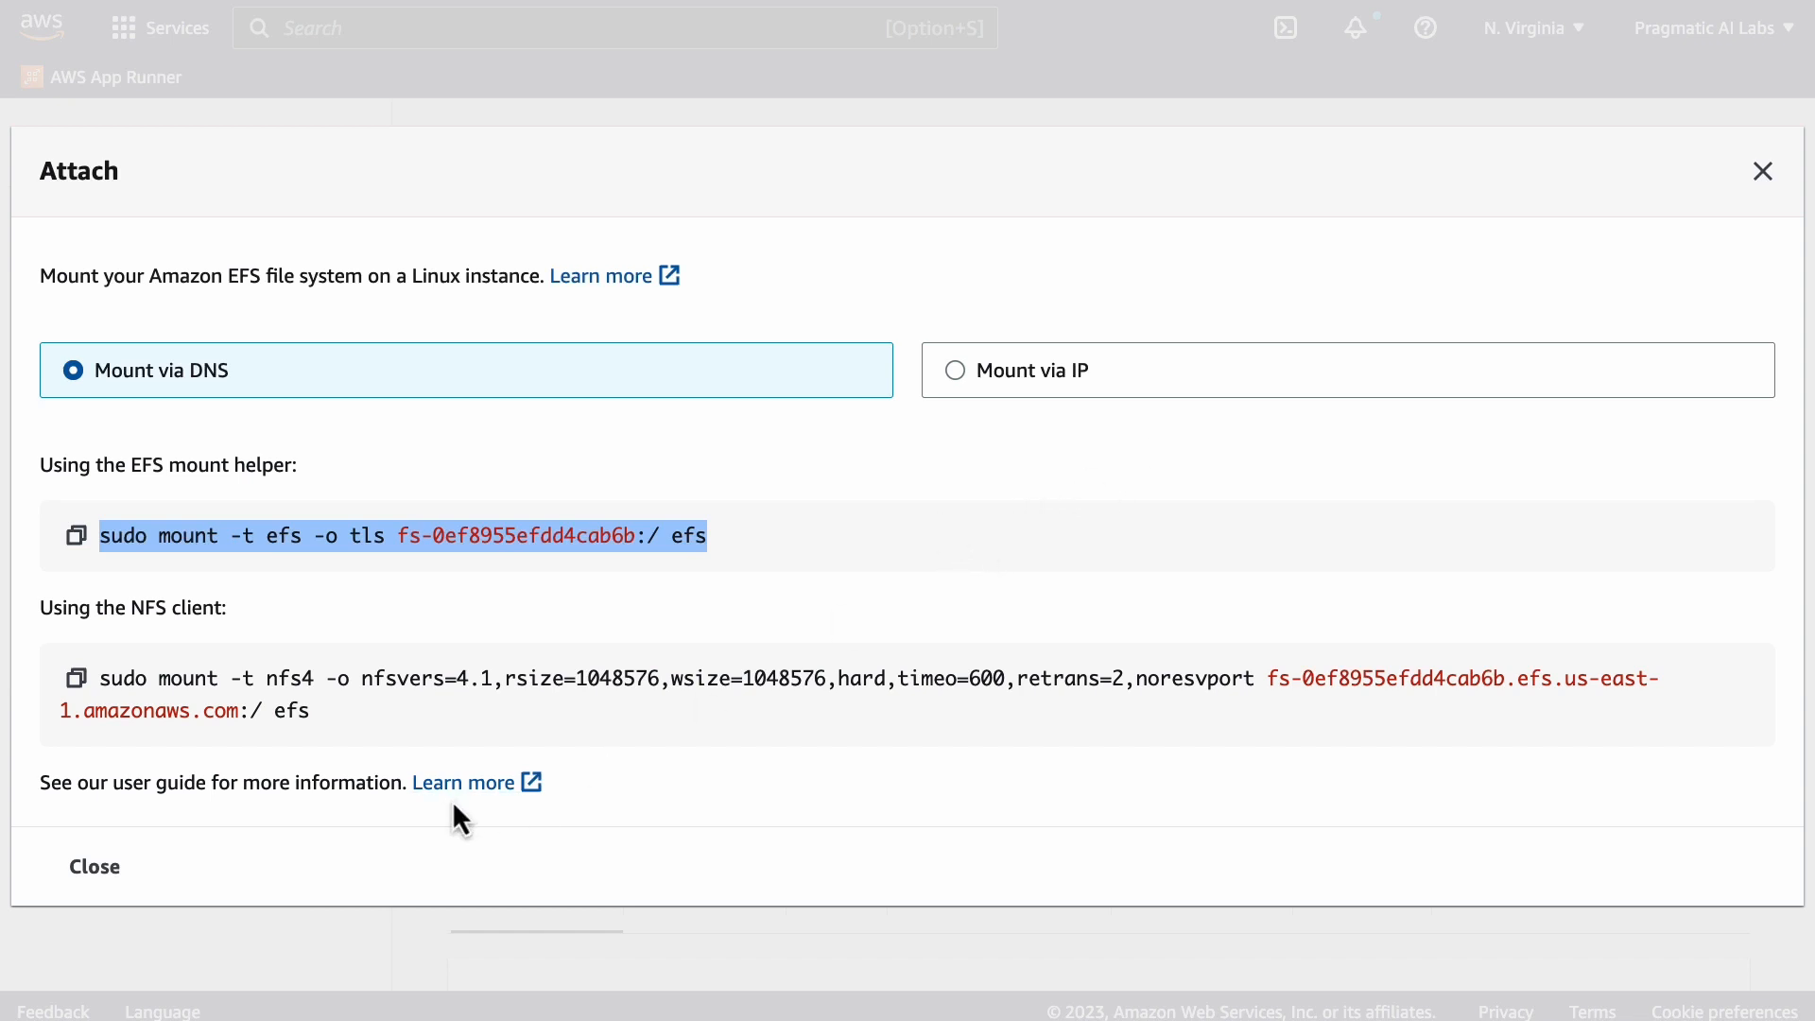
pyautogui.rightClick(461, 782)
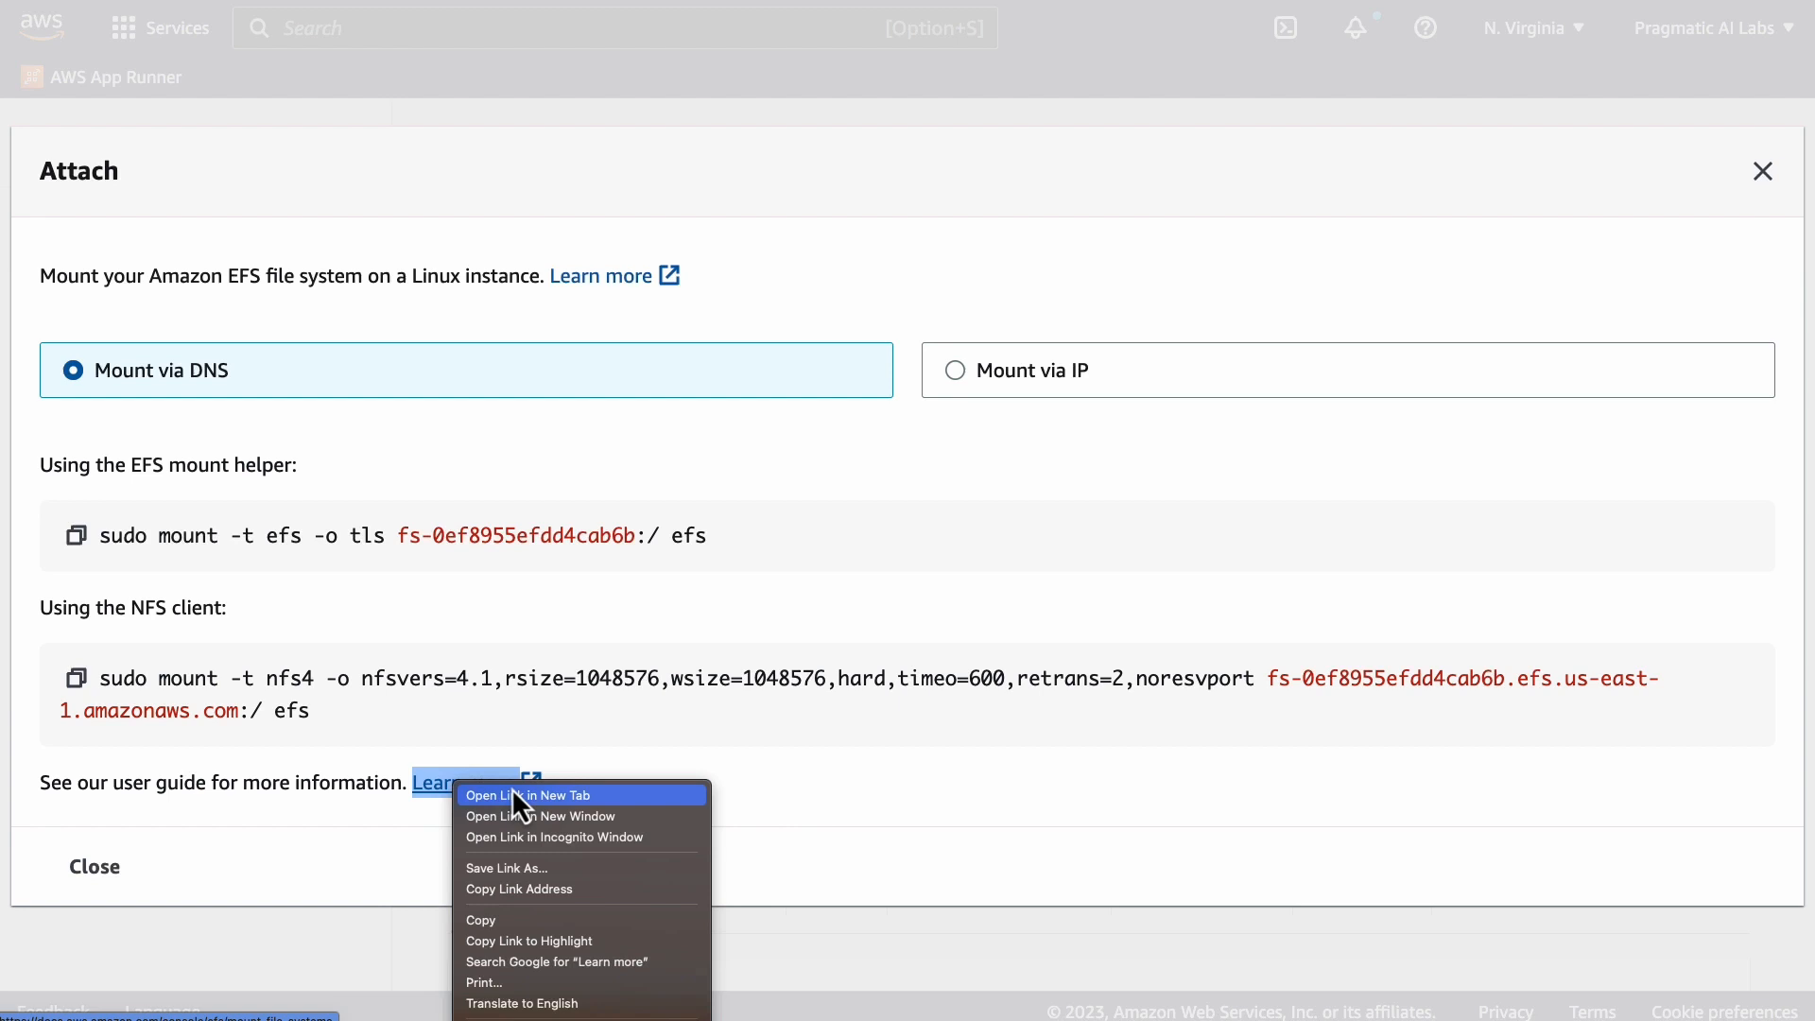
pyautogui.click(1023, 124)
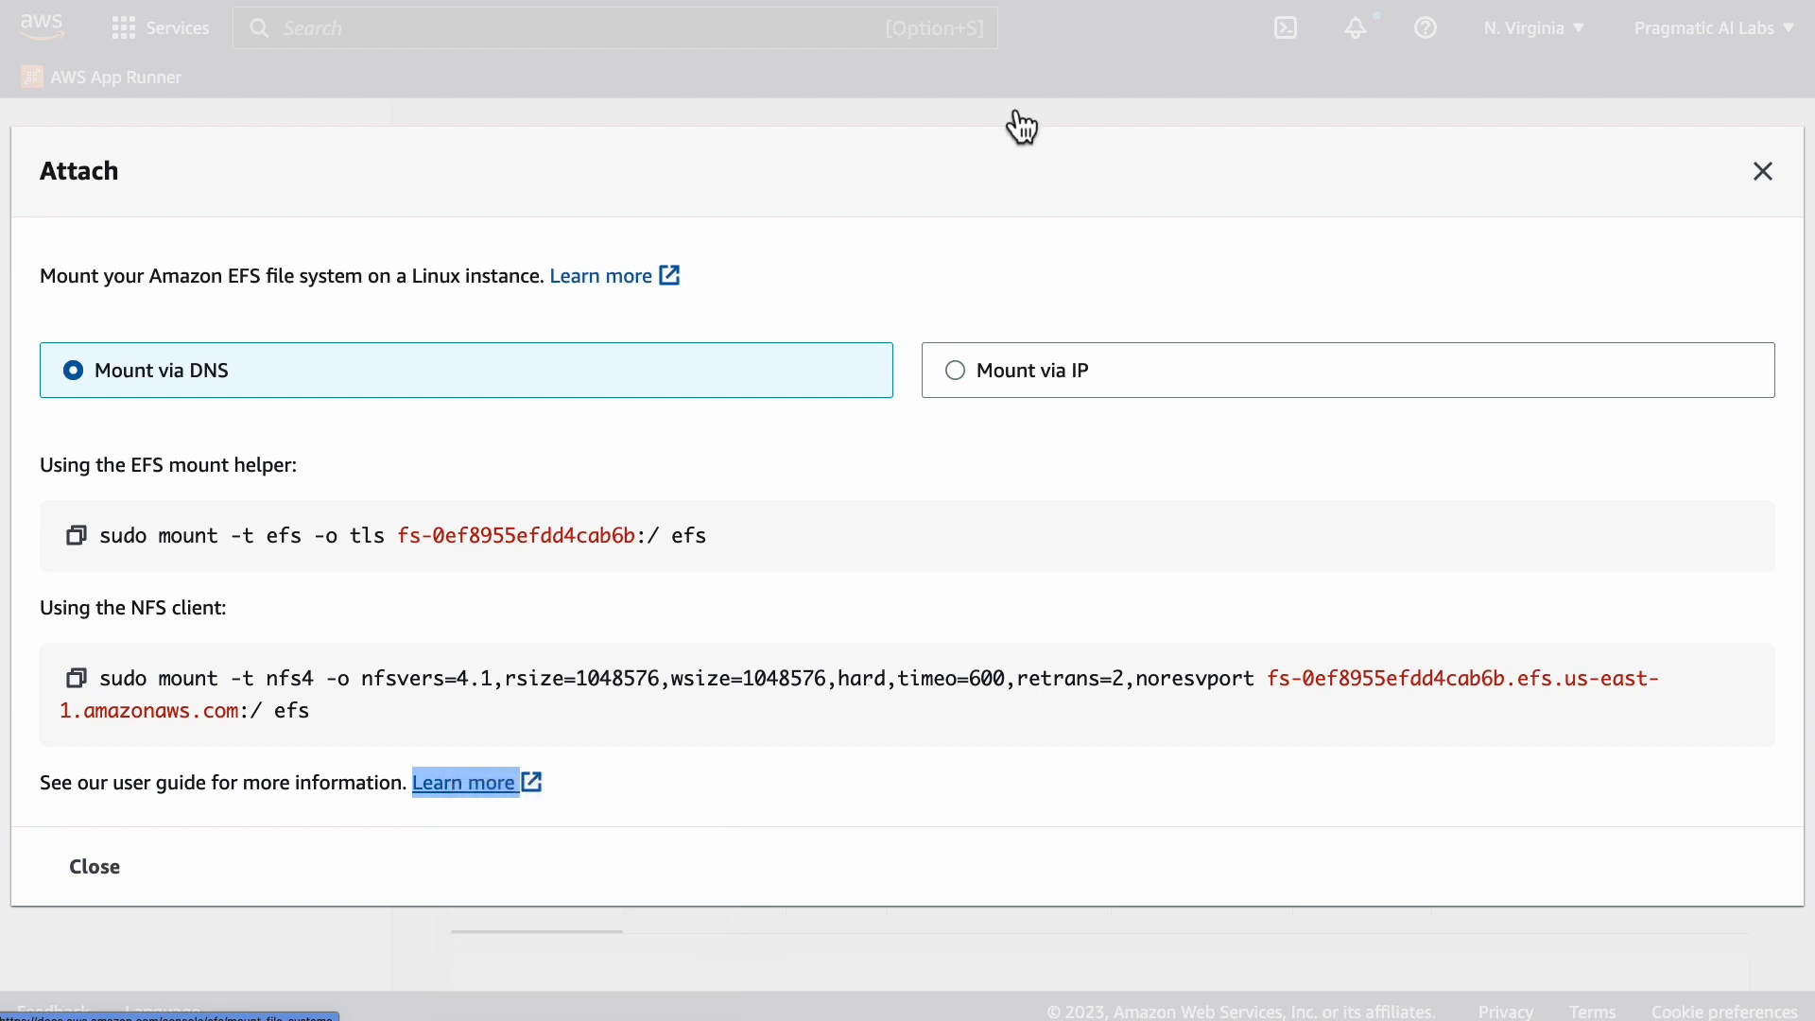
# Step: Switch to the Mounting EFS file systems guide, select its title and read down the page
pyautogui.click(465, 782)
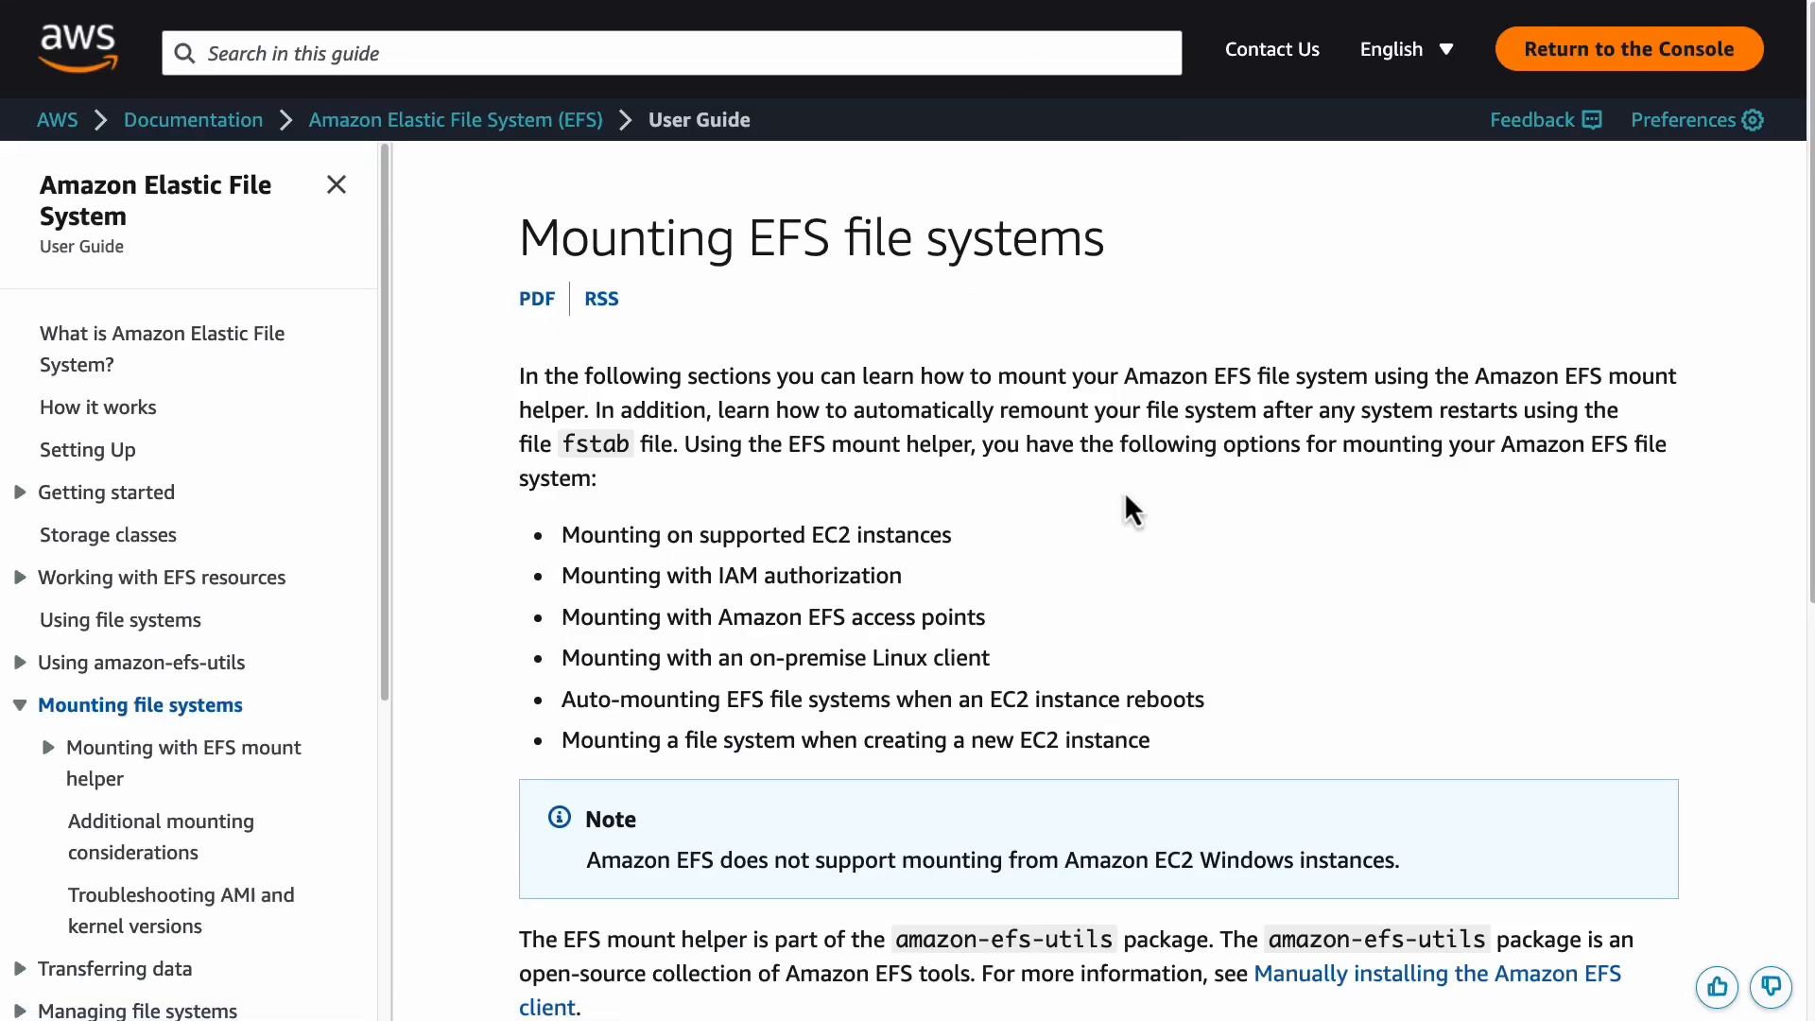
pyautogui.tripleClick(811, 237)
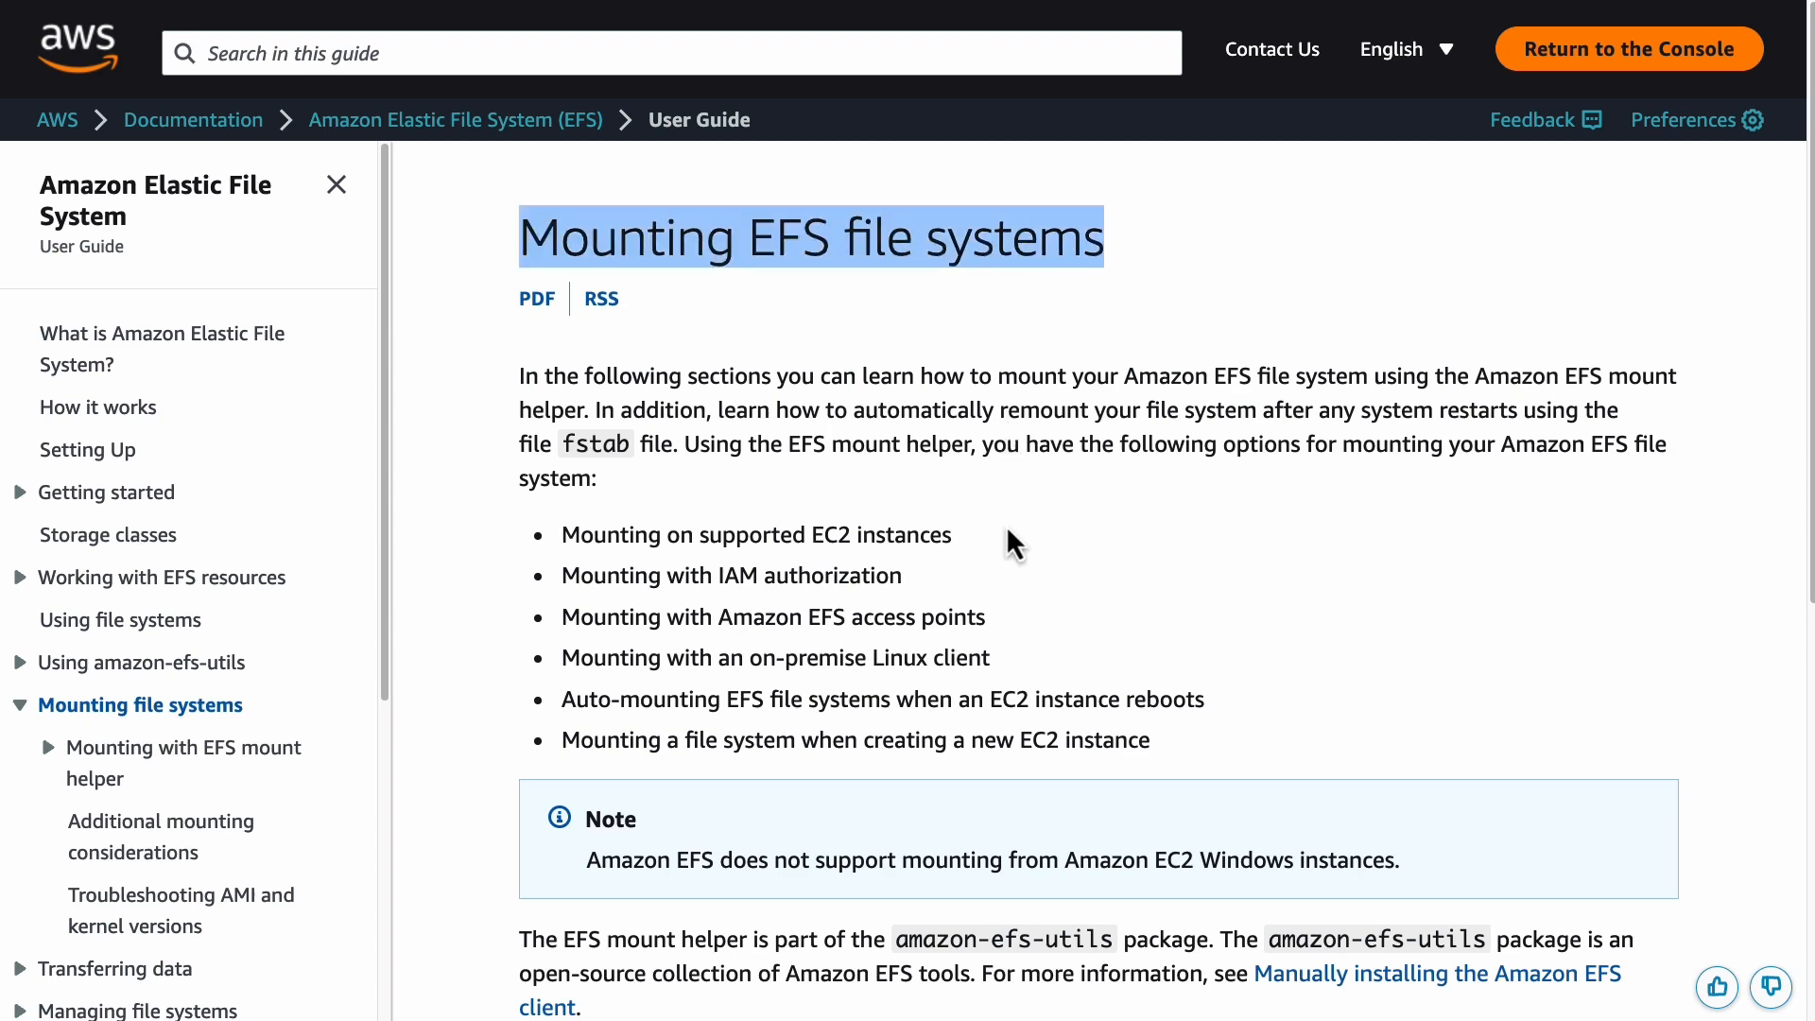
pyautogui.scroll(-3)
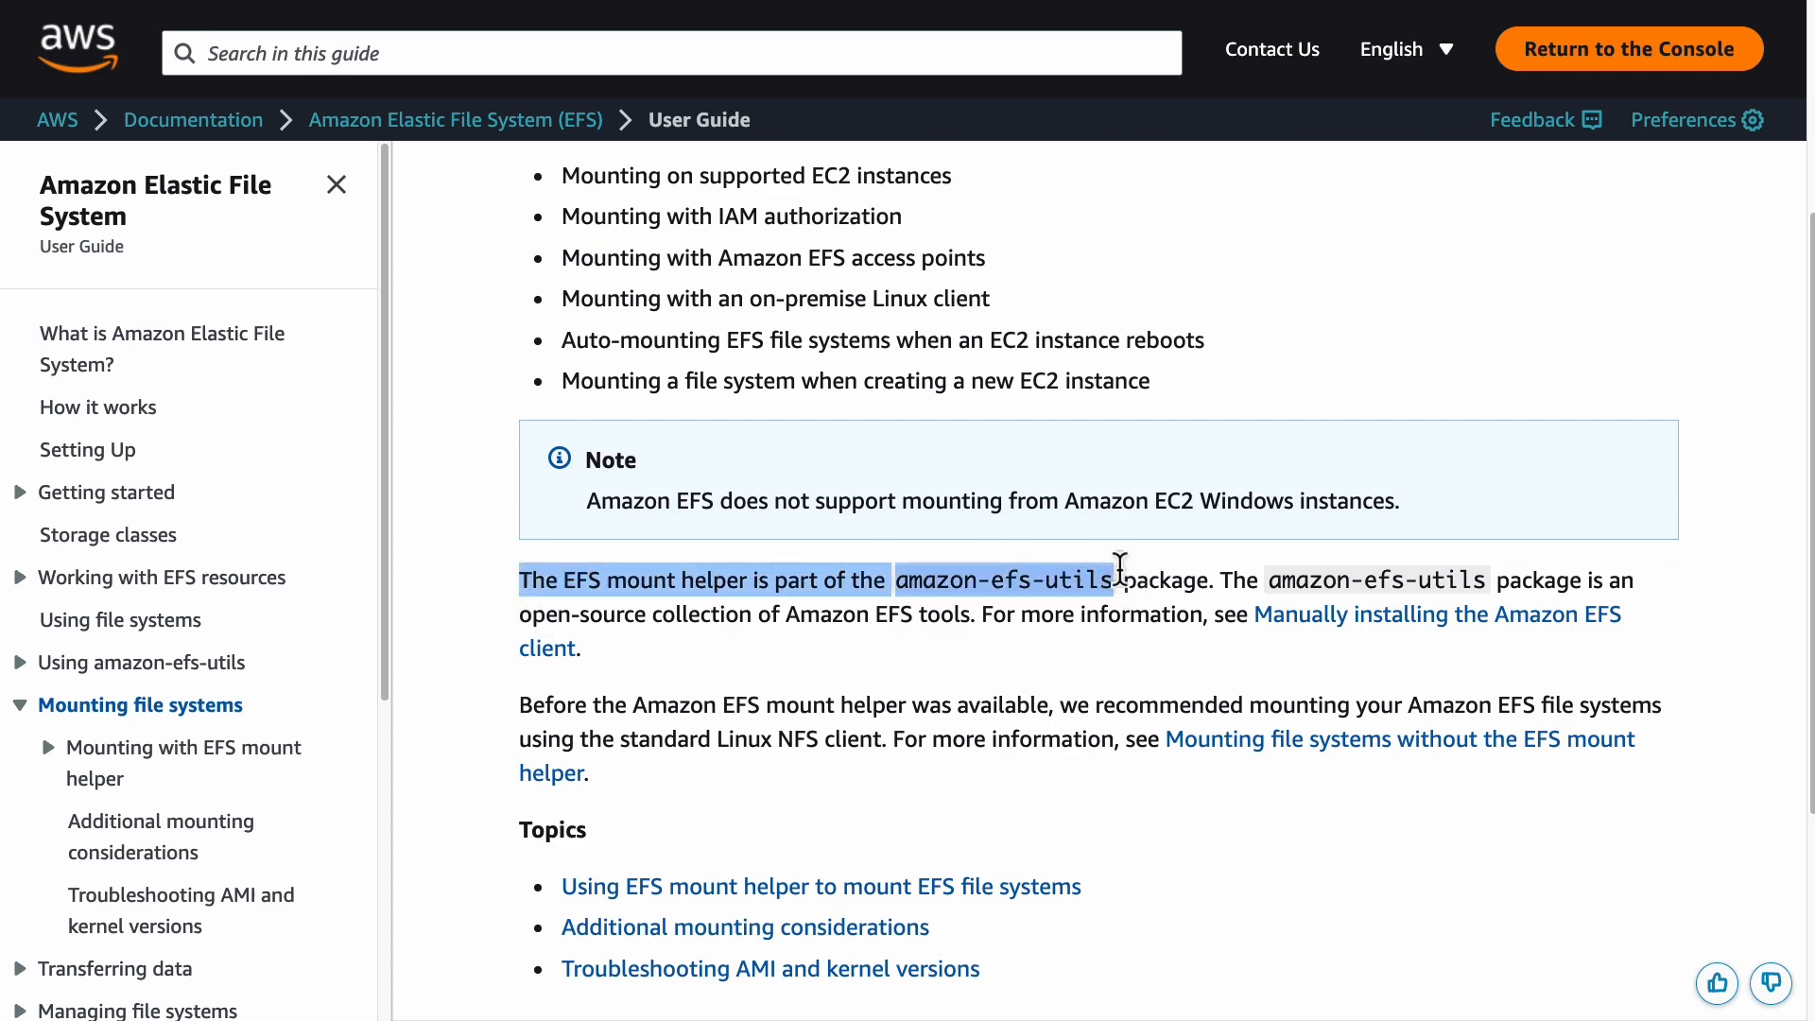
pyautogui.scroll(-3)
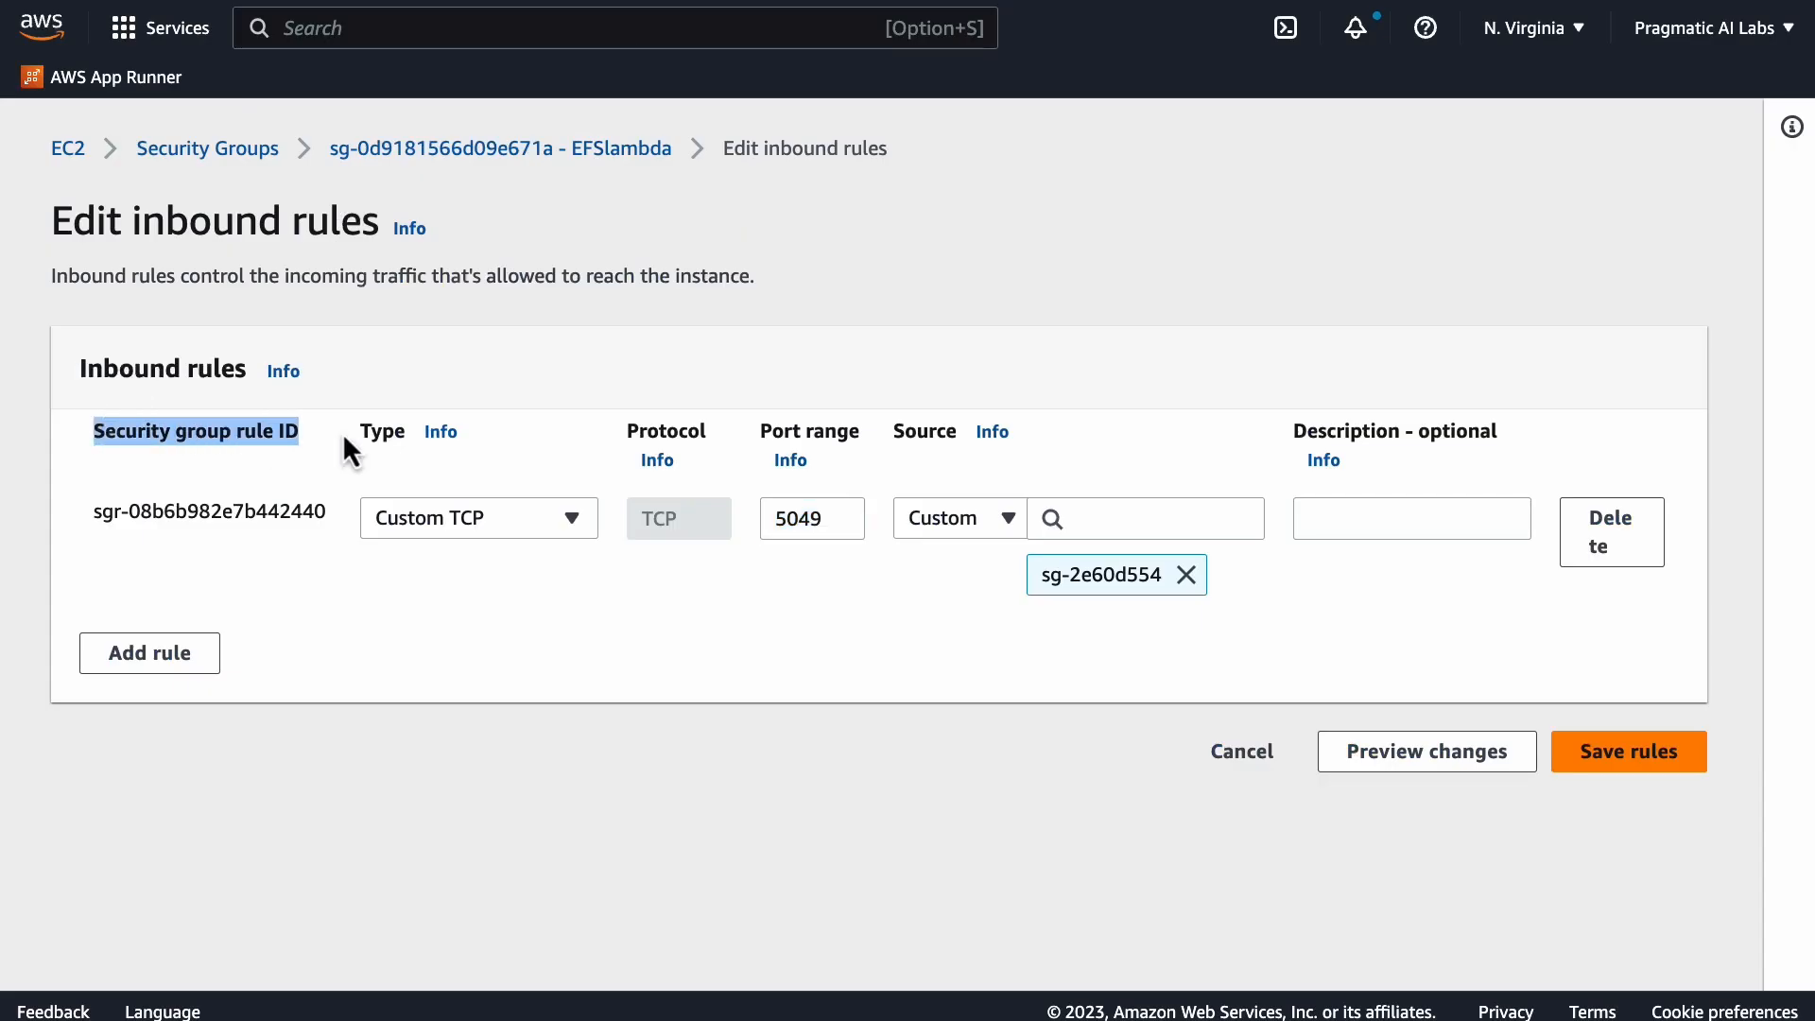
pyautogui.click(811, 518)
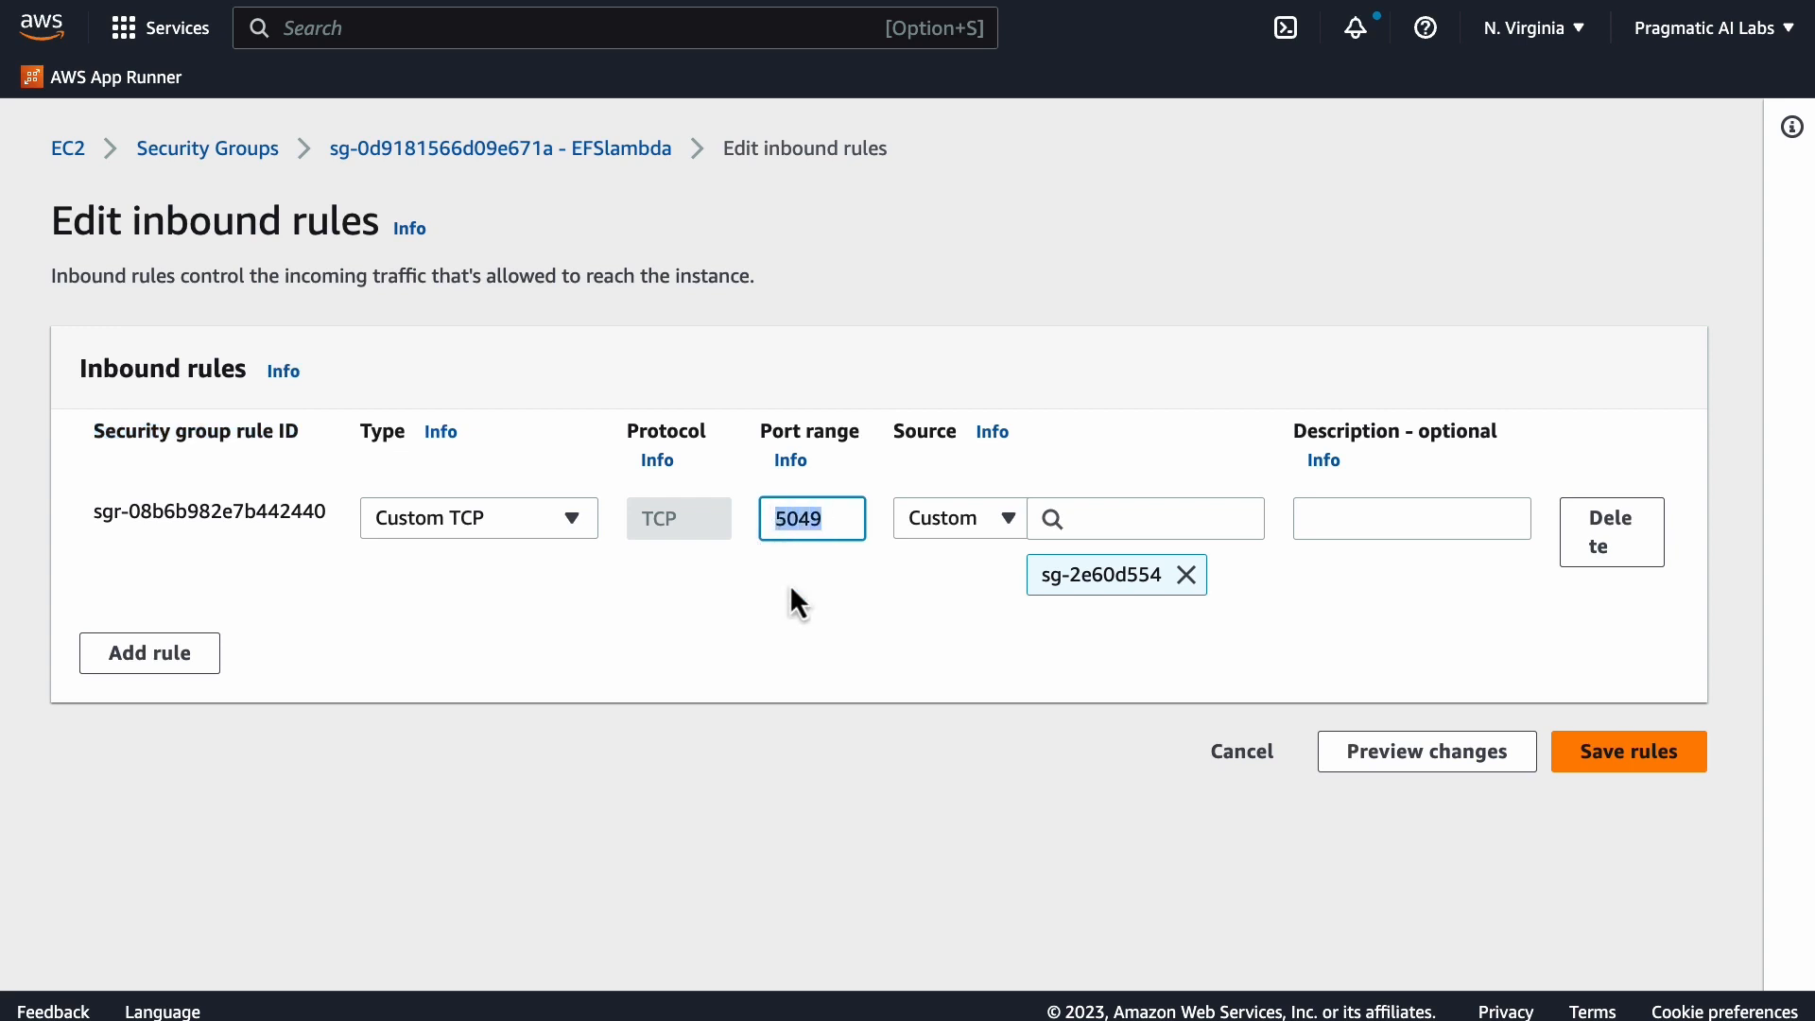
pyautogui.moveTo(866, 742)
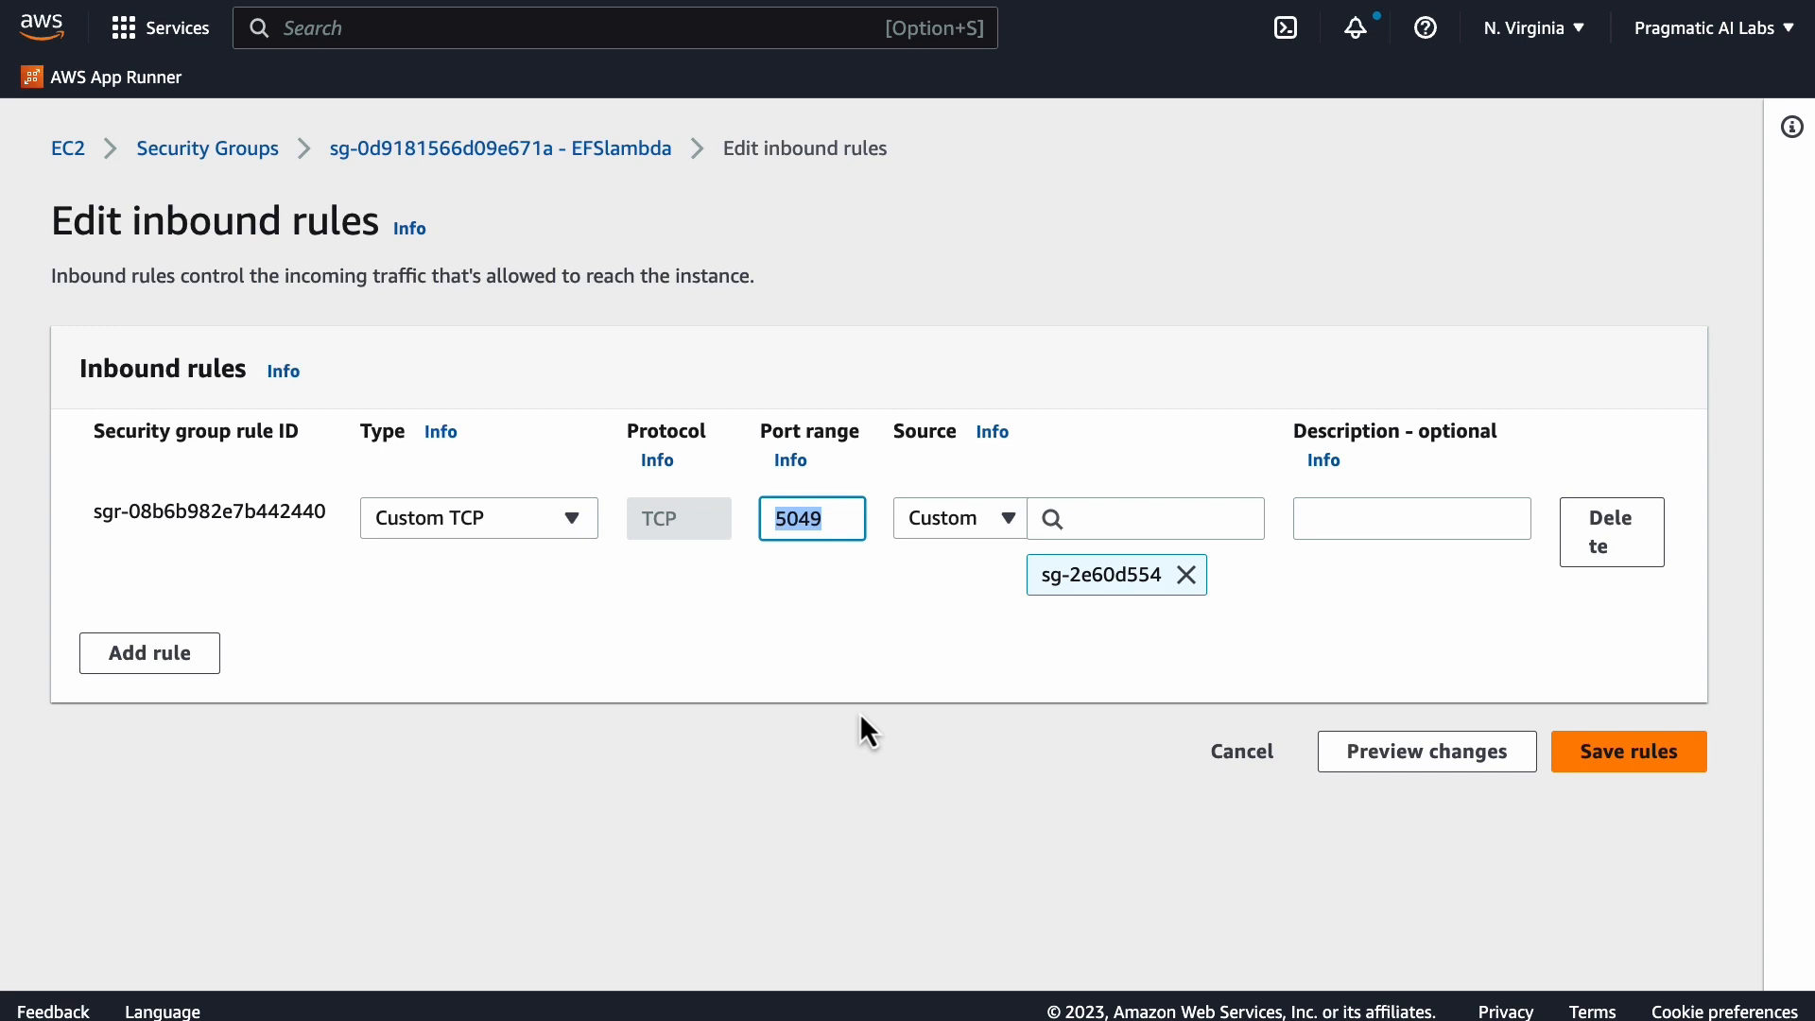
pyautogui.moveTo(938, 693)
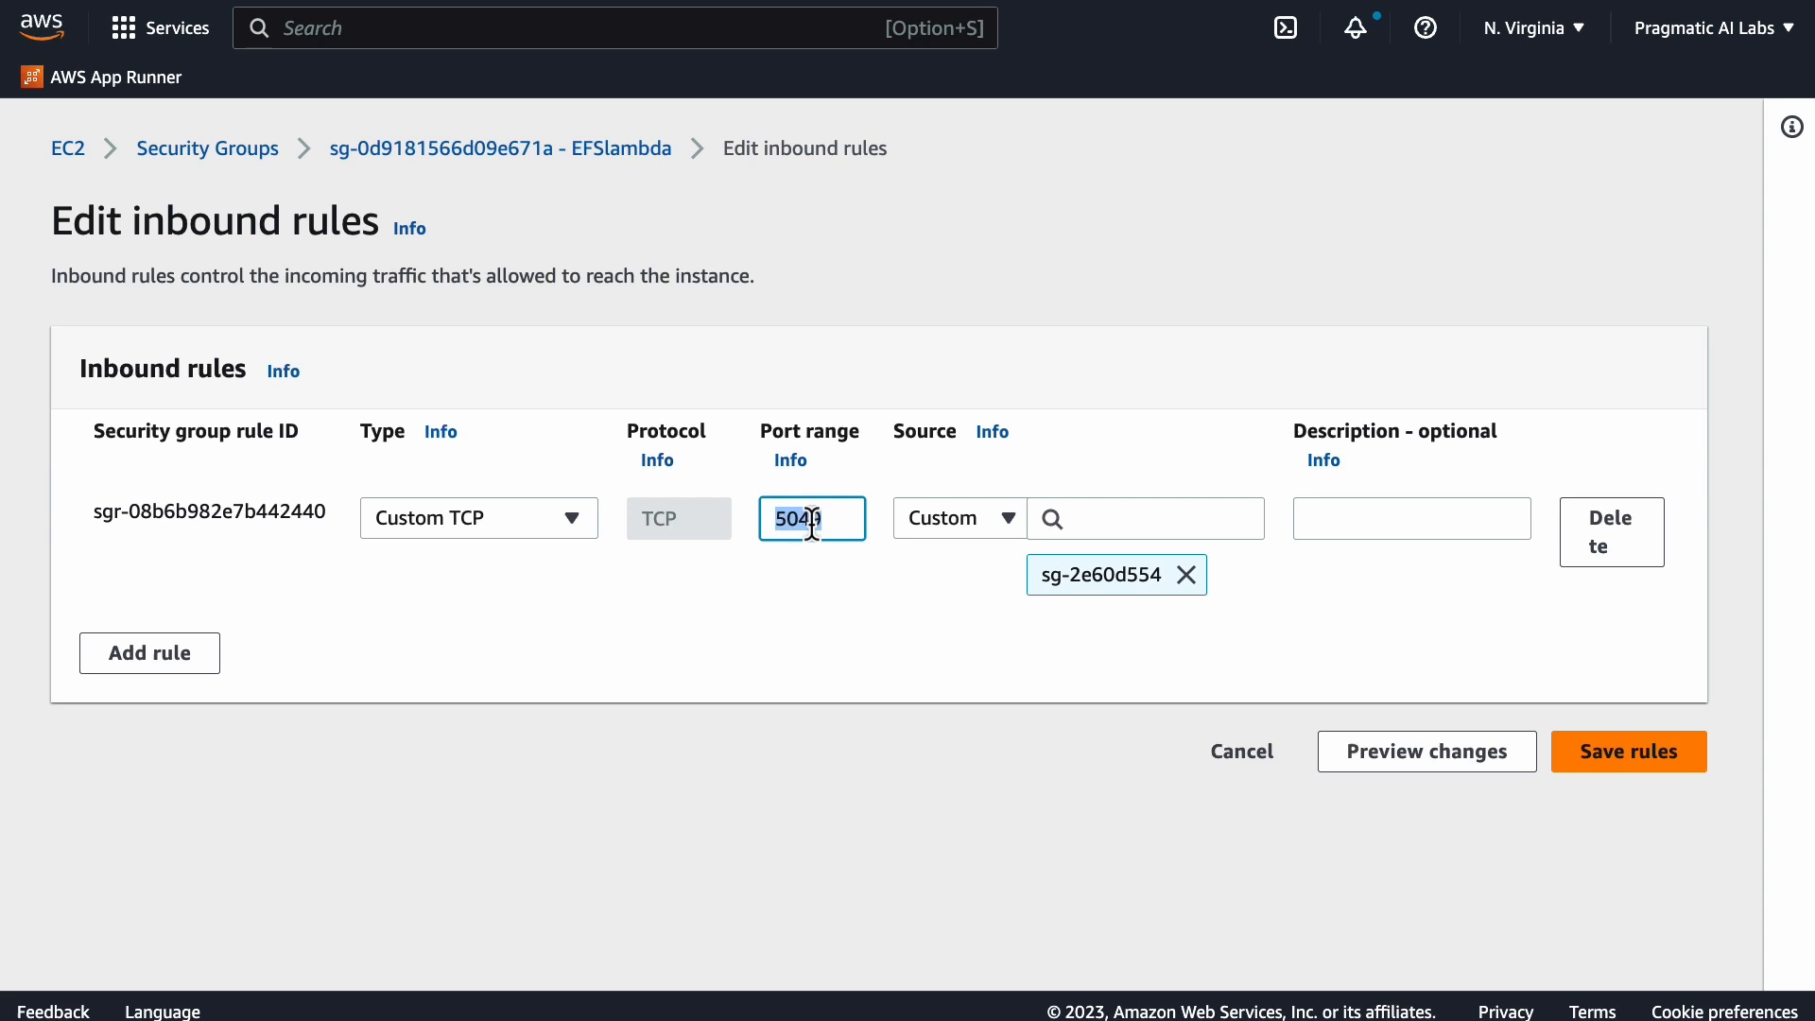
pyautogui.write('9')
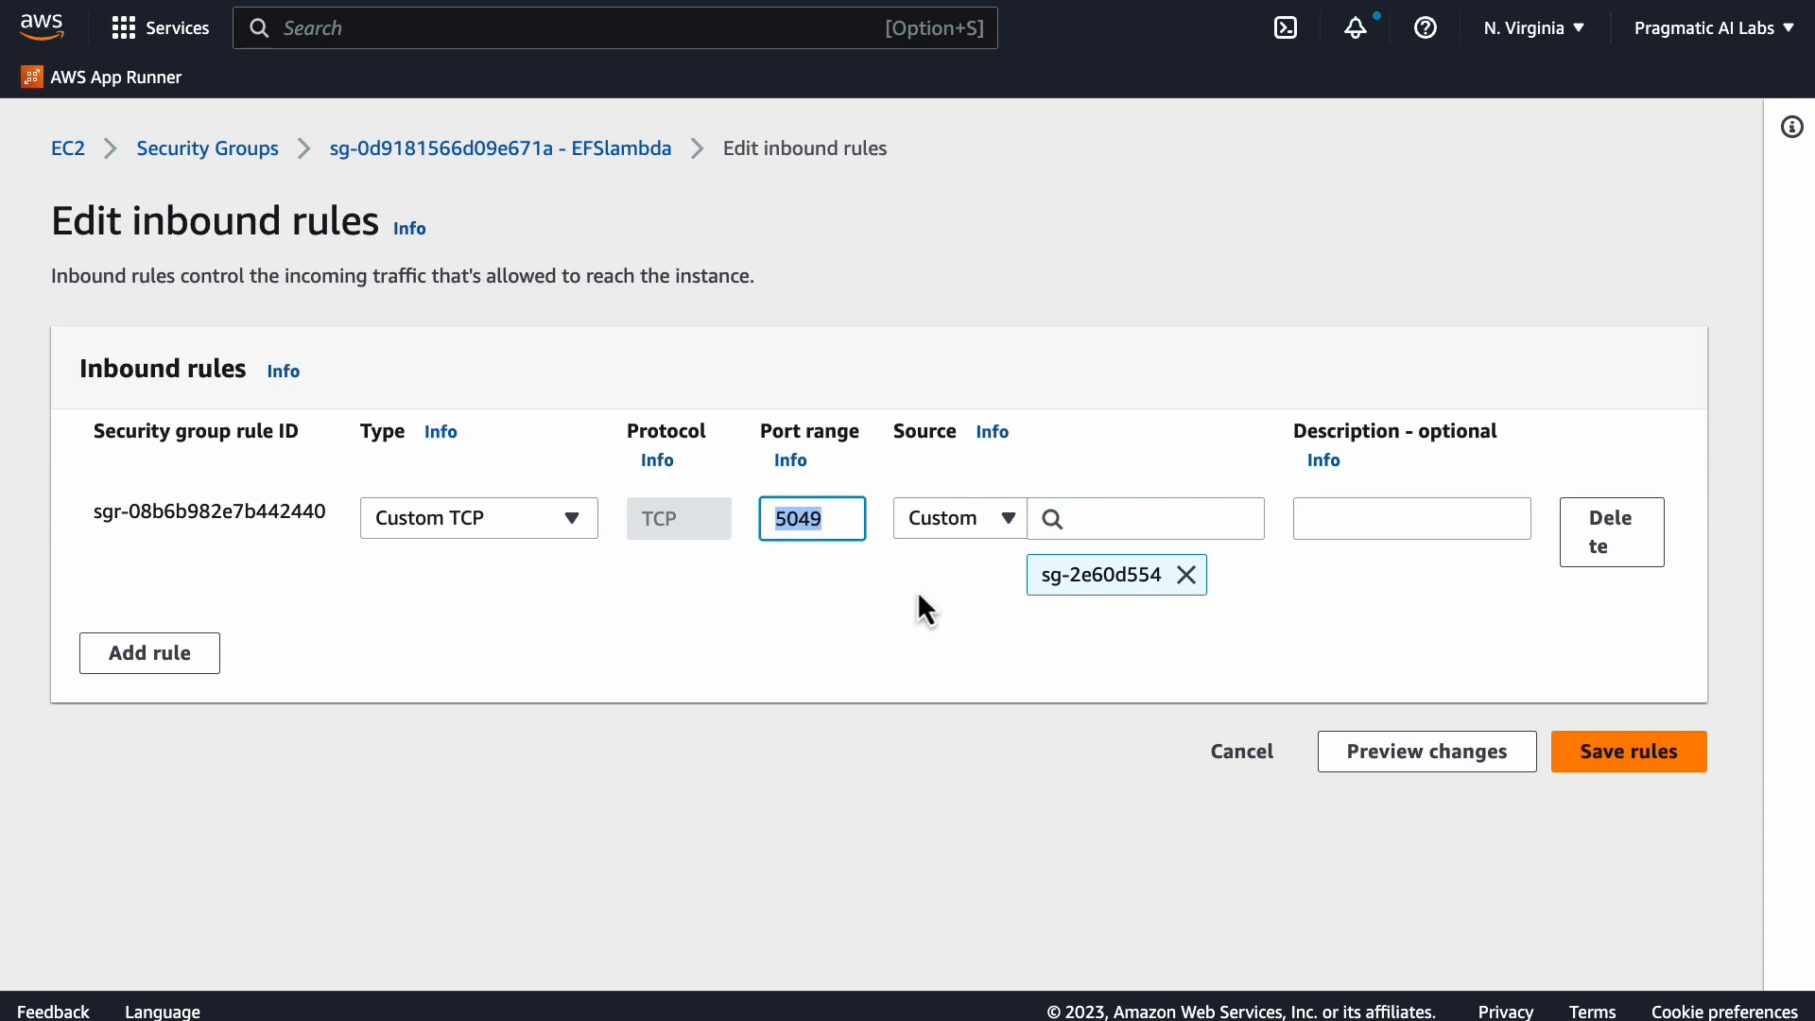
pyautogui.moveTo(138, 594)
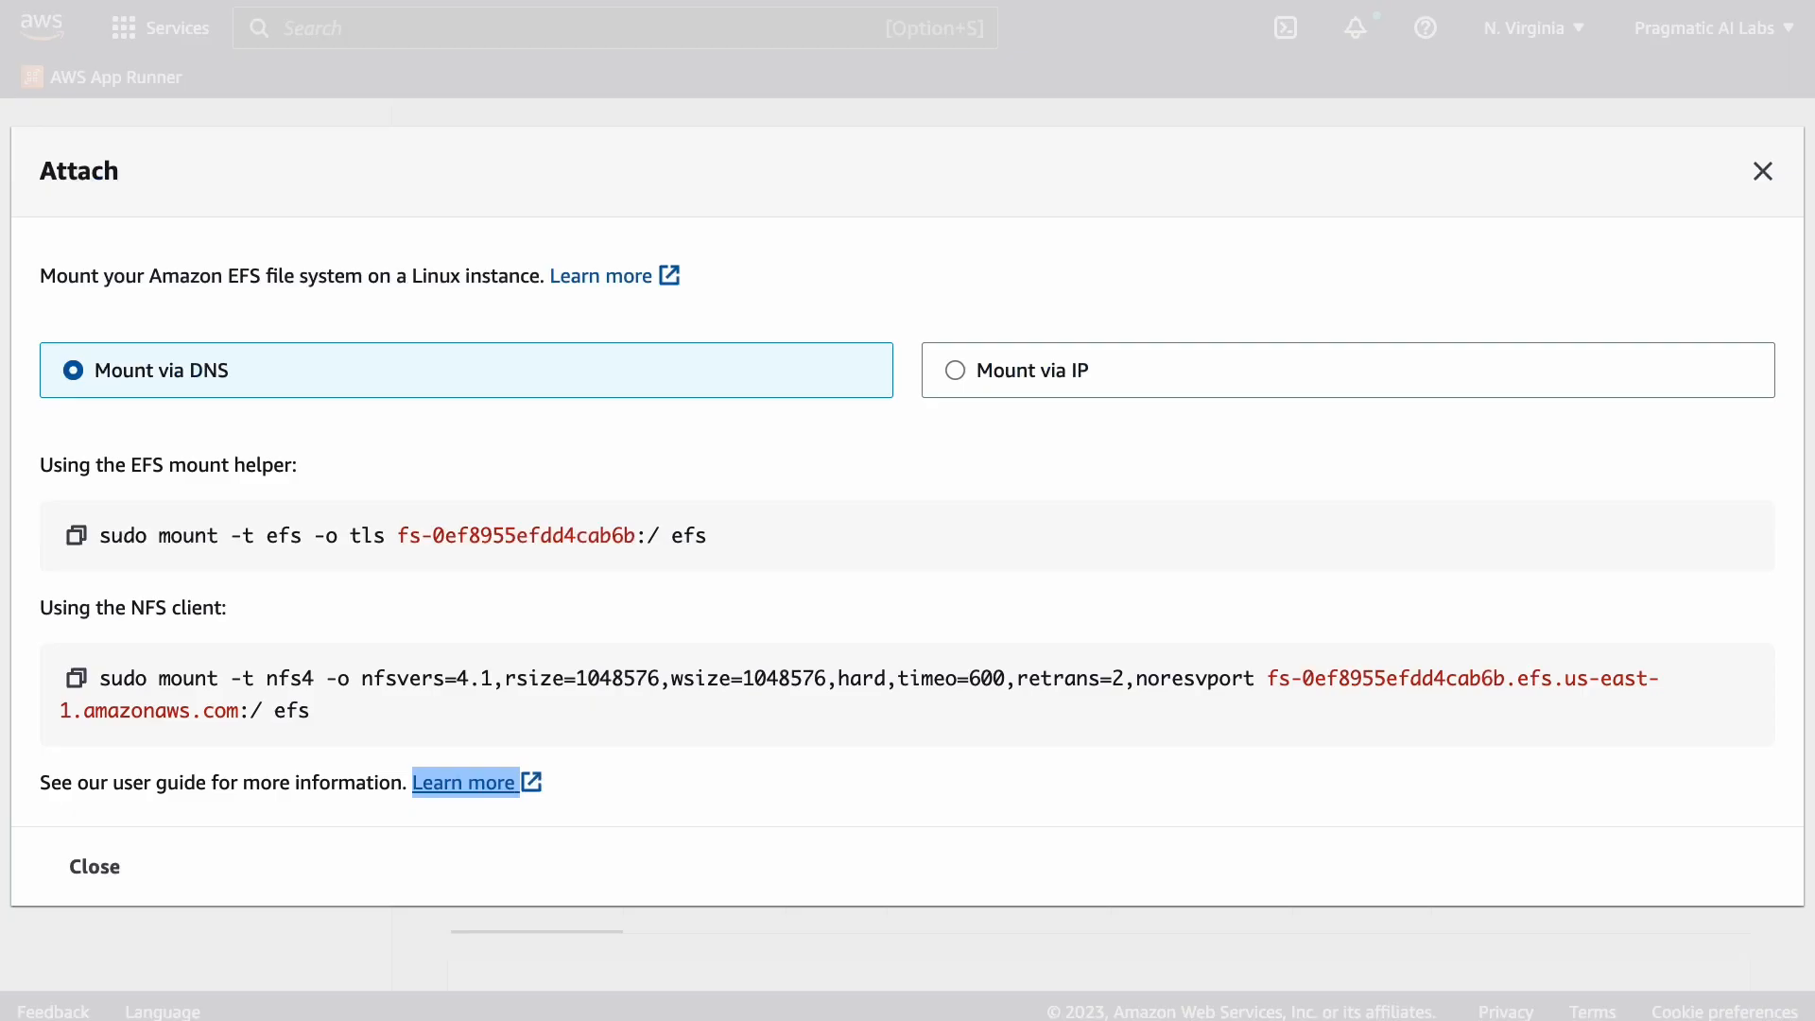
# Step: Open LambdaEFS details and select the mount targets' security group sg-2e60d554
pyautogui.click(94, 865)
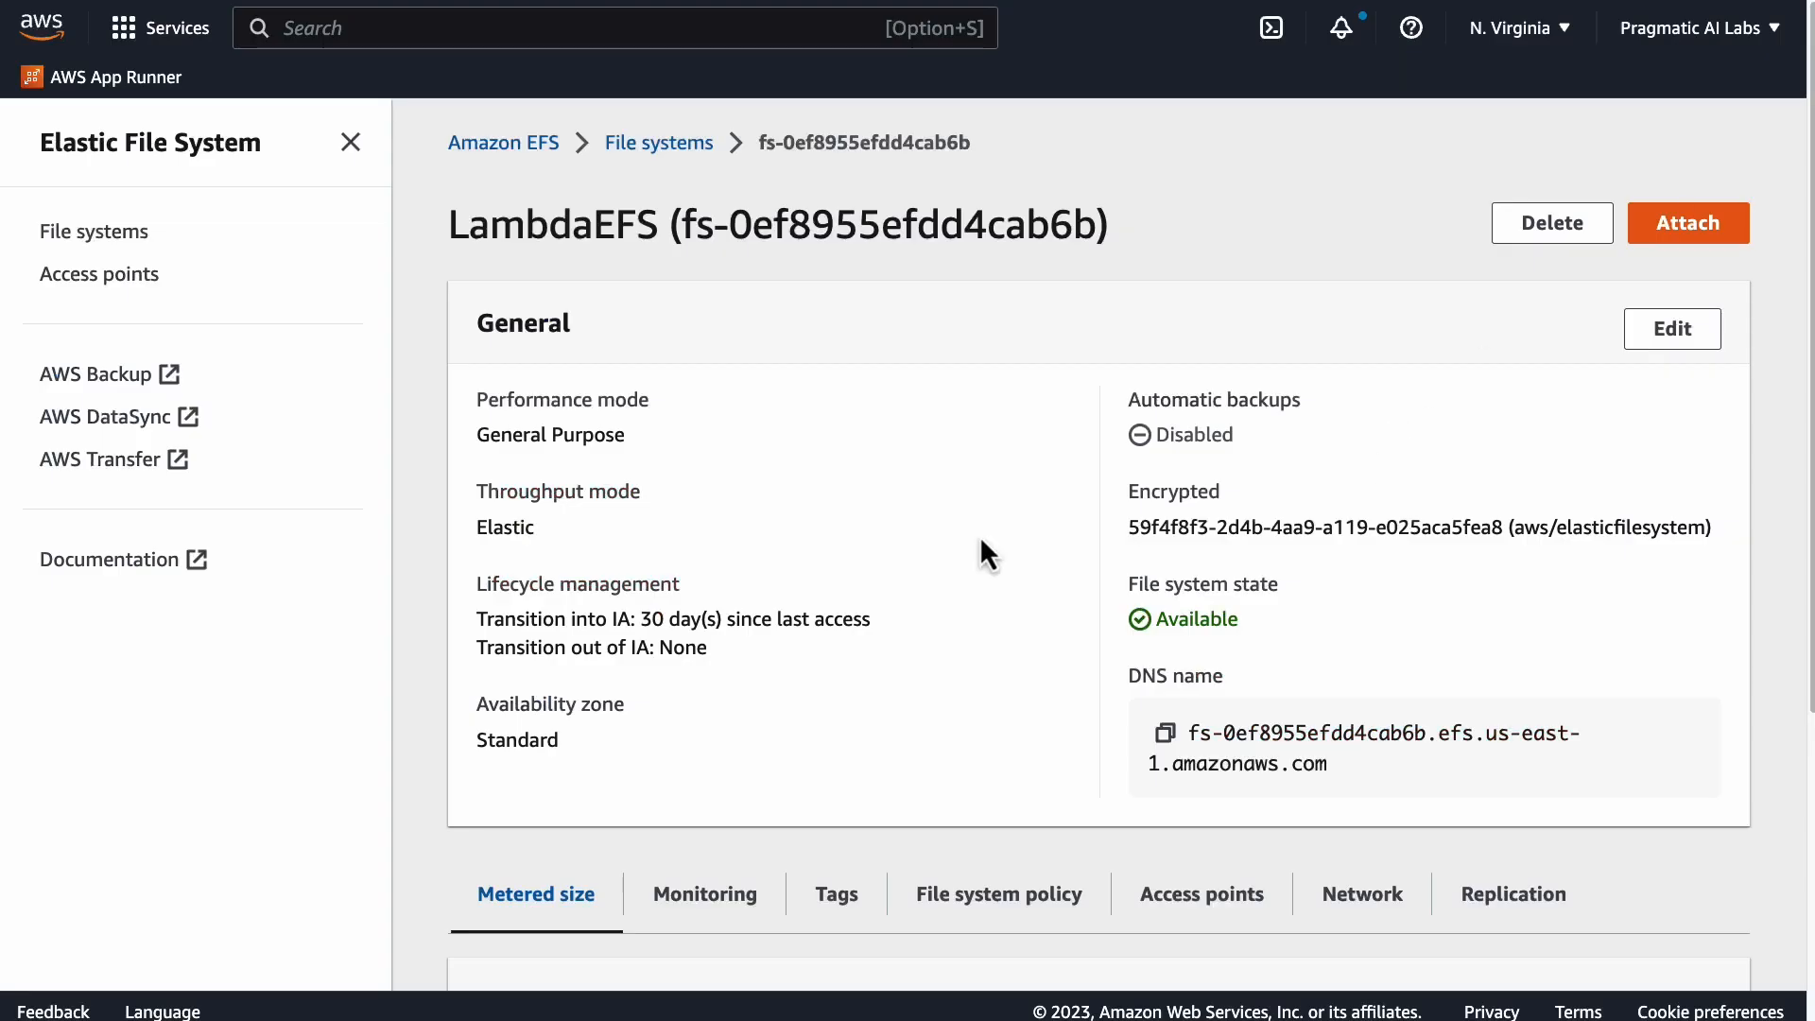
pyautogui.scroll(-3)
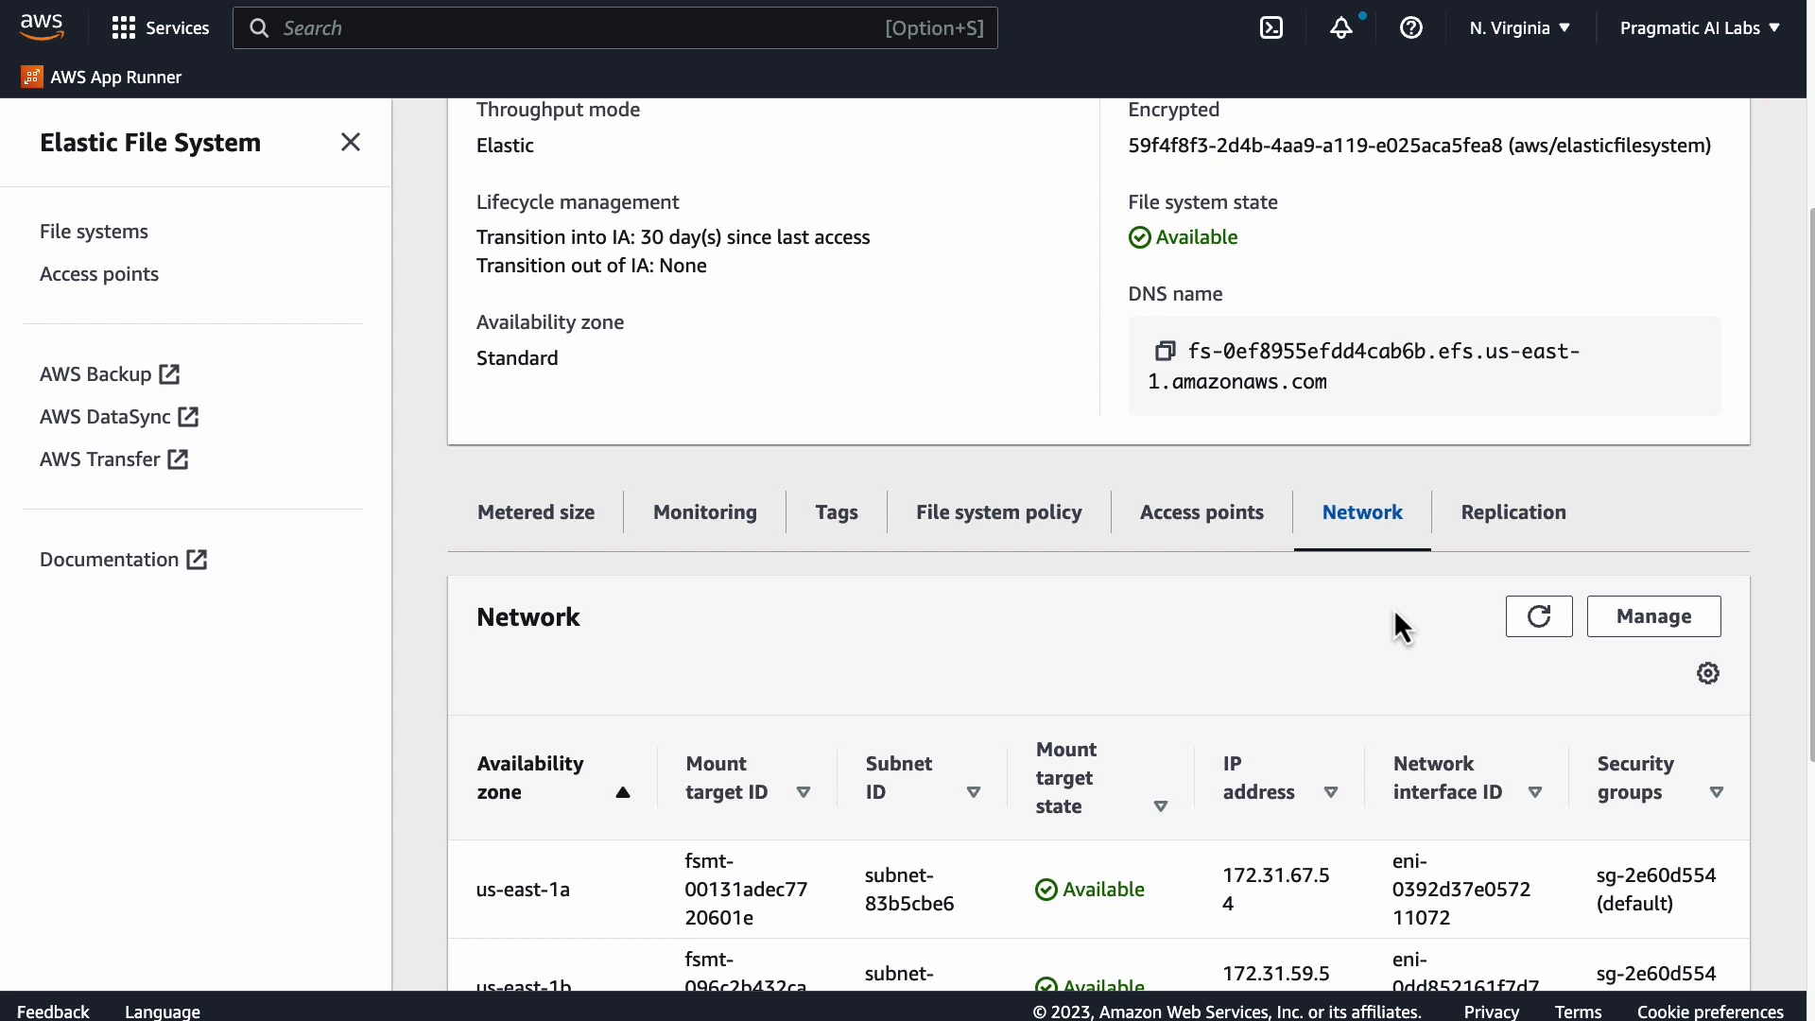
pyautogui.scroll(-3)
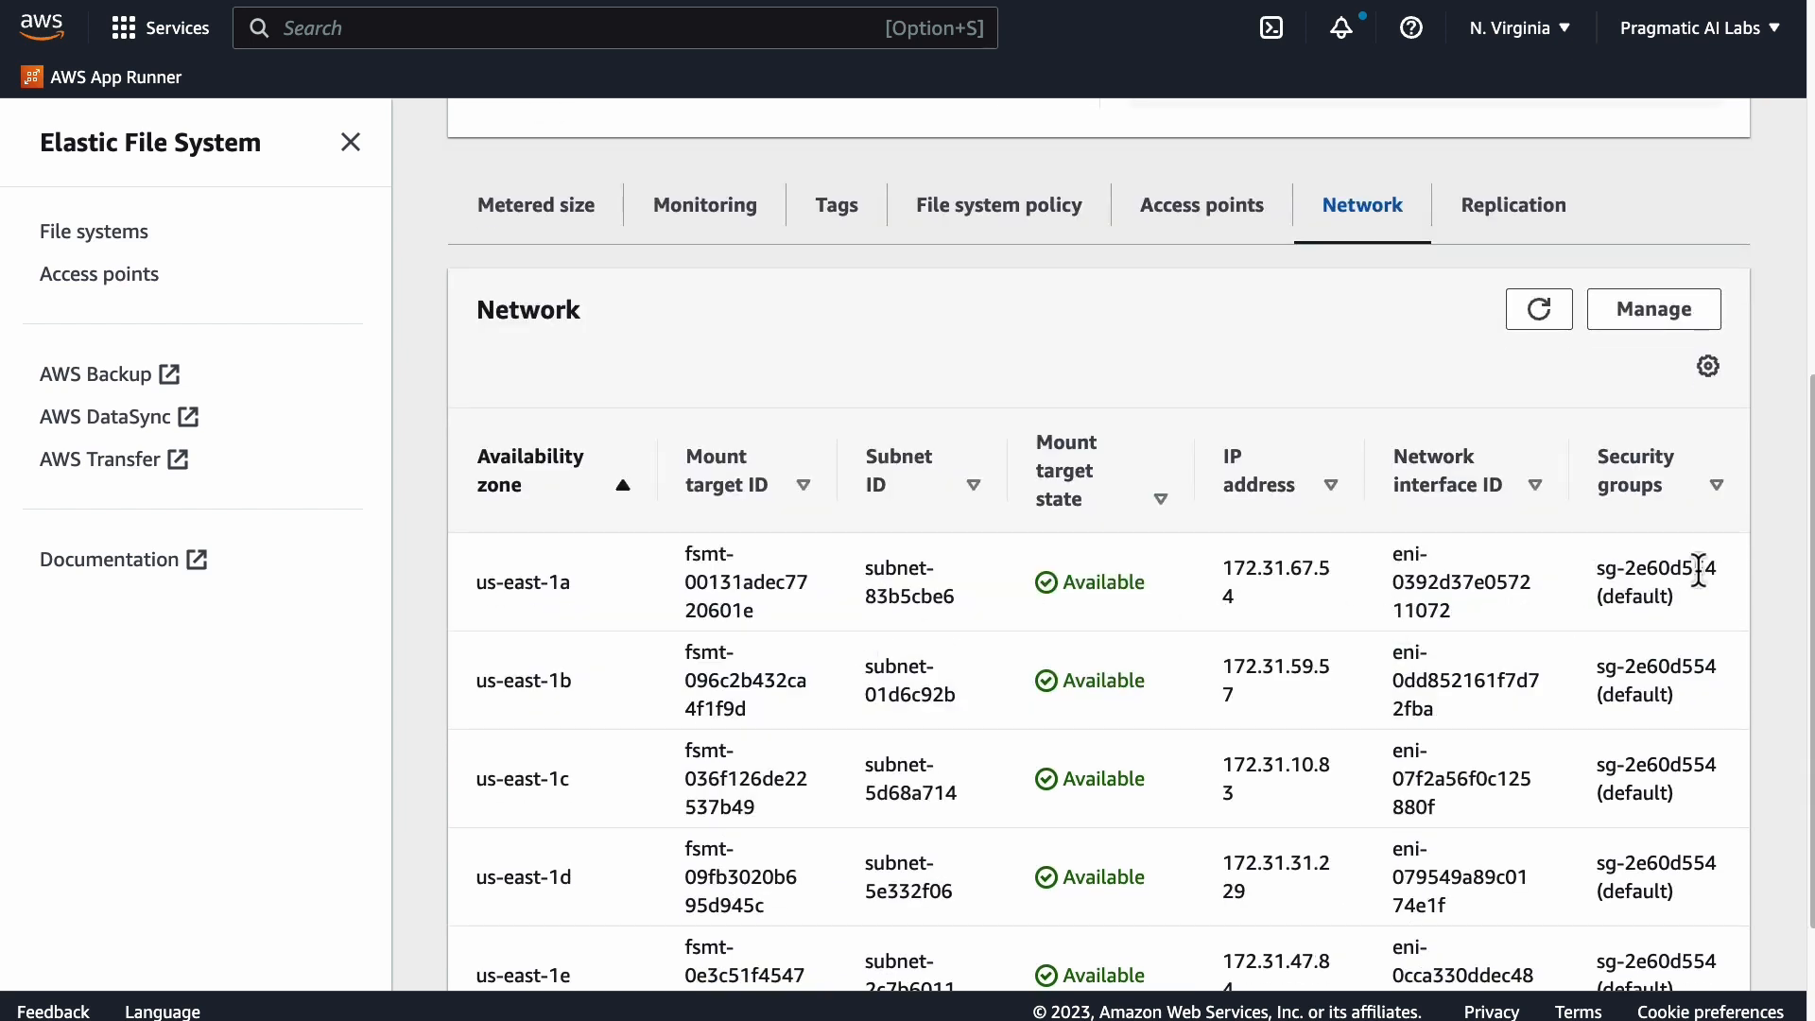
pyautogui.doubleClick(1656, 567)
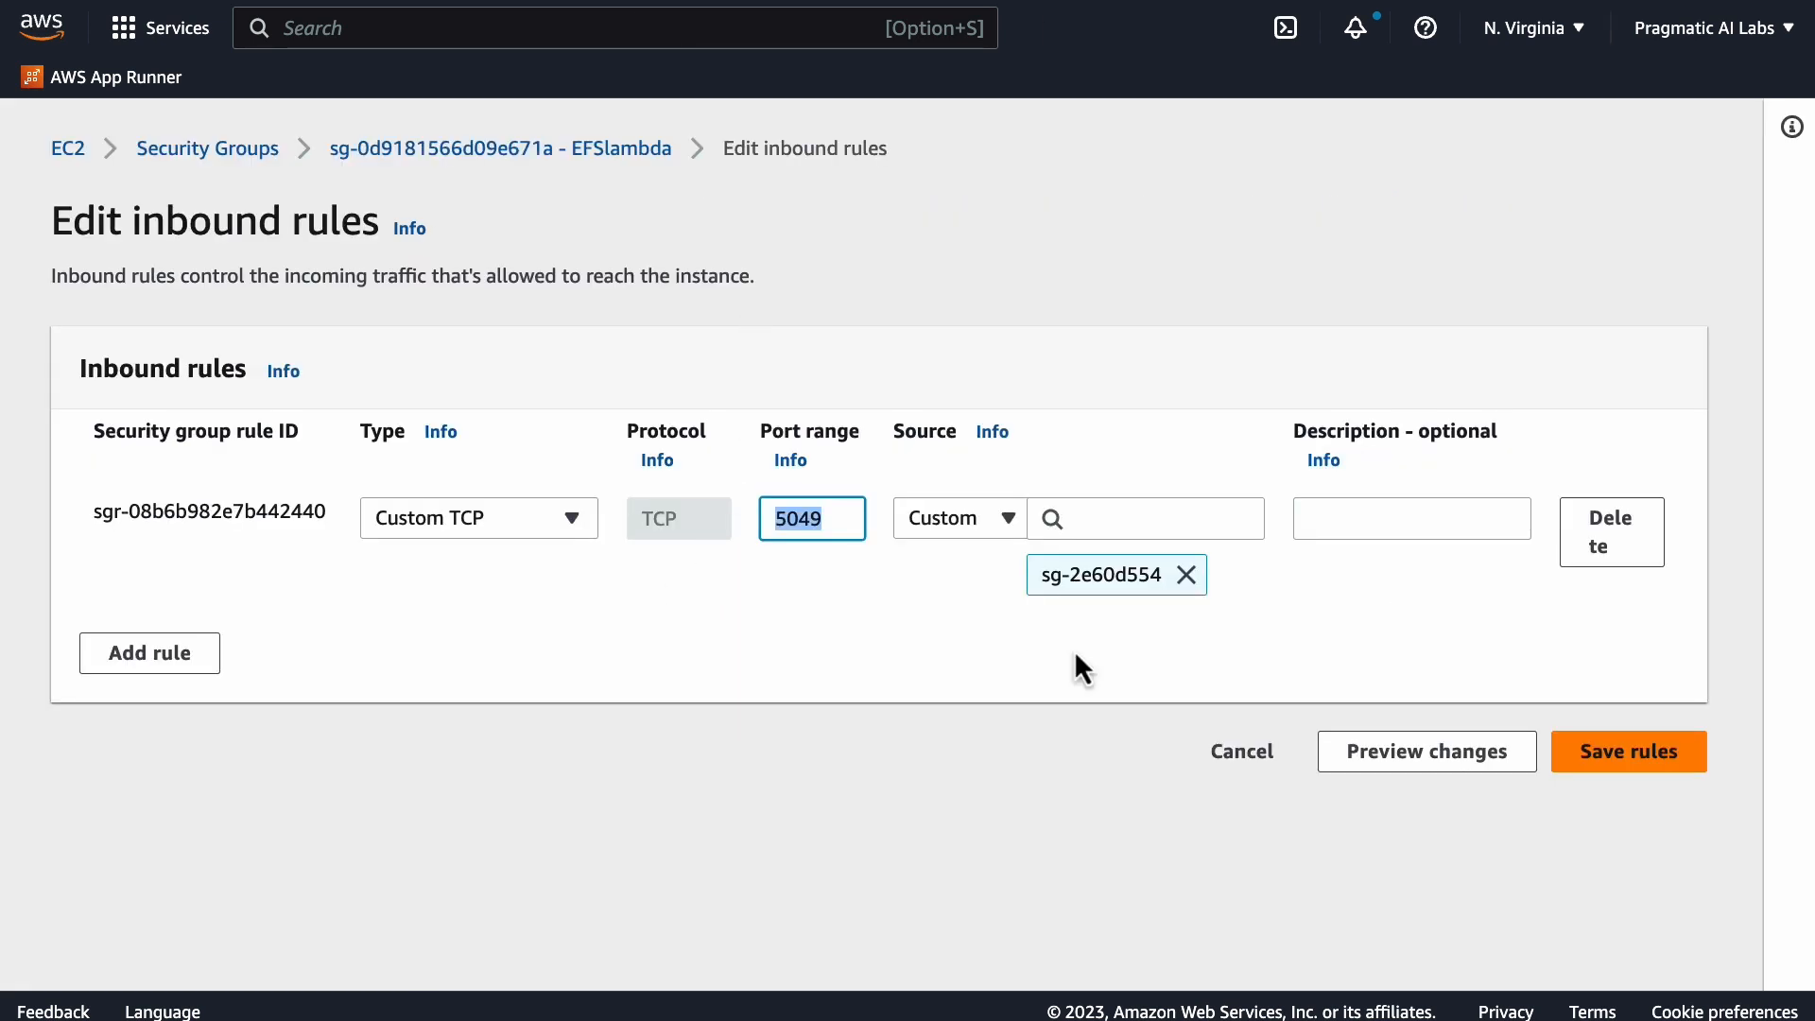
pyautogui.moveTo(810, 518)
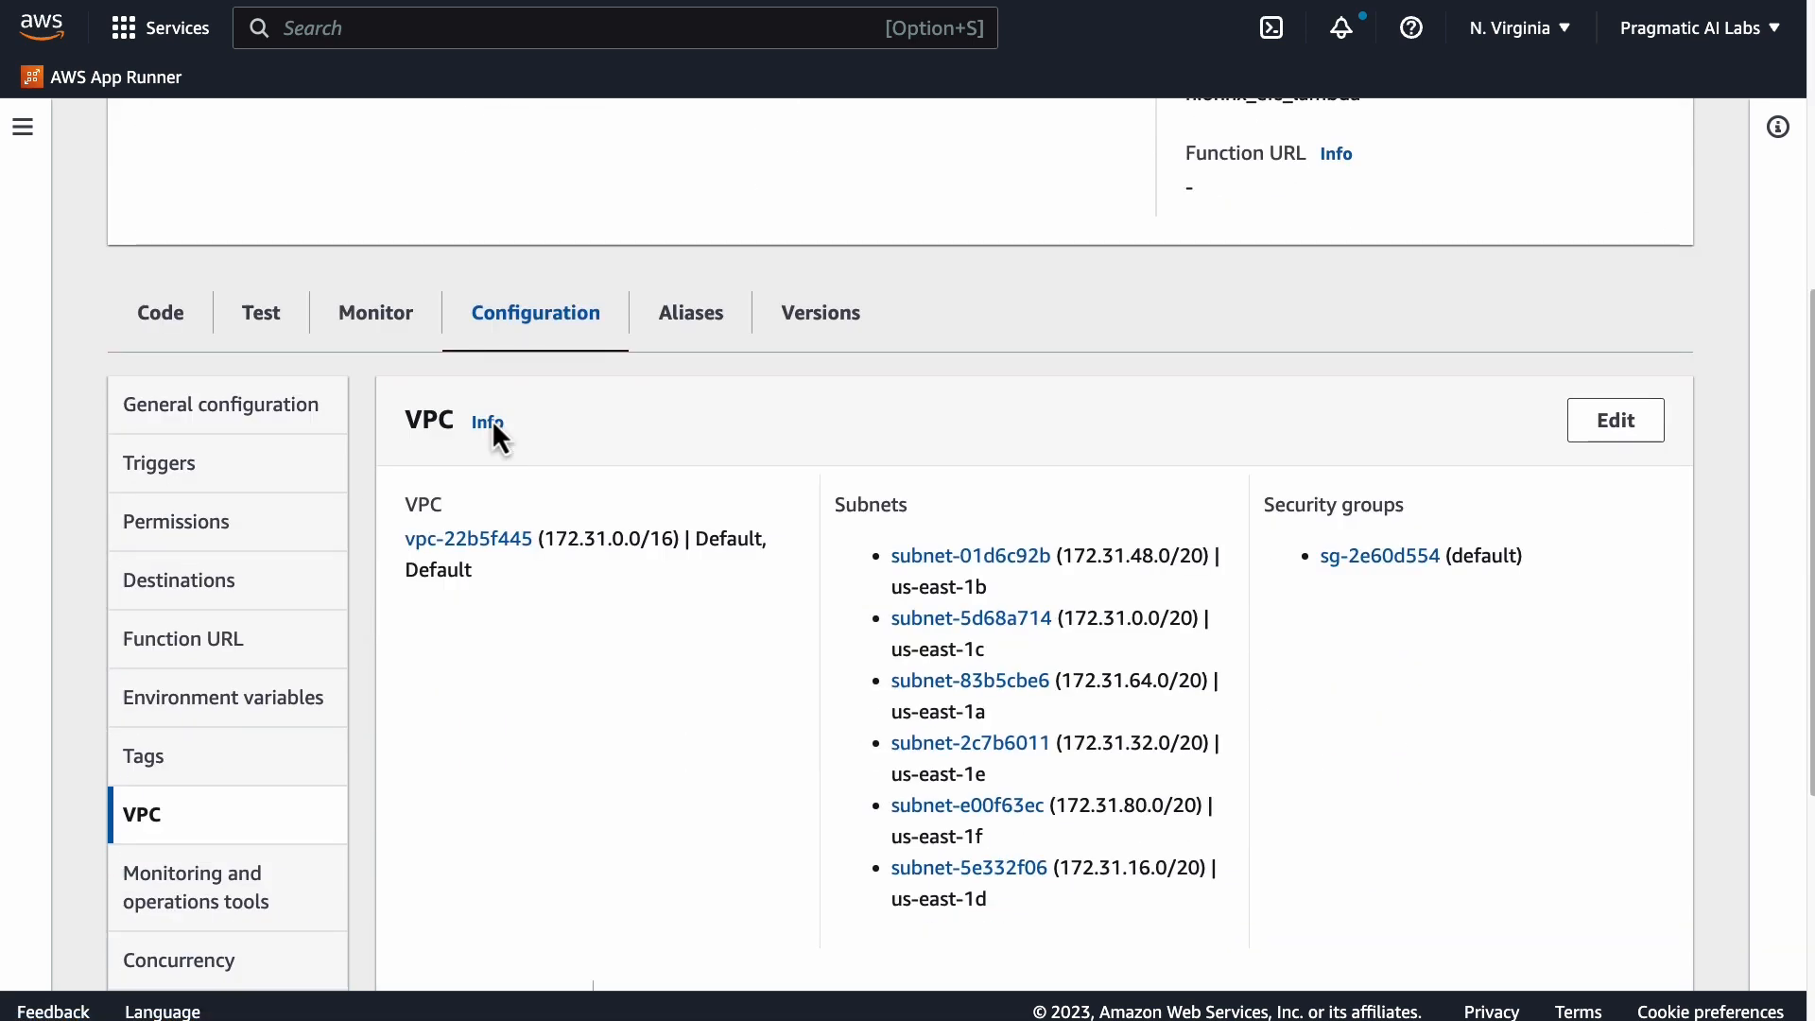
pyautogui.moveTo(142, 822)
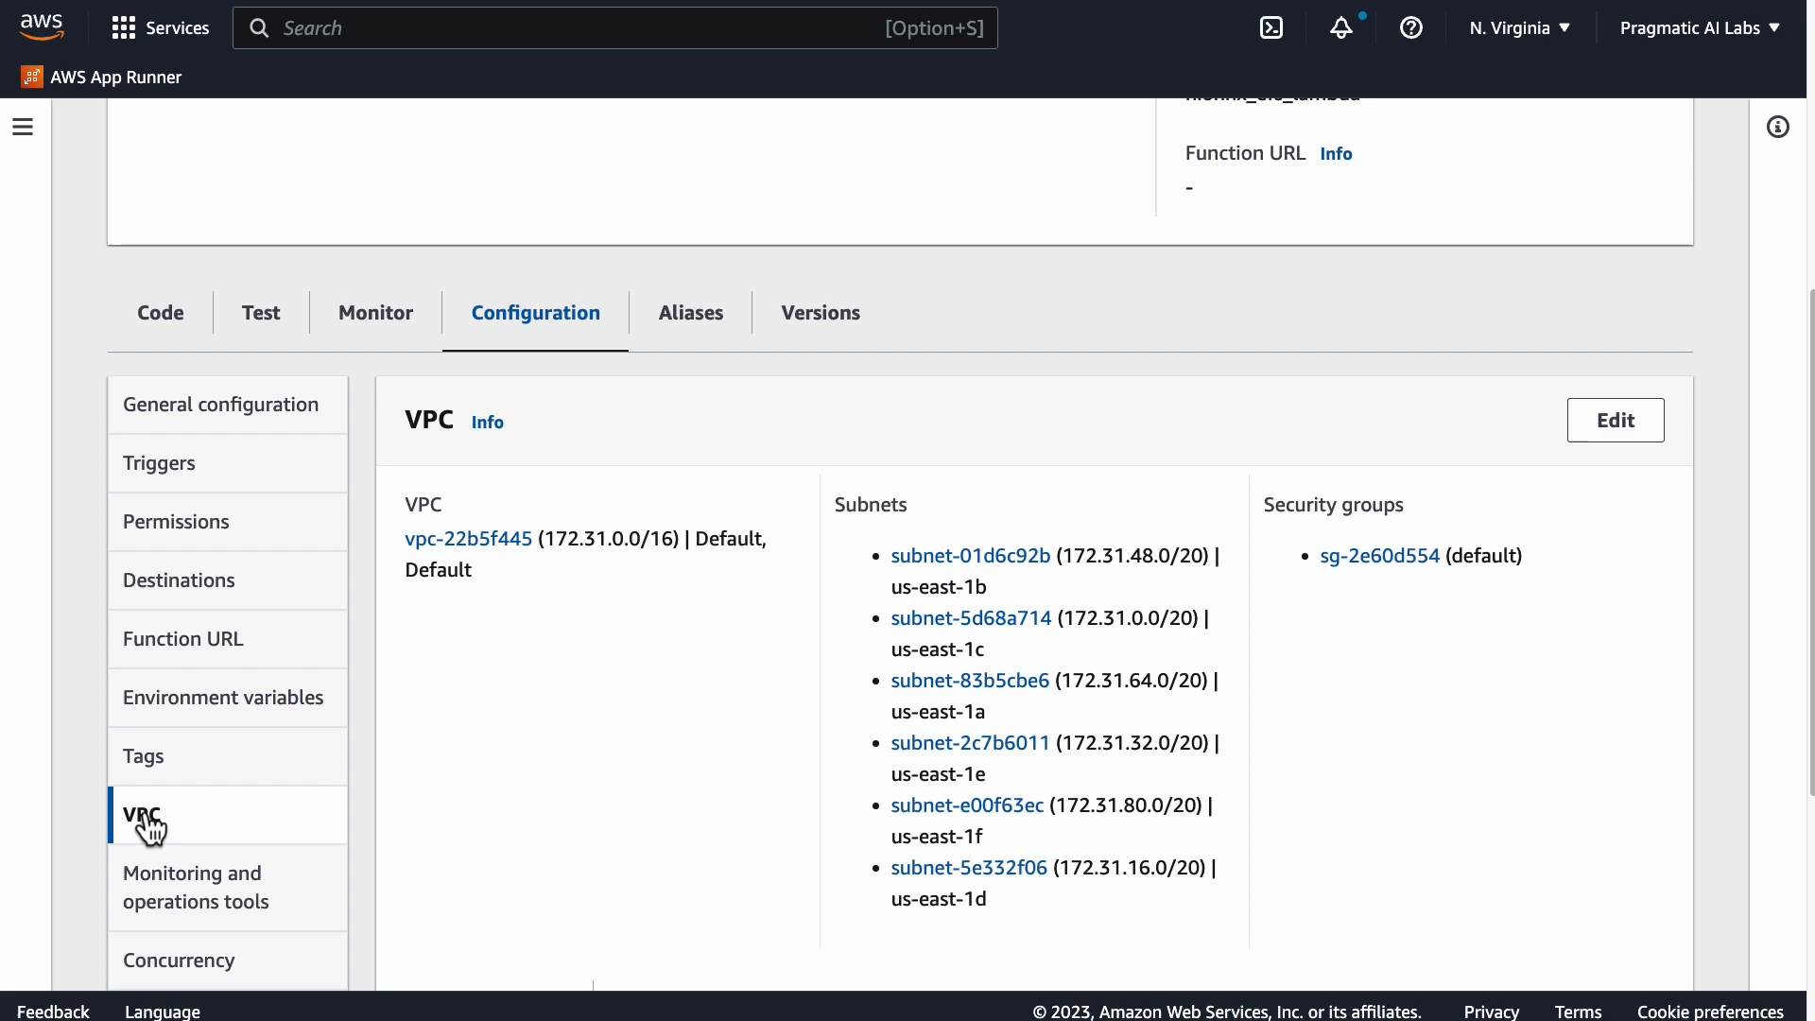
pyautogui.moveTo(802, 576)
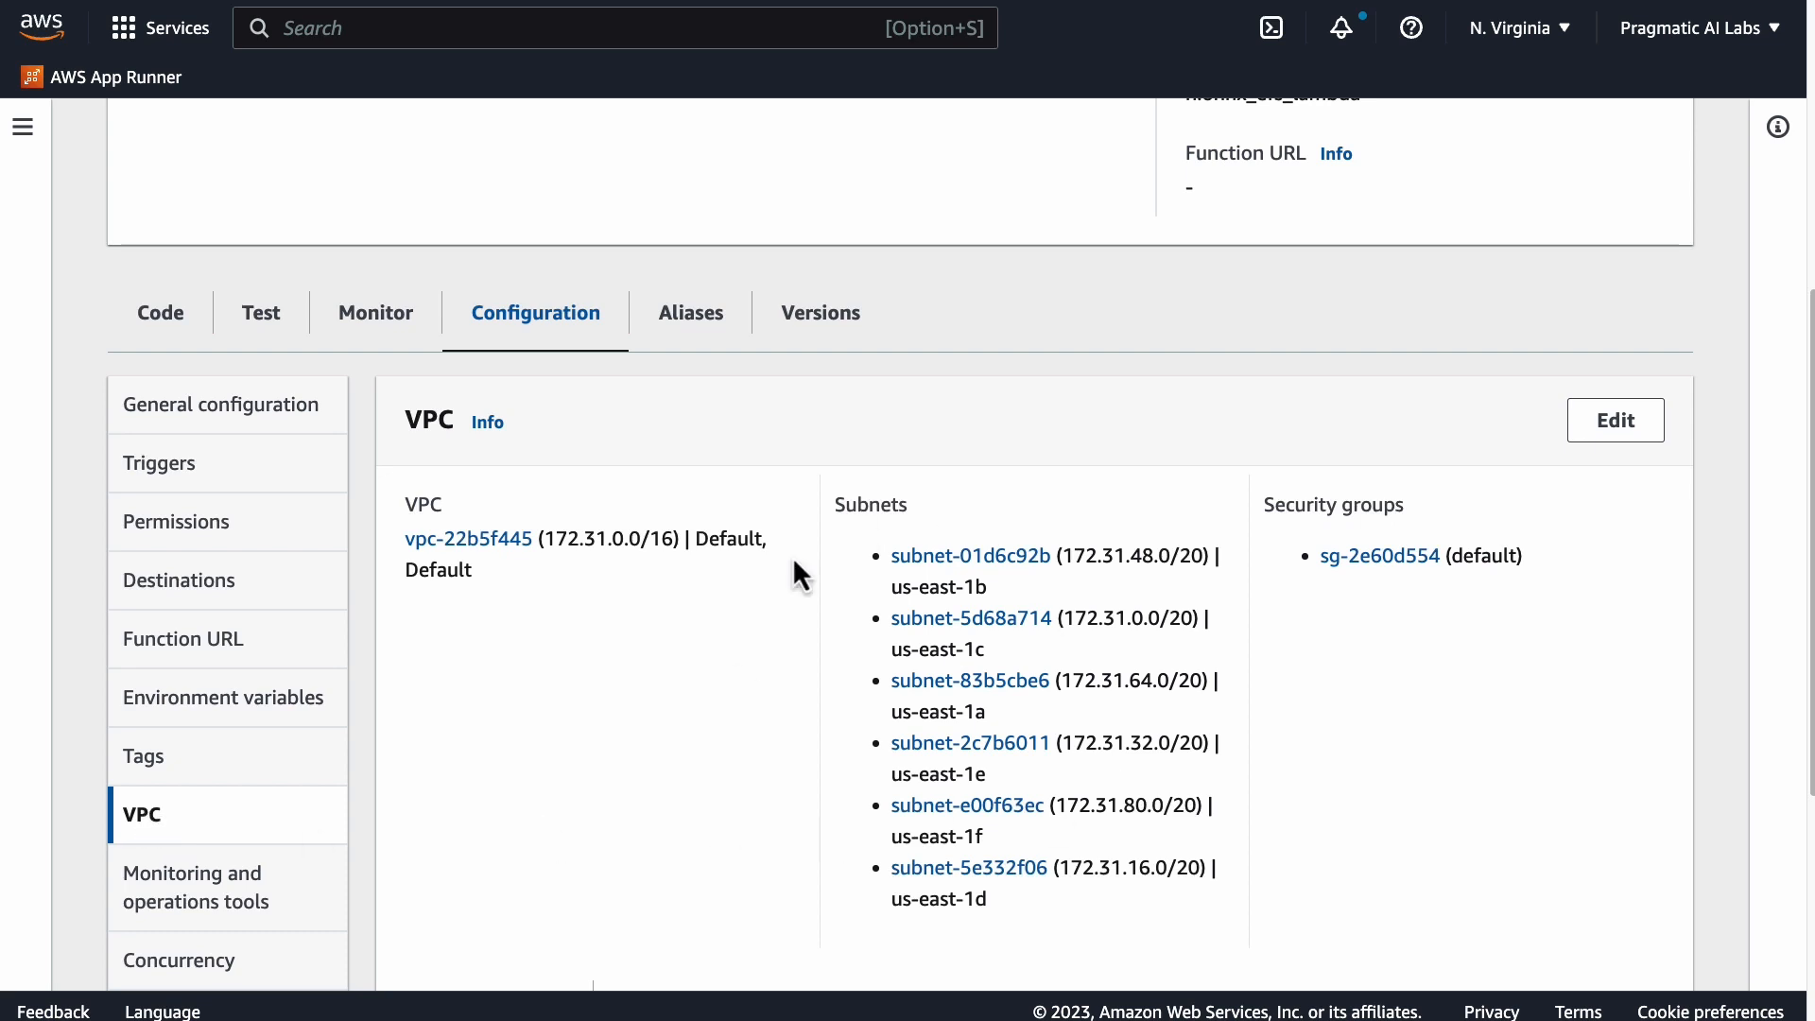
pyautogui.moveTo(802, 632)
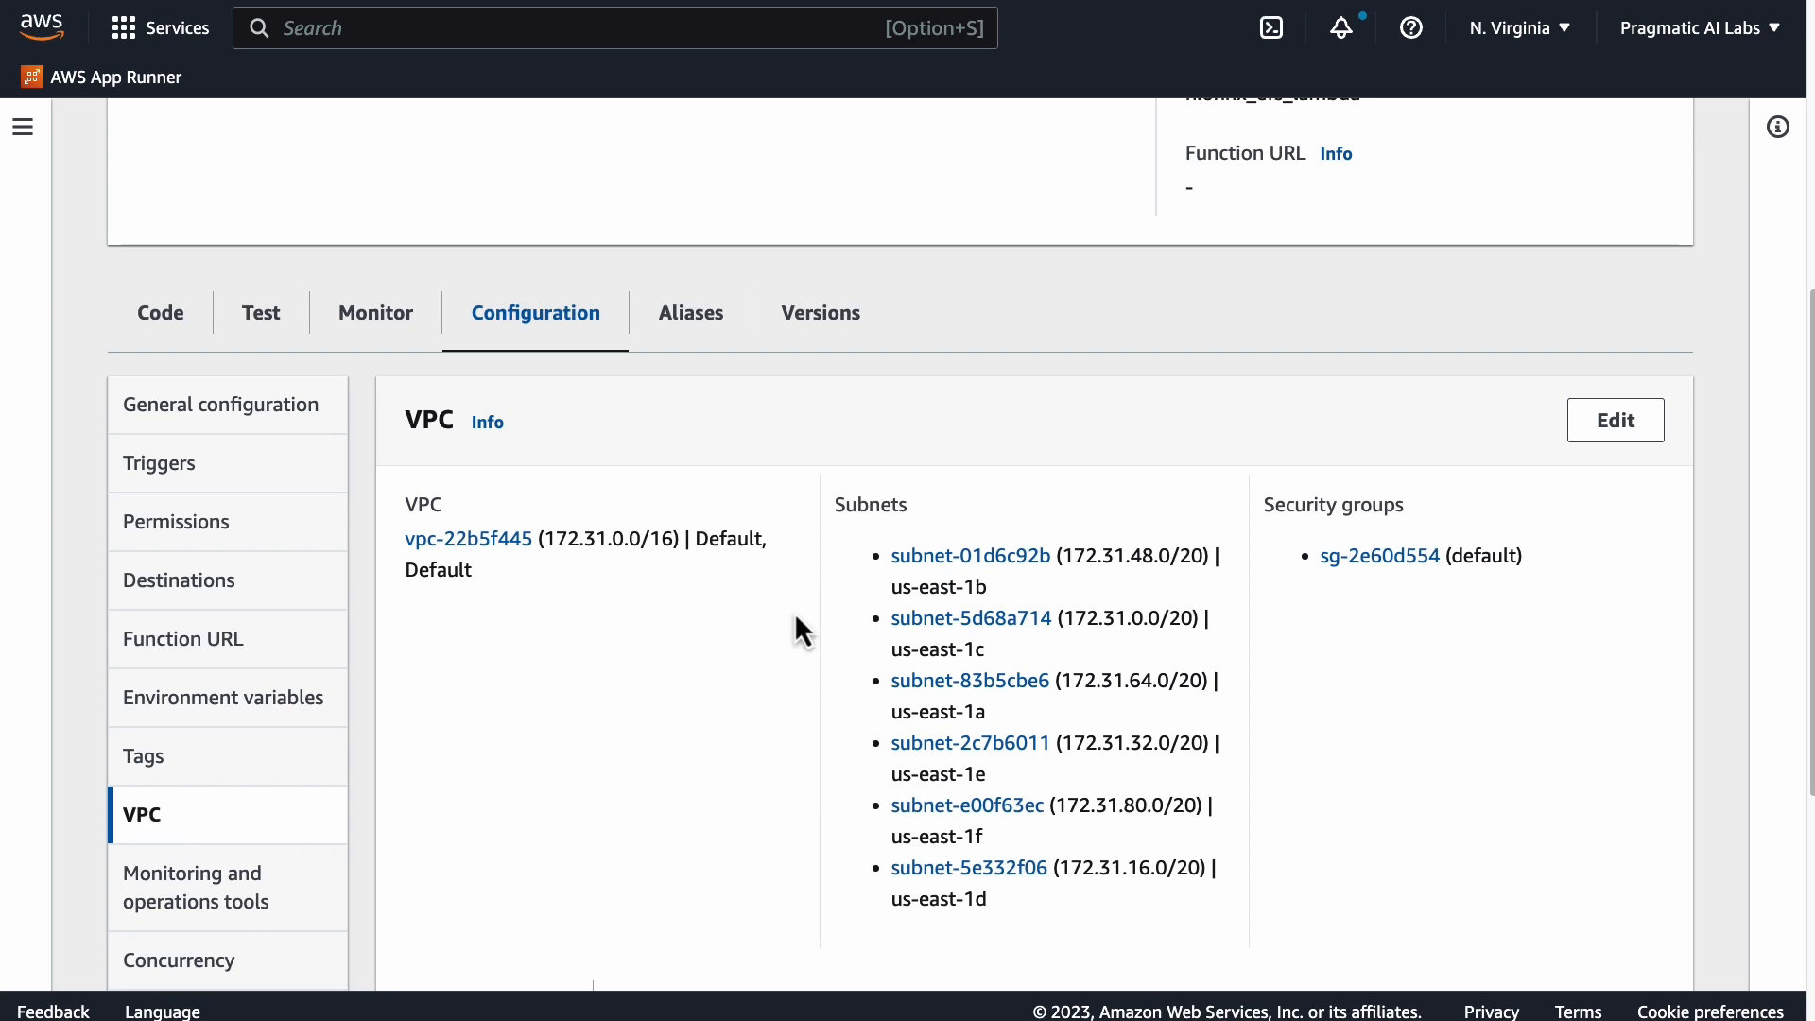
pyautogui.scroll(-3)
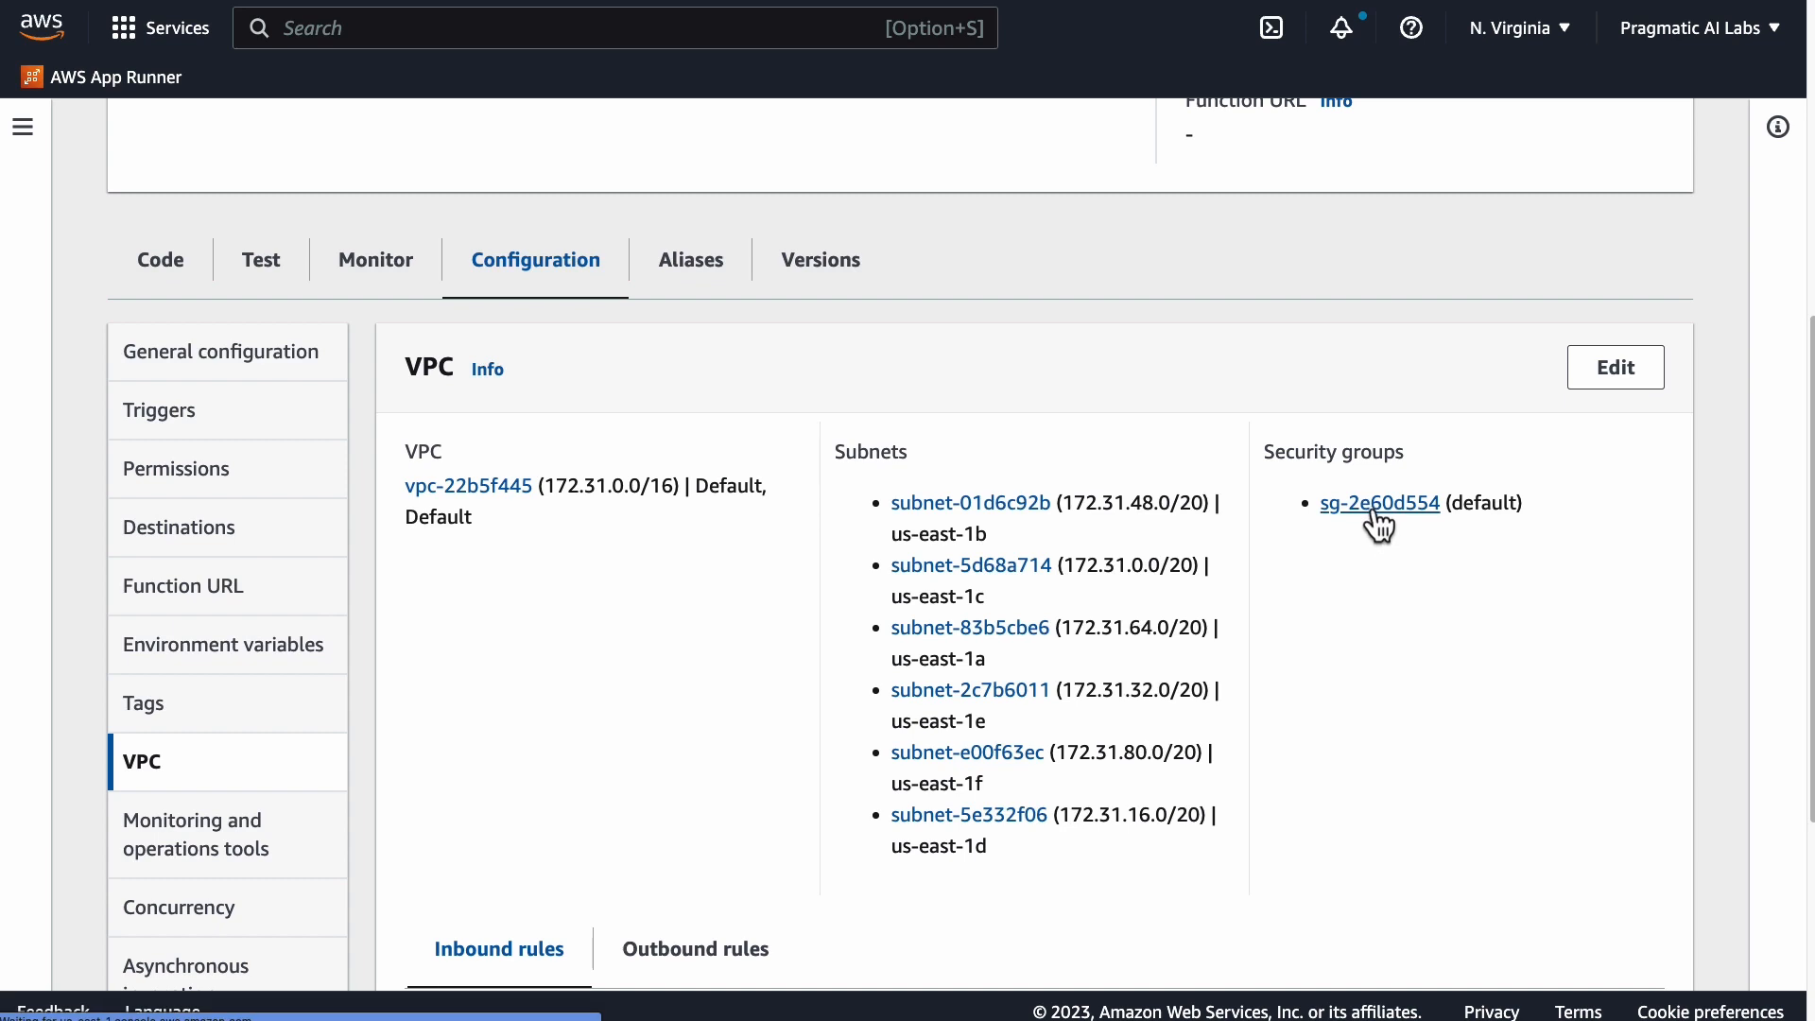
pyautogui.click(1378, 503)
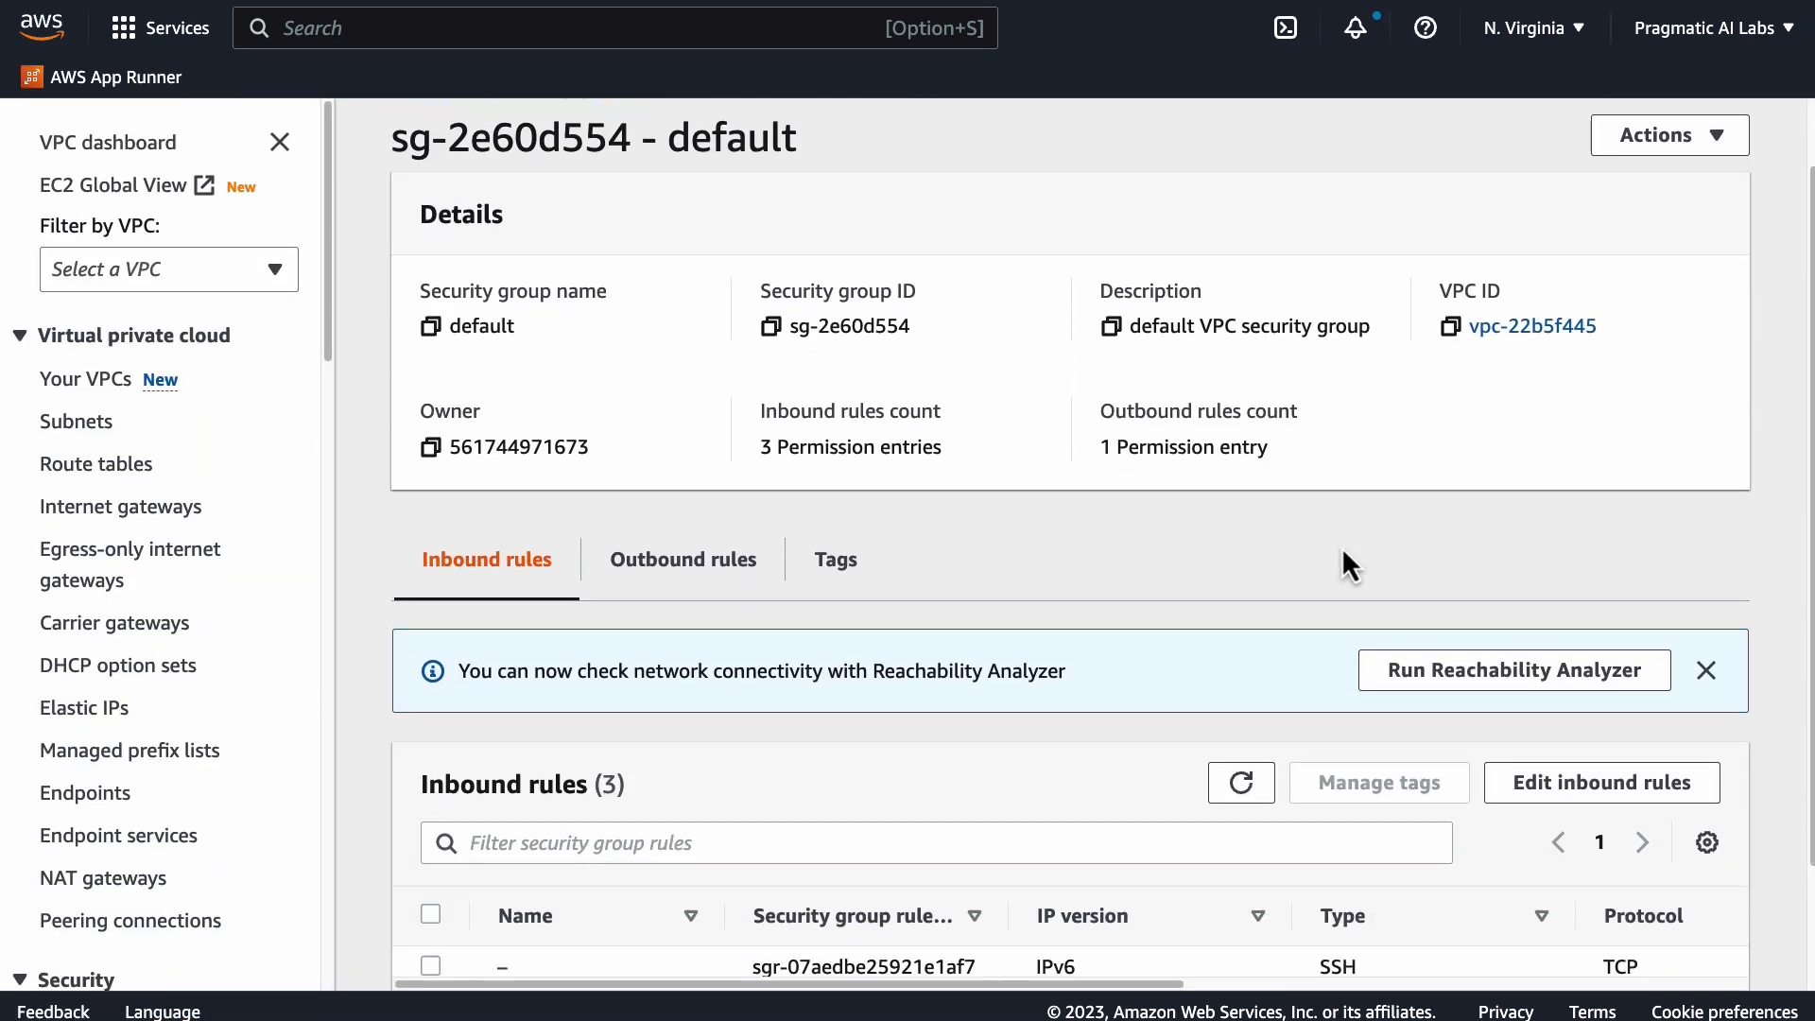
pyautogui.scroll(-3)
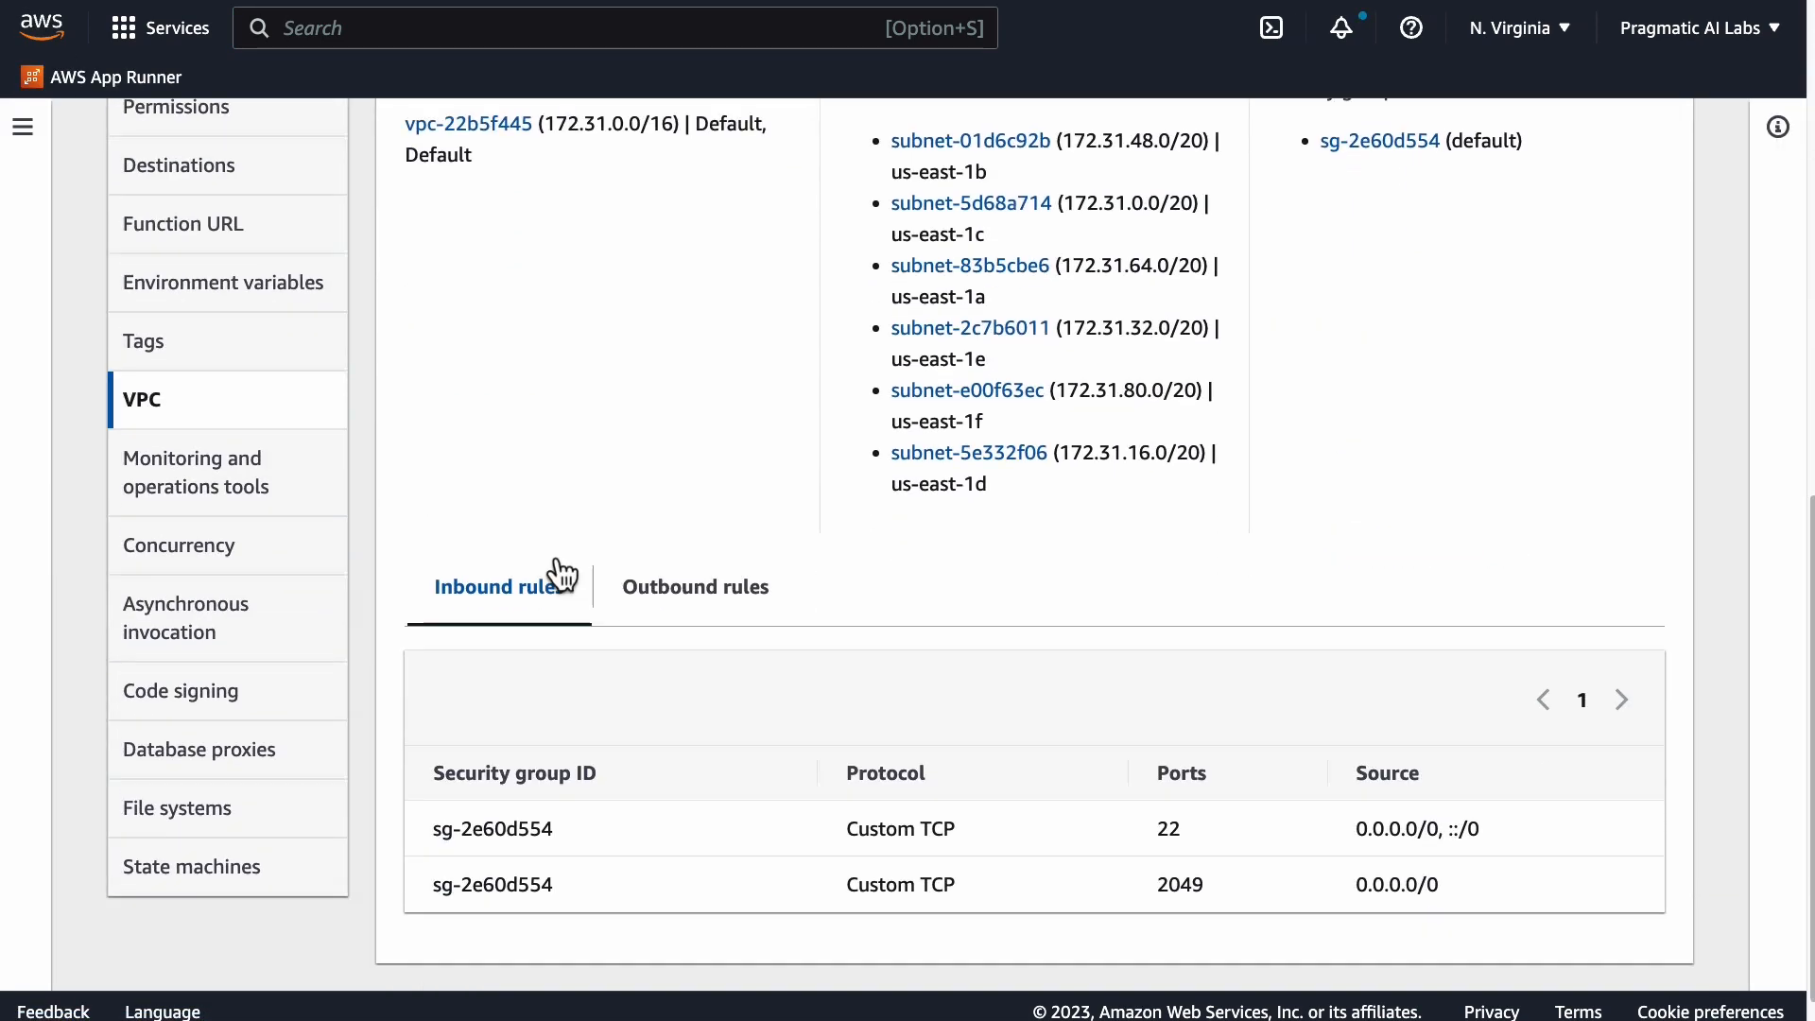
pyautogui.scroll(-3)
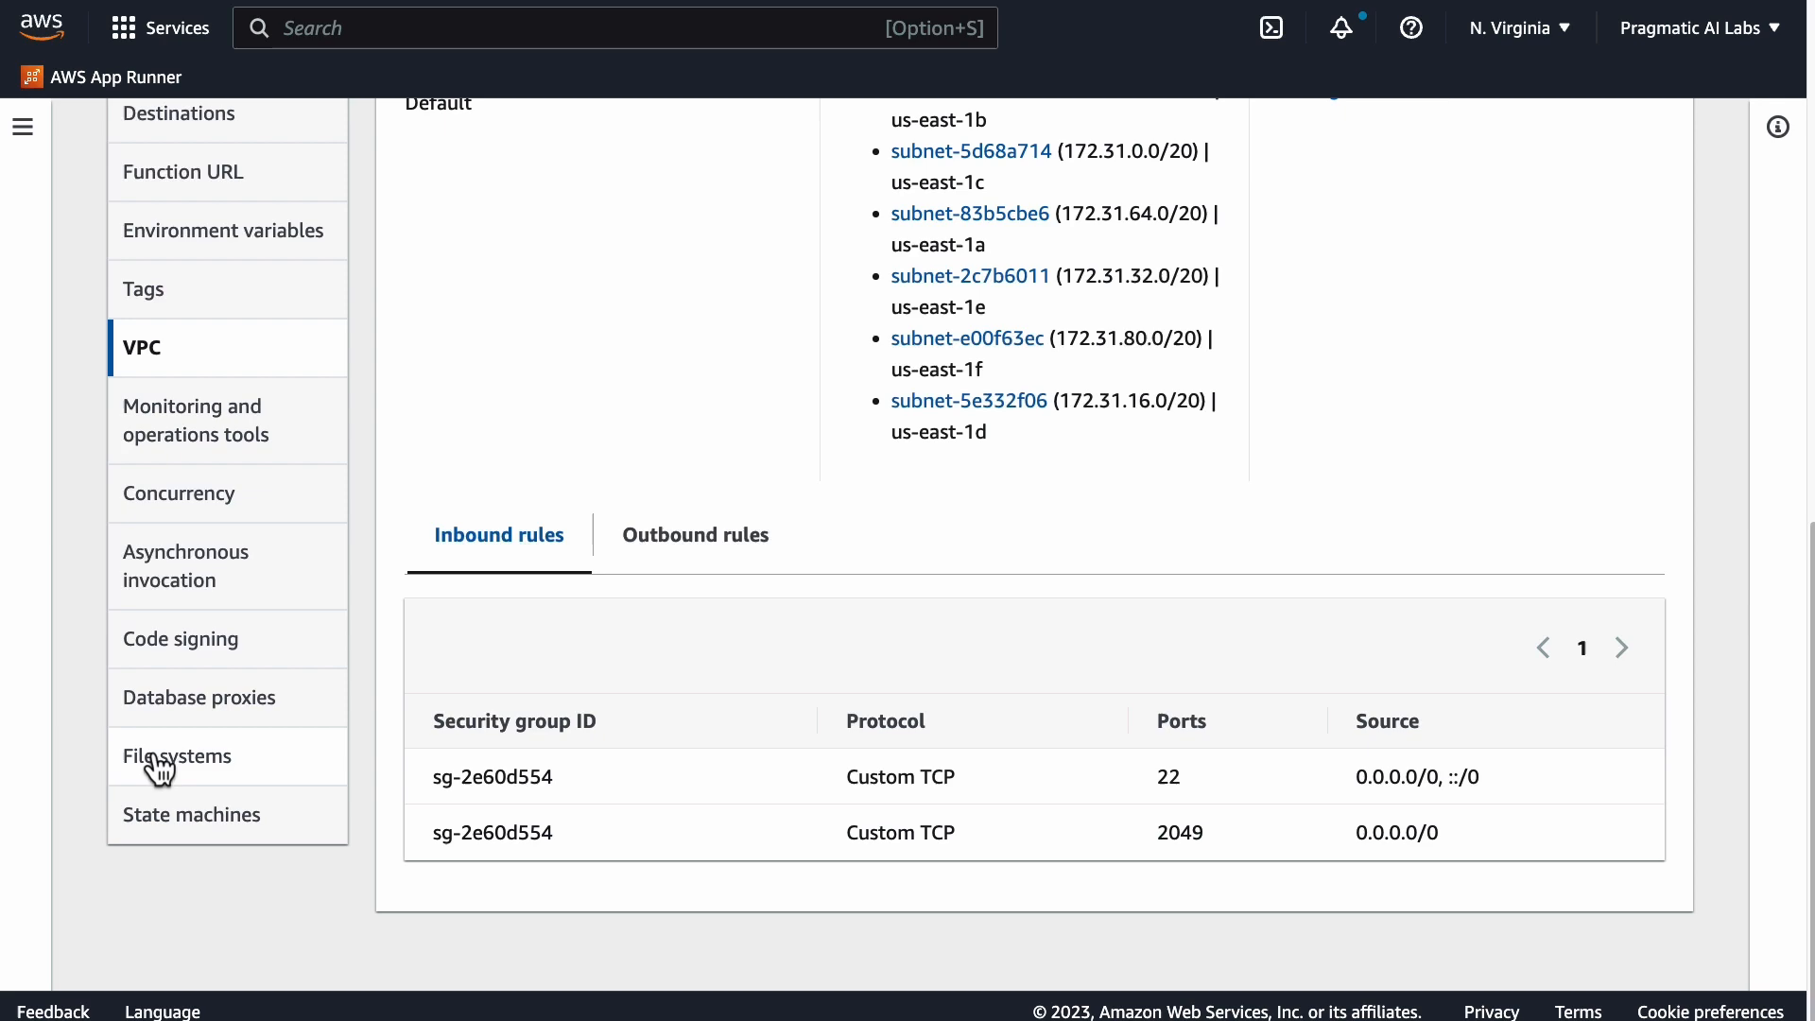
# Step: Show the function's file system configuration with EFS fs-0ef8955efdd4cab6b mounted at /mnt/efs
pyautogui.click(178, 755)
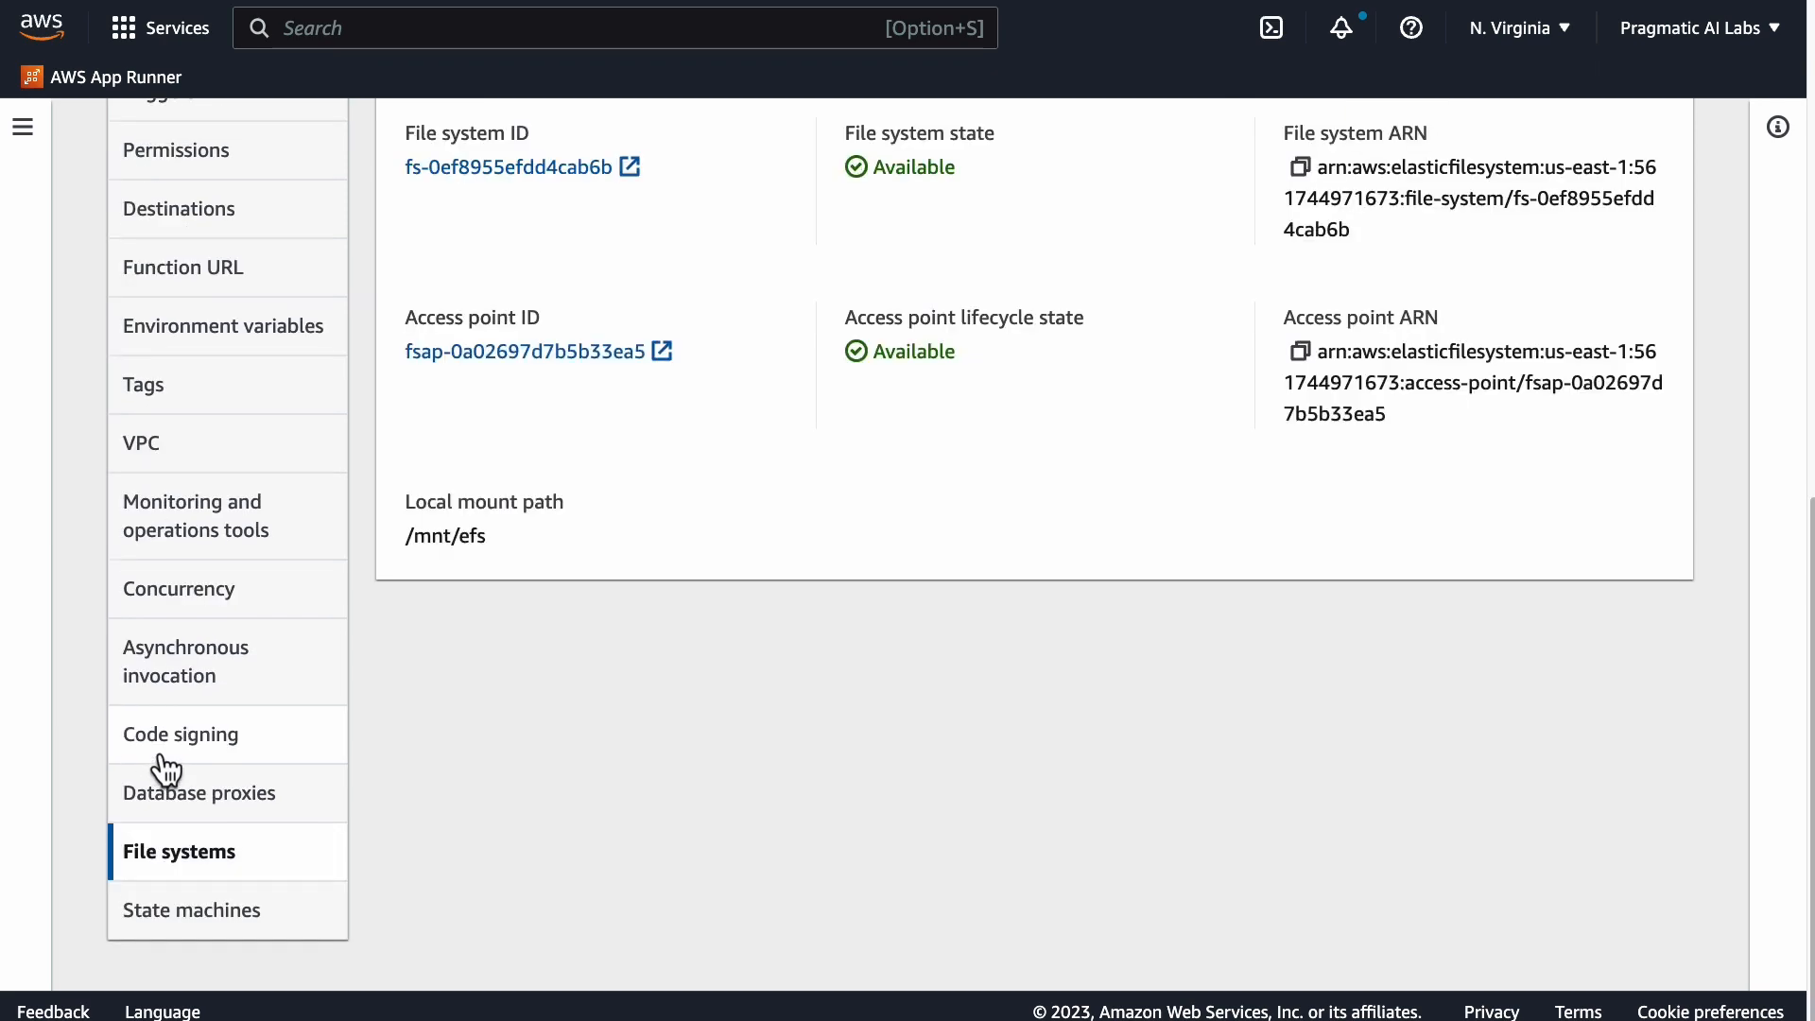
pyautogui.scroll(3)
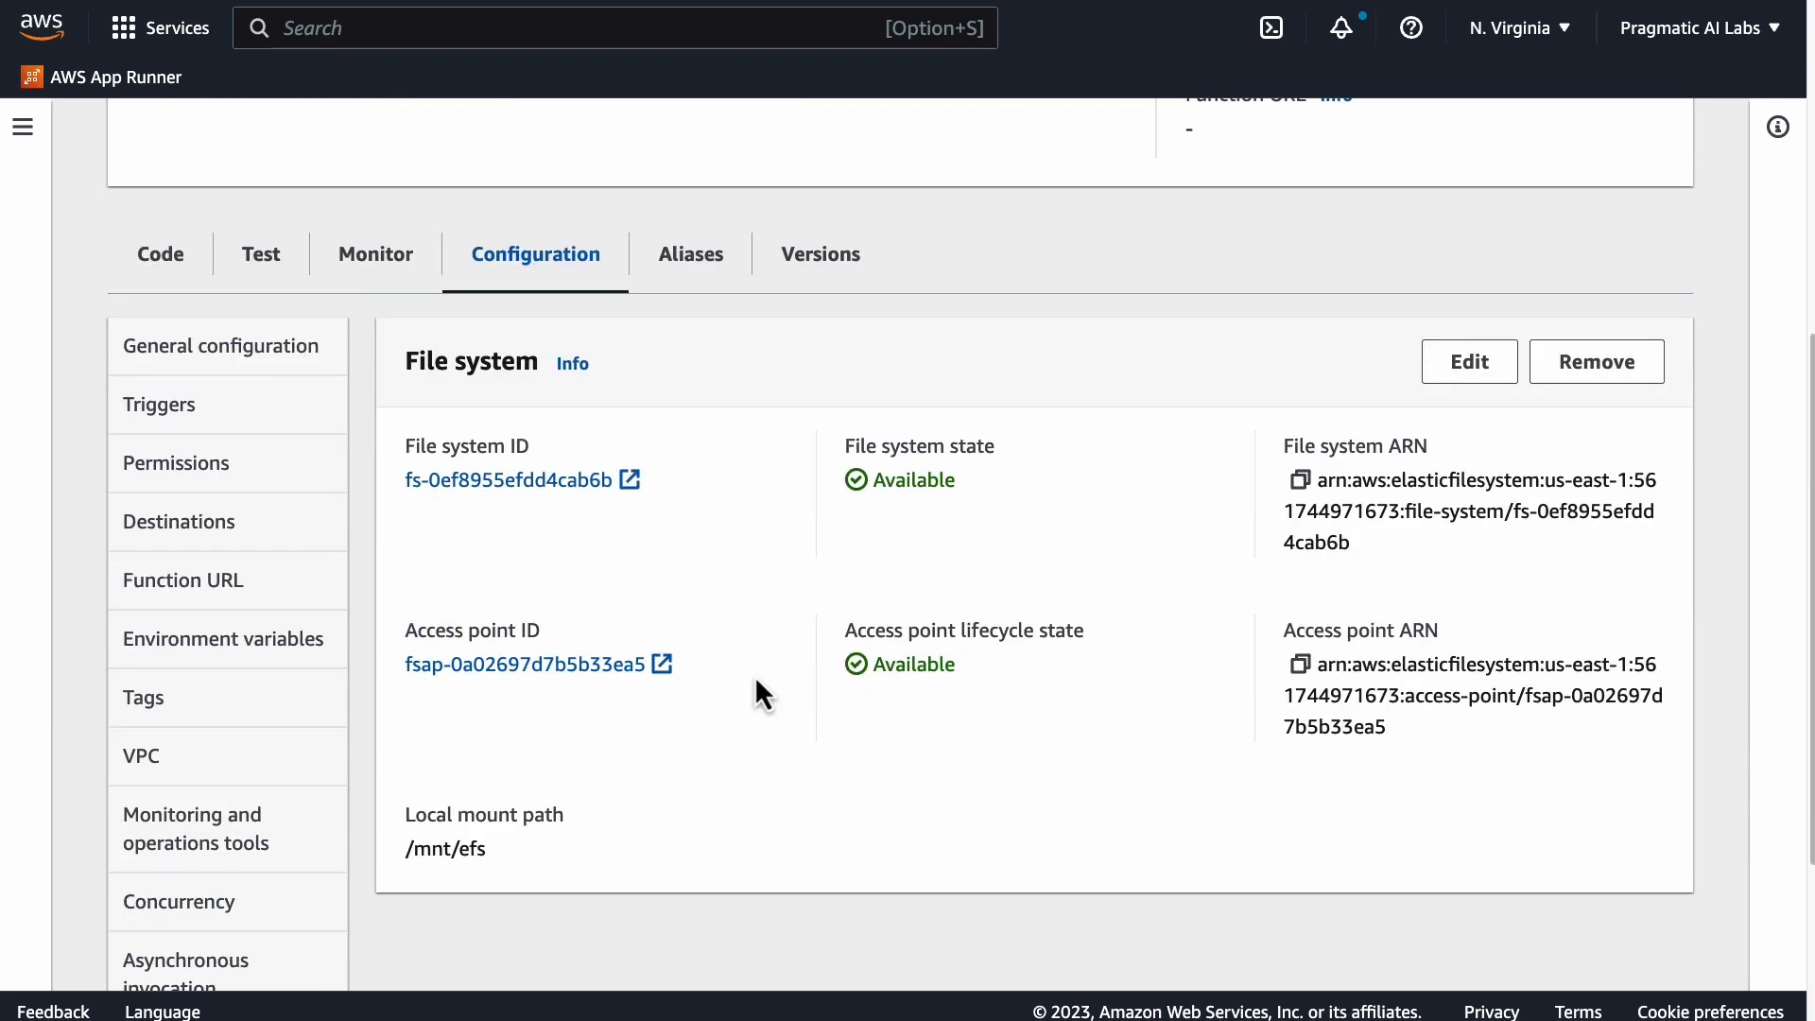
pyautogui.moveTo(509, 478)
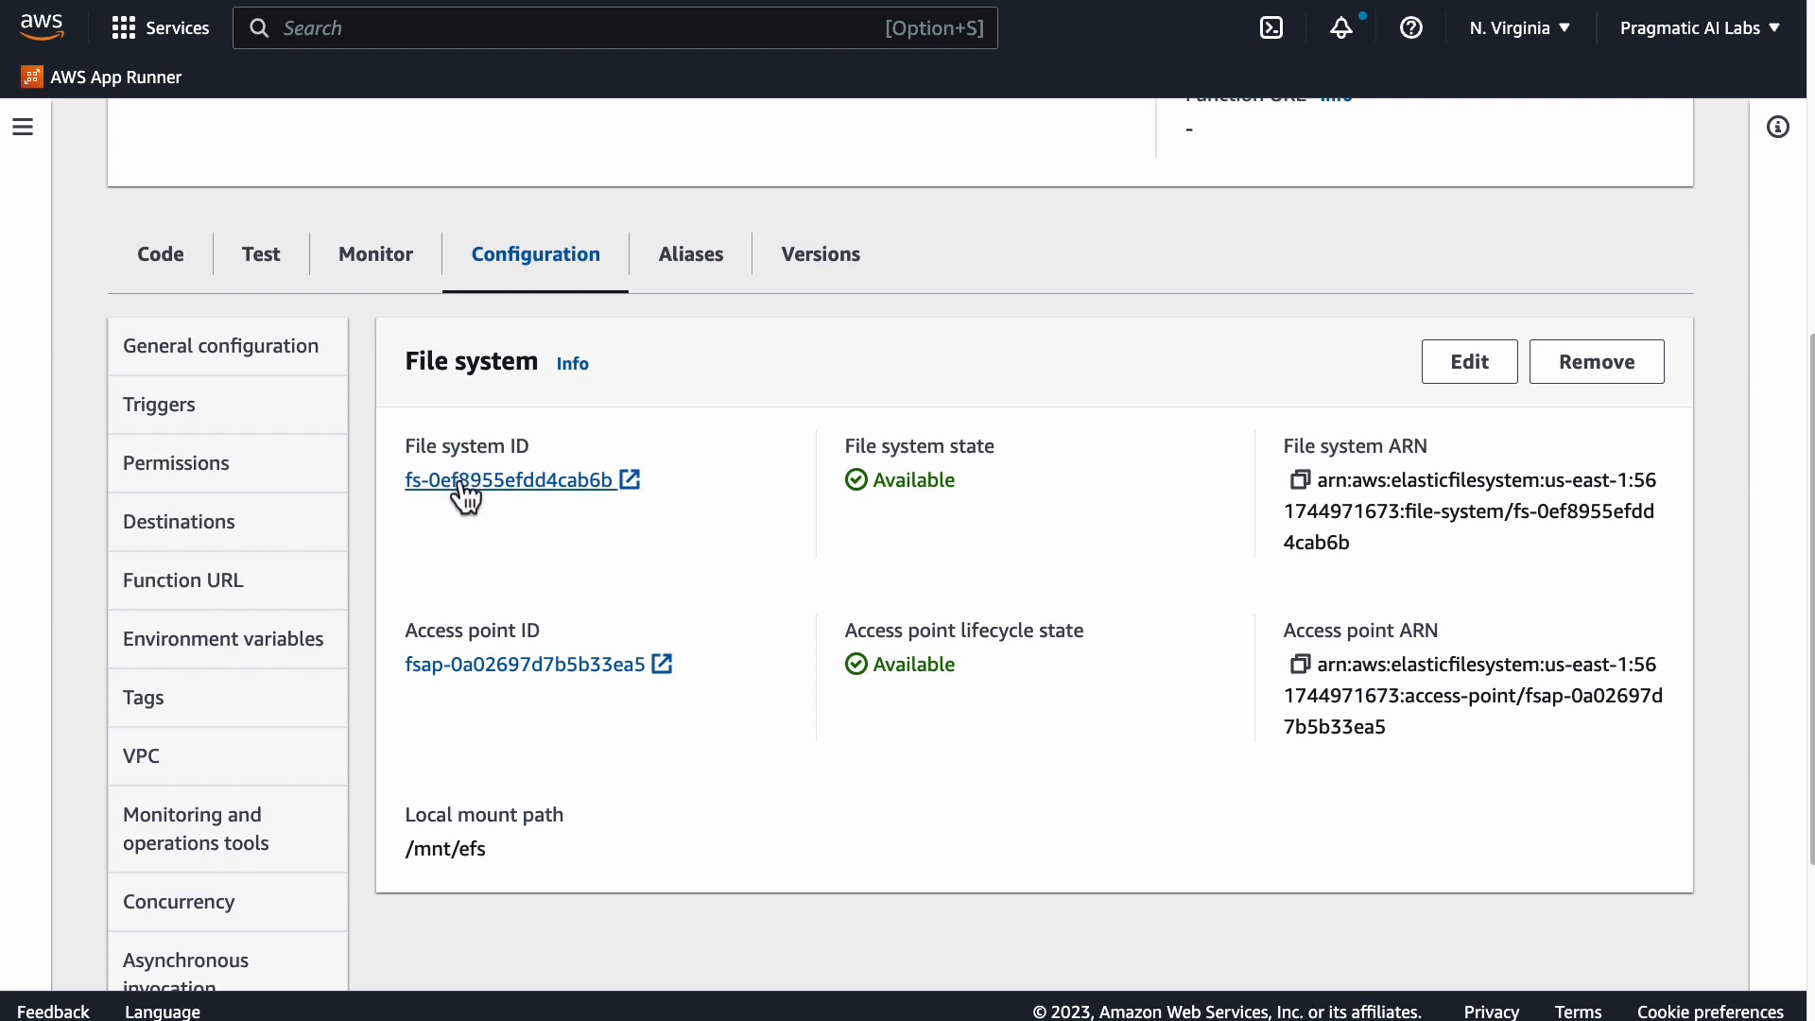
pyautogui.moveTo(419, 660)
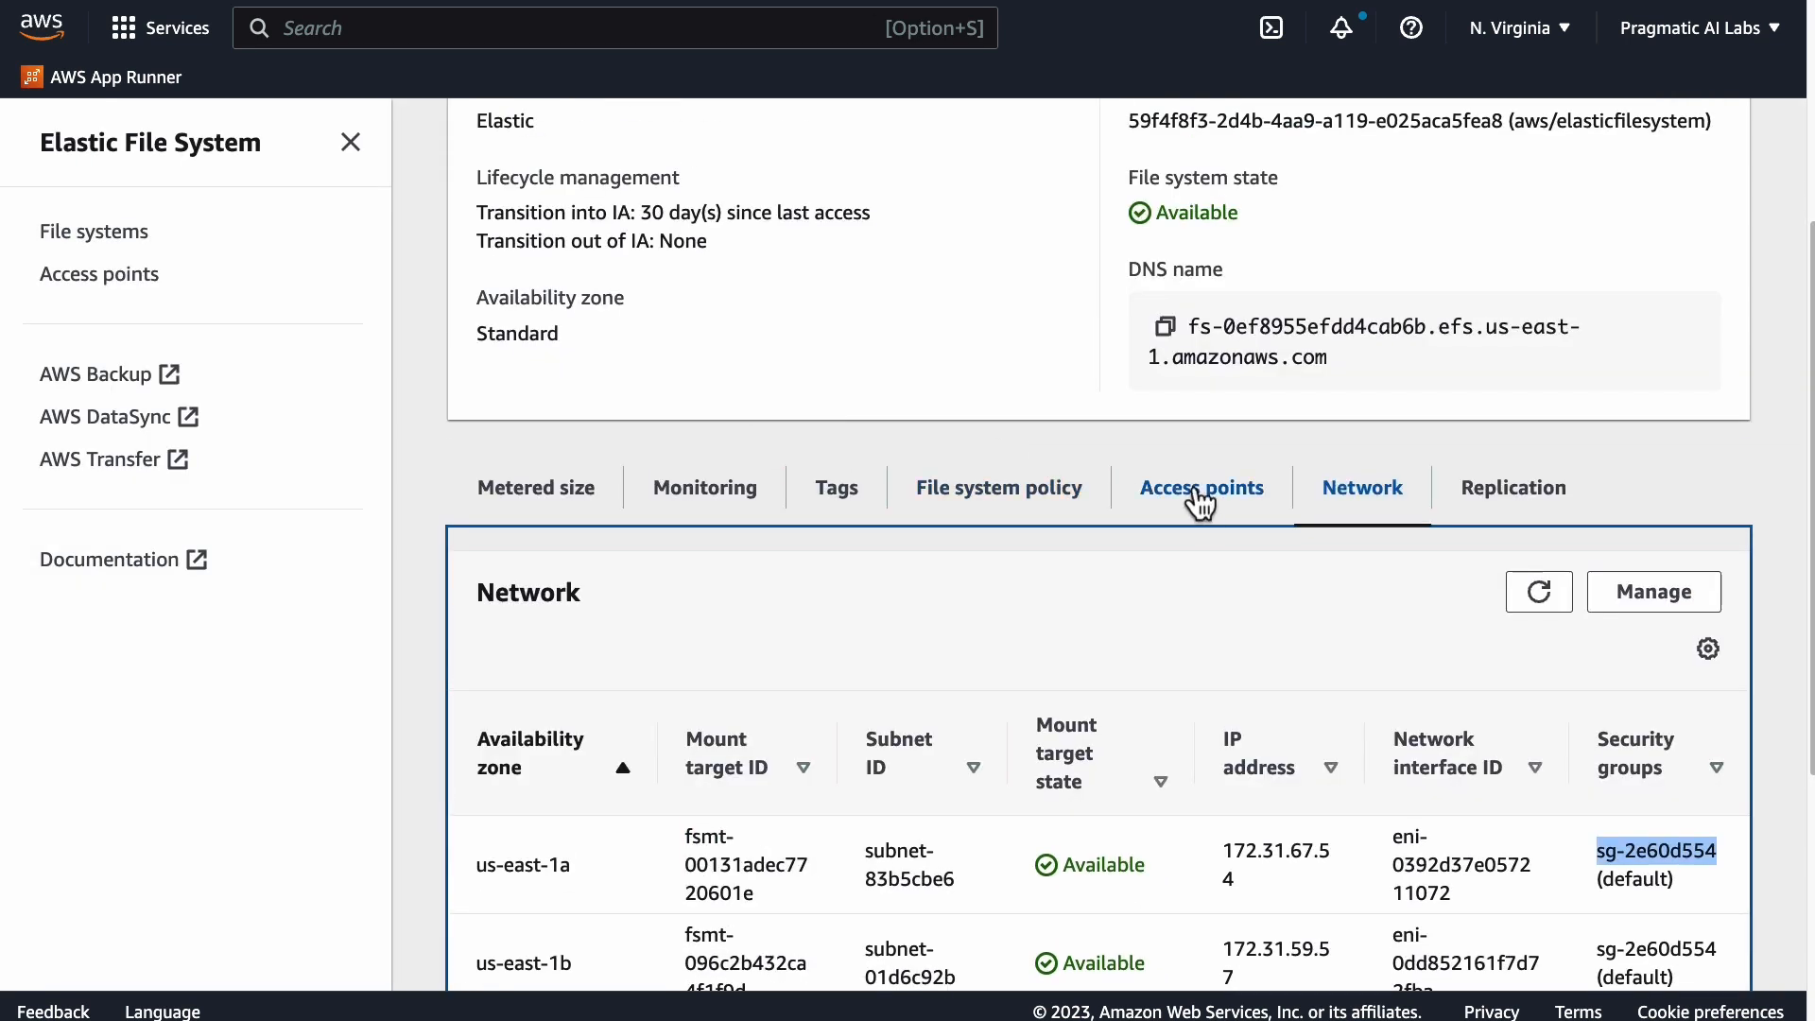
# Step: List the file system's access points and scroll through a blank create-access-point form
pyautogui.click(1200, 488)
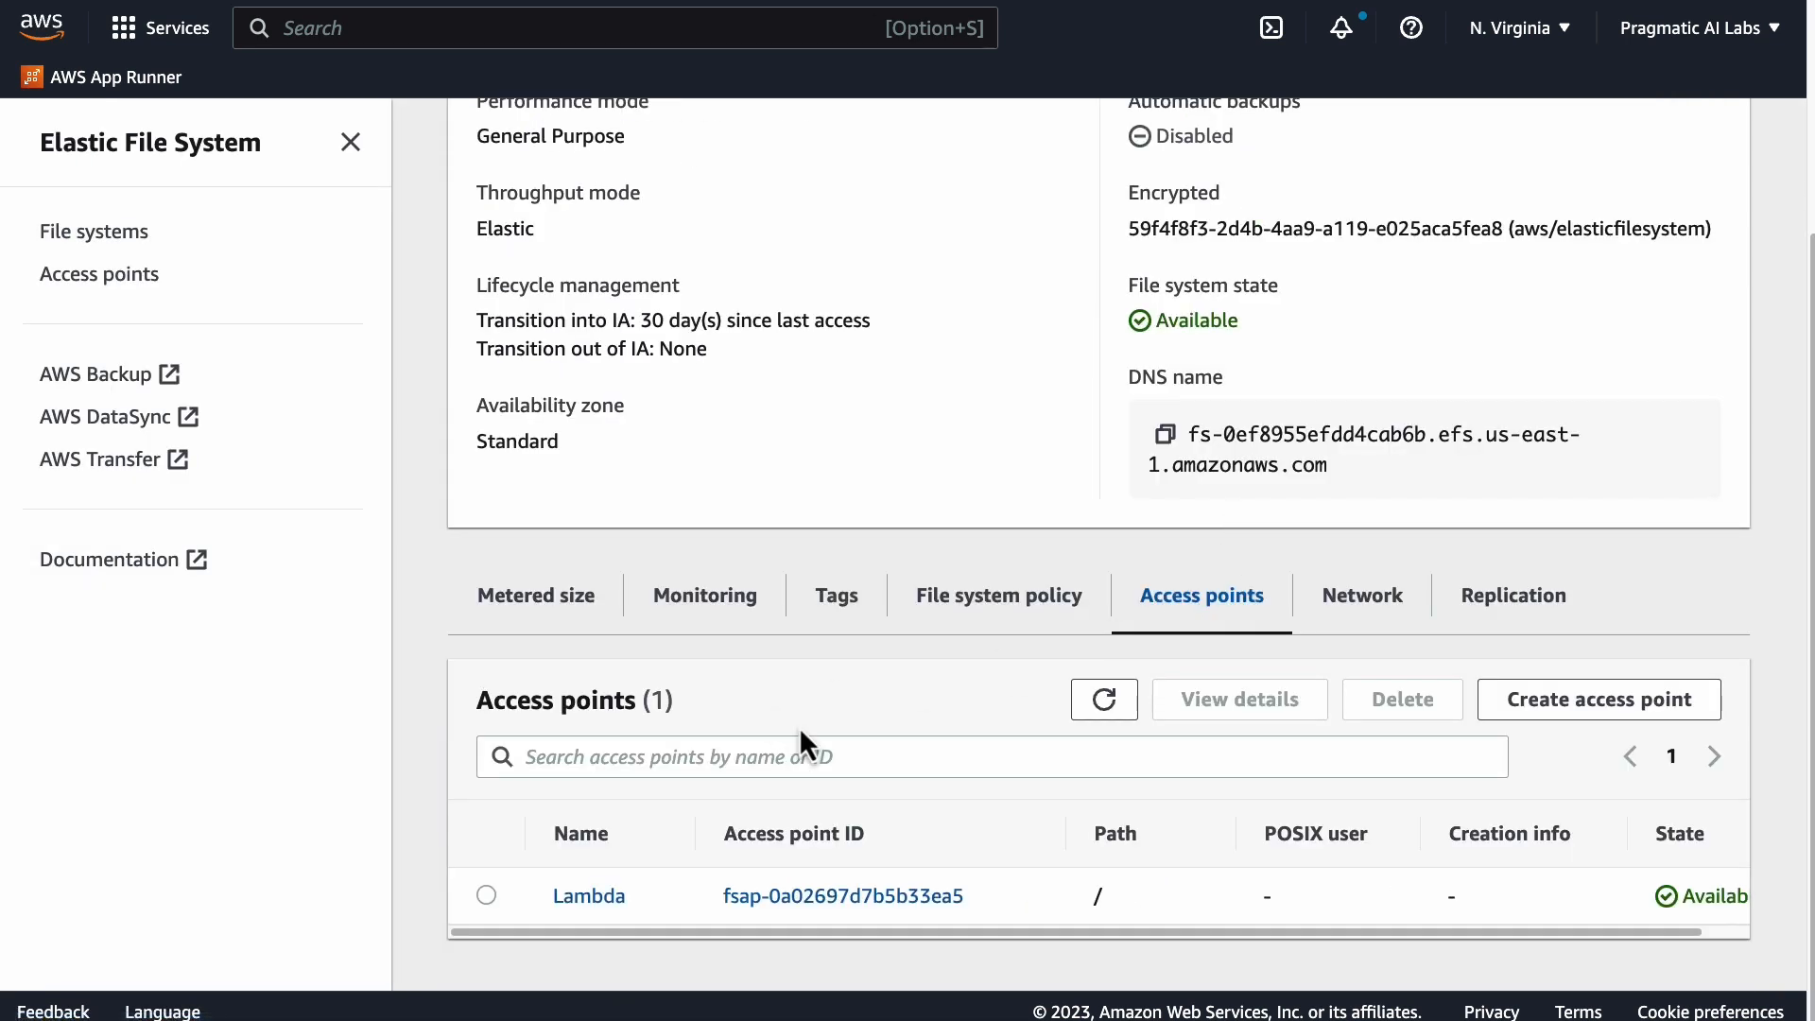
pyautogui.click(1599, 700)
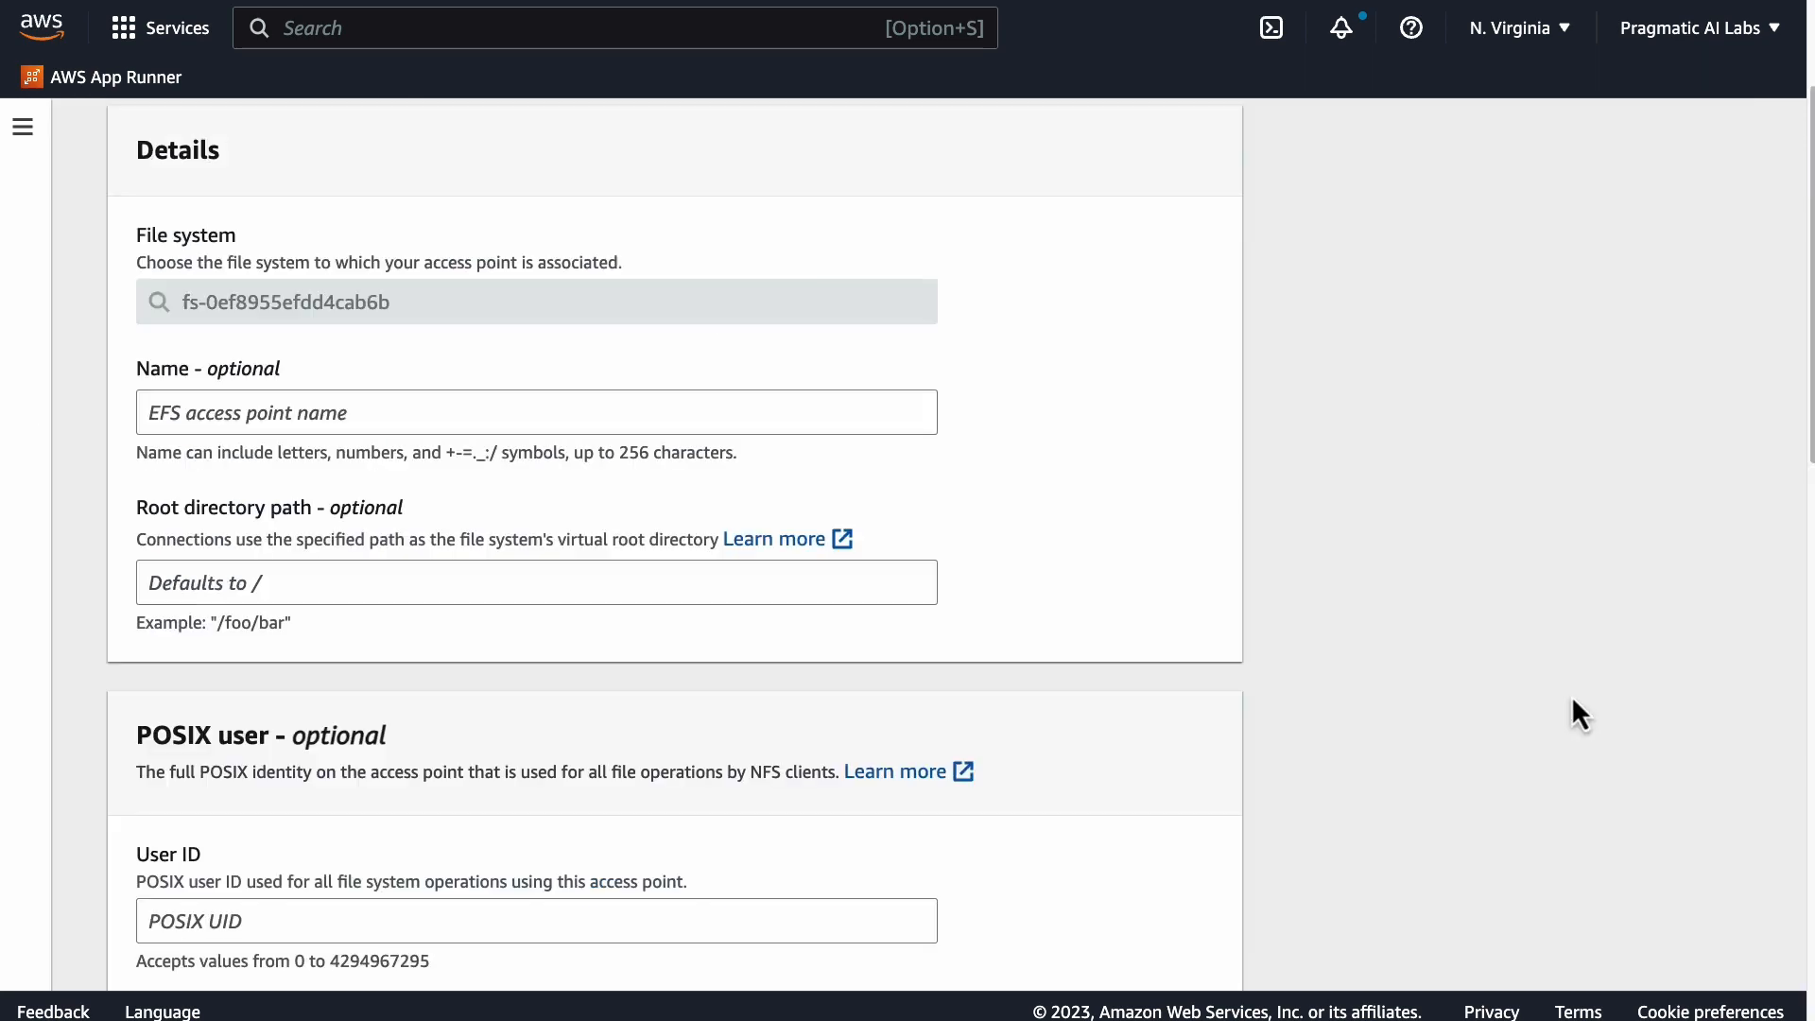
pyautogui.scroll(-3)
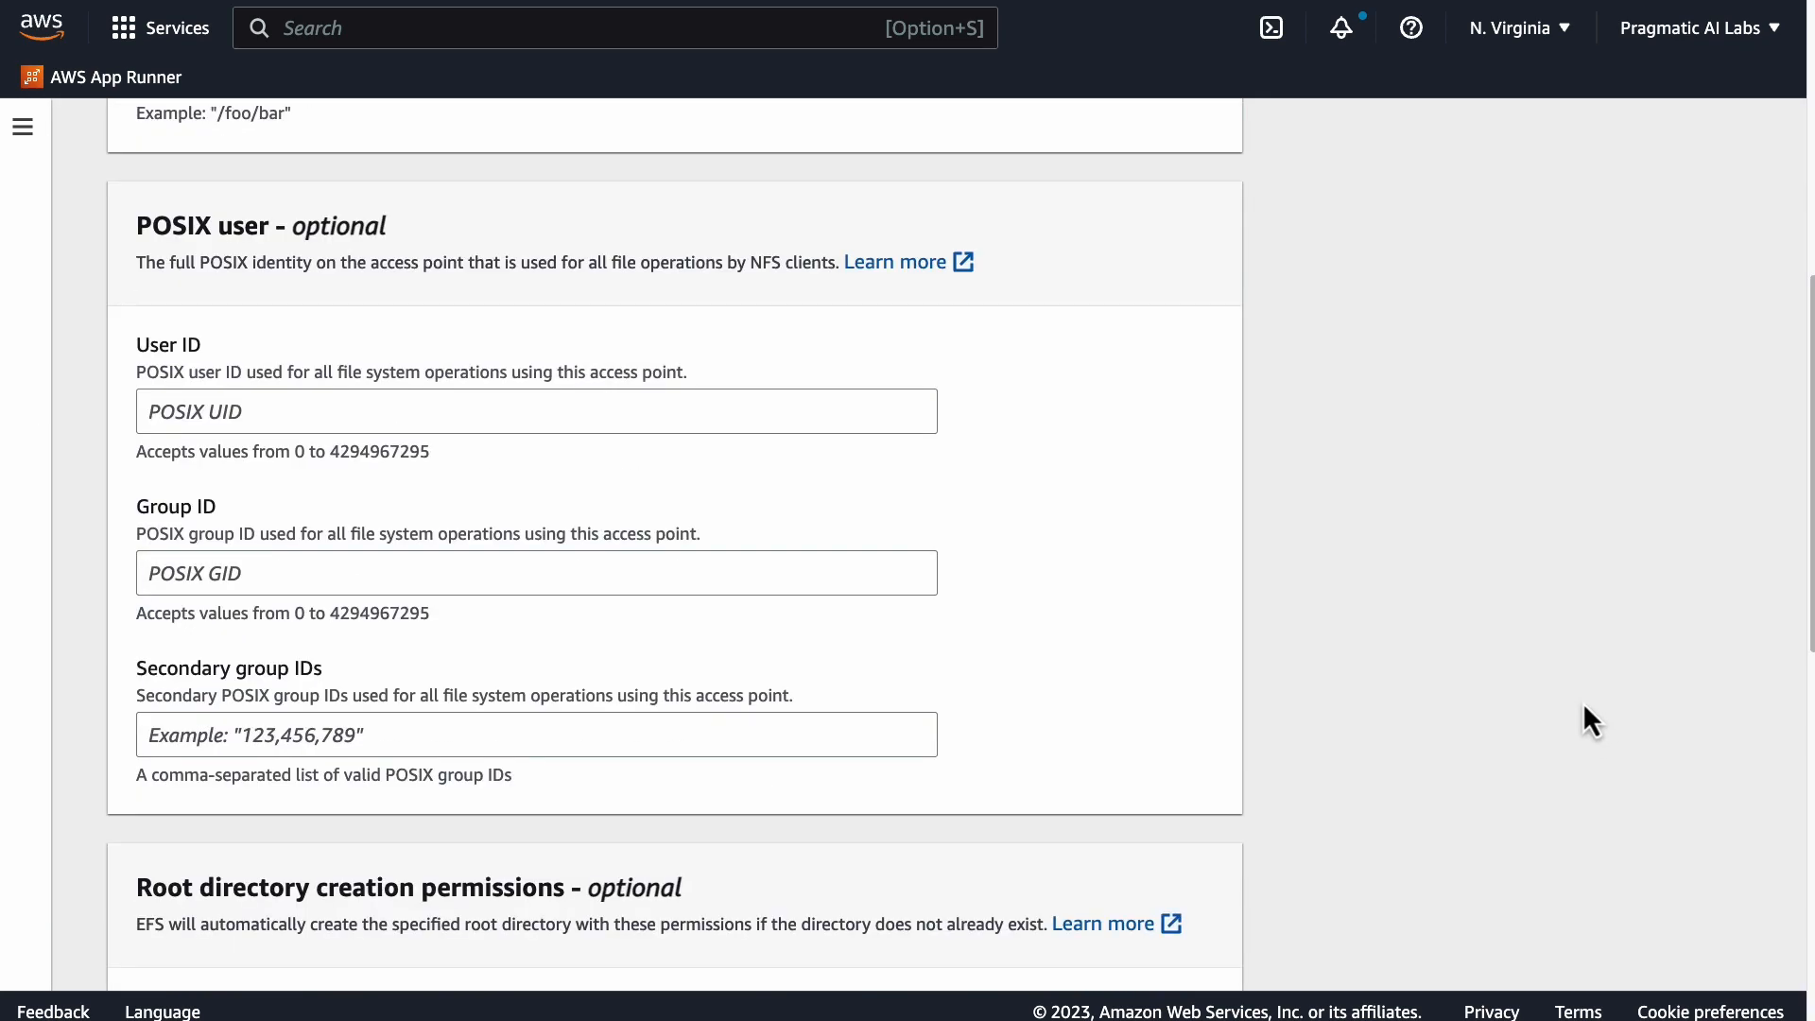
pyautogui.scroll(-3)
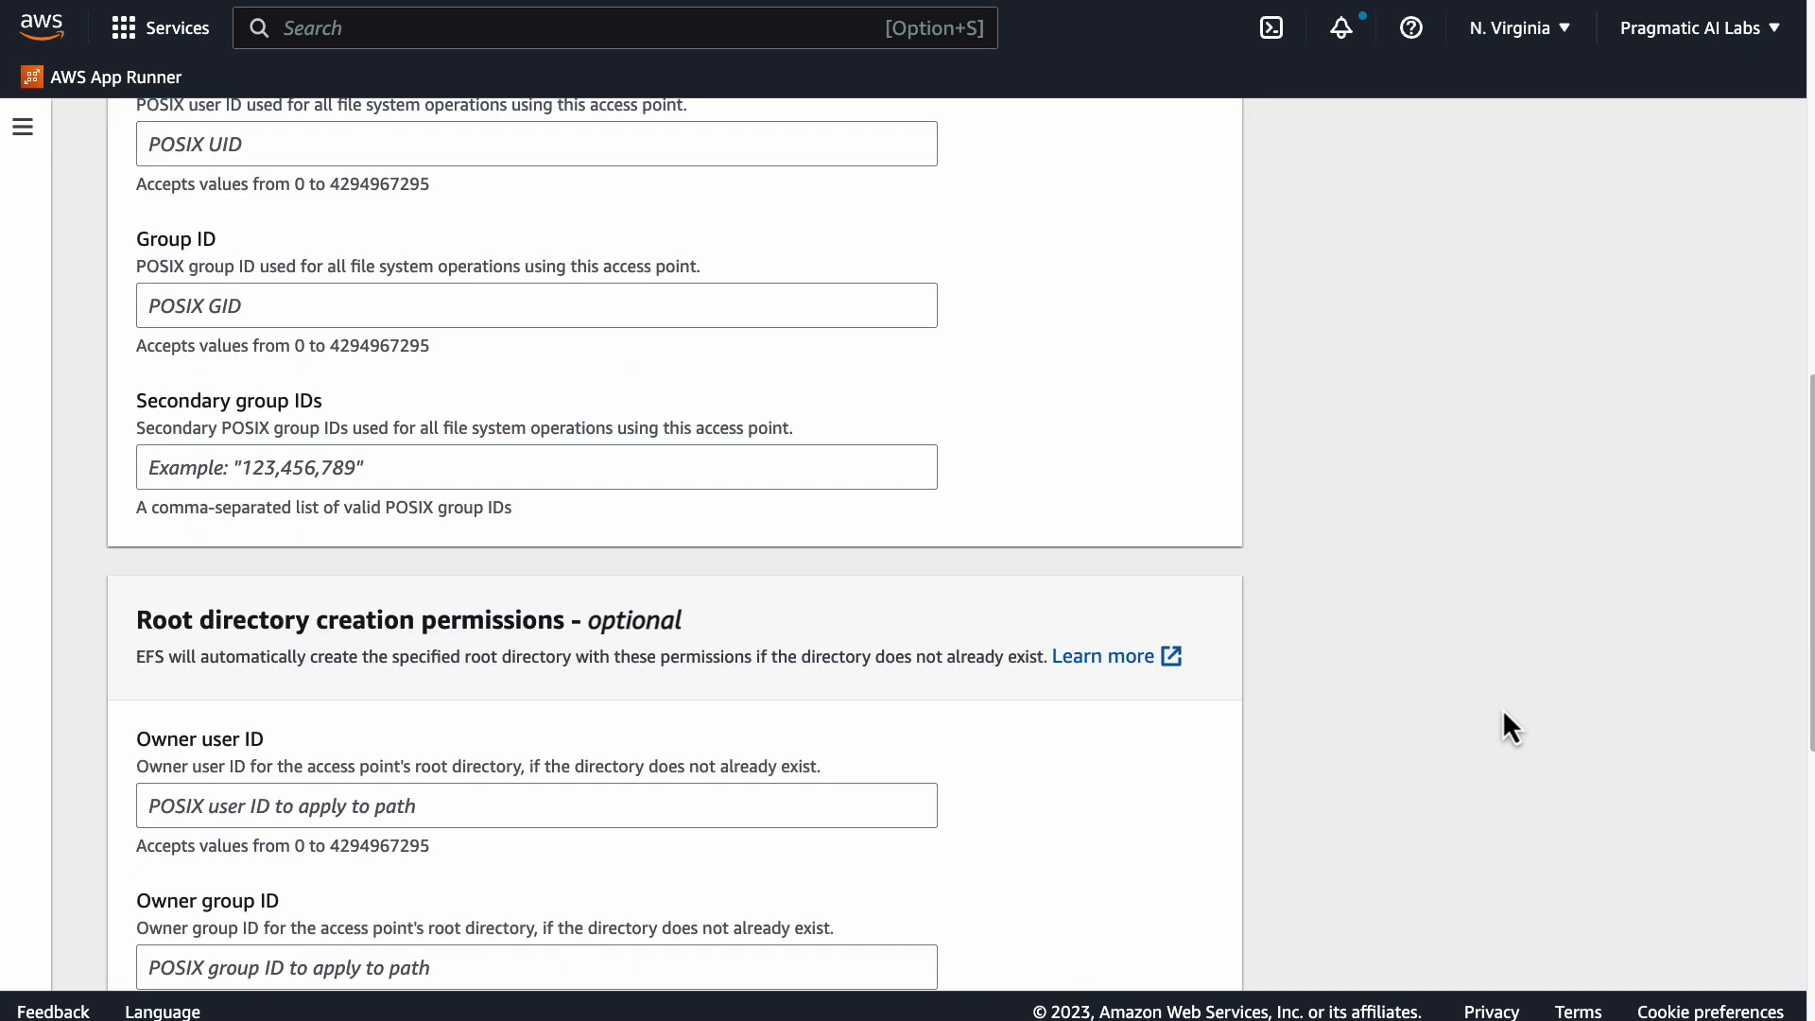
pyautogui.scroll(-3)
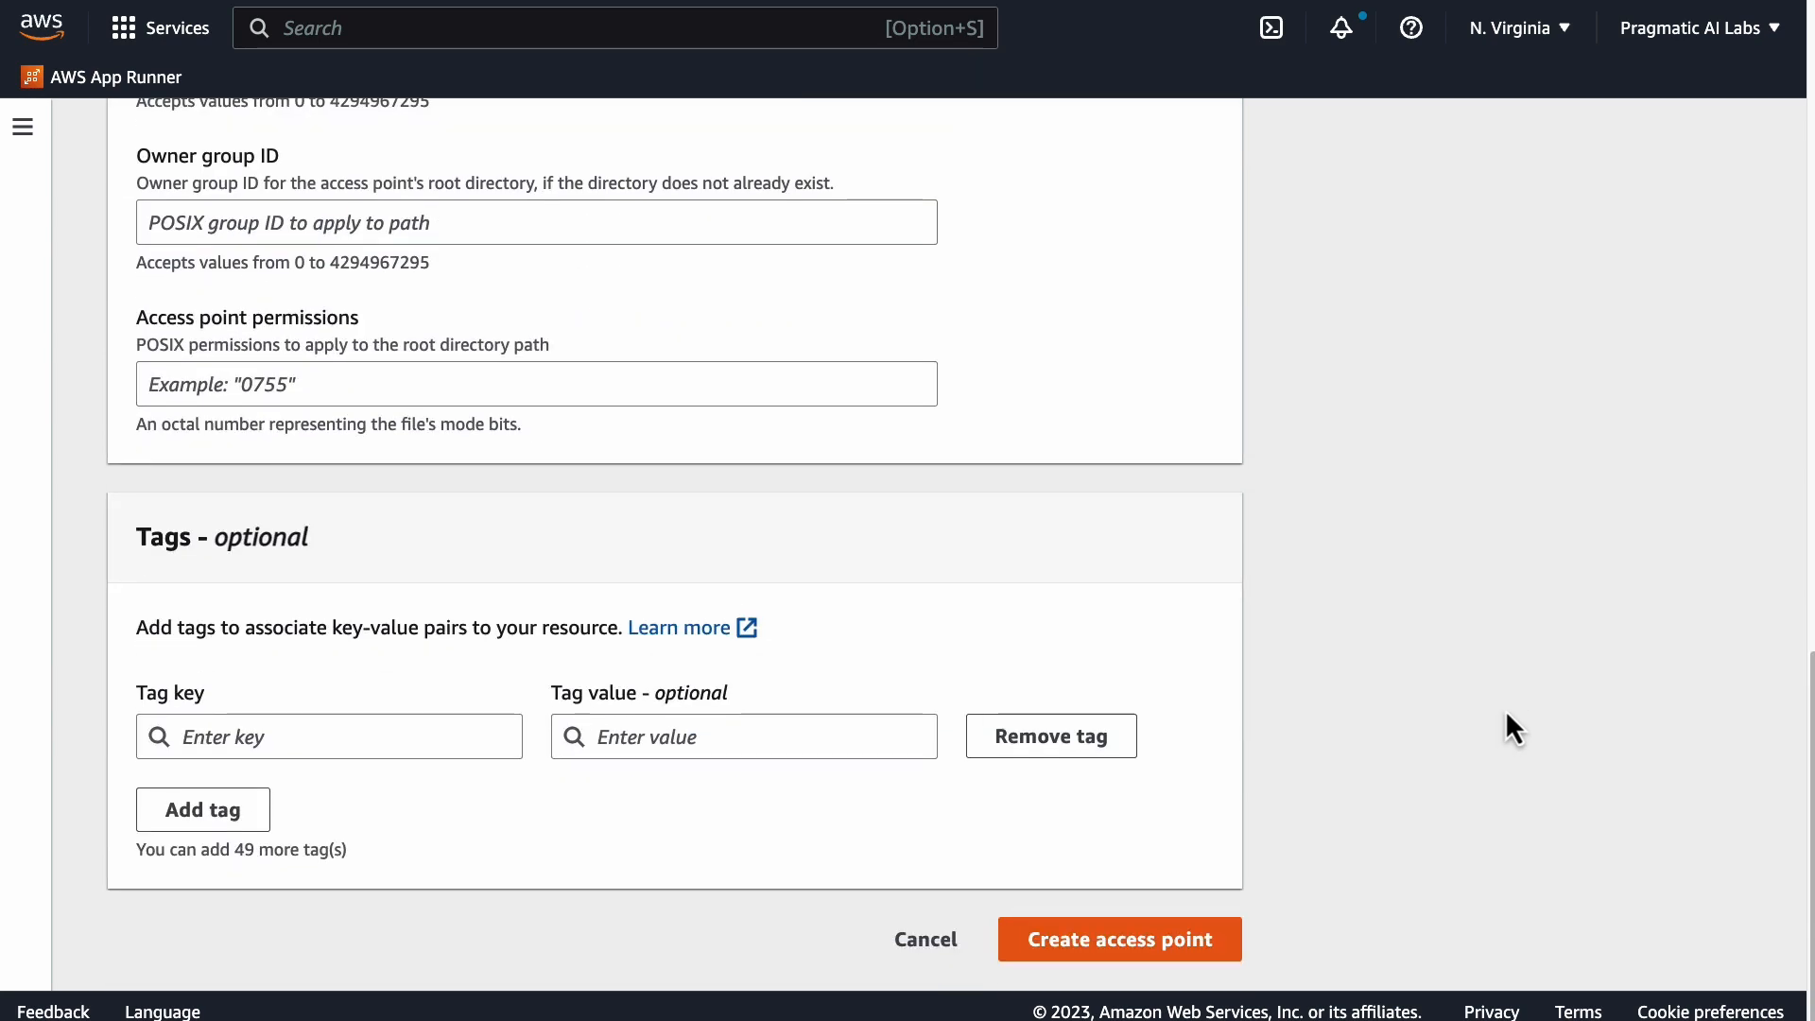
pyautogui.scroll(3)
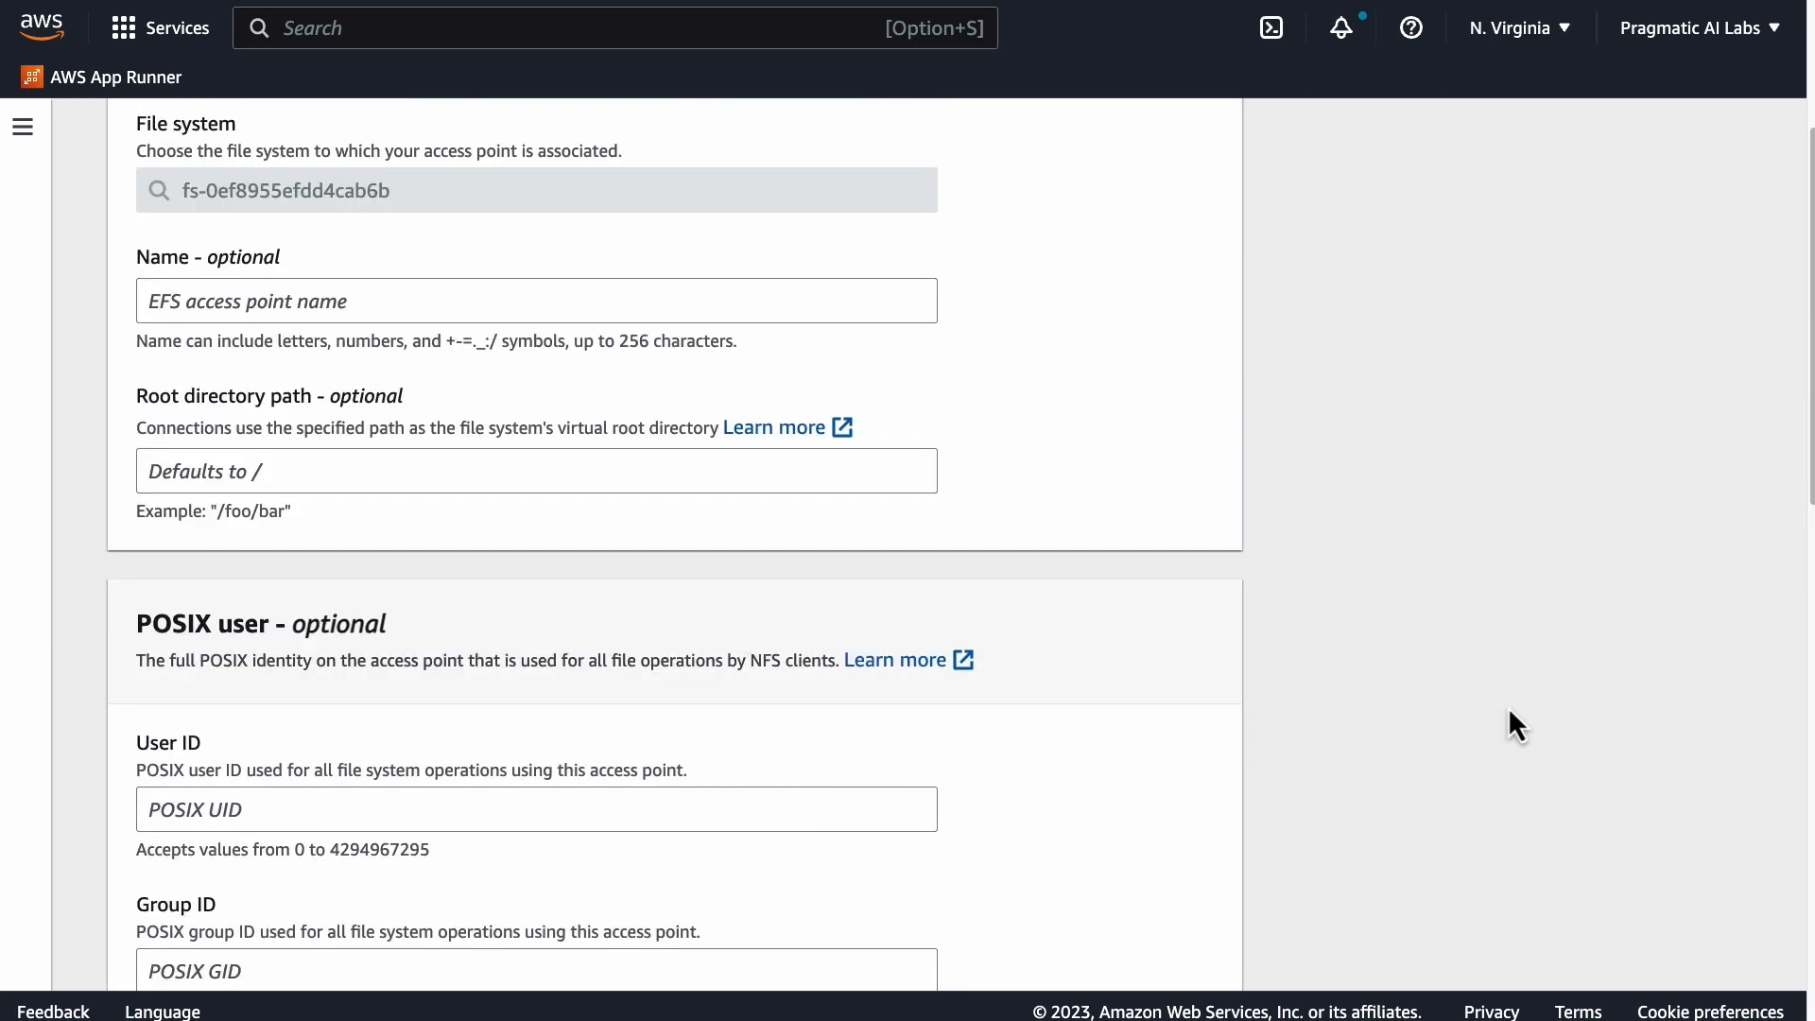
pyautogui.moveTo(1143, 338)
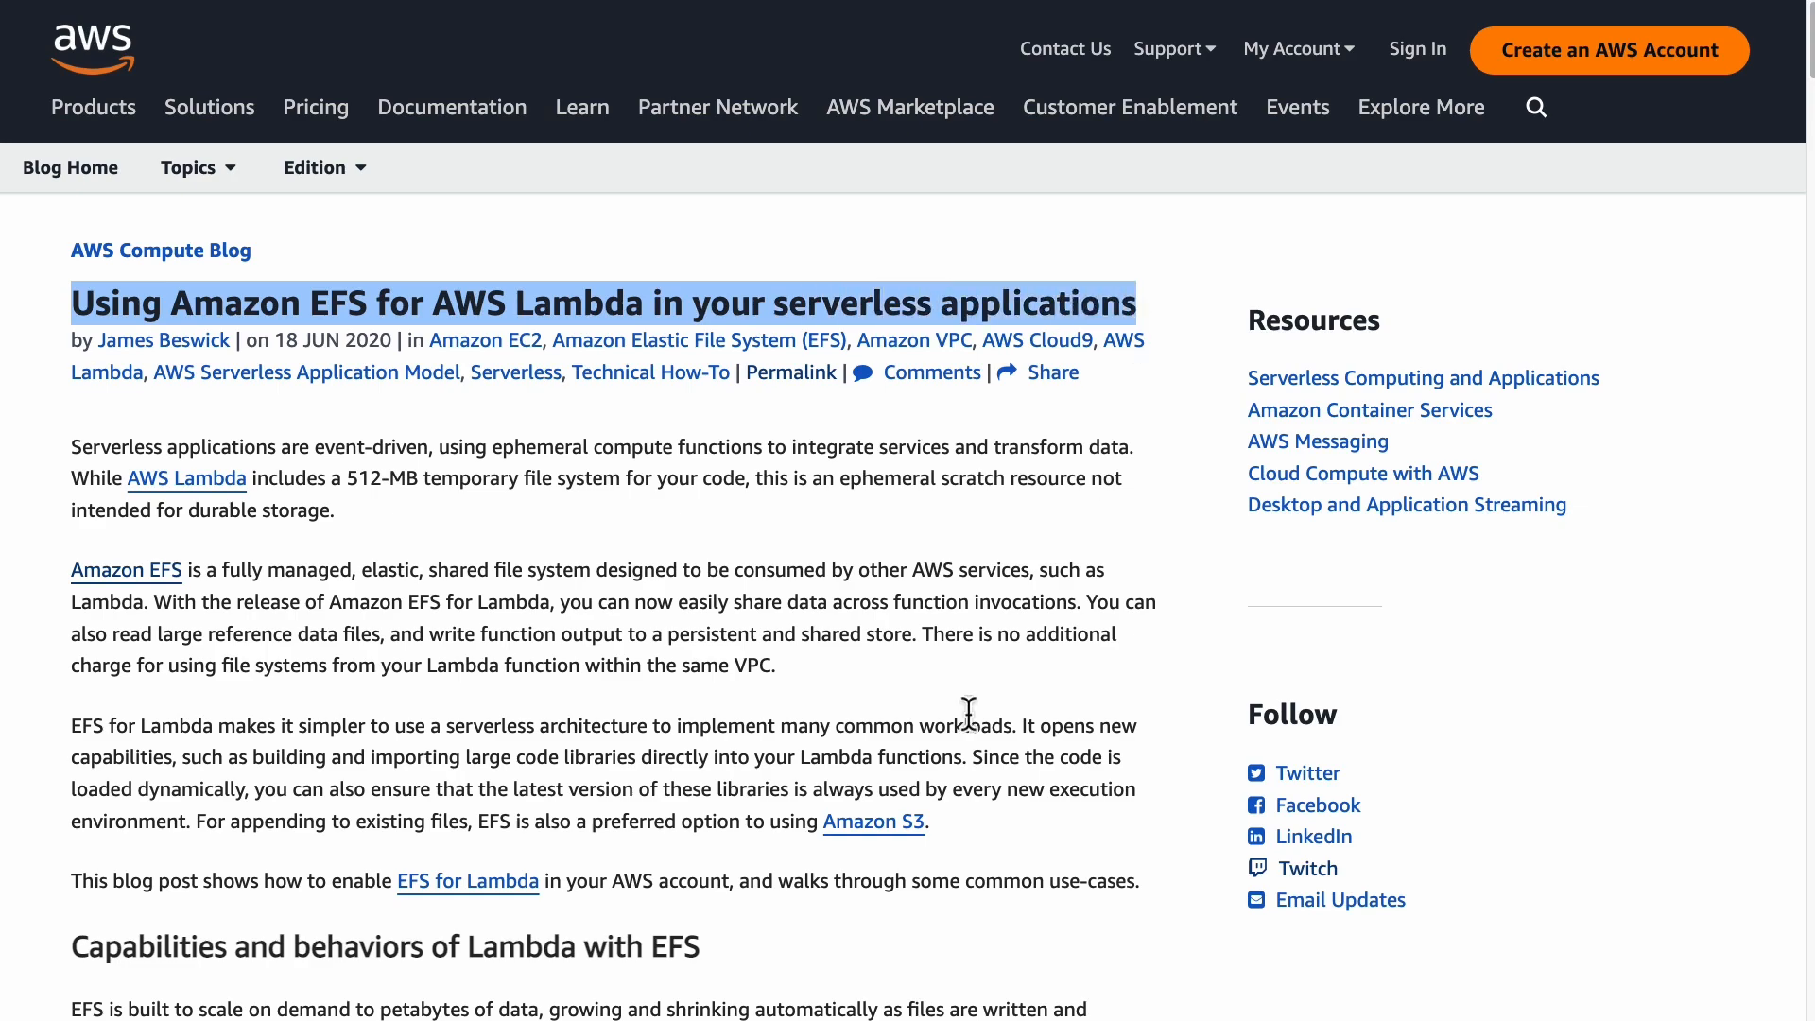
pyautogui.scroll(-3)
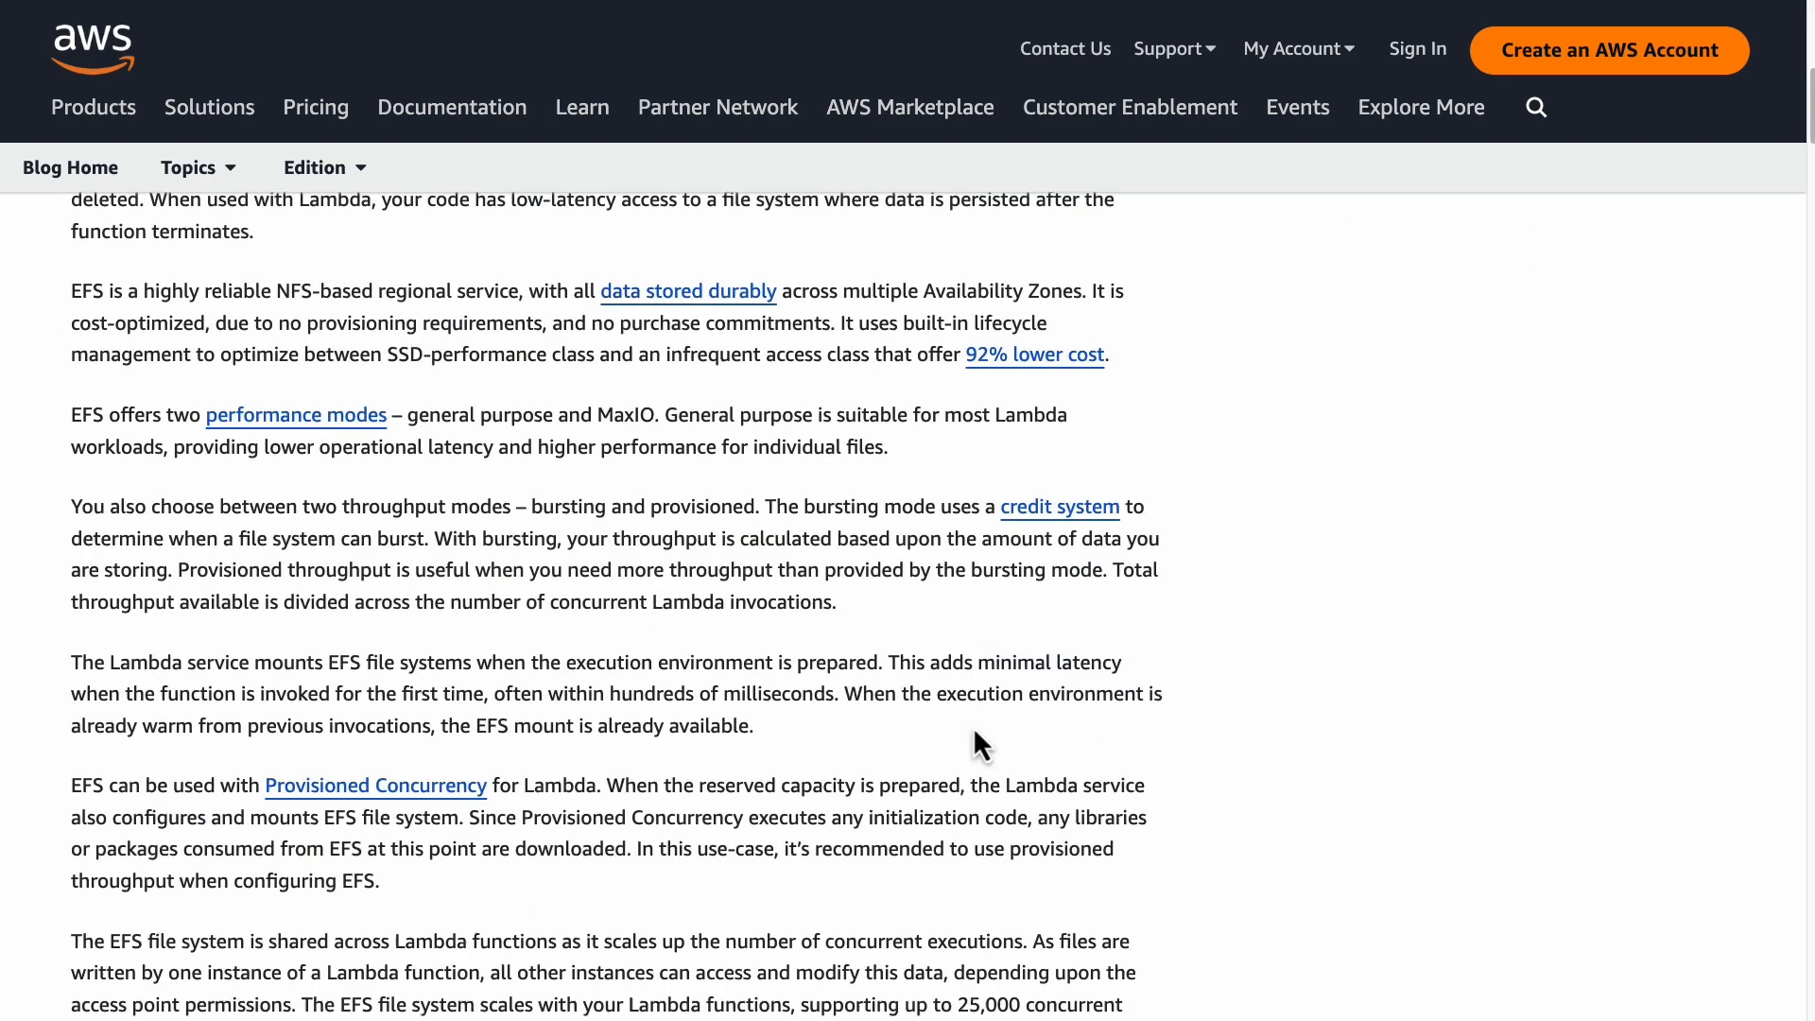
pyautogui.scroll(-3)
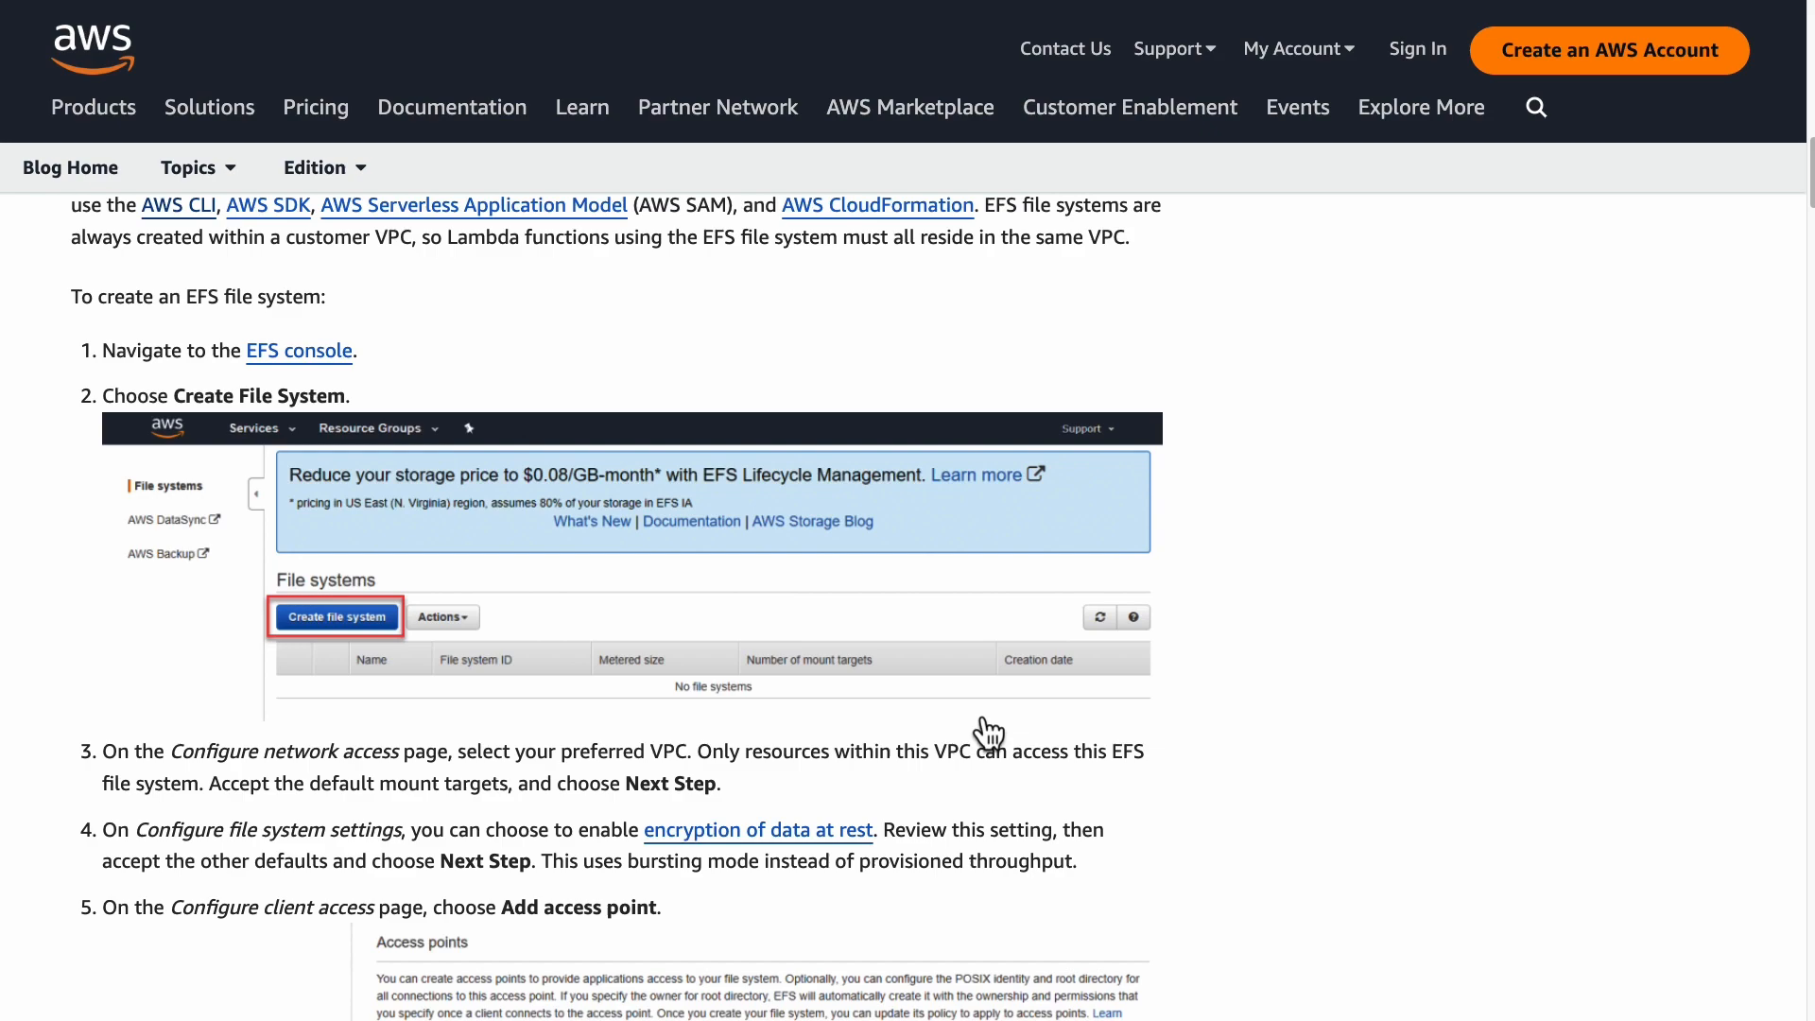
pyautogui.scroll(-3)
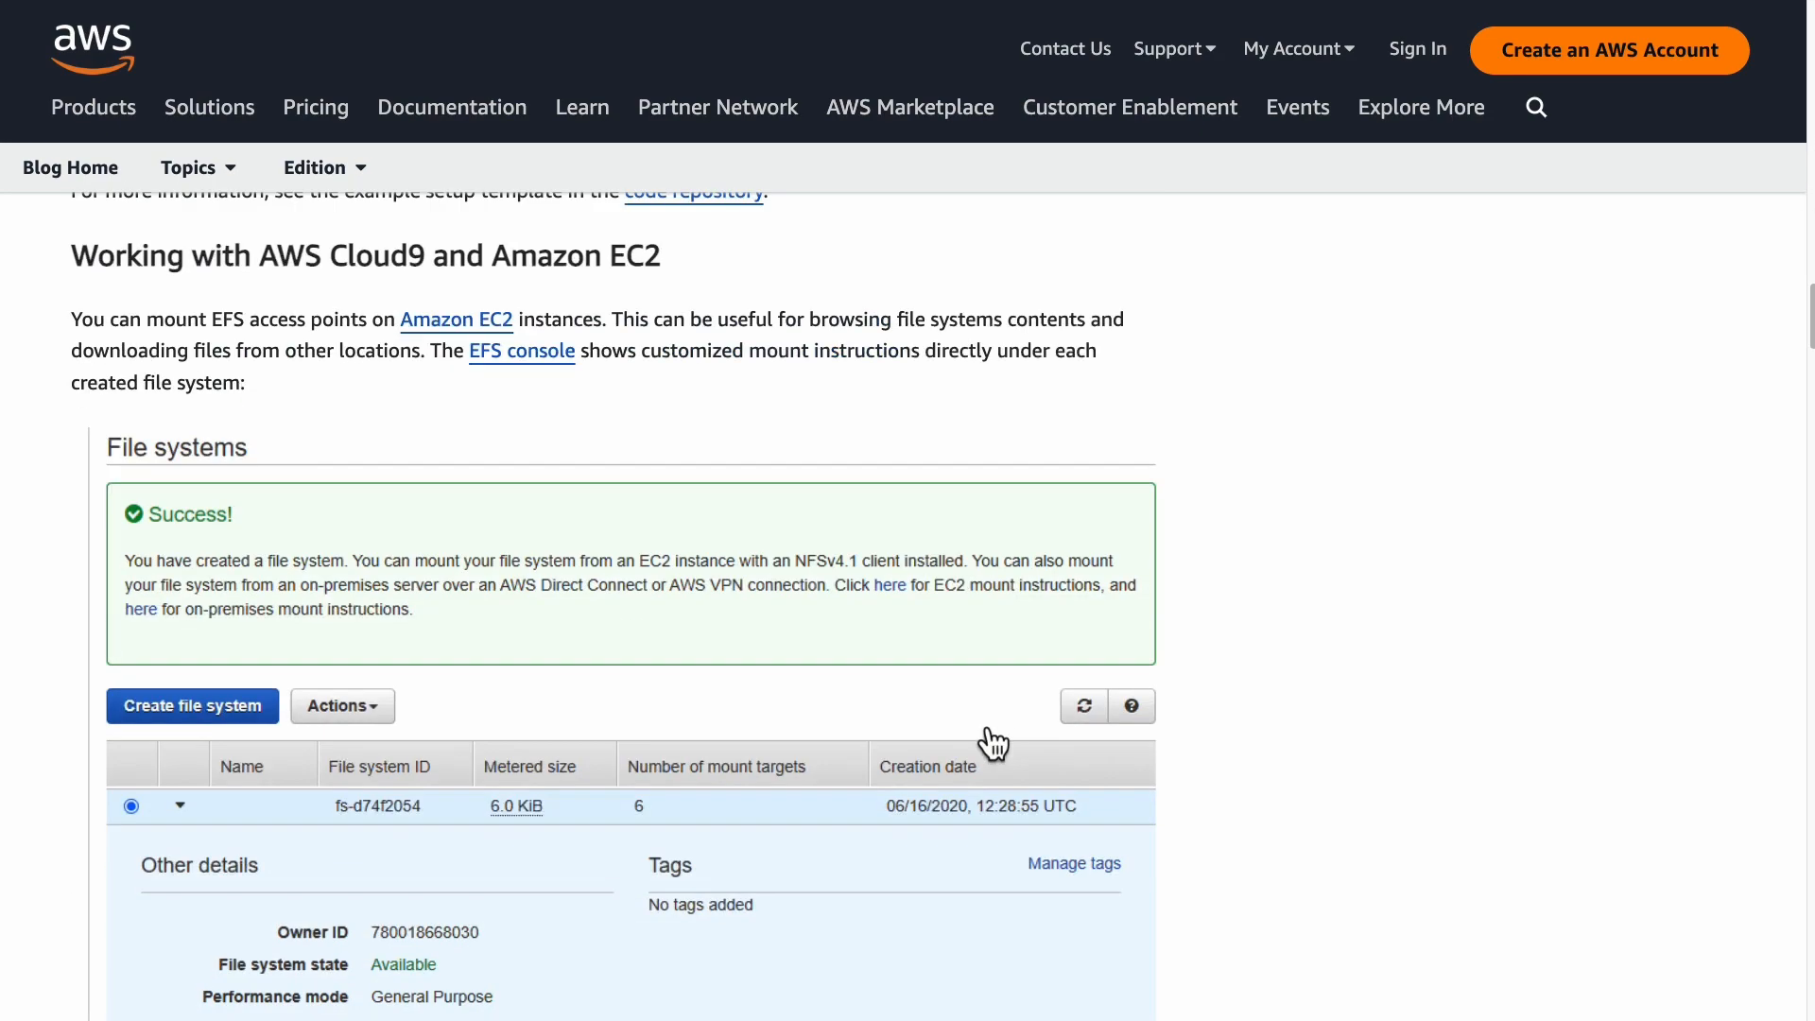
pyautogui.scroll(-3)
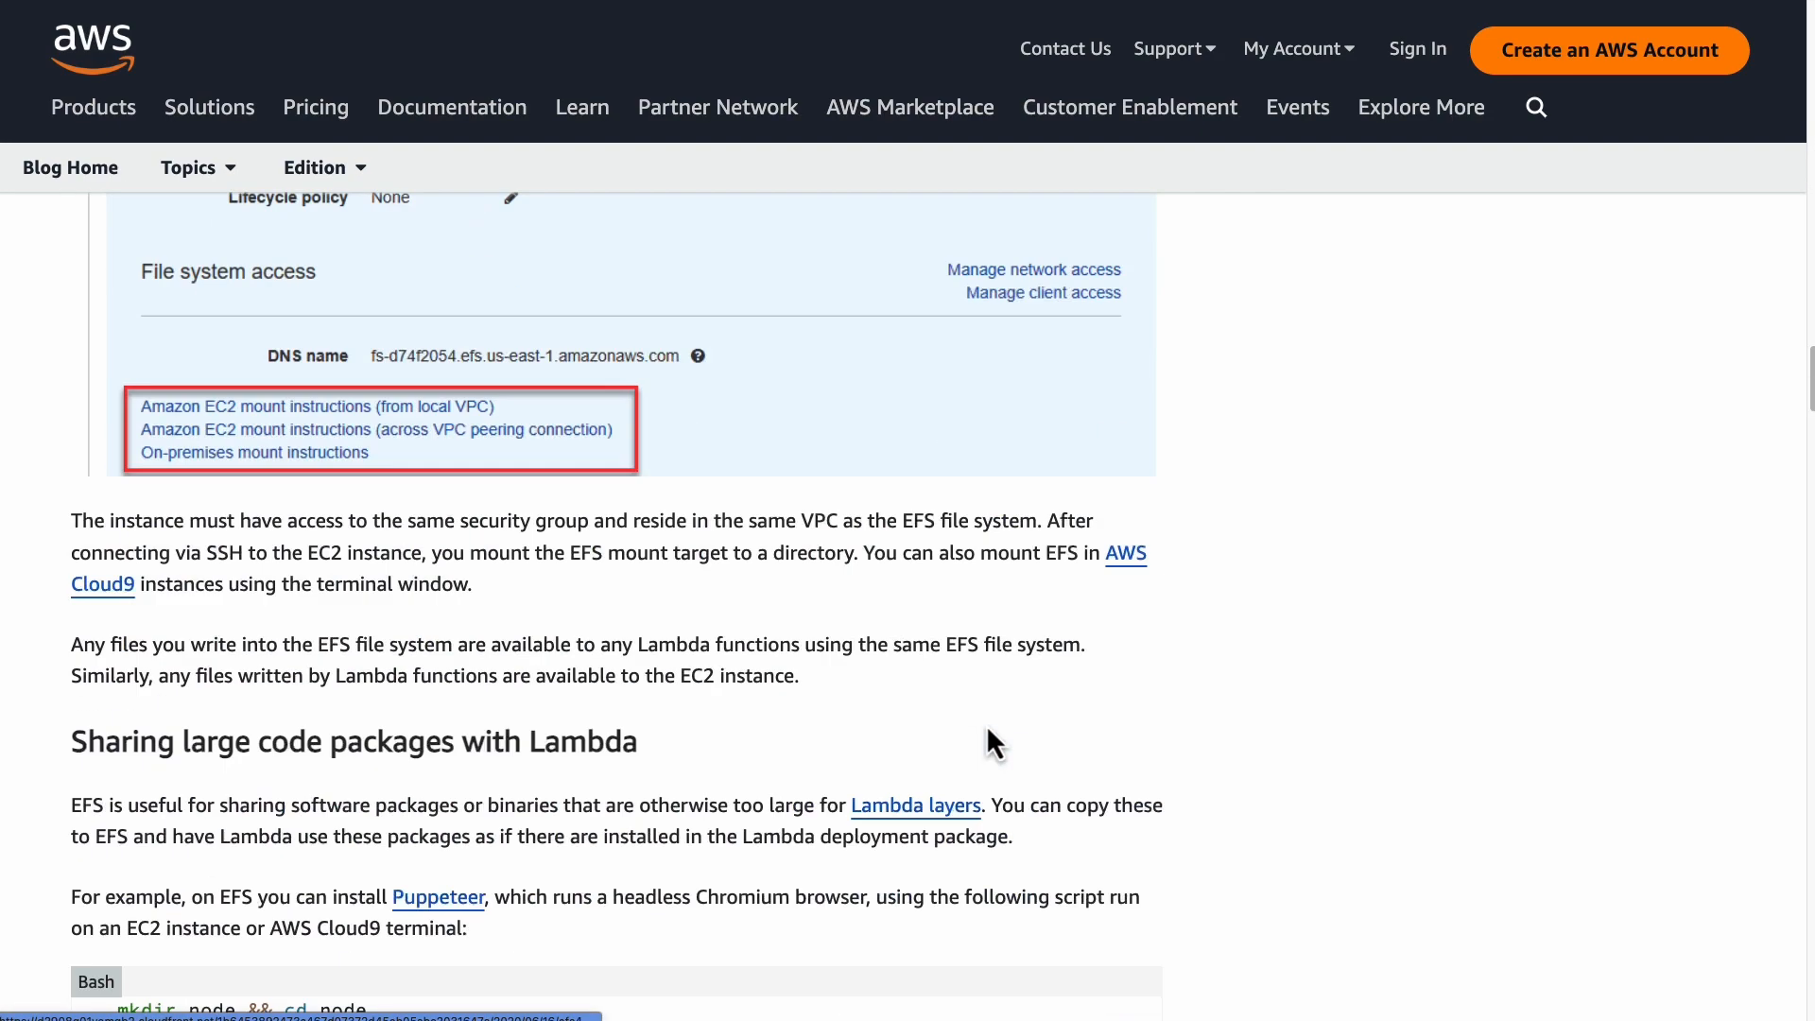
pyautogui.scroll(-3)
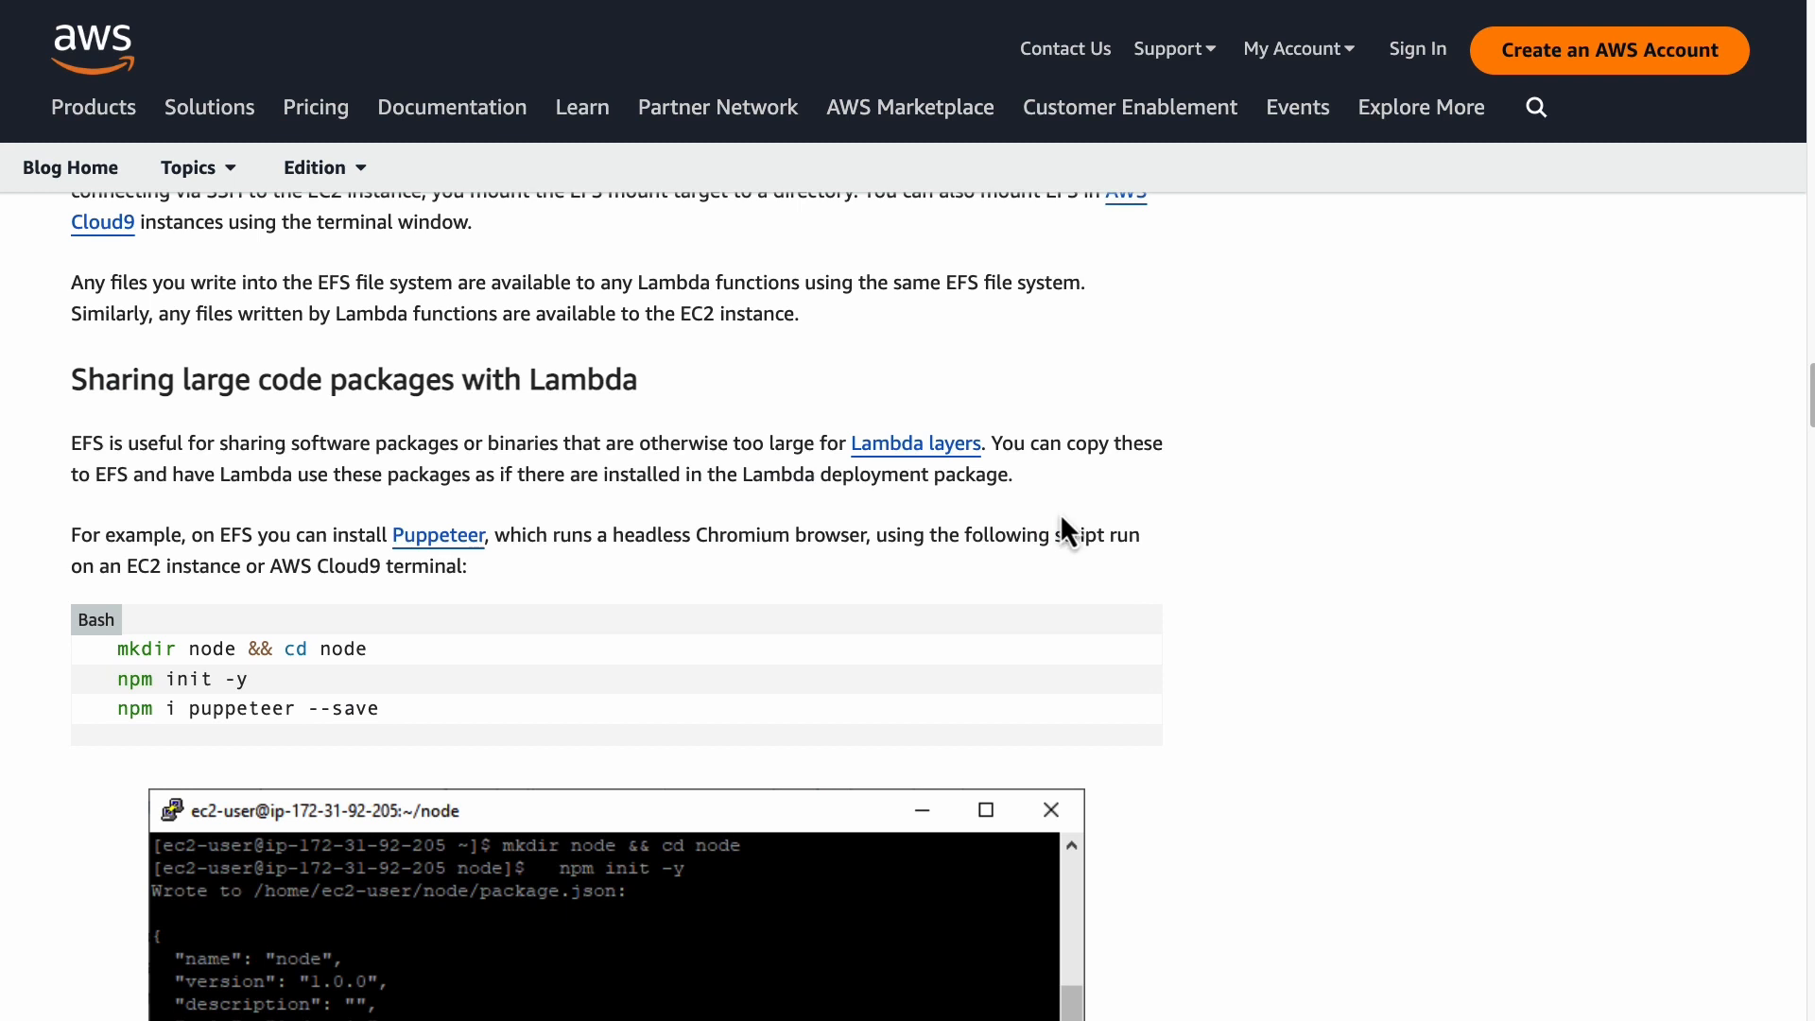
pyautogui.moveTo(514, 688)
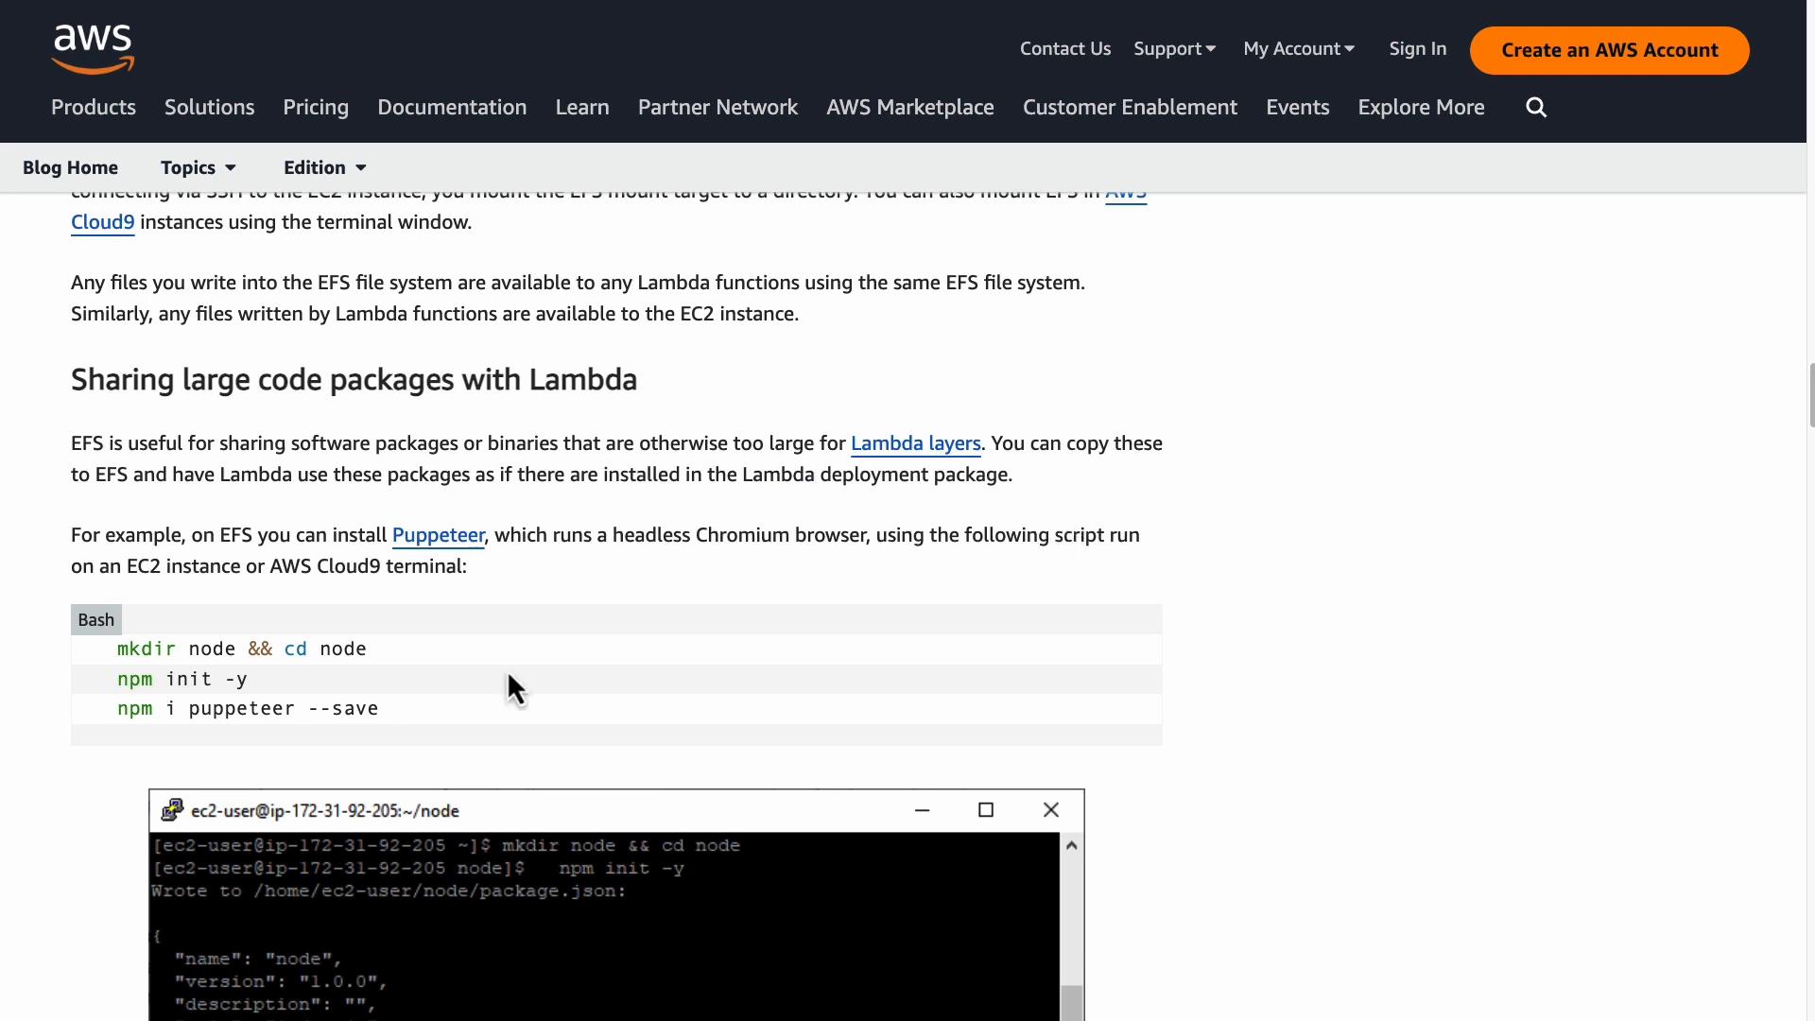
pyautogui.moveTo(796, 444)
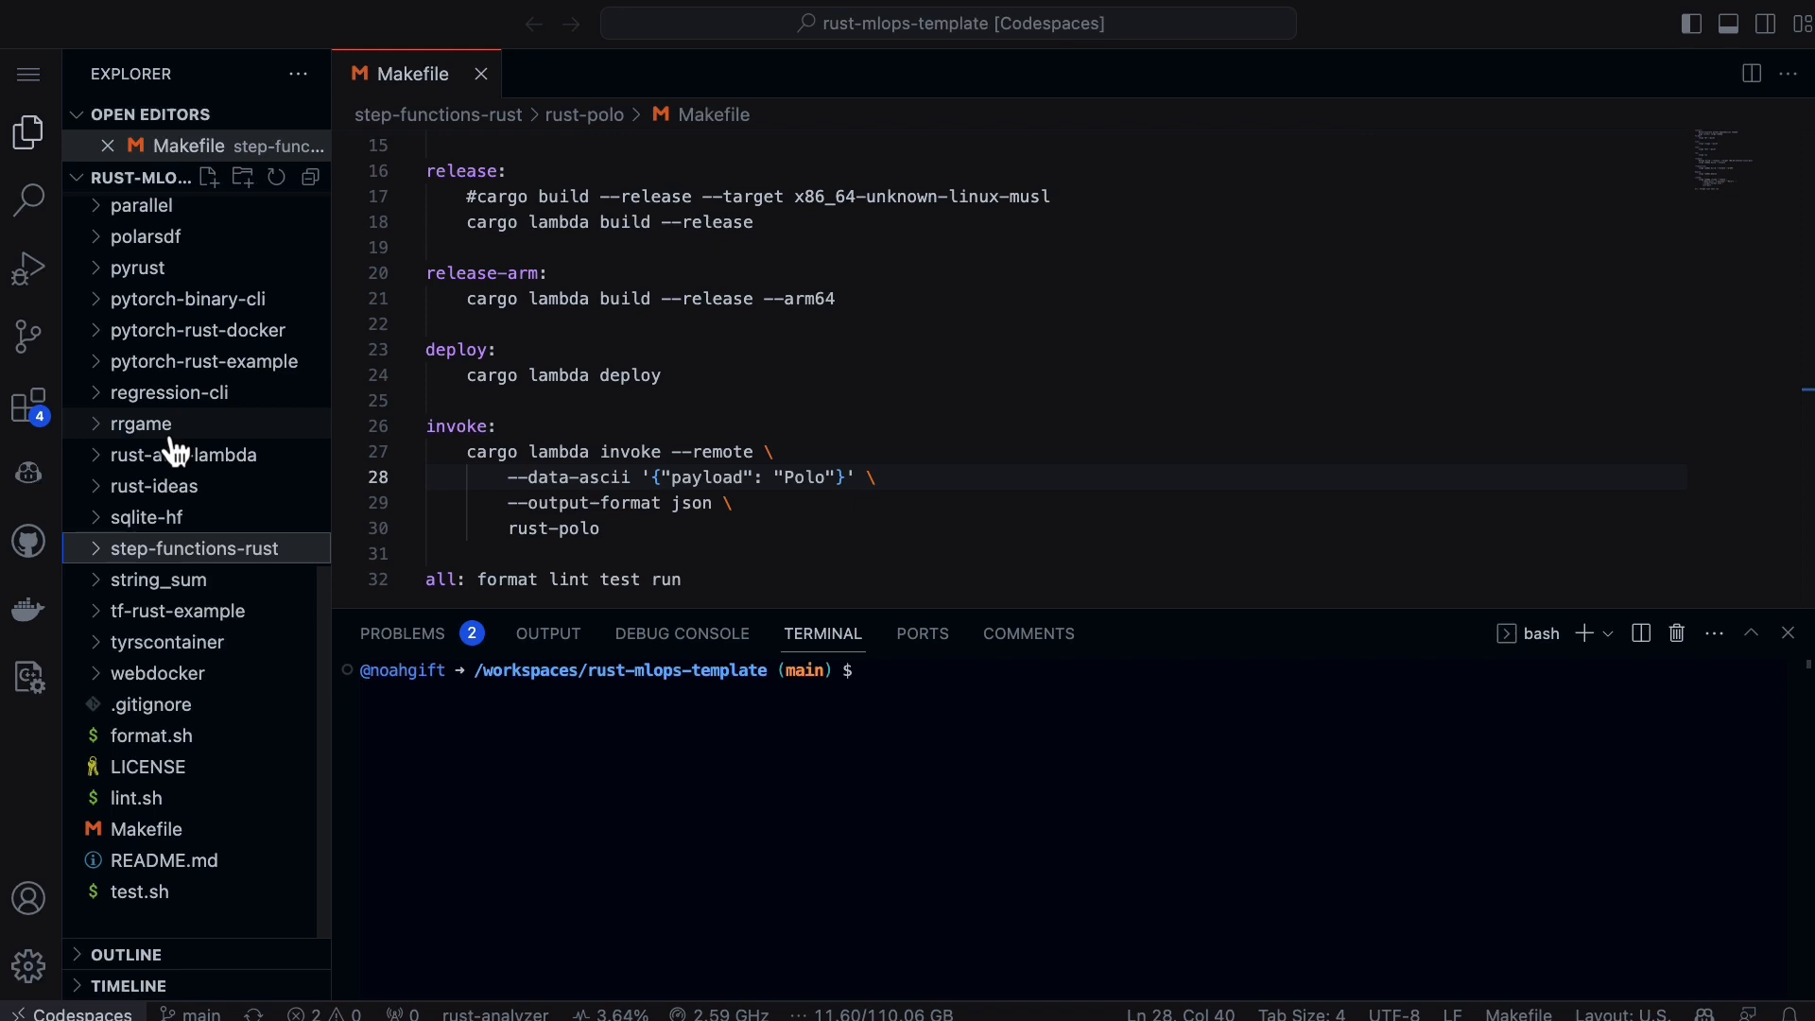
# Step: Move into onnx-efs-lambda in the terminal and open lib.rs
pyautogui.click(194, 285)
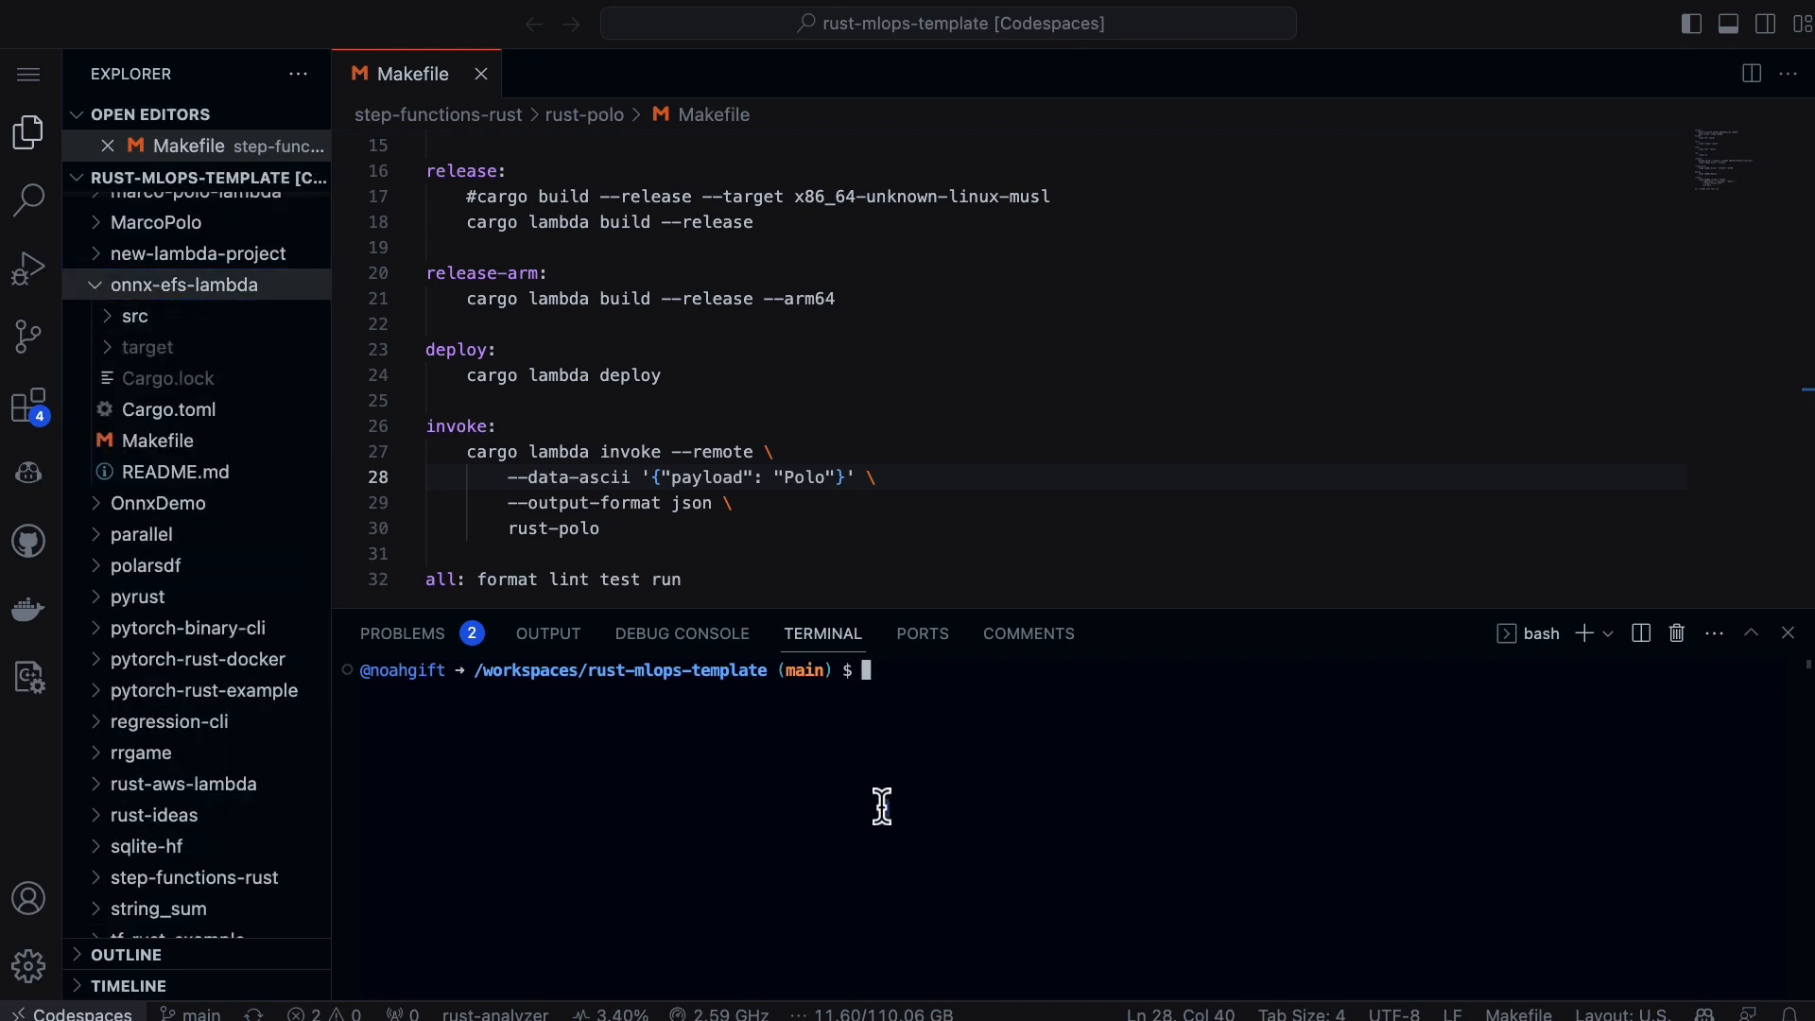
pyautogui.write('cd onnx-efs-lambda/')
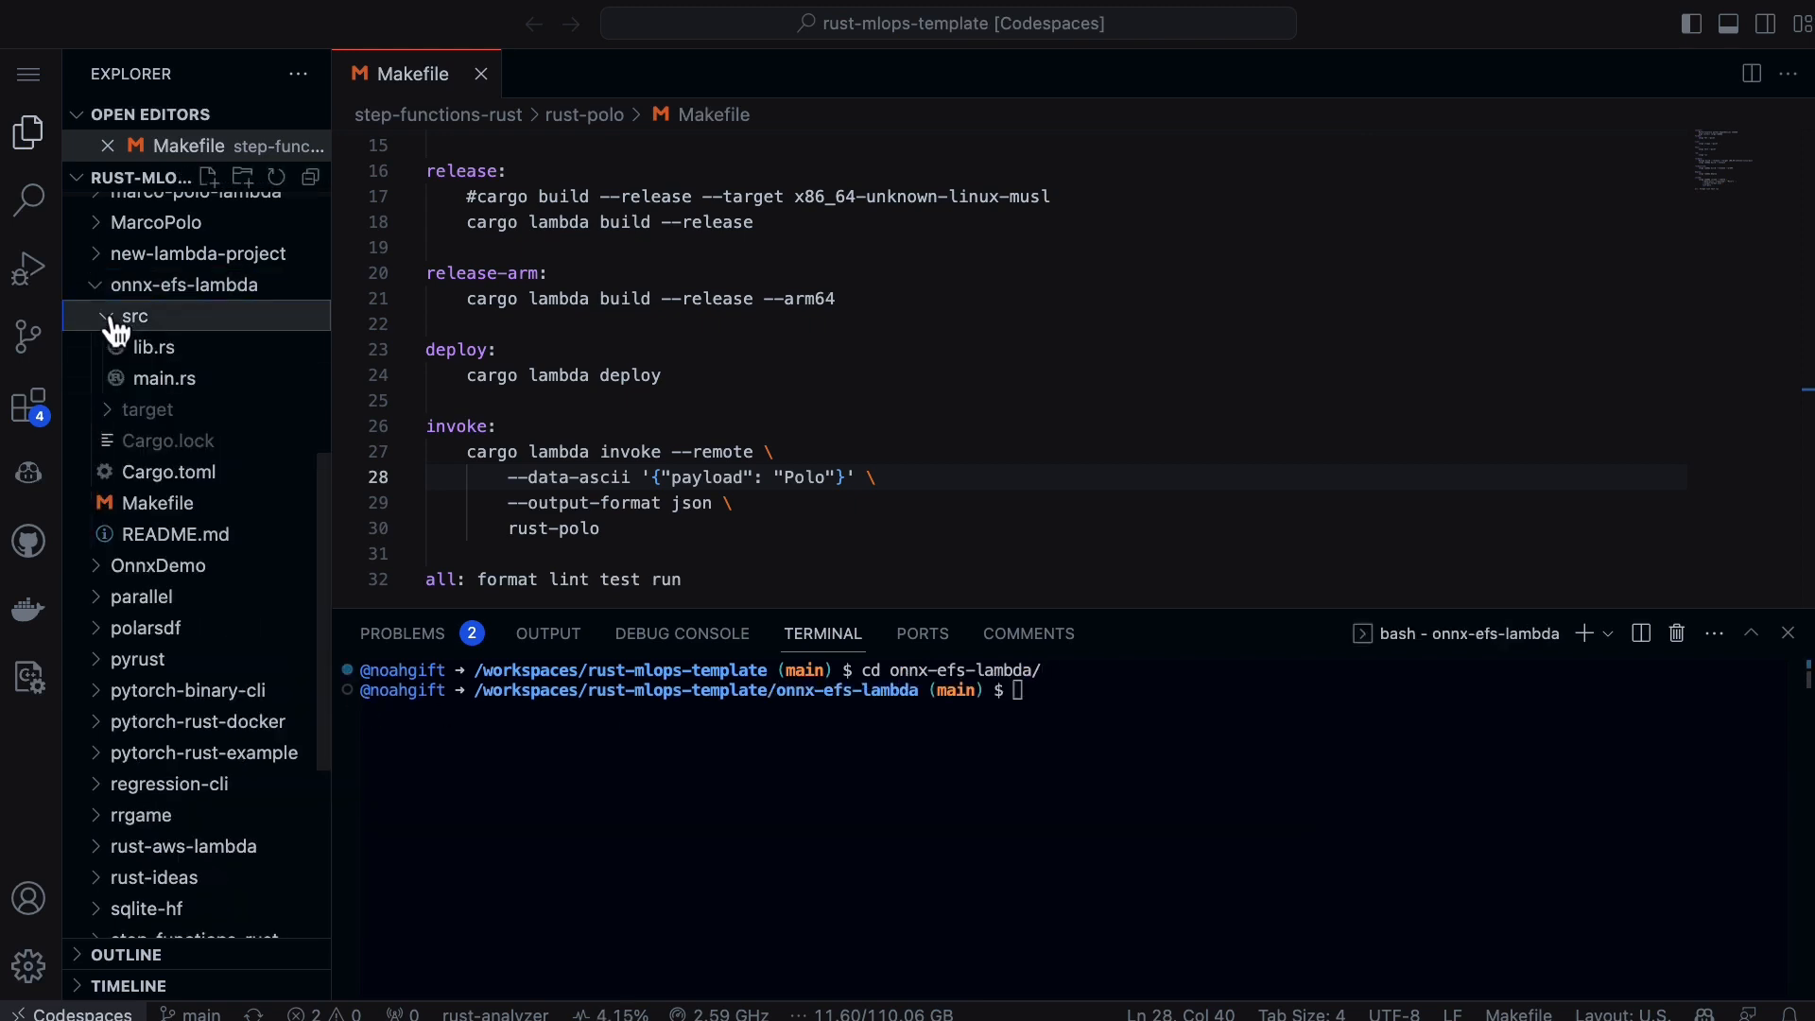
pyautogui.click(153, 348)
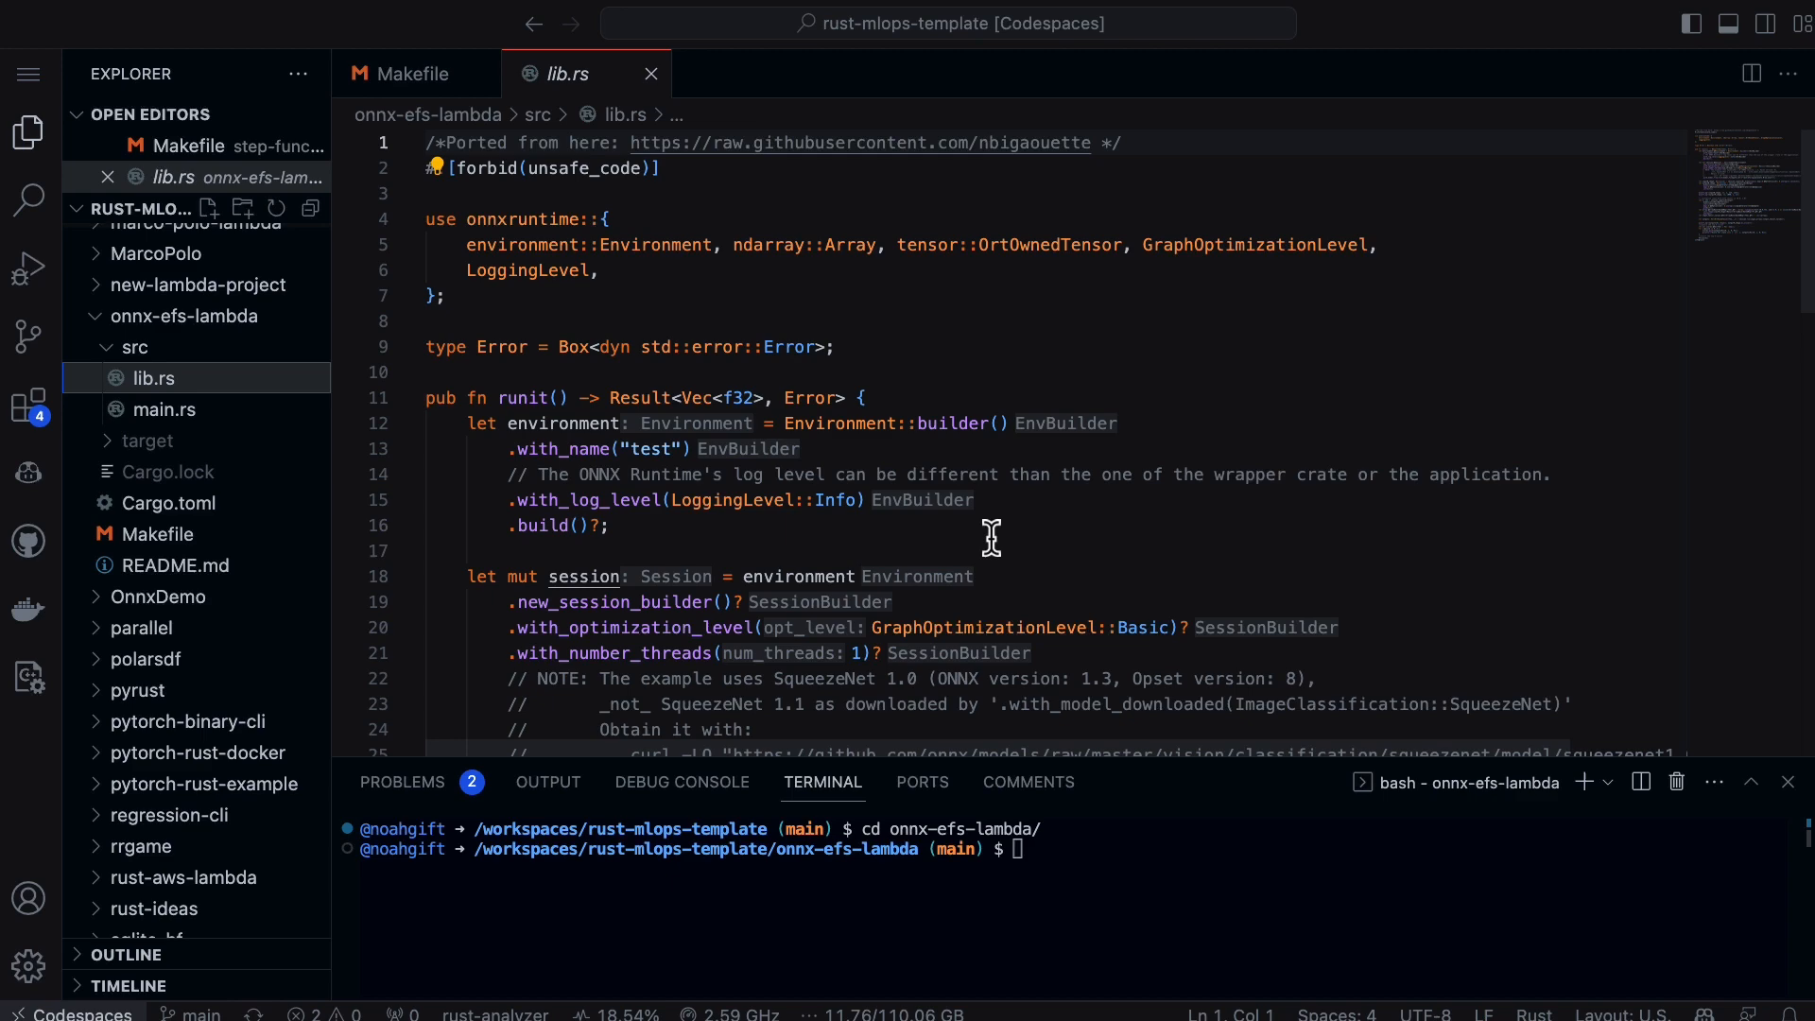
# Step: Read through runit() down to the Ok(scores) return
pyautogui.scroll(-3)
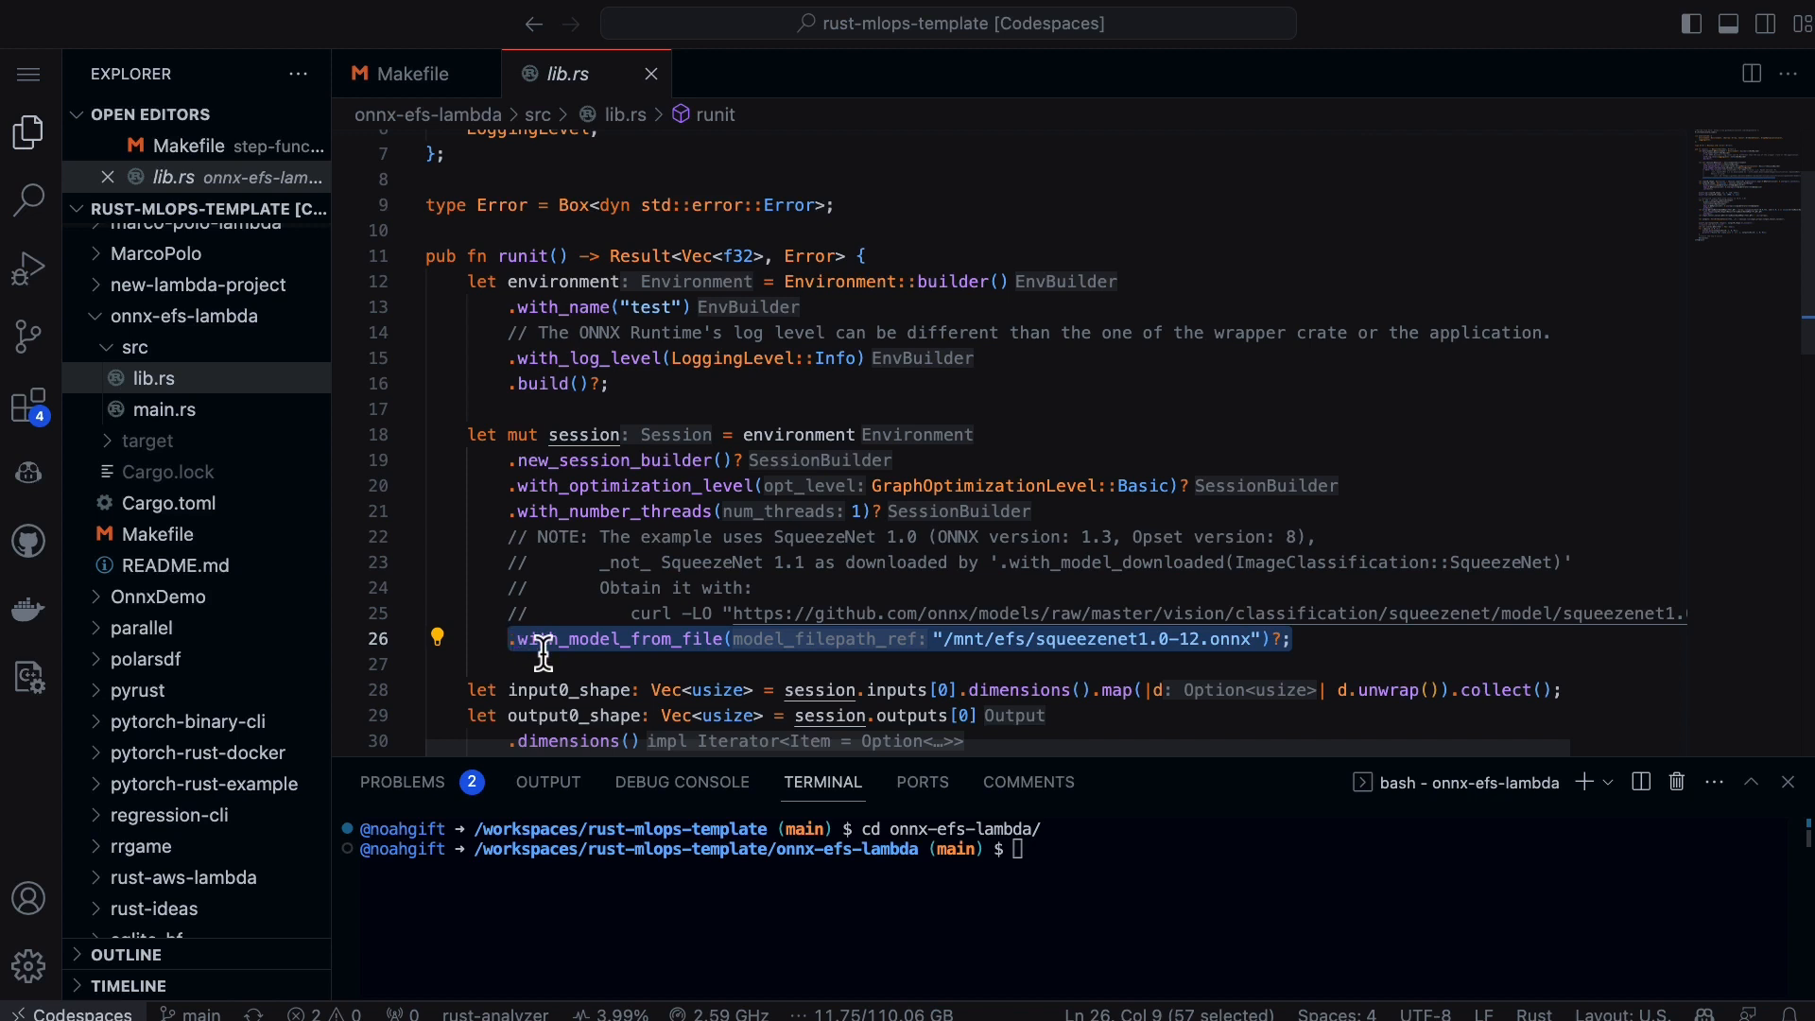
pyautogui.moveTo(643, 637)
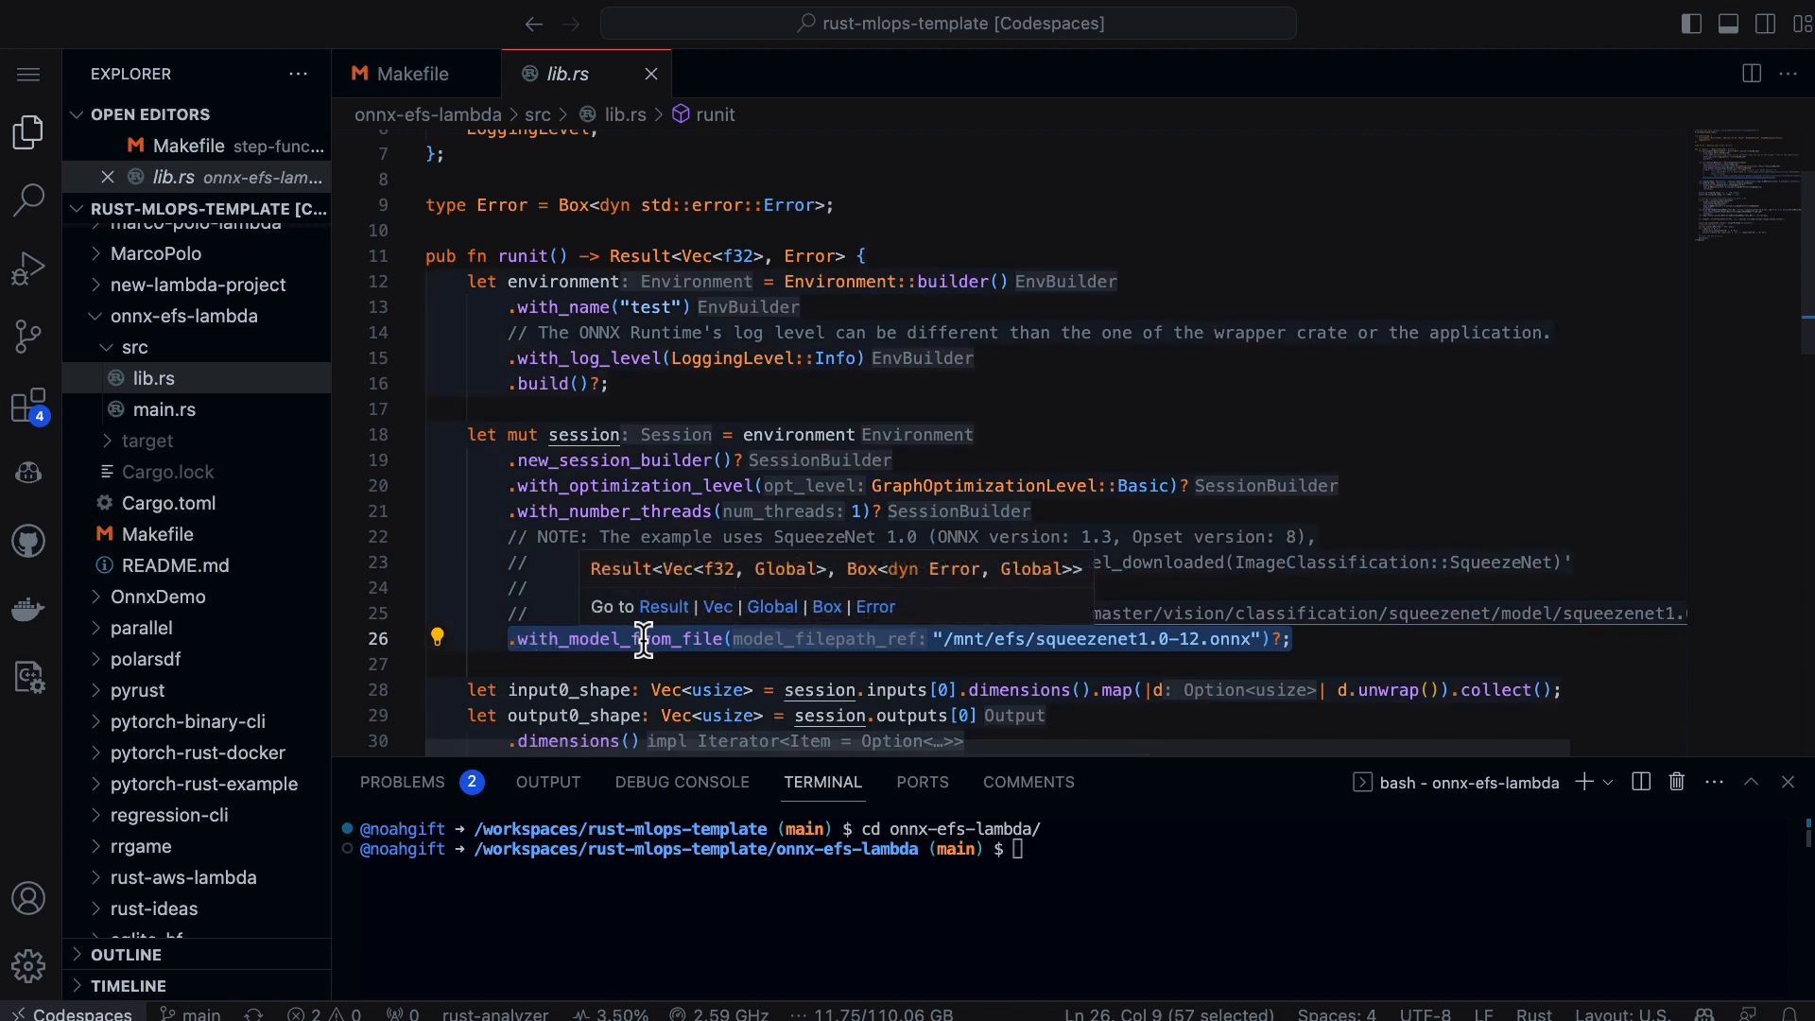
pyautogui.moveTo(989, 639)
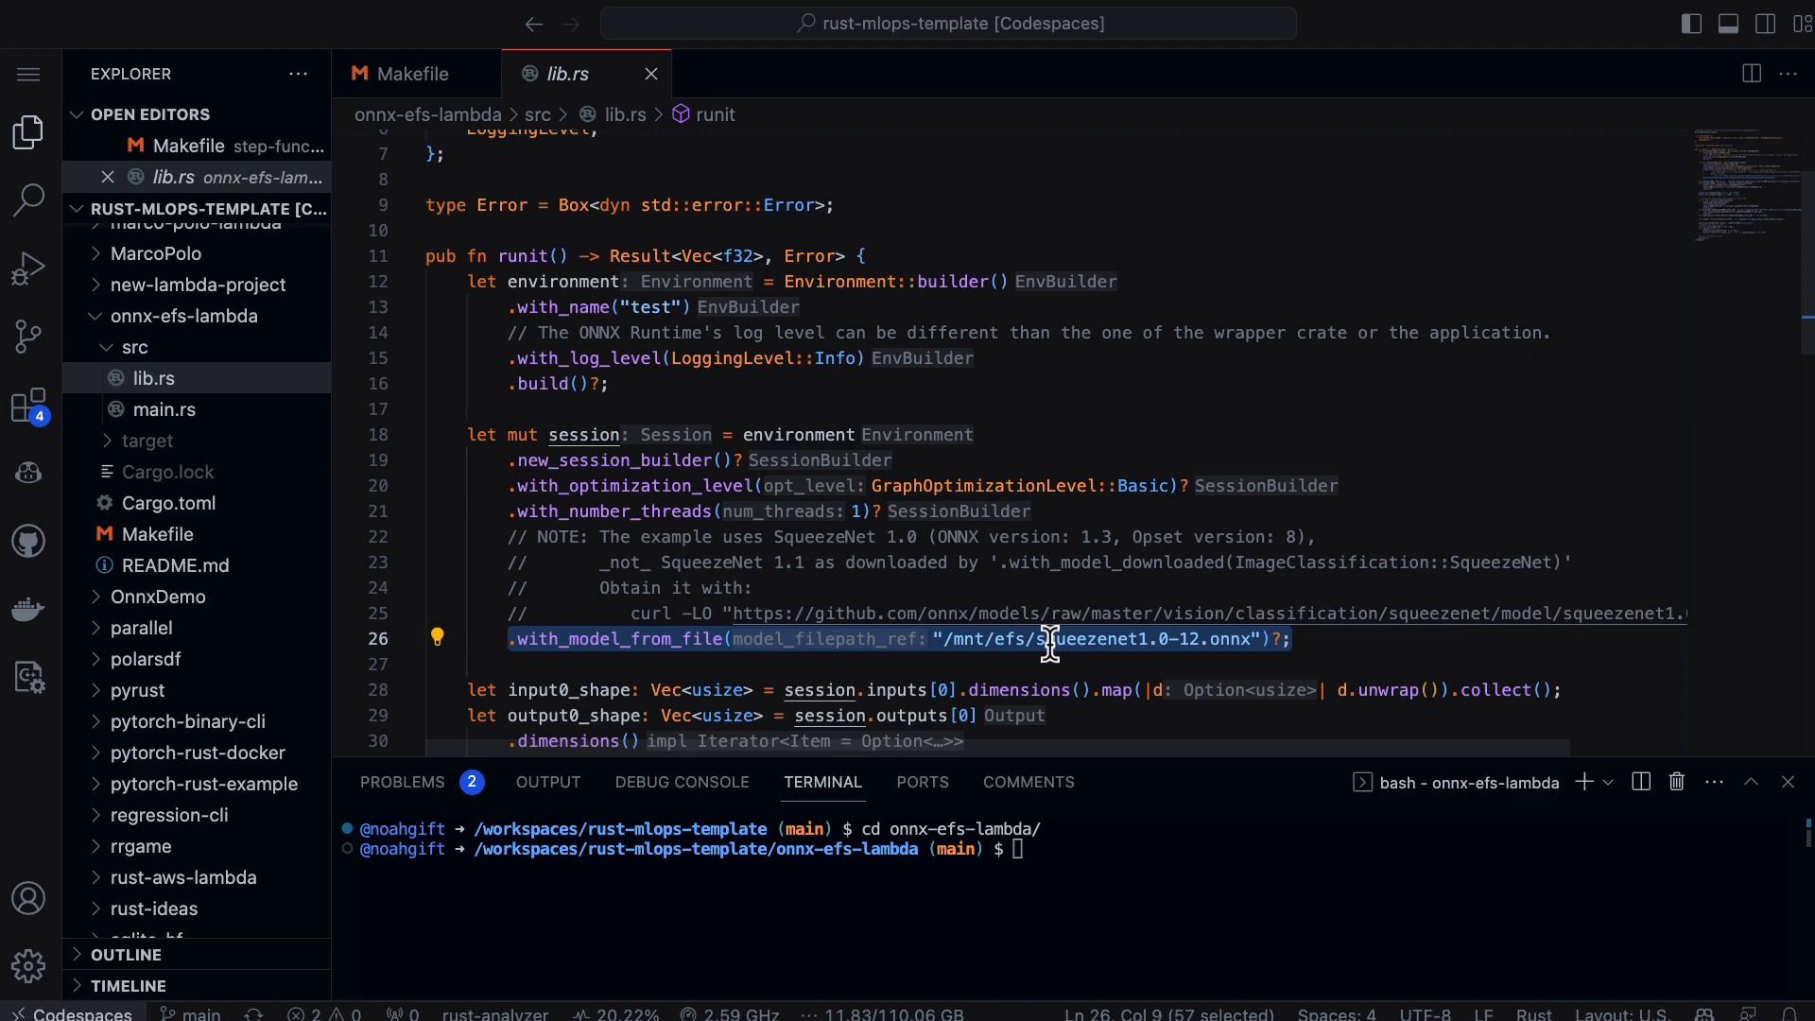
pyautogui.scroll(-3)
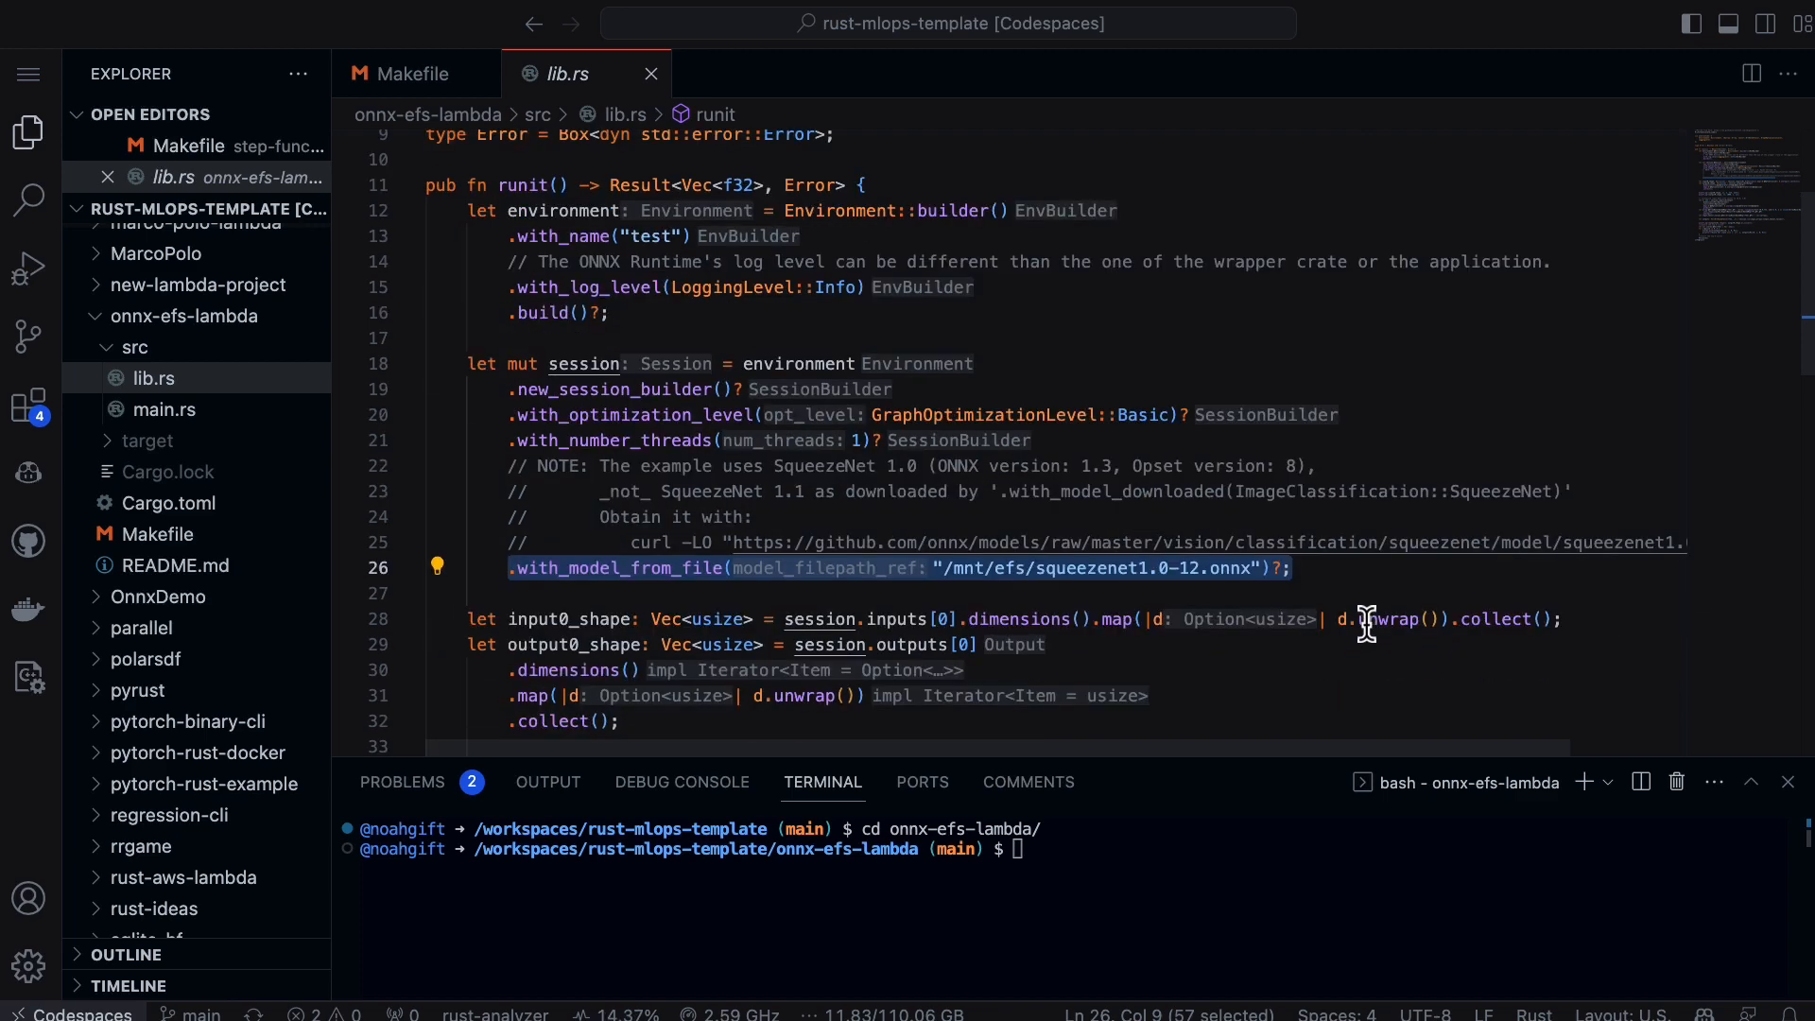
pyautogui.scroll(-3)
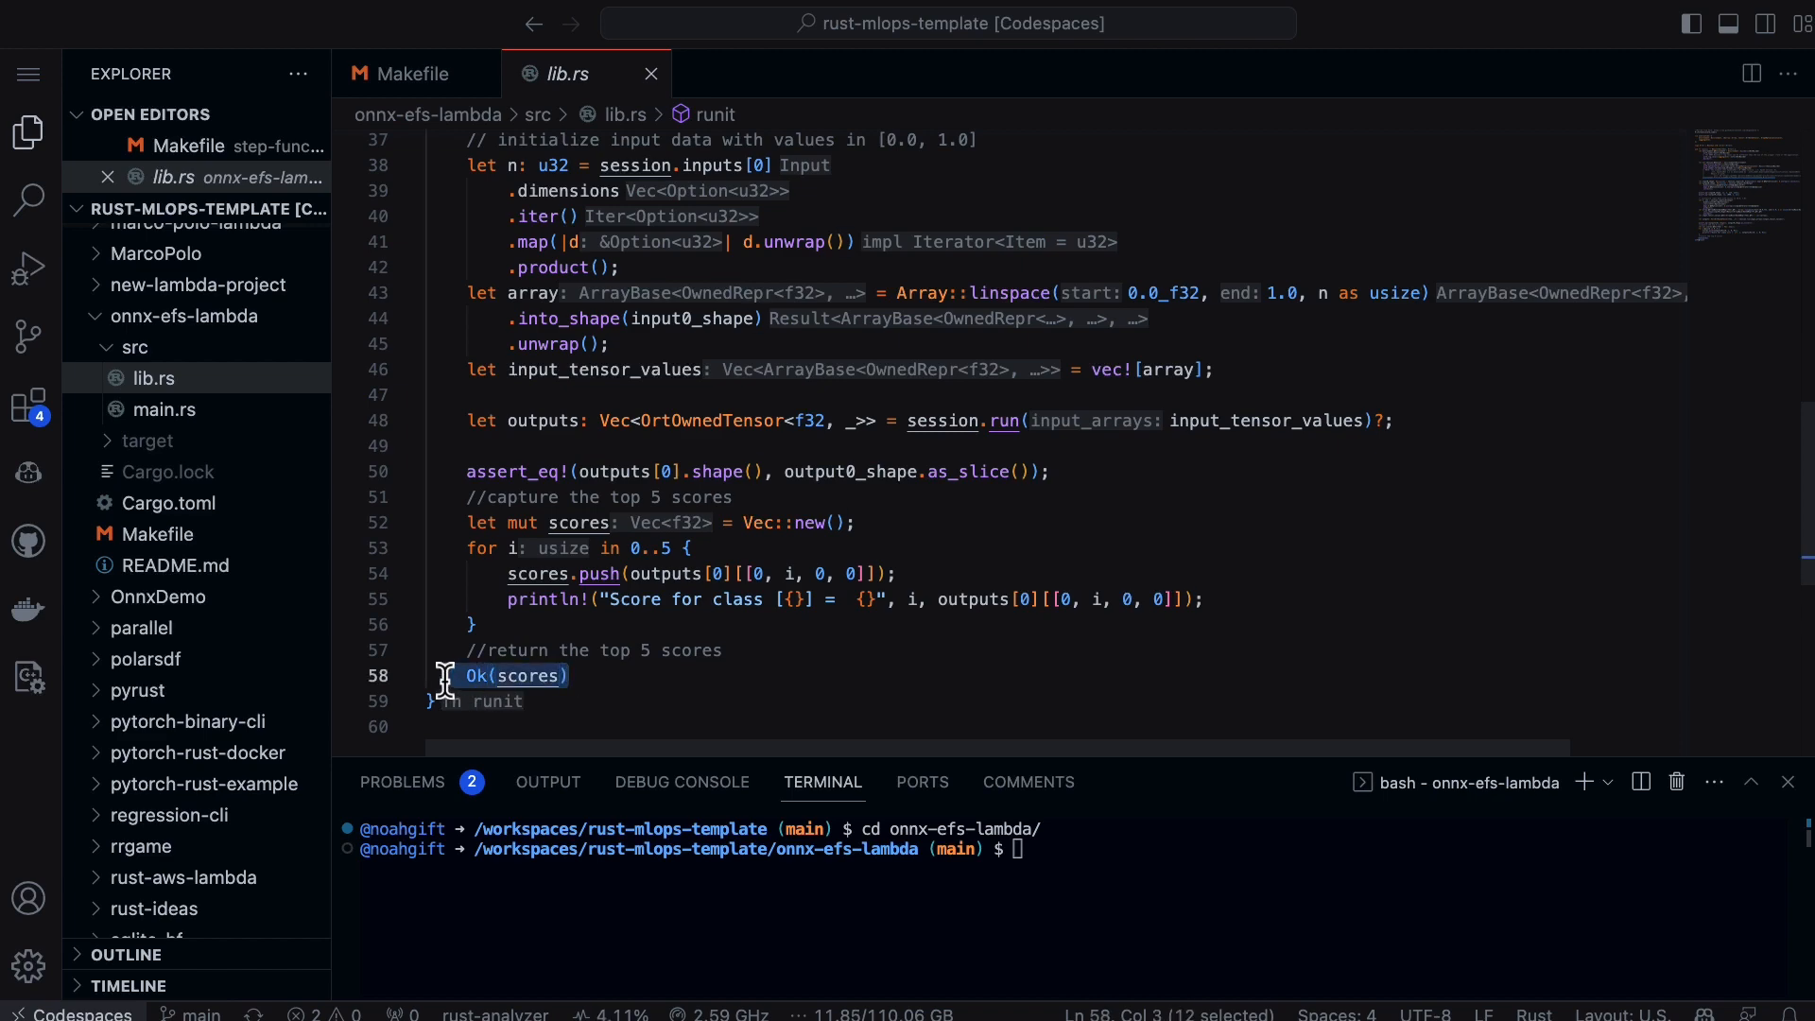
pyautogui.click(163, 408)
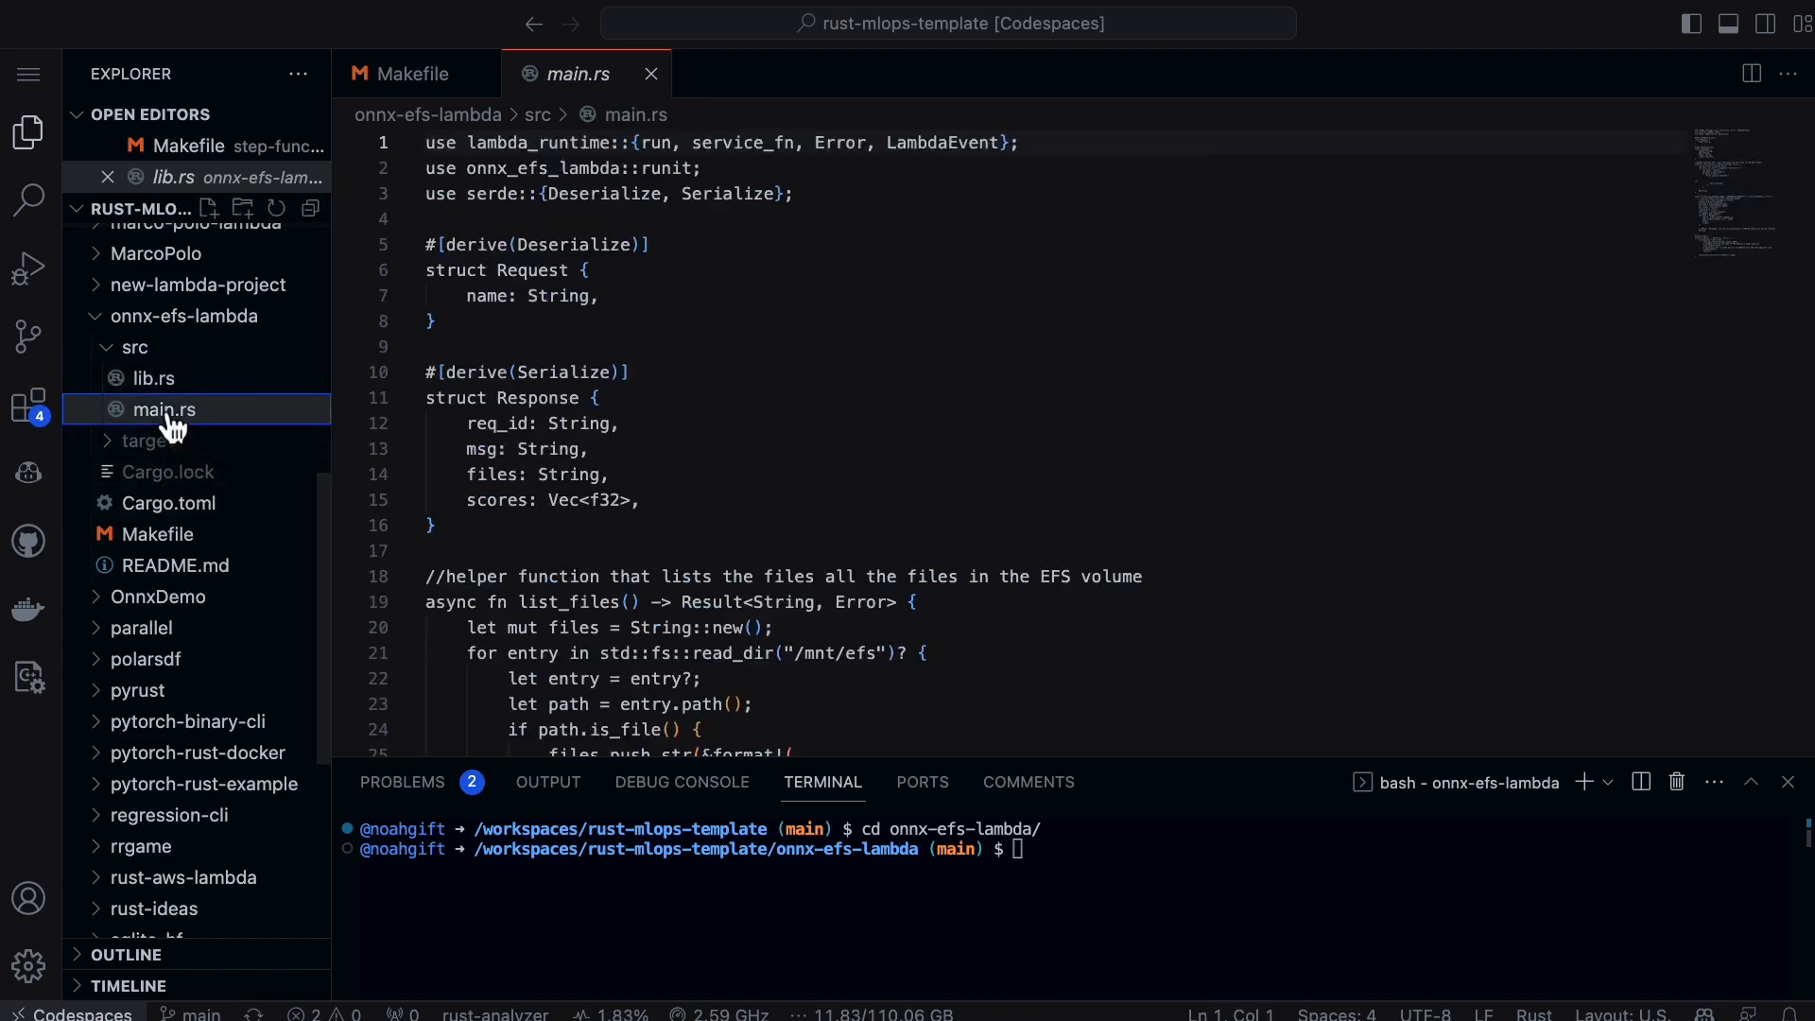
# Step: Read main.rs through list_files to function_handler and mark the handler start
pyautogui.scroll(-3)
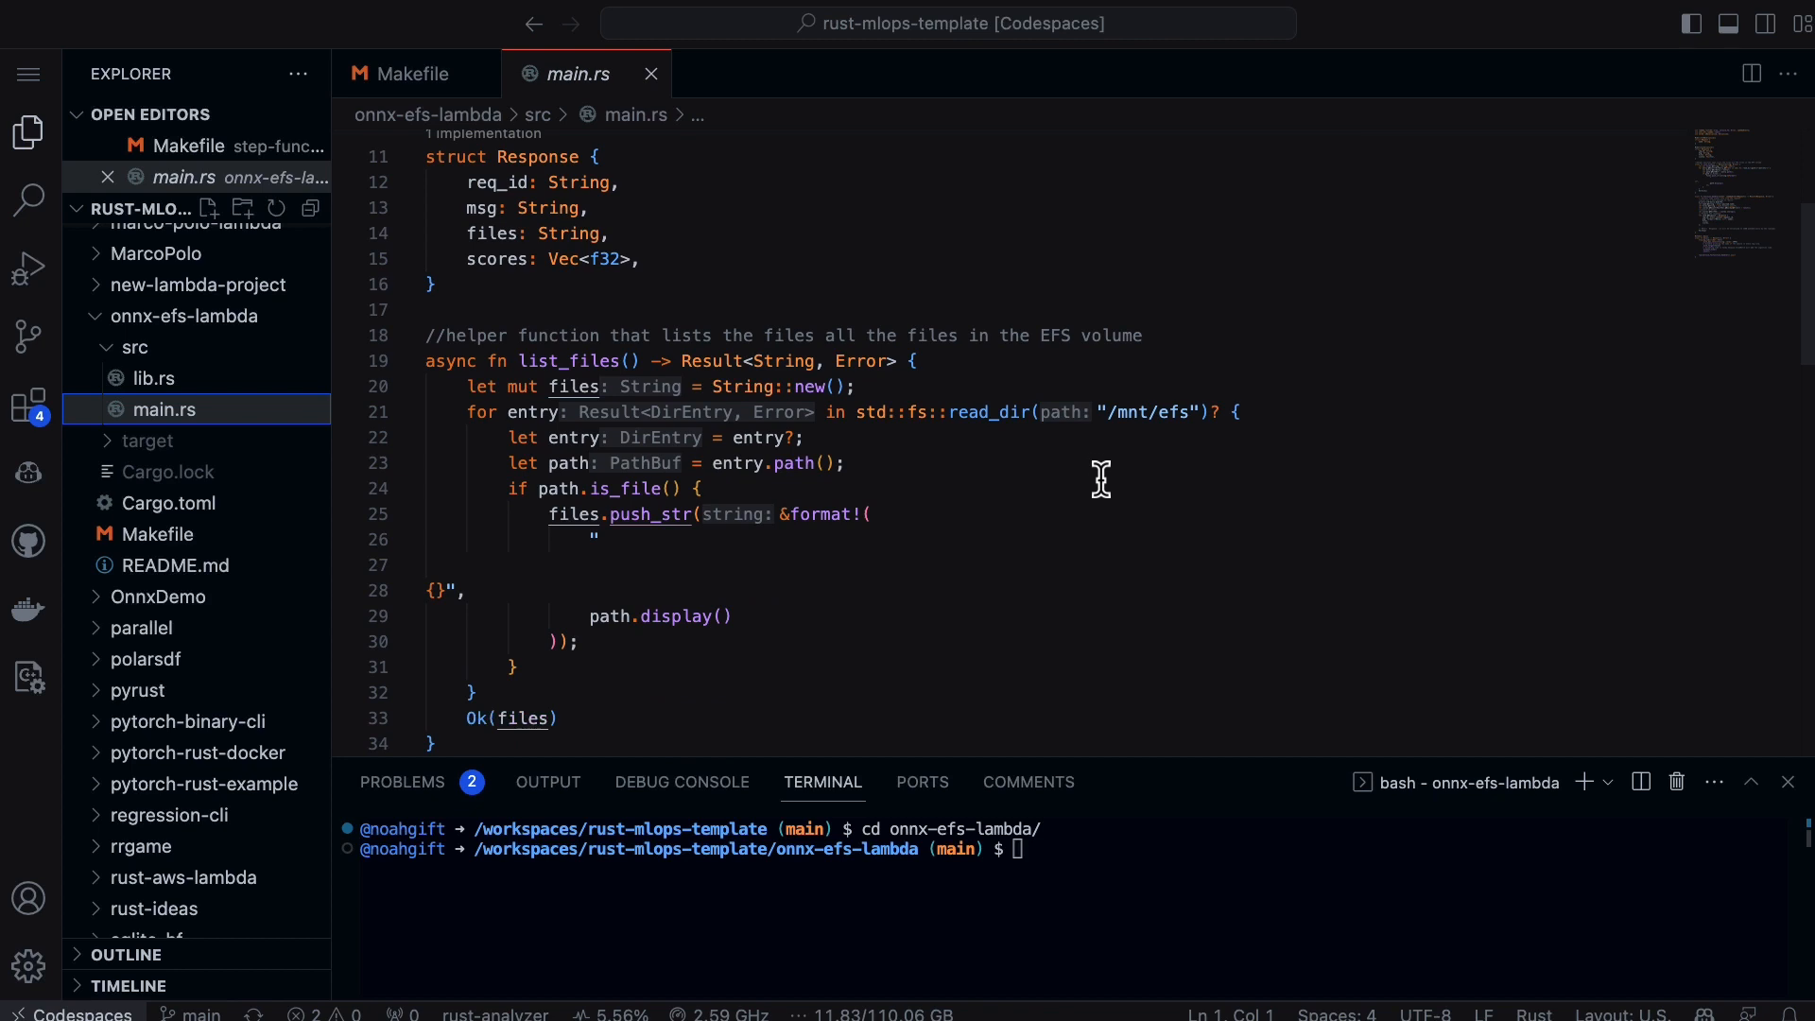
pyautogui.moveTo(563, 709)
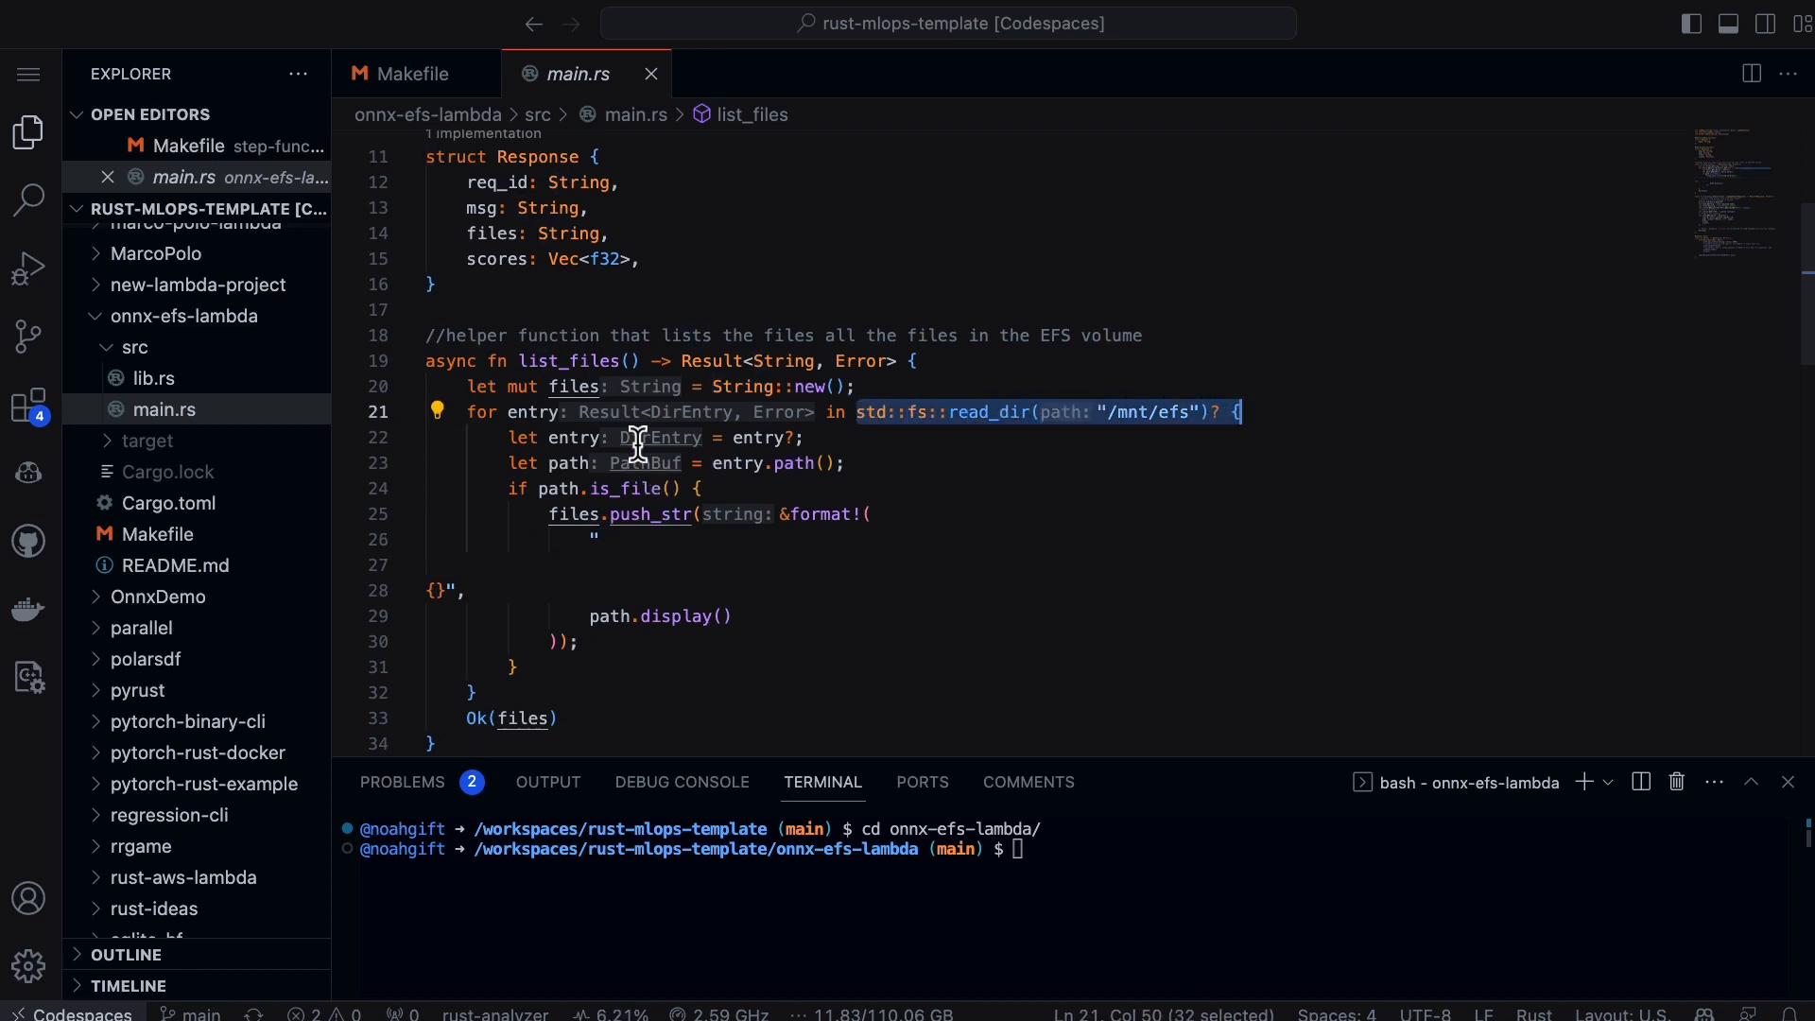
pyautogui.moveTo(1042, 599)
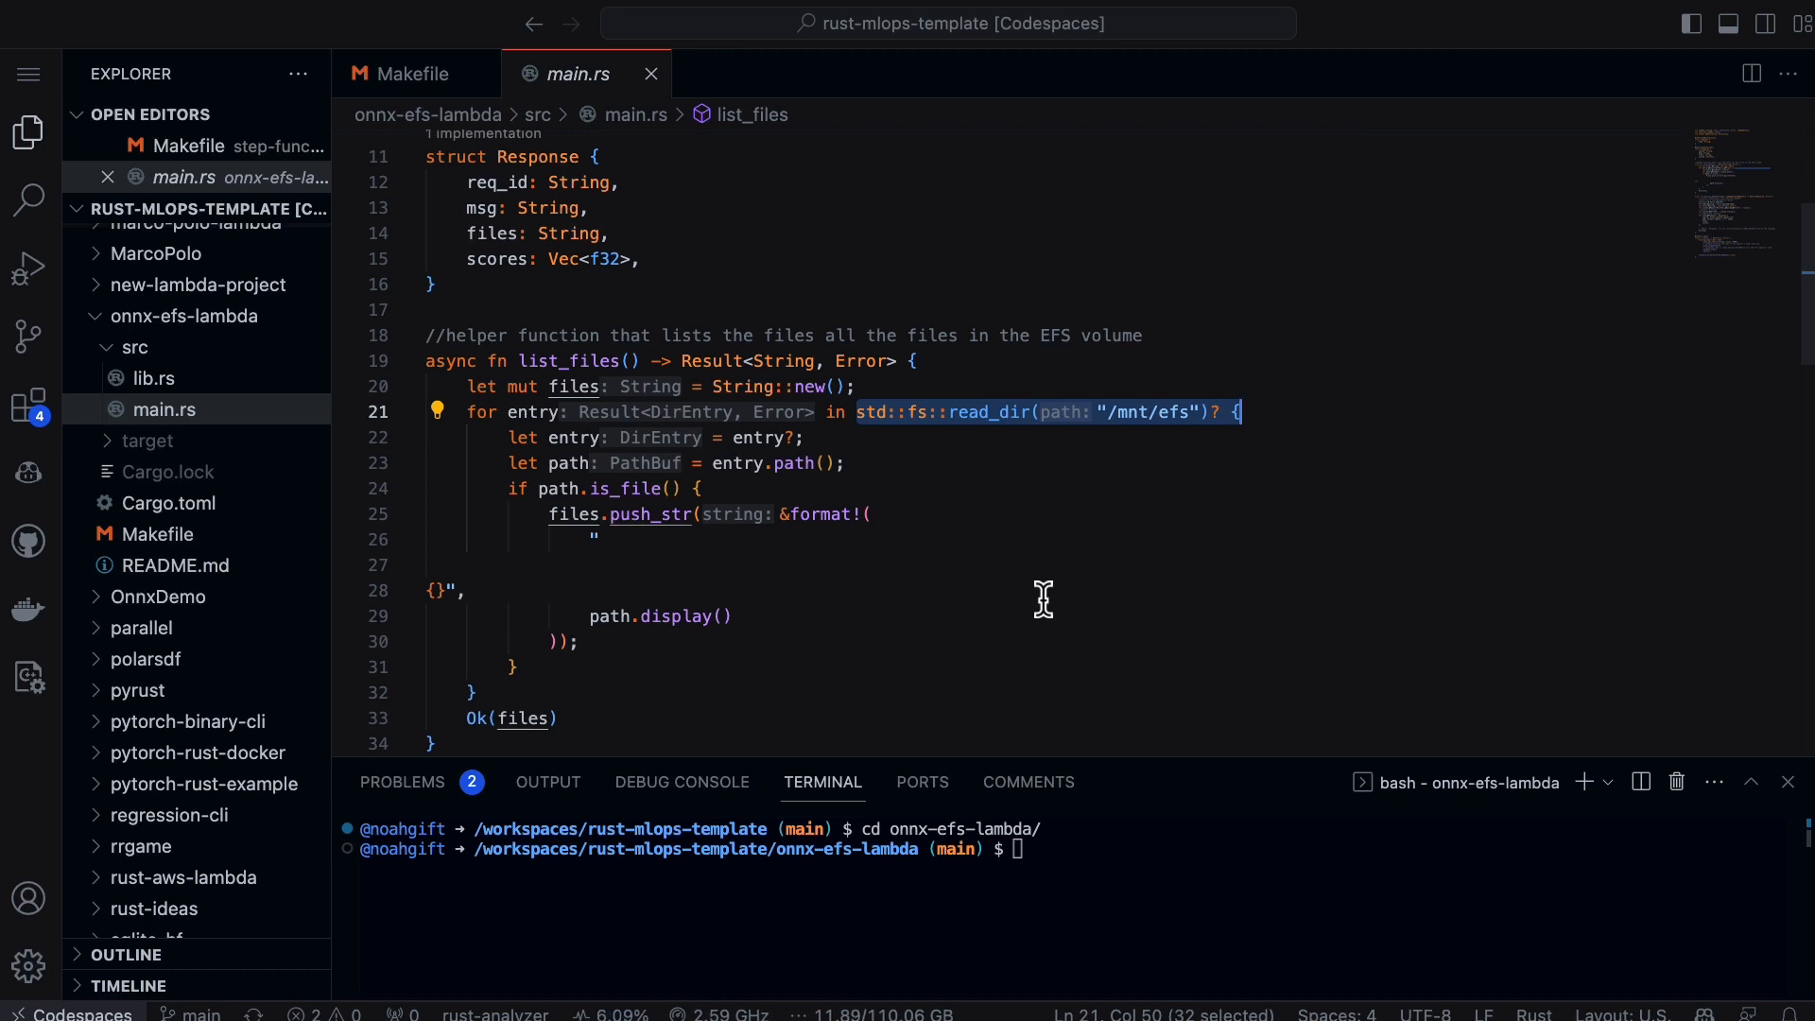
pyautogui.scroll(-3)
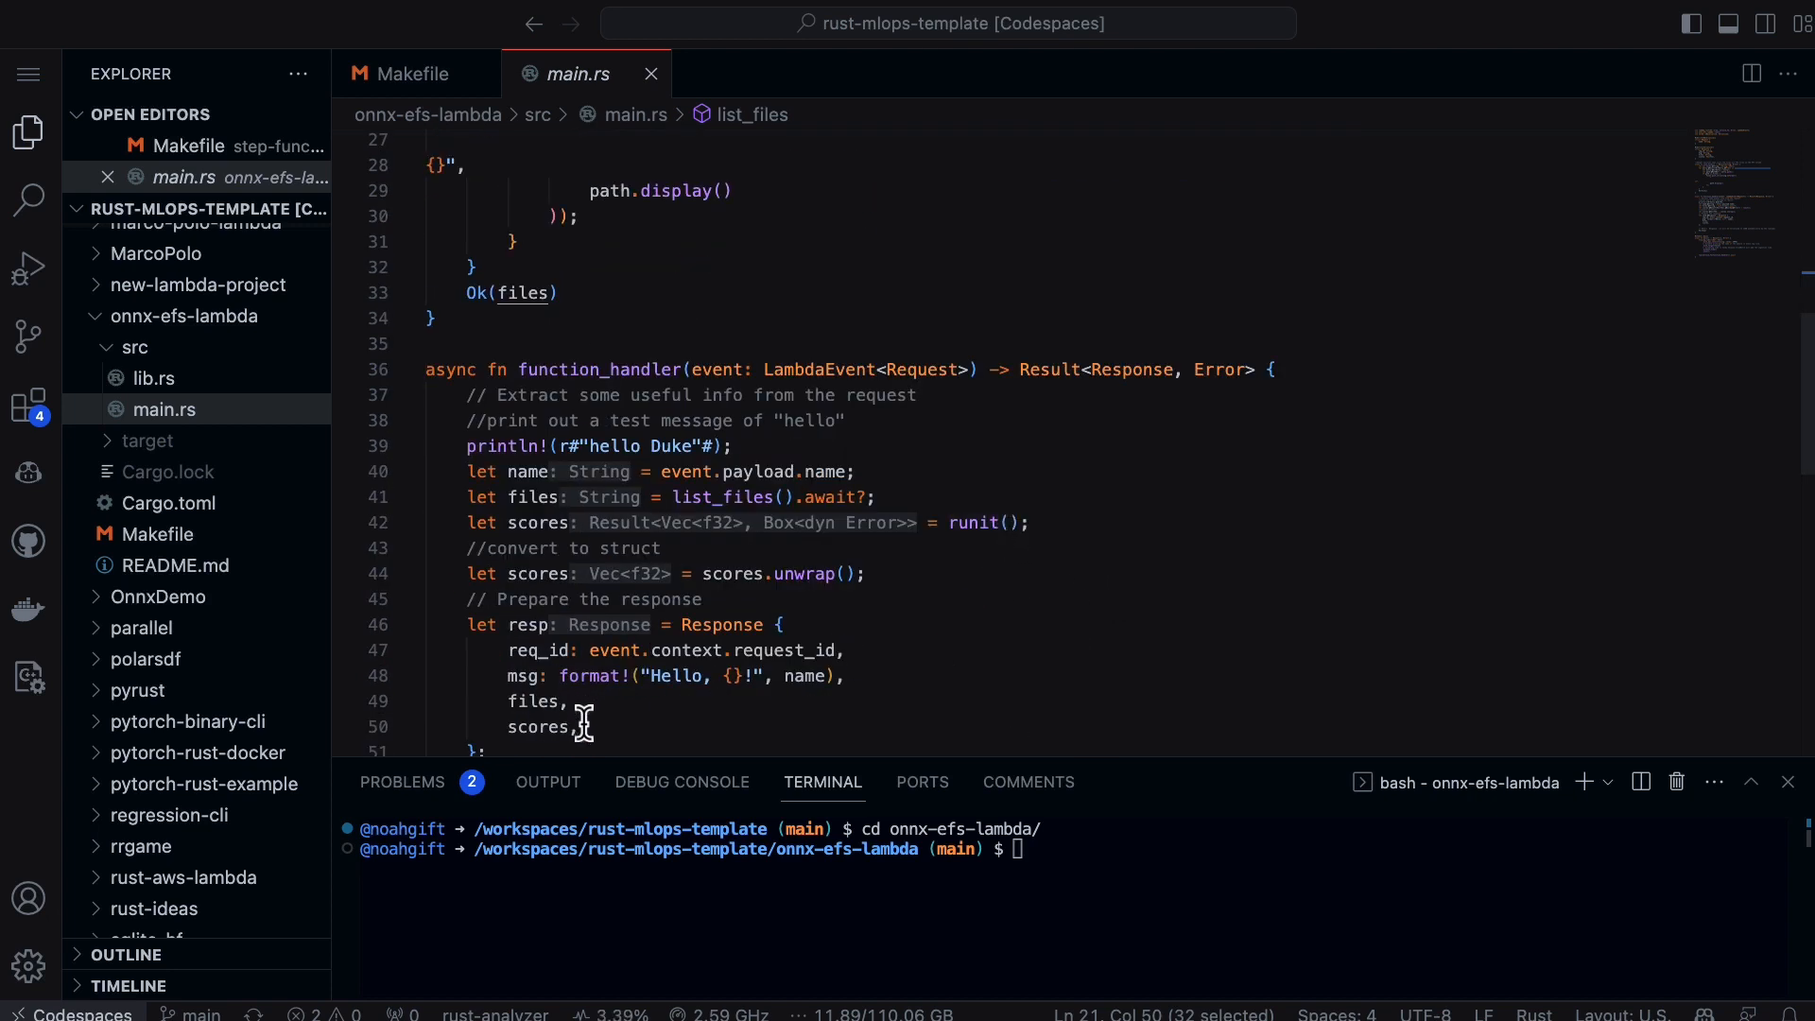
pyautogui.click(464, 573)
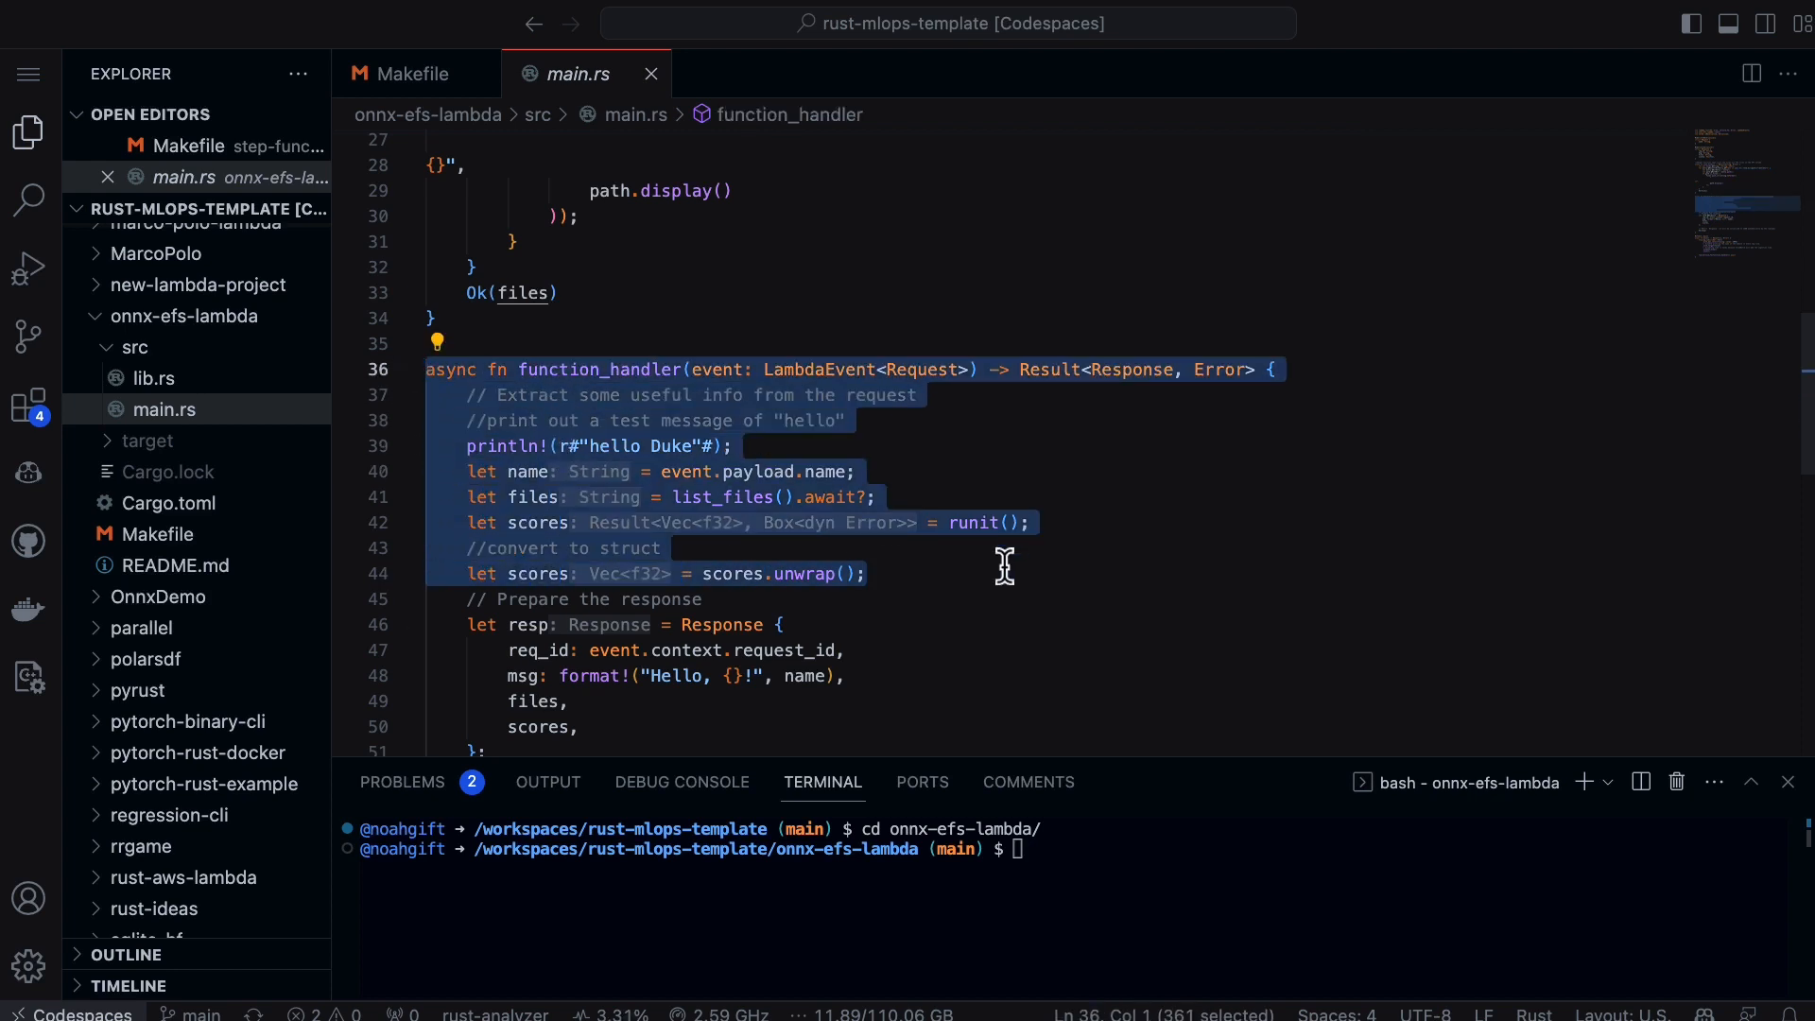
pyautogui.moveTo(1007, 581)
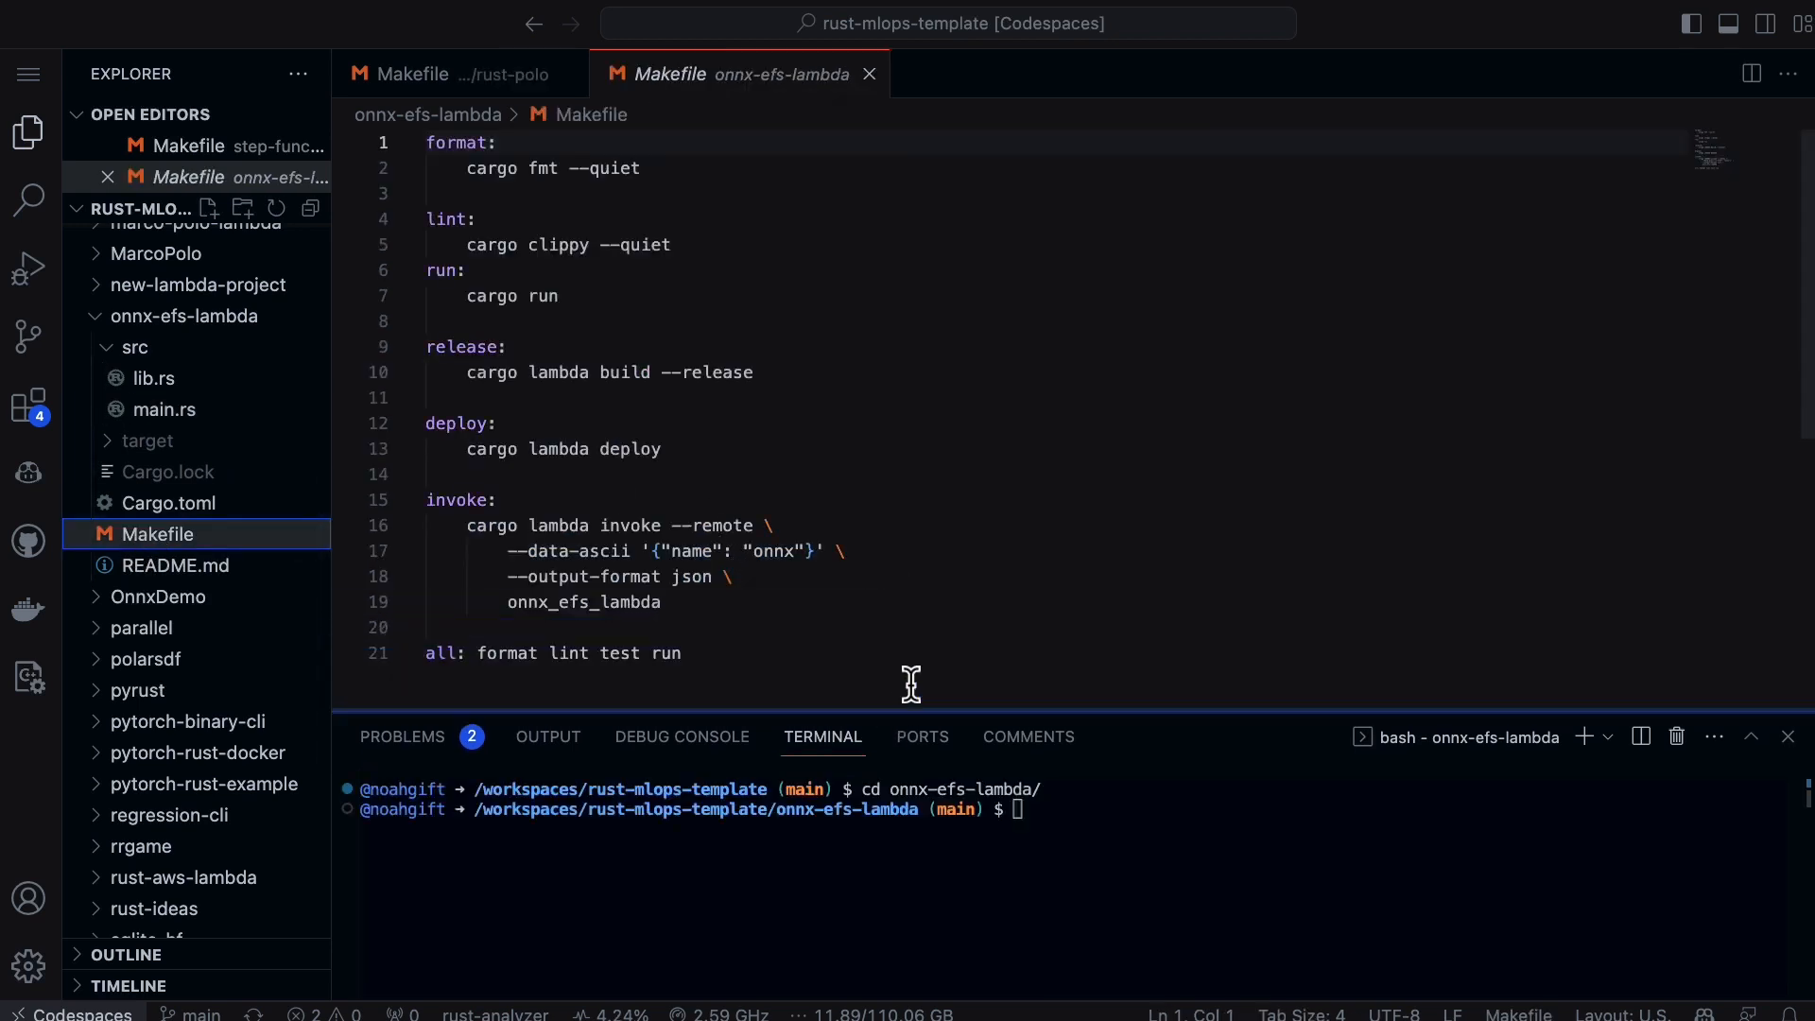
pyautogui.moveTo(919, 370)
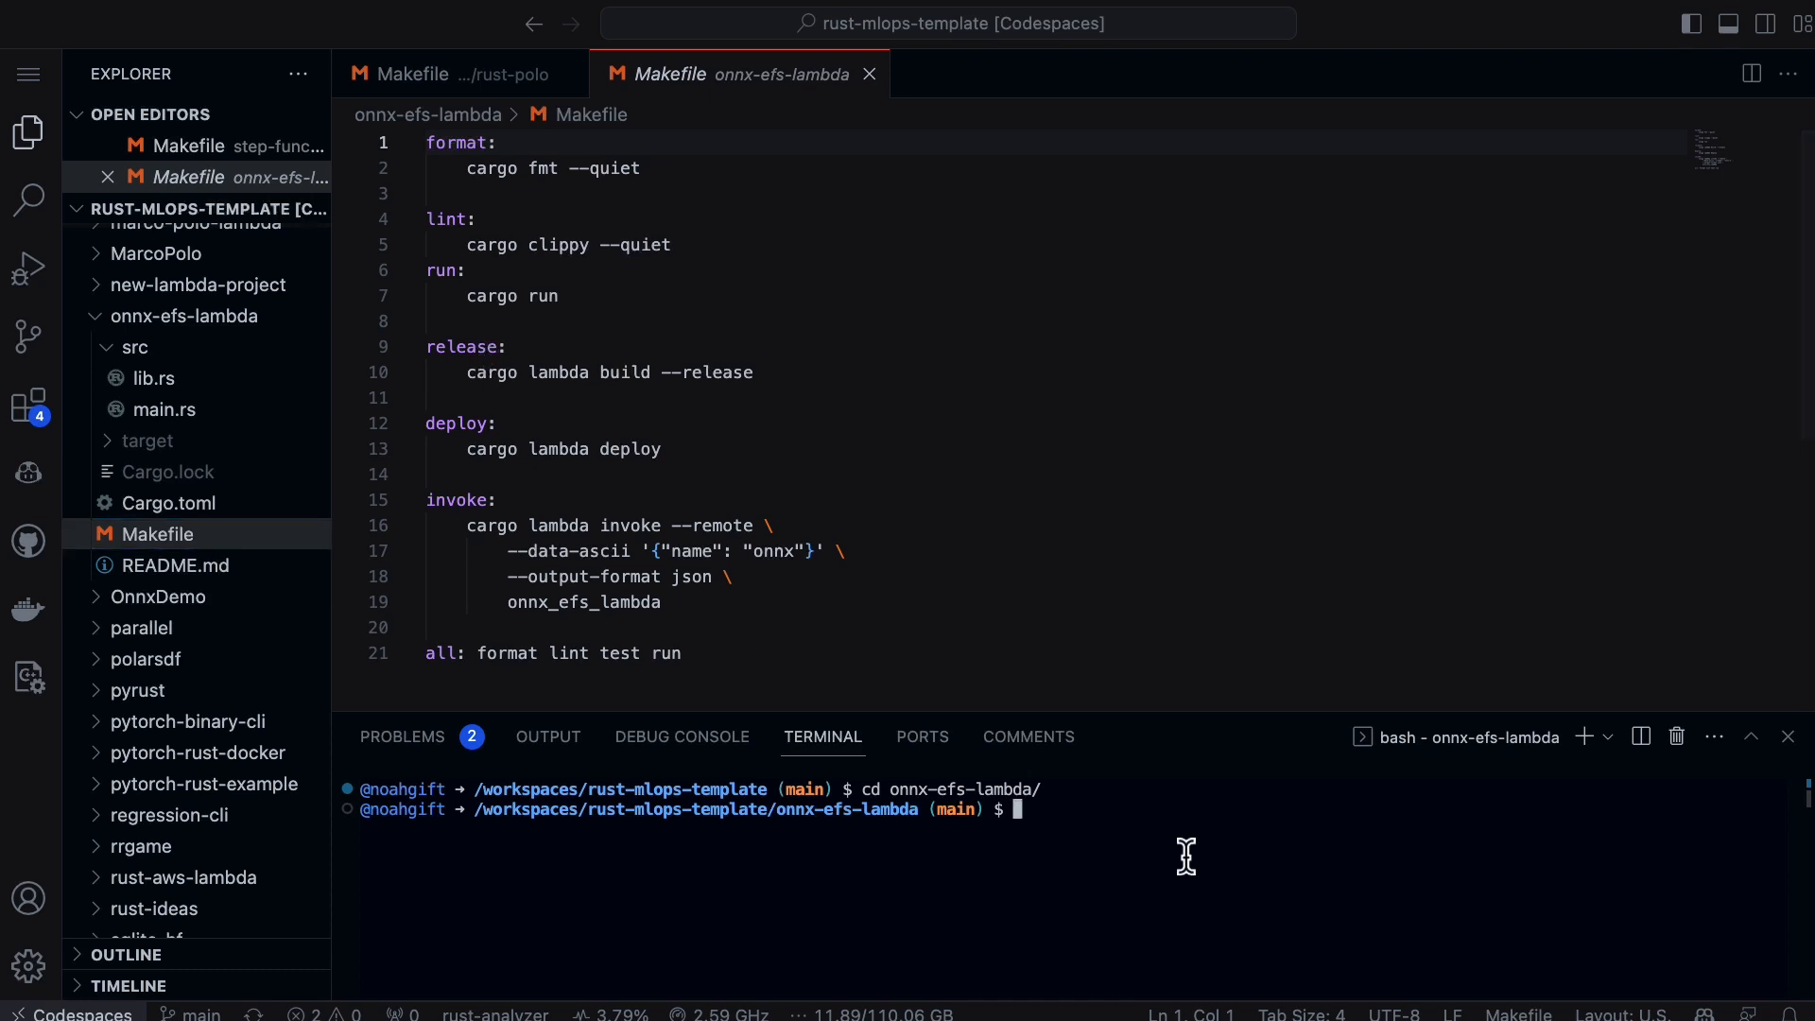
# Step: Run source ~/.venv/bin/activate to activate the Python virtual environment
pyautogui.write('source')
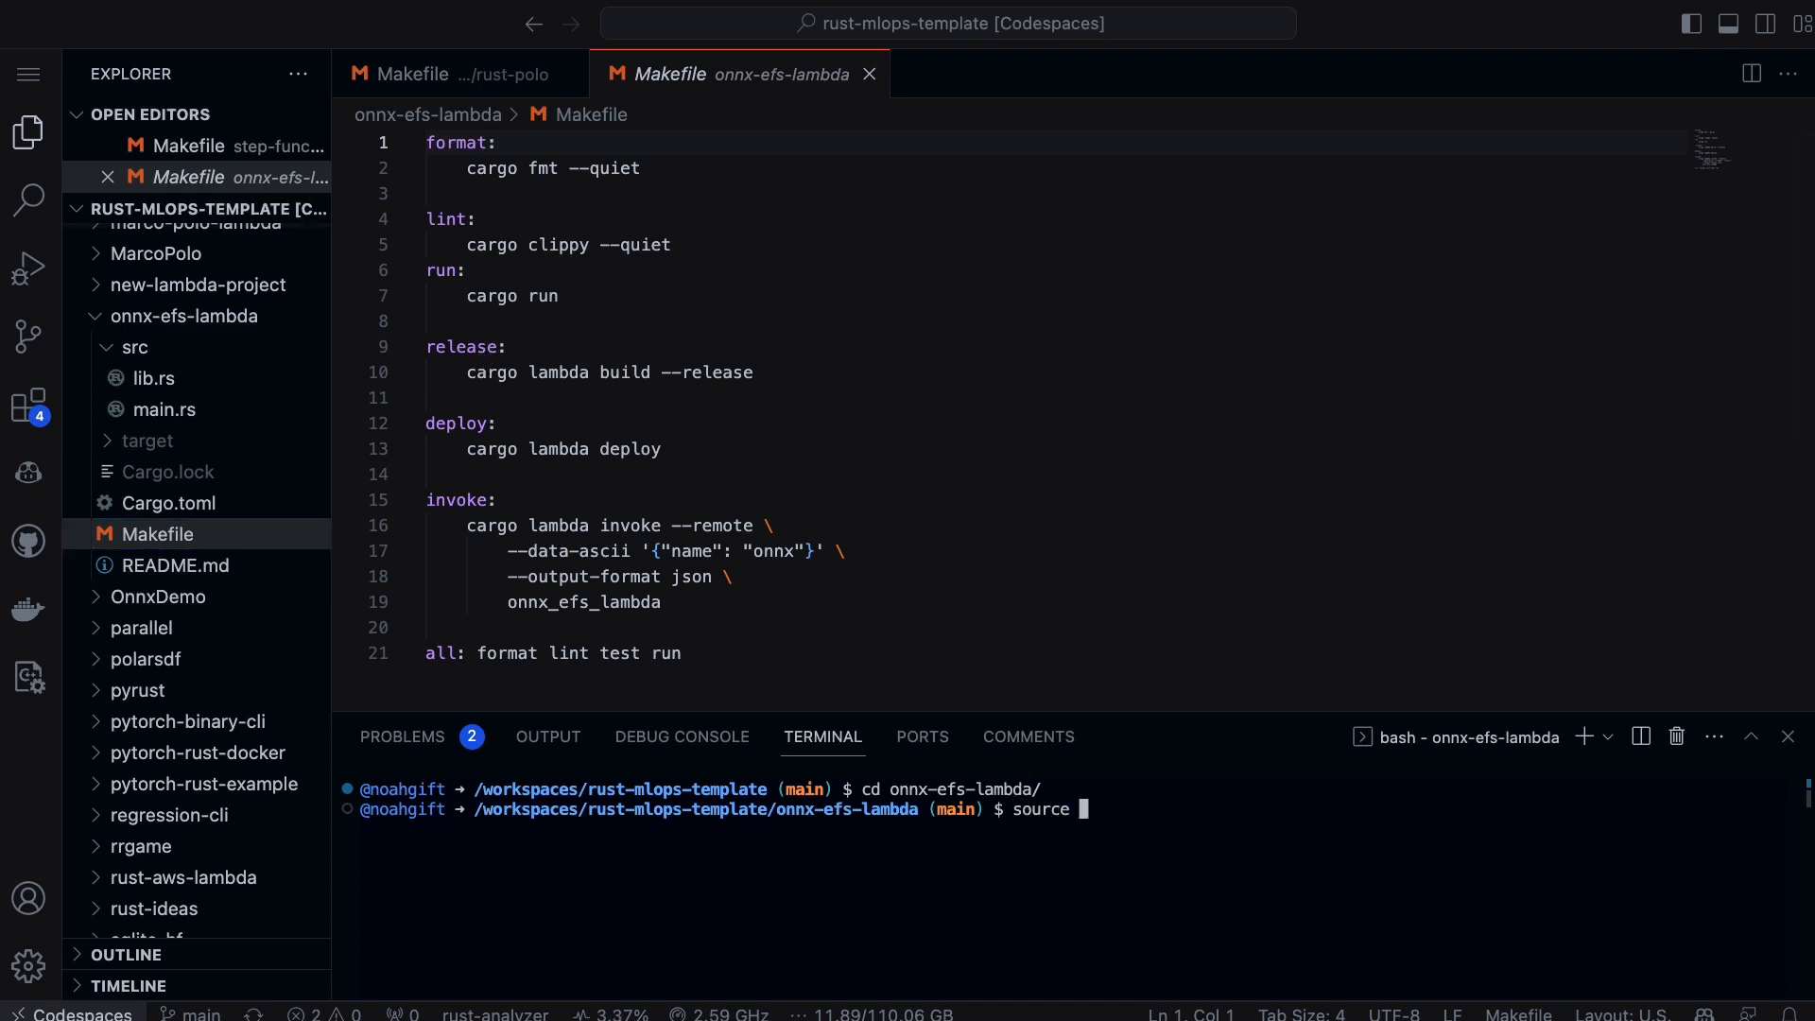
pyautogui.write('~/.venv/b in')
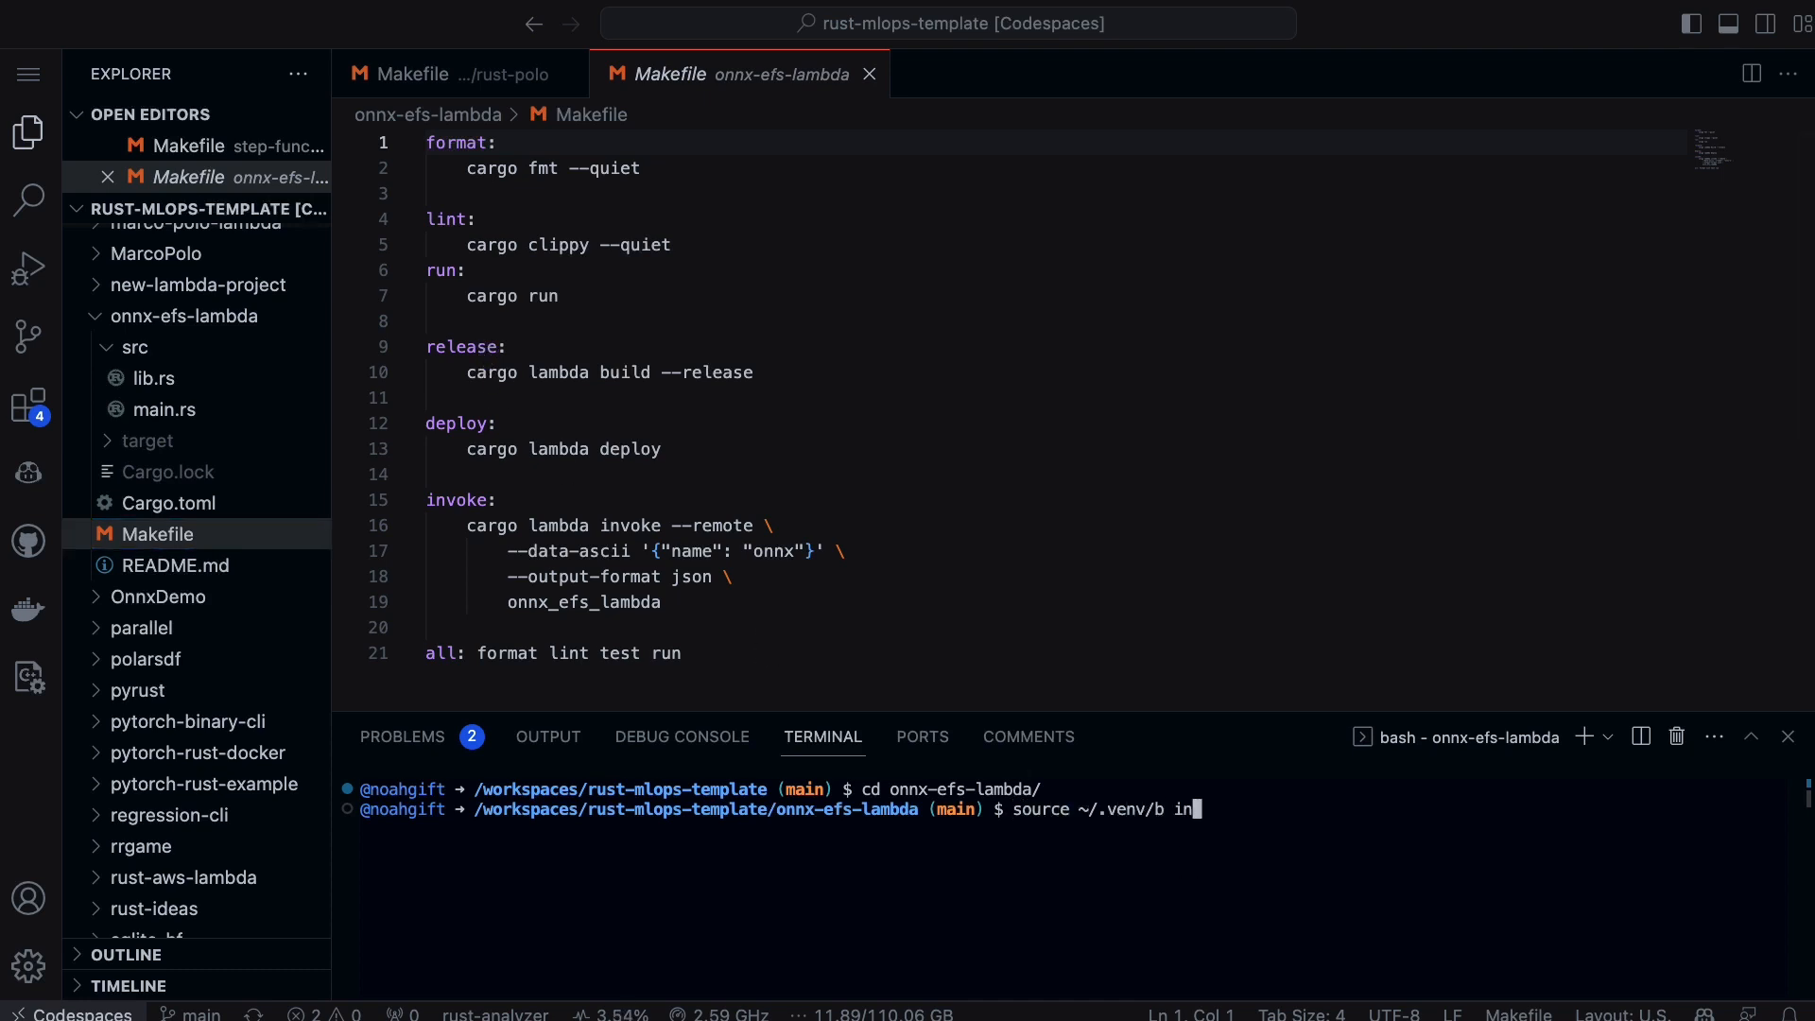
pyautogui.write('in/a')
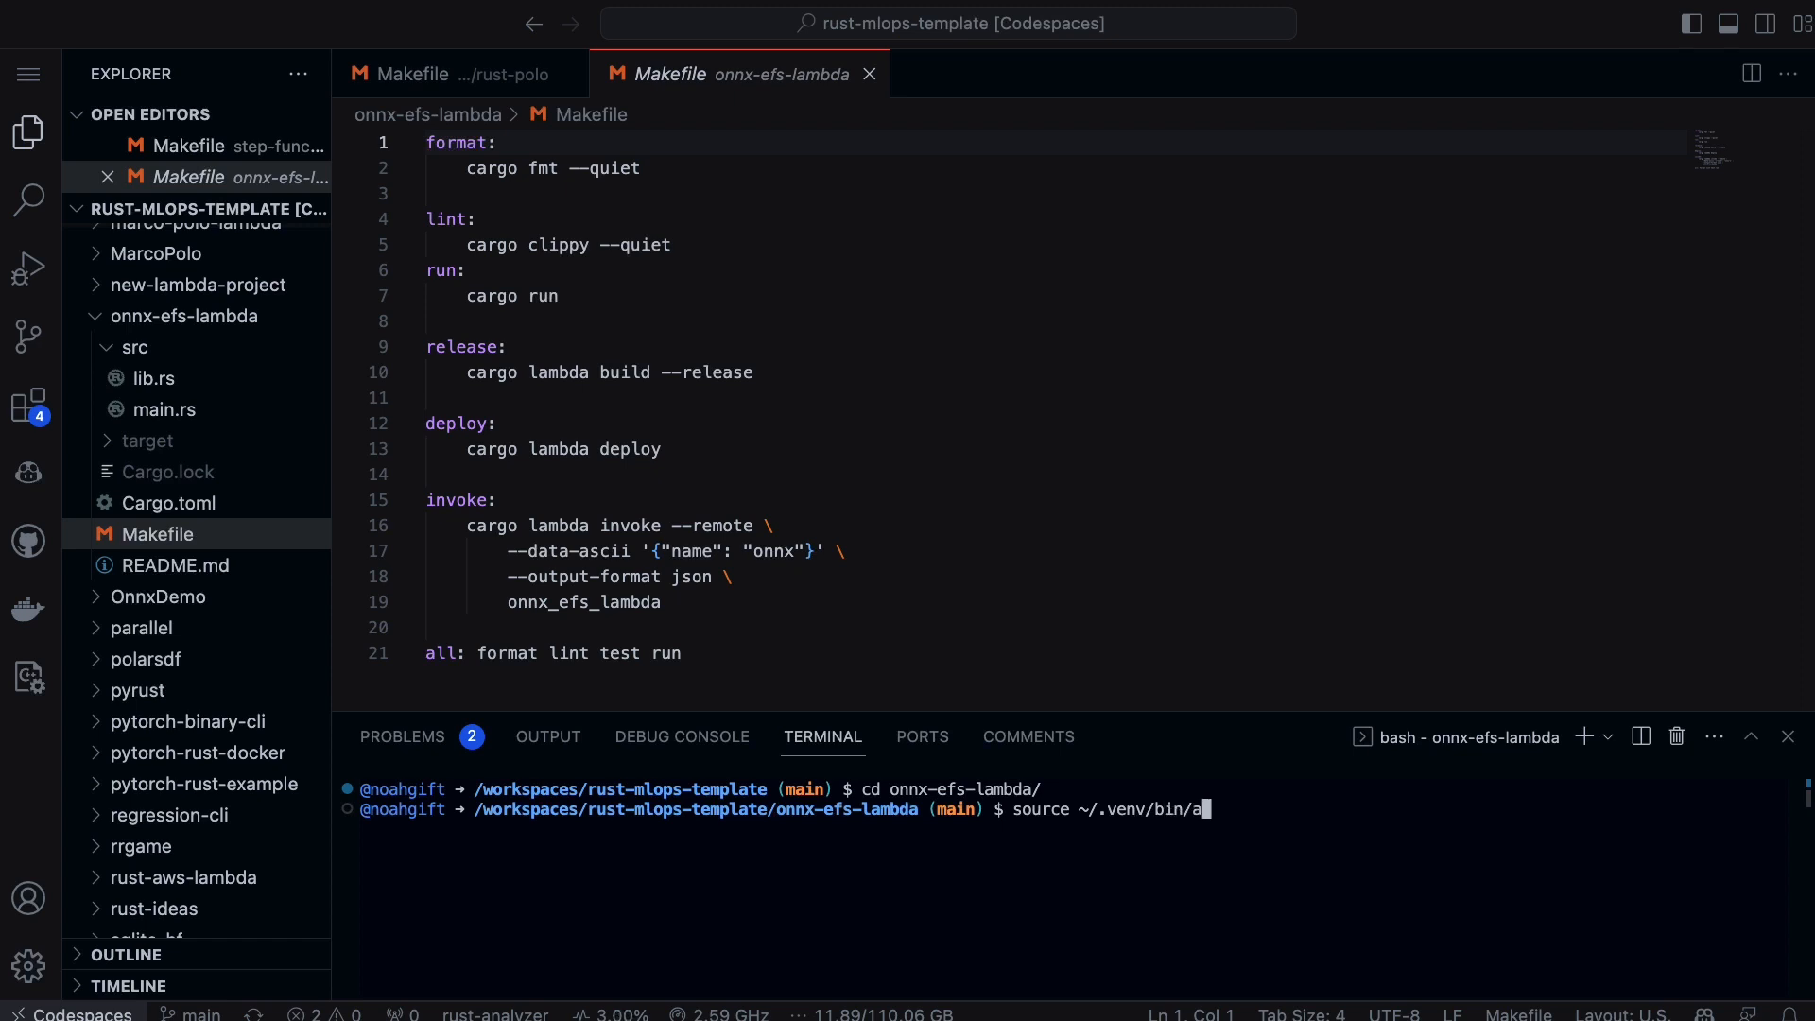
pyautogui.press('Return')
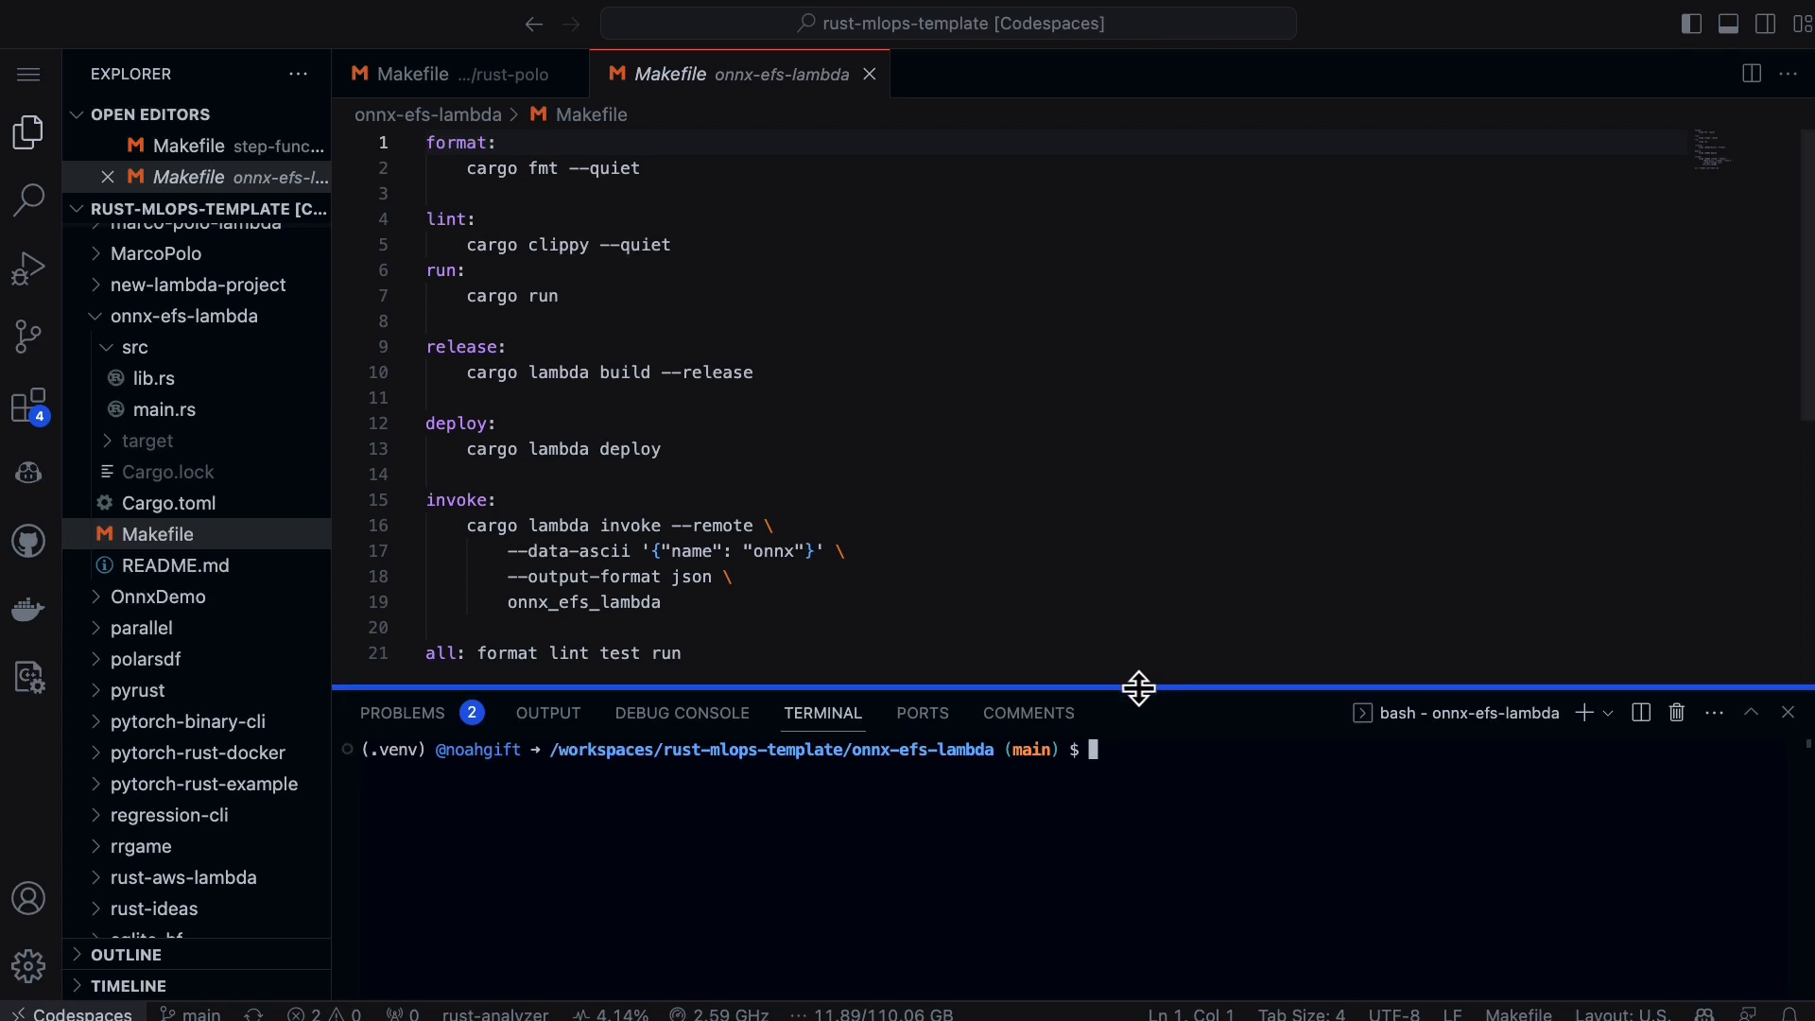
pyautogui.moveTo(1145, 705)
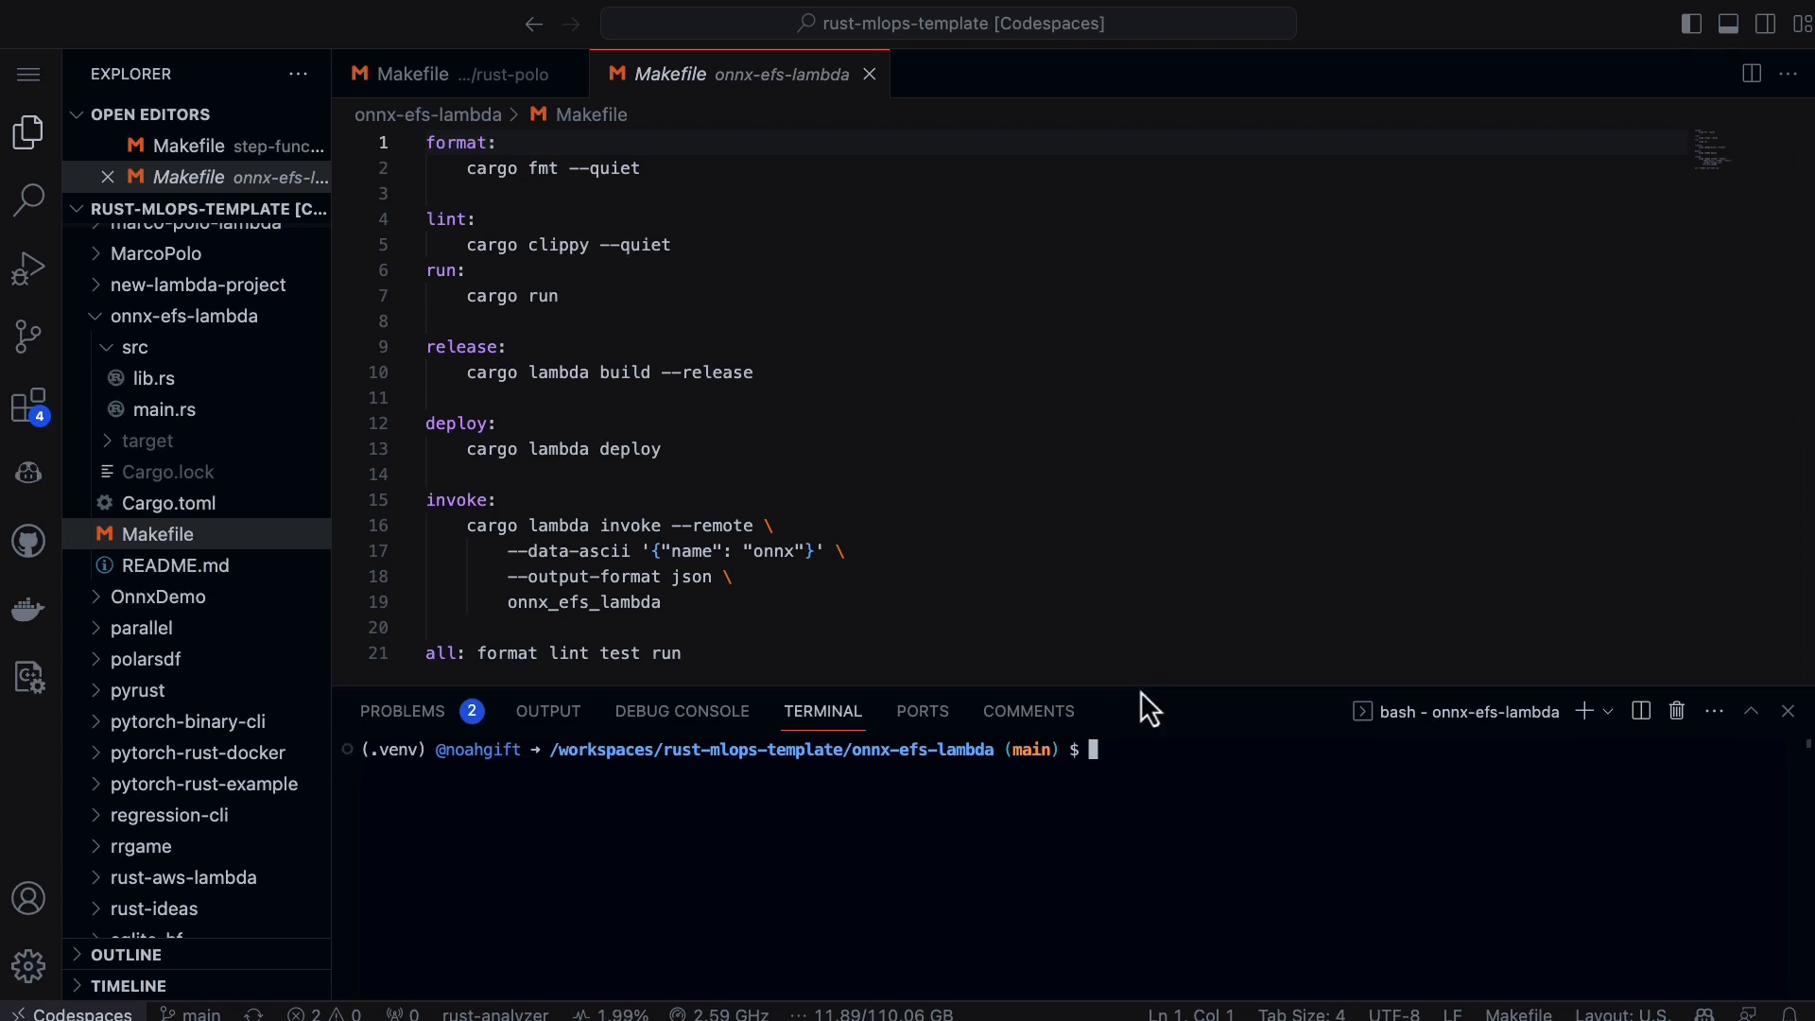
pyautogui.moveTo(1191, 813)
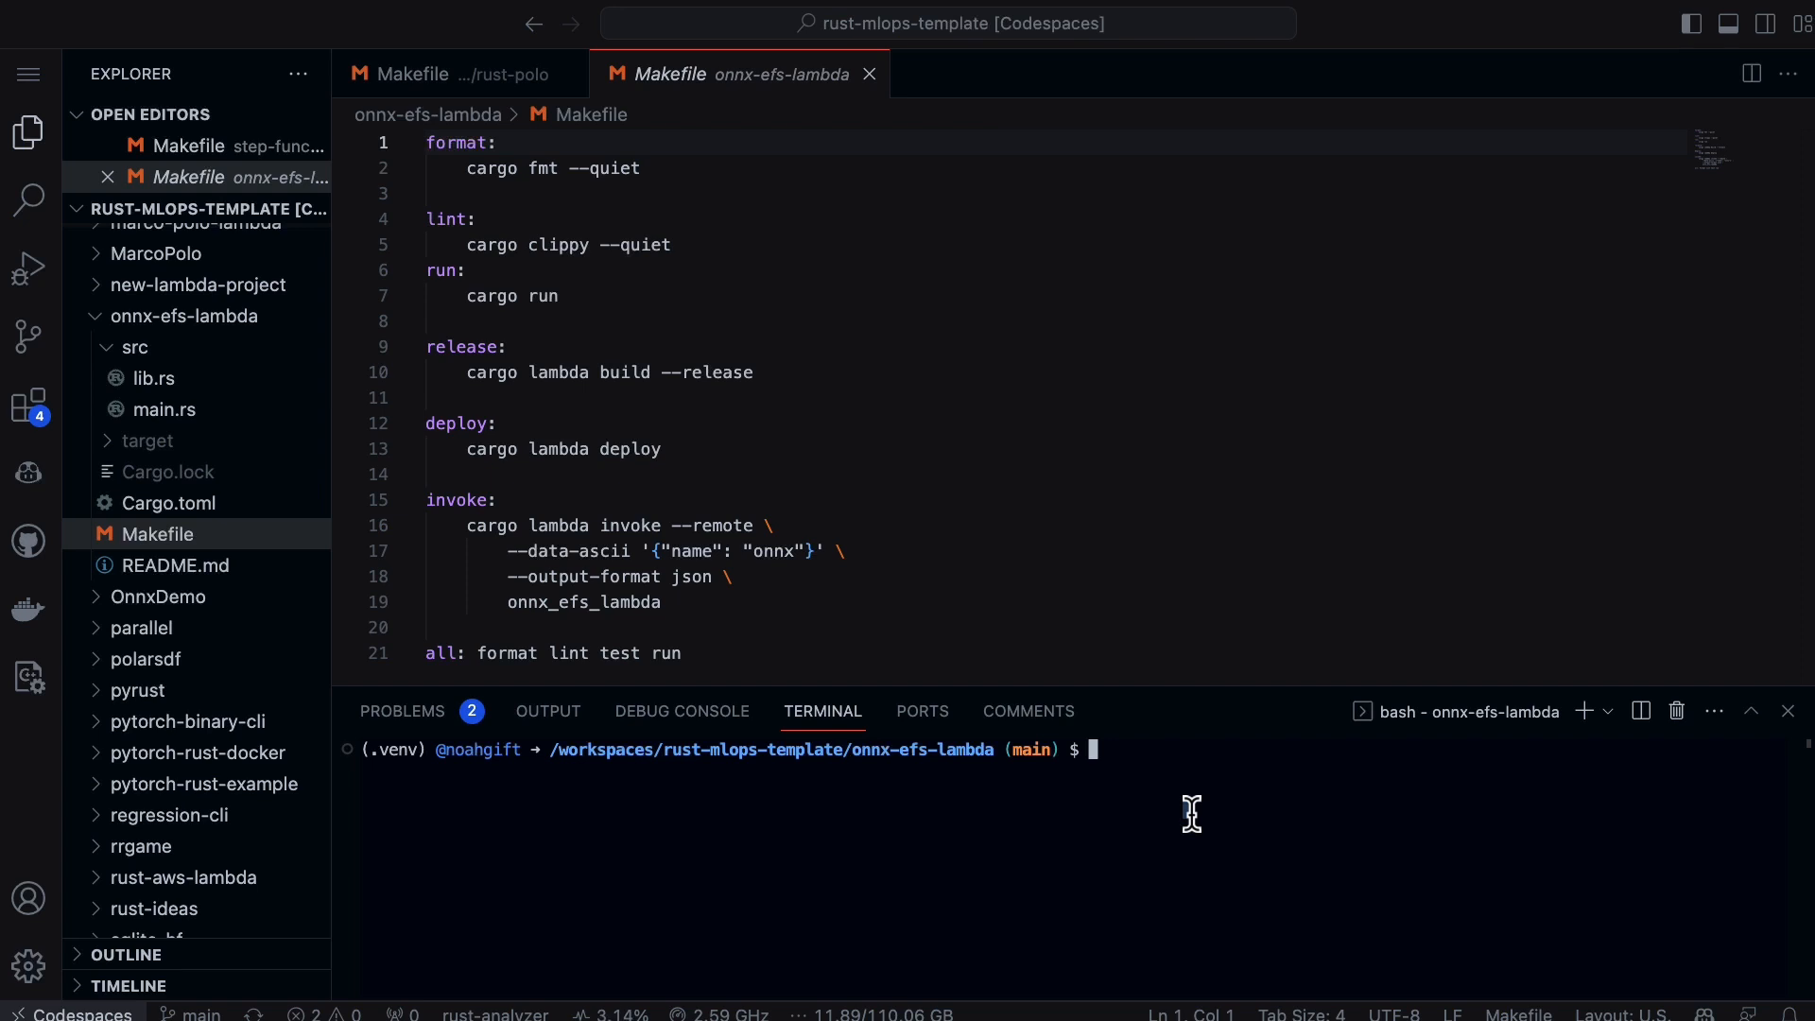
pyautogui.write('make in')
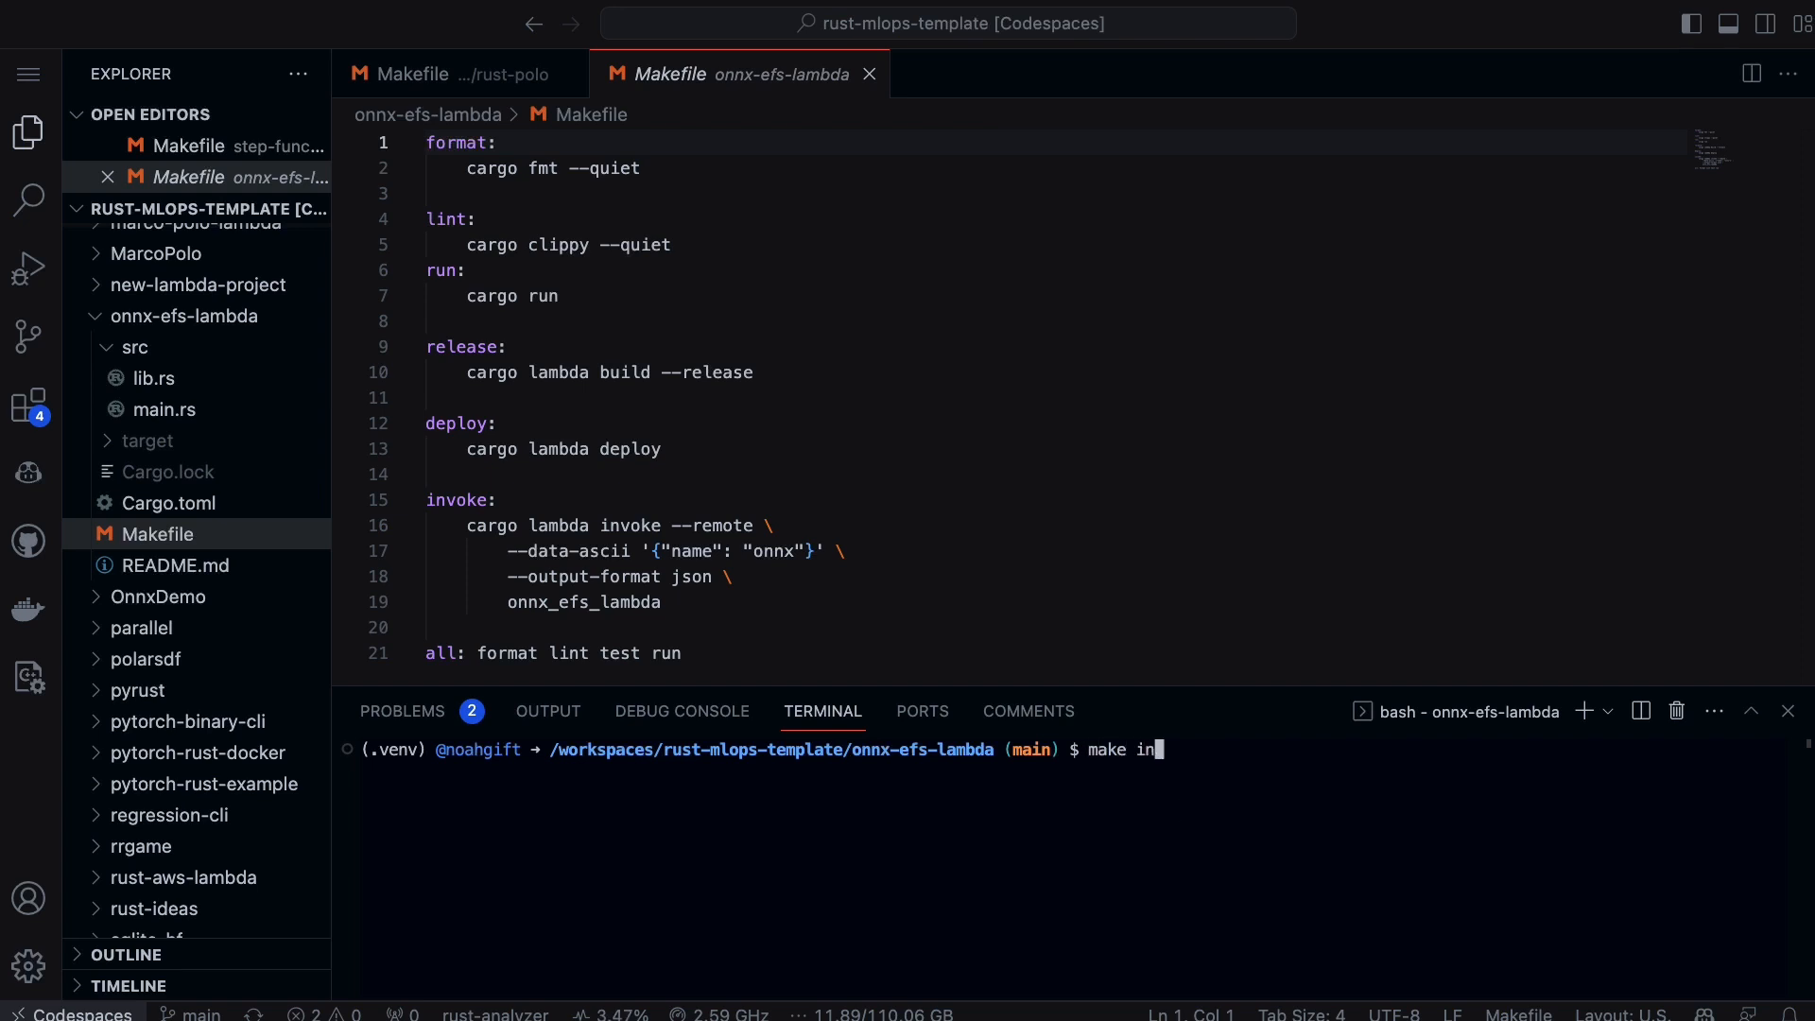
# Step: Run make invoke, returning /mnt/efs files, "Hello, onnx!" and five scores
pyautogui.press('Return')
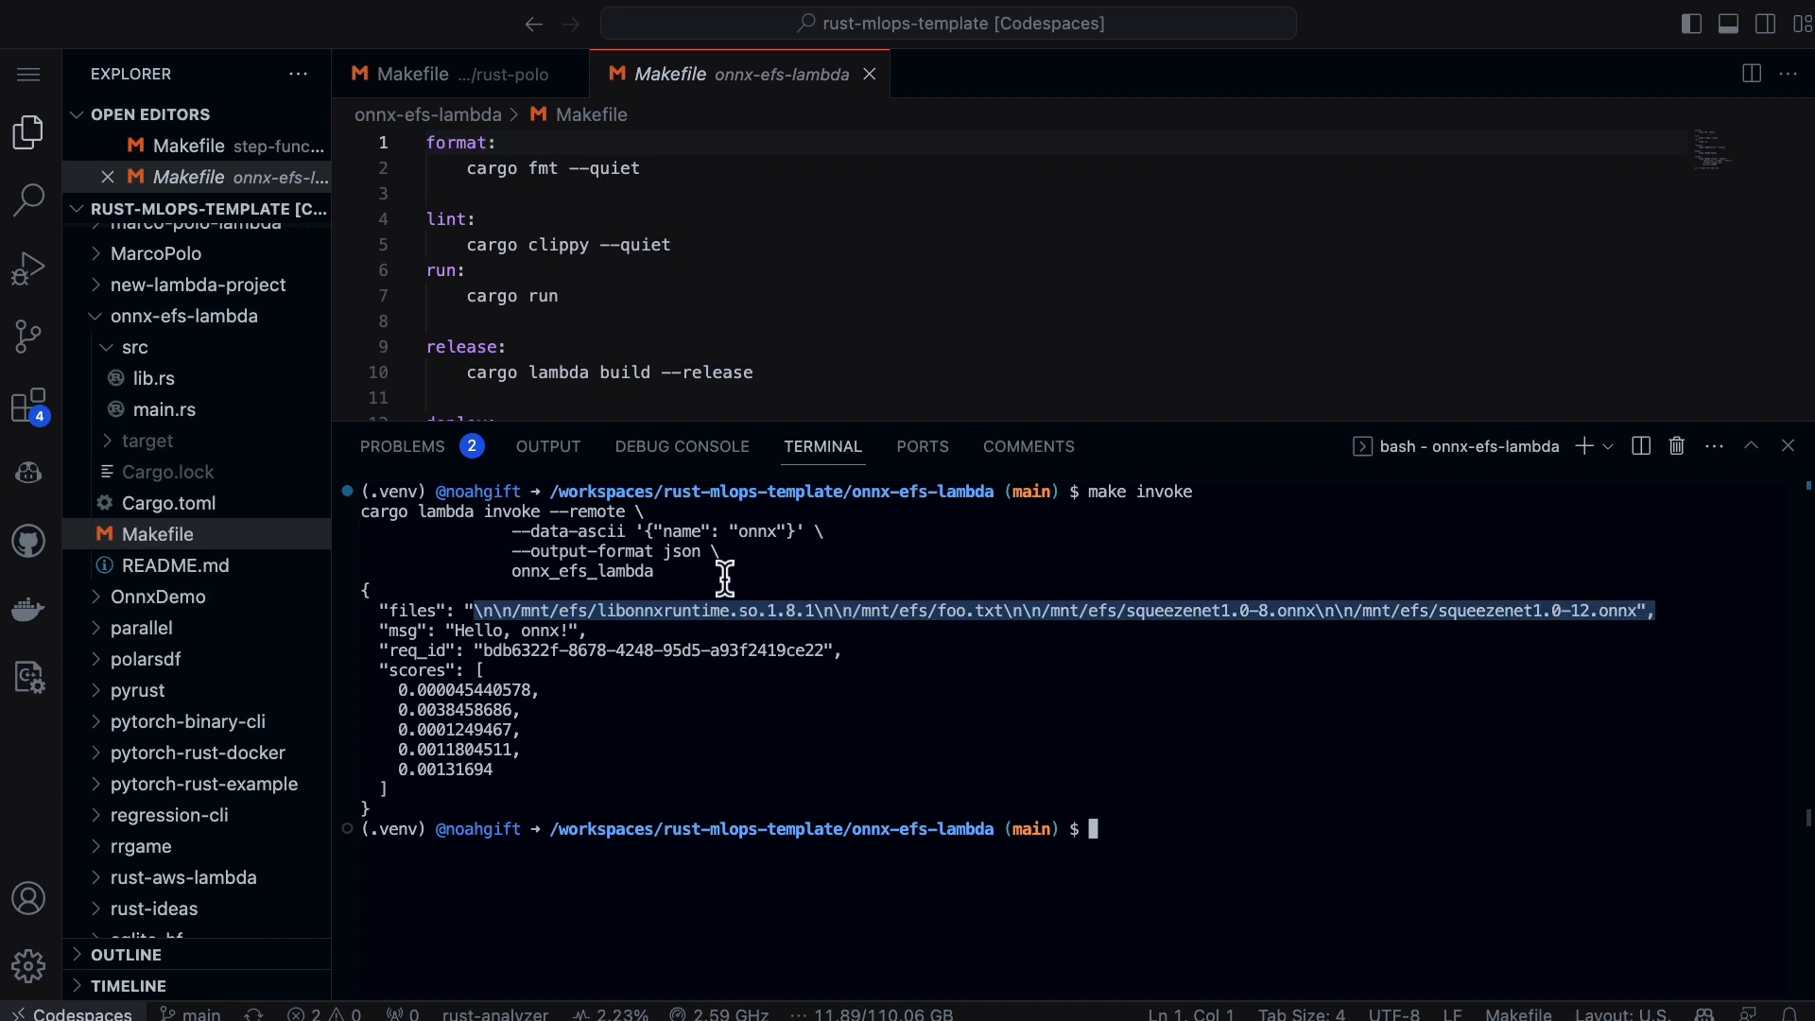
pyautogui.moveTo(773, 626)
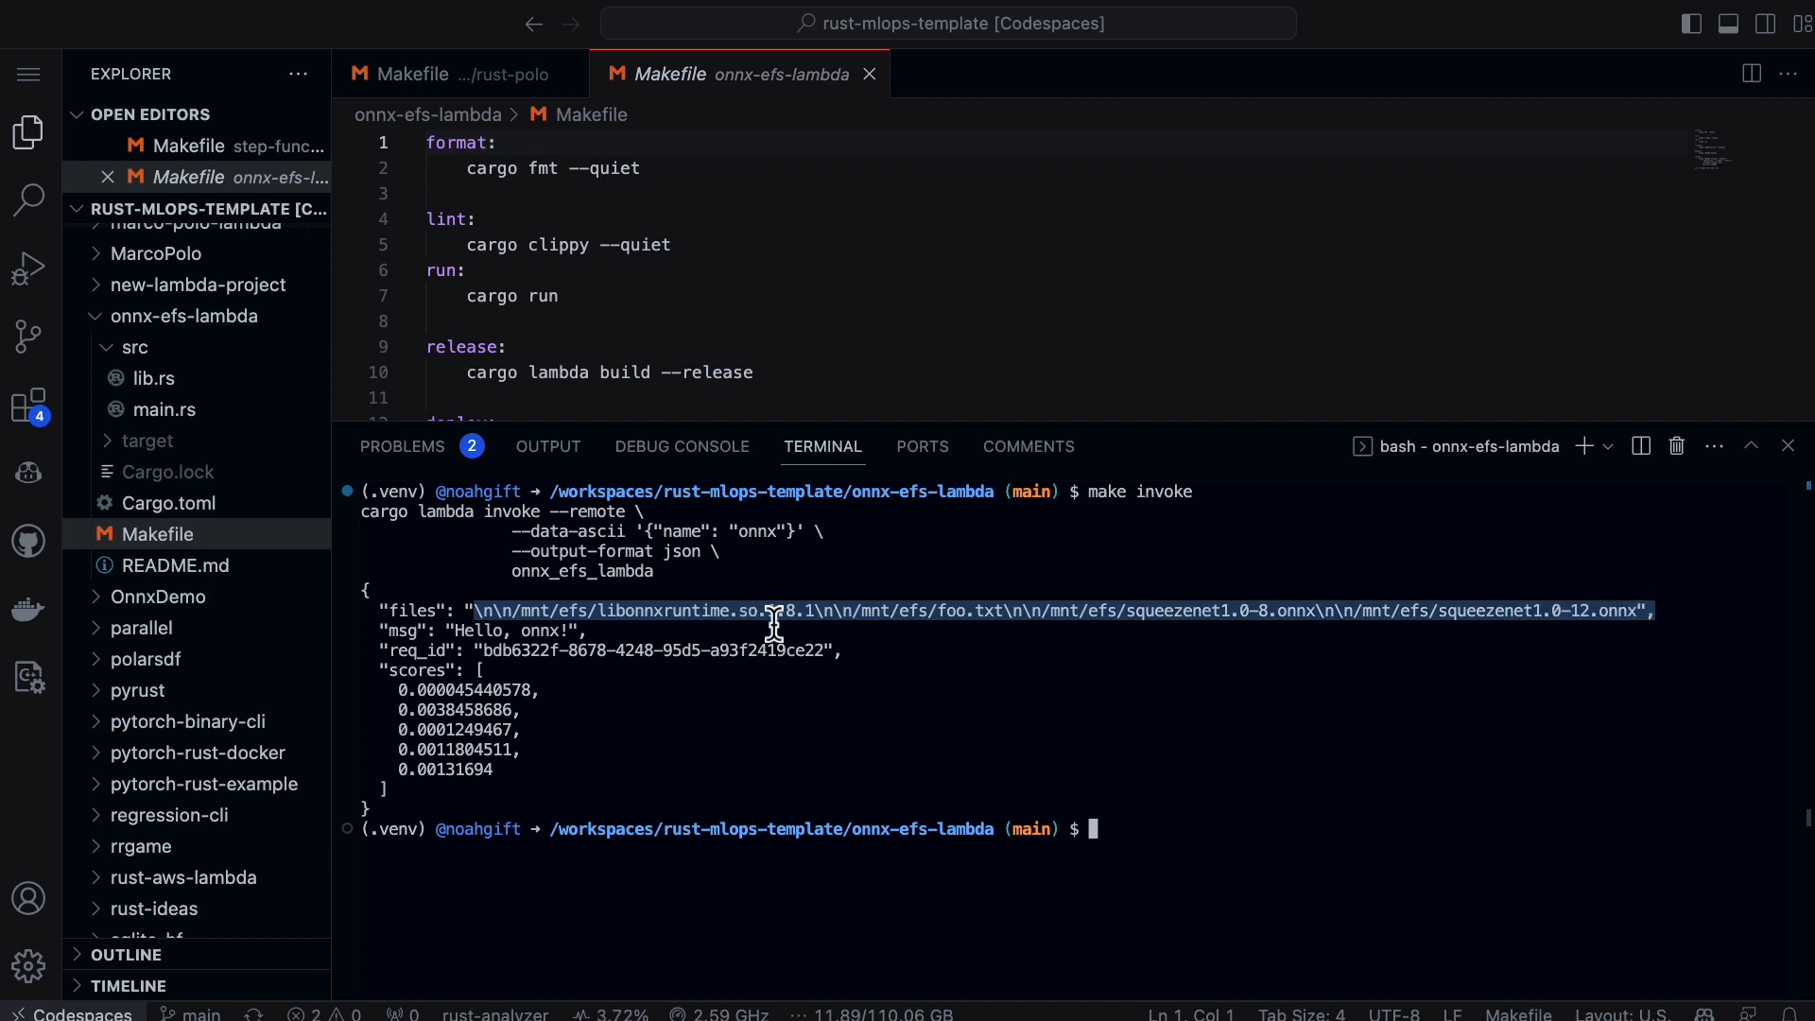
pyautogui.moveTo(384, 809)
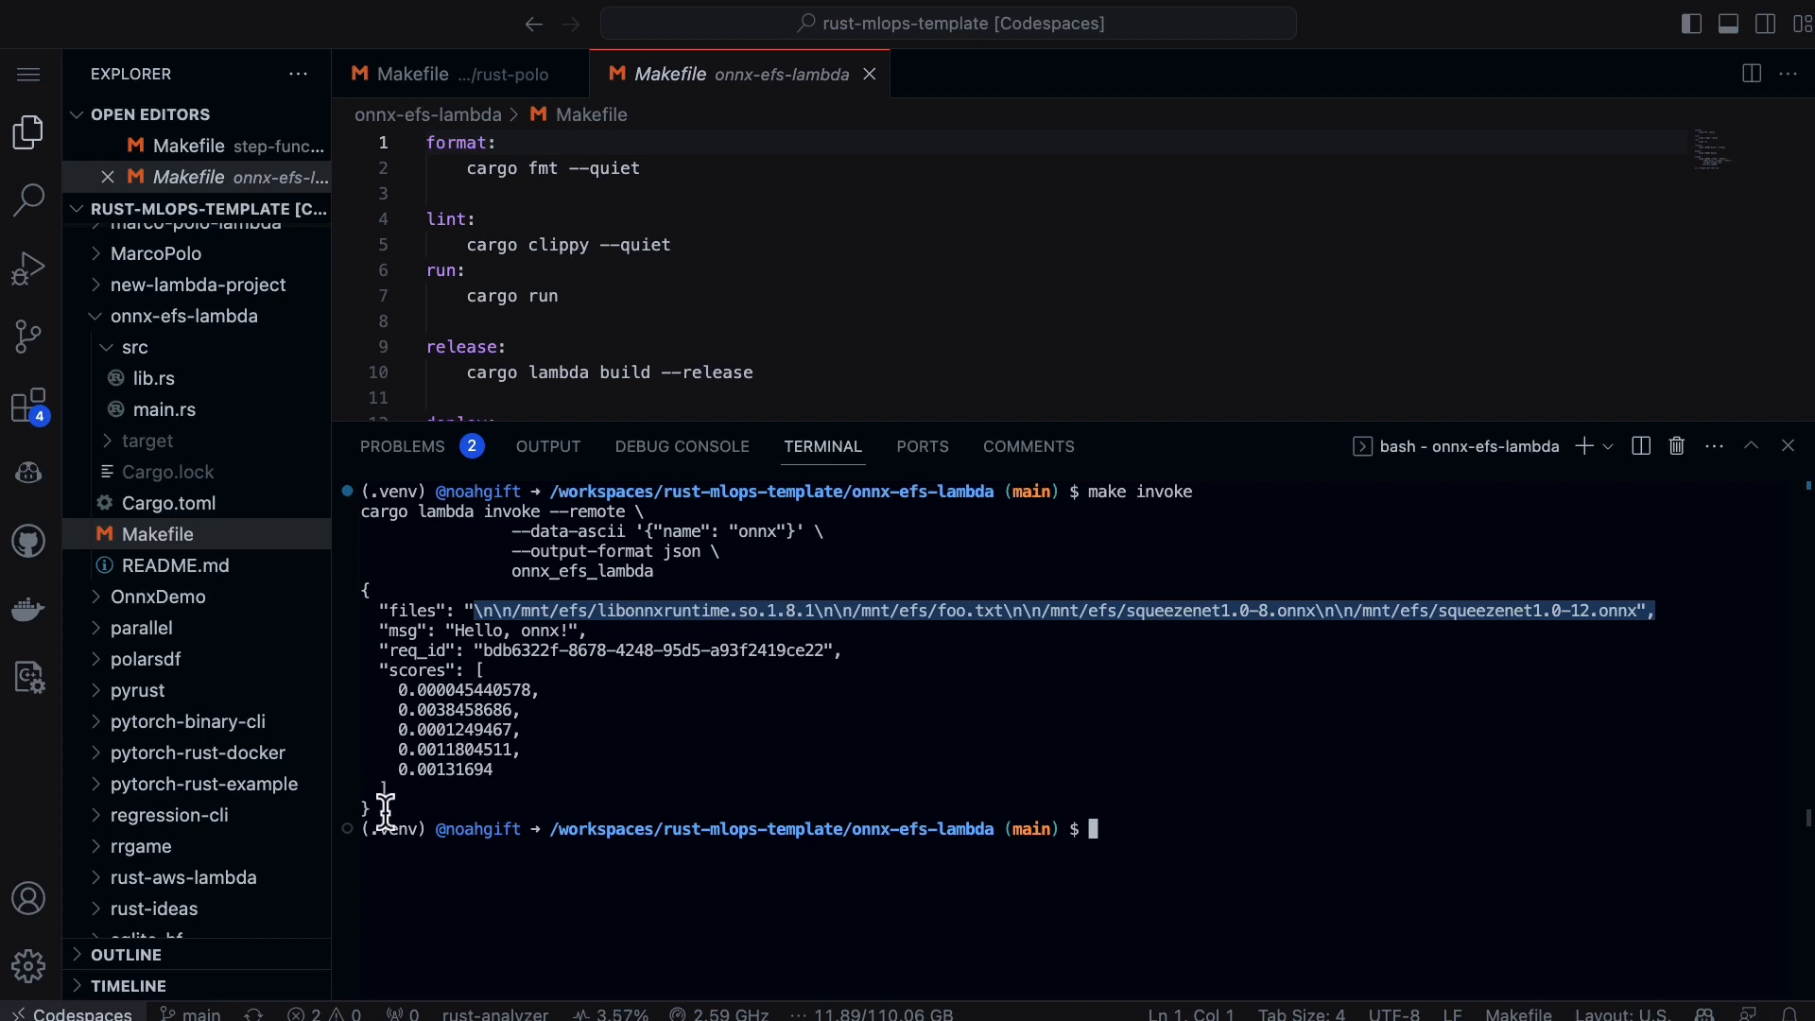
pyautogui.moveTo(599, 410)
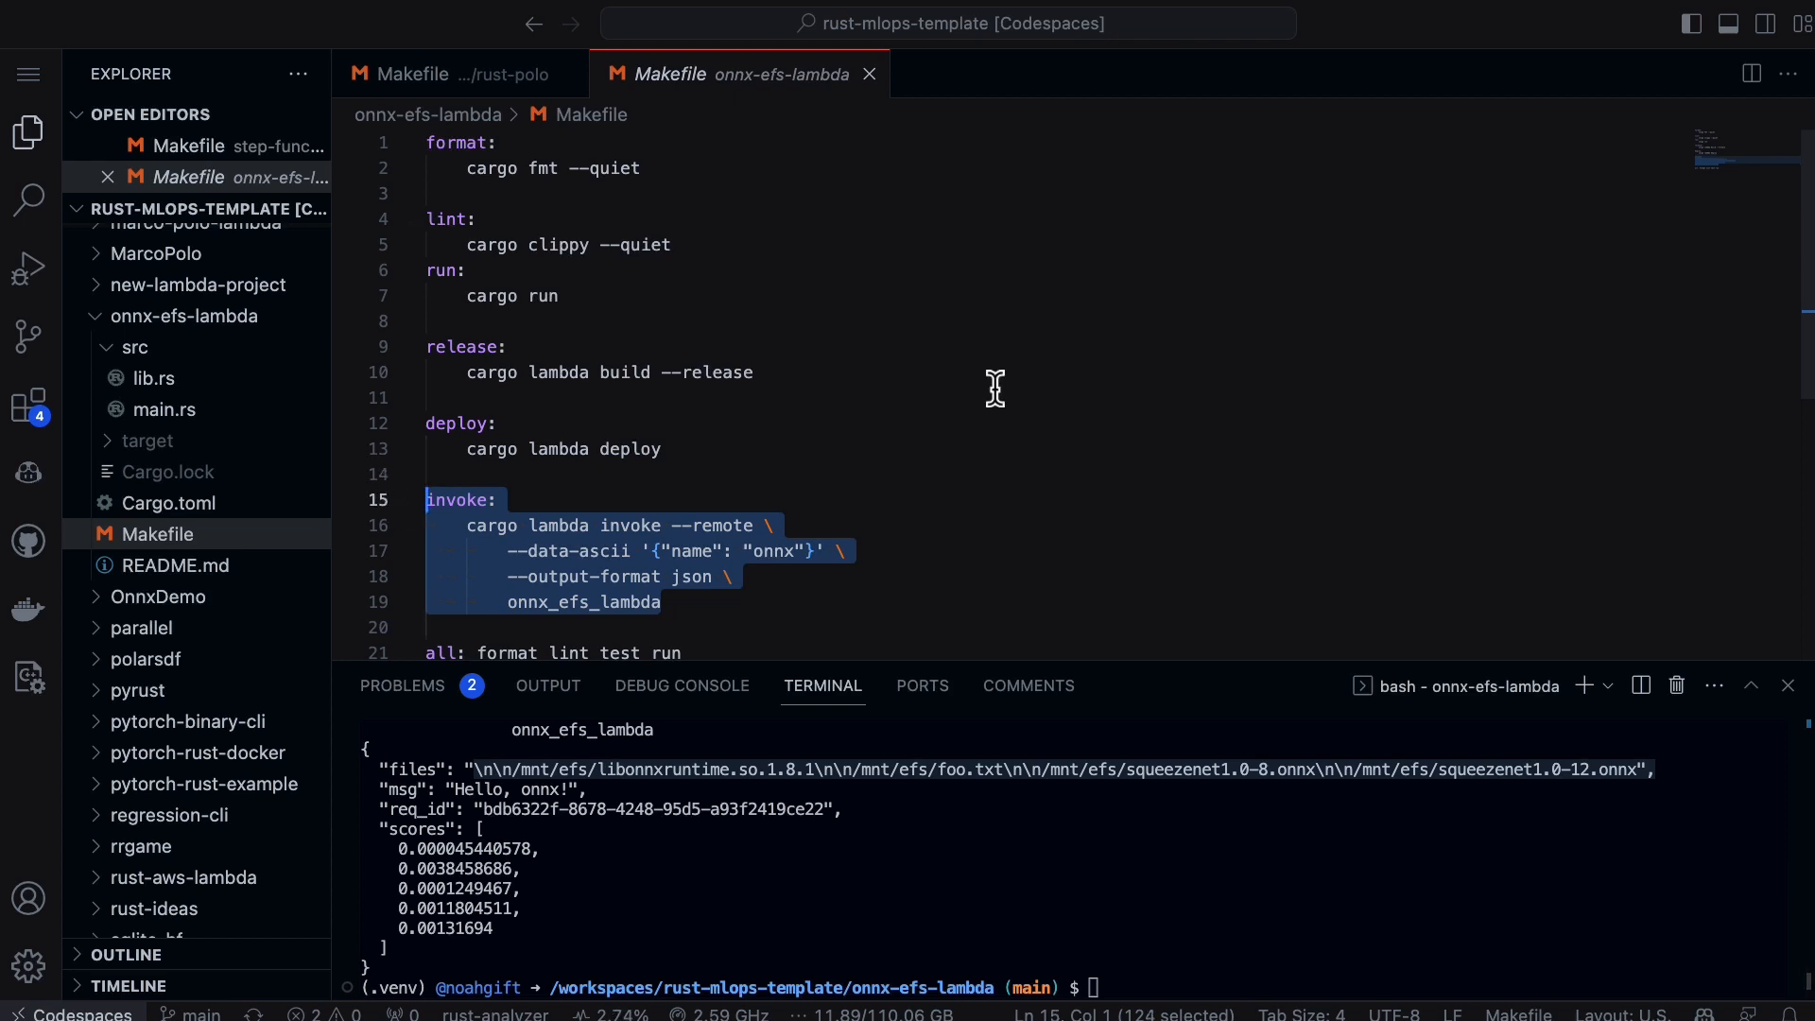
pyautogui.moveTo(244, 508)
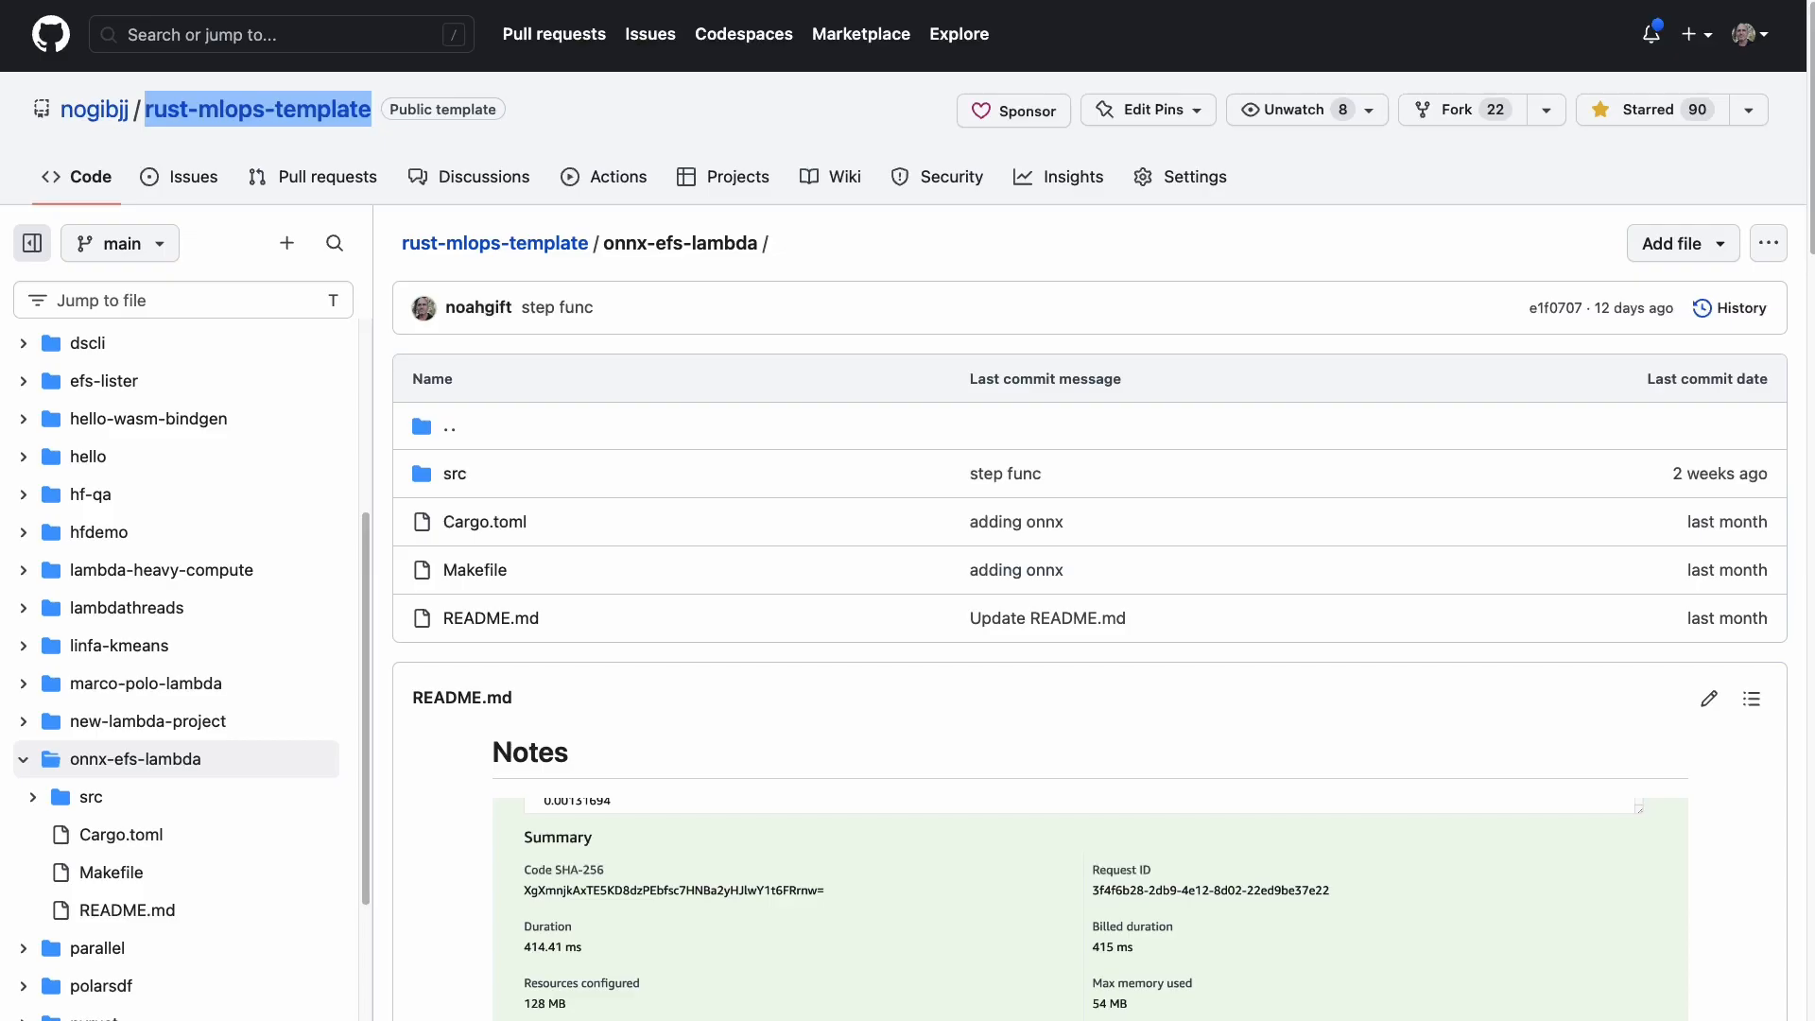
pyautogui.moveTo(60, 774)
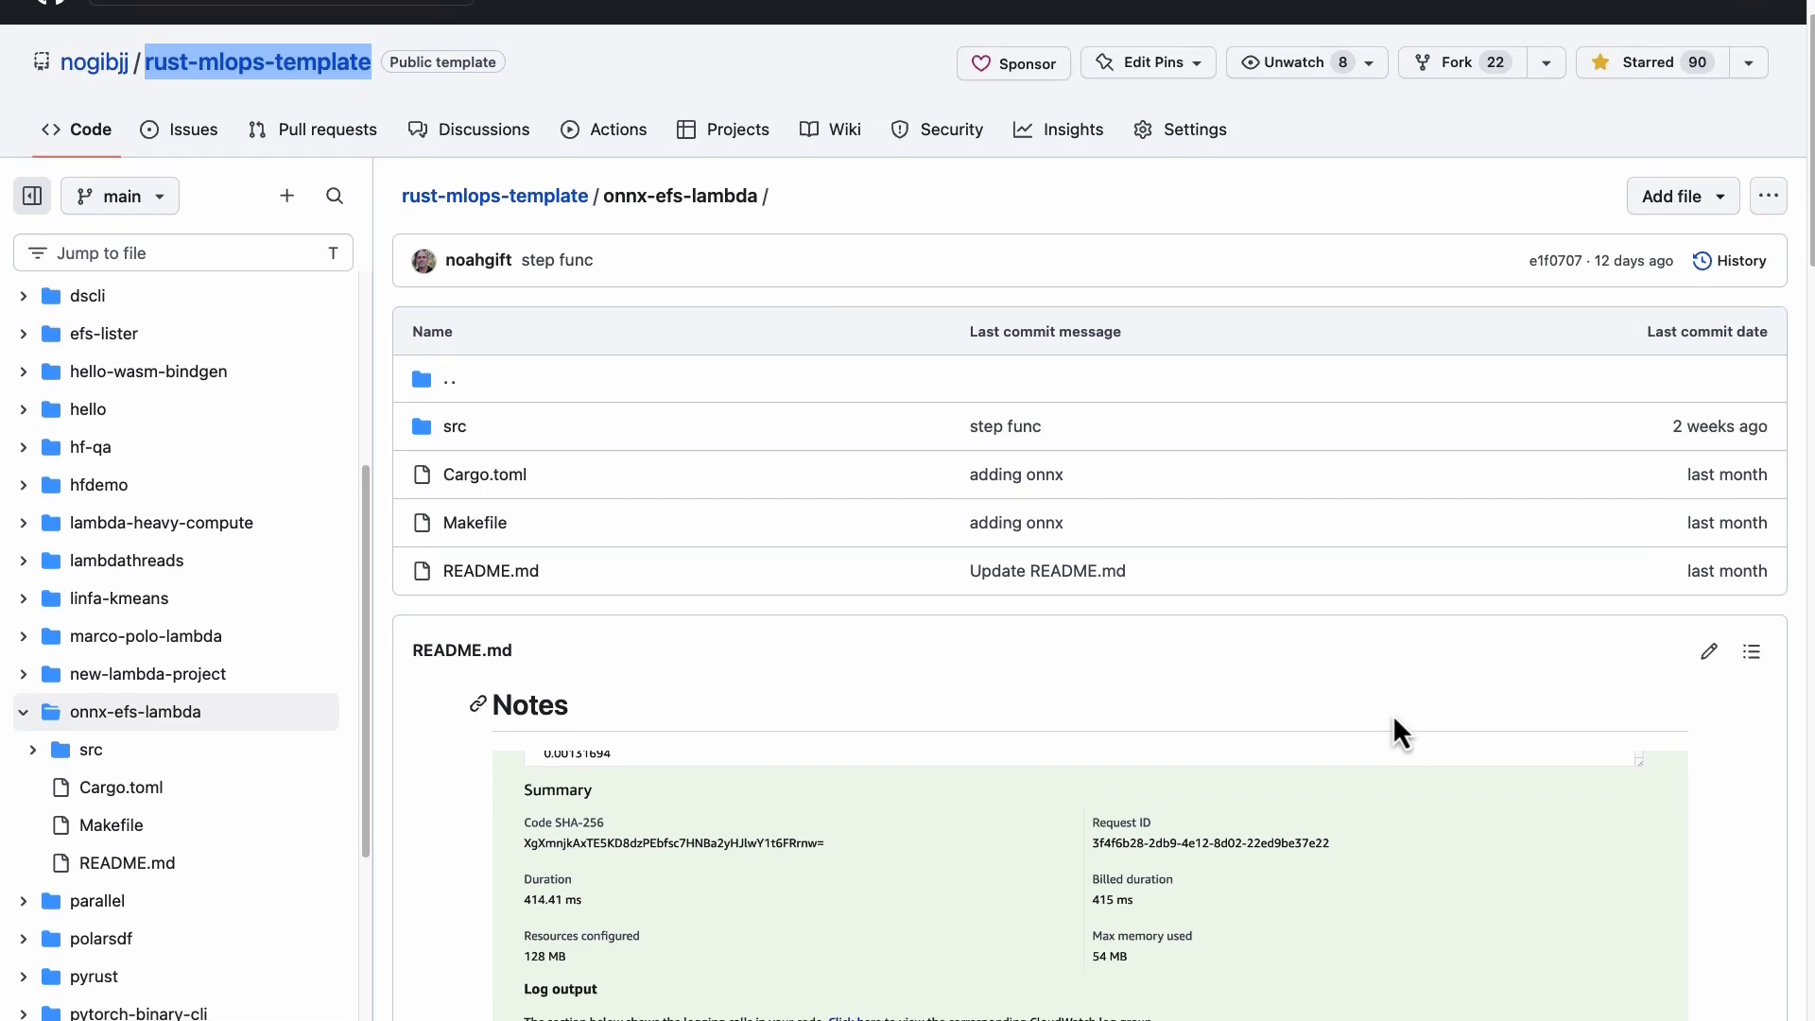
# Step: Scroll the onnx-efs-lambda README to the run summary and replication steps
pyautogui.scroll(-3)
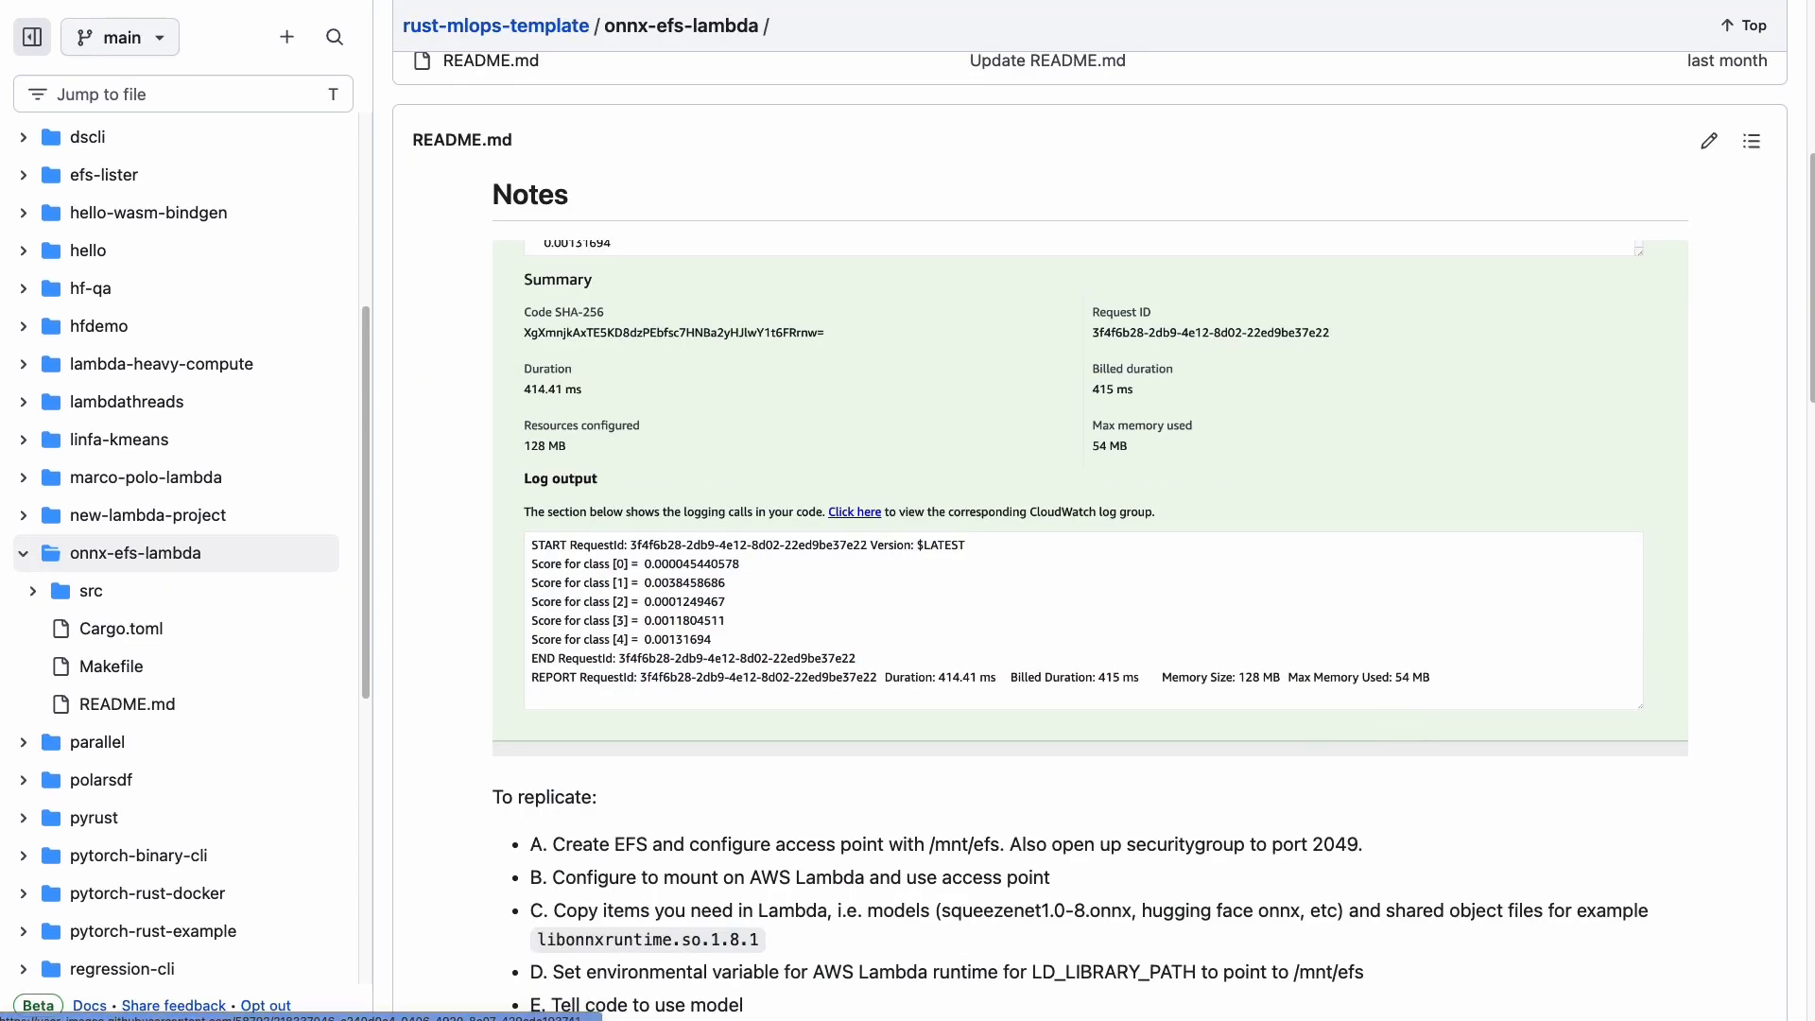